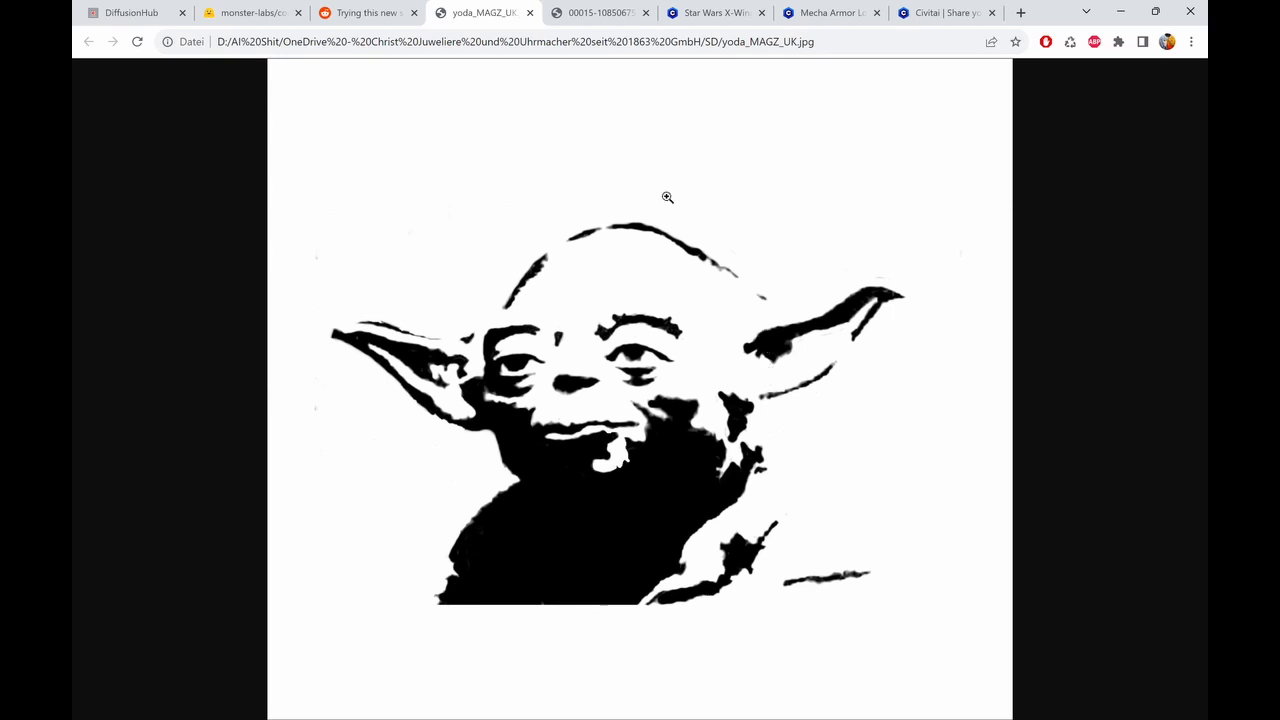
- View the earlier 00015 PNG render of spaceships in the misty forest
{"action": "left_click", "coordinate": [596, 12]}
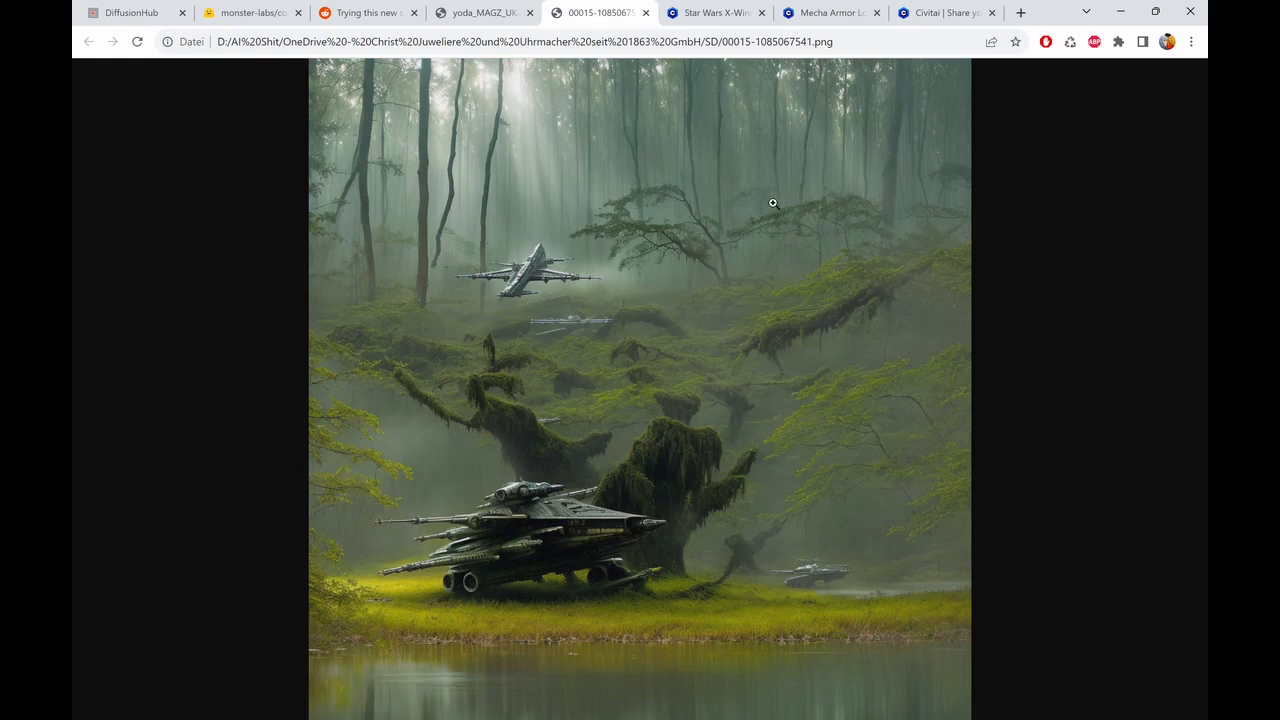
{"action": "mouse_move", "coordinate": [476, 160]}
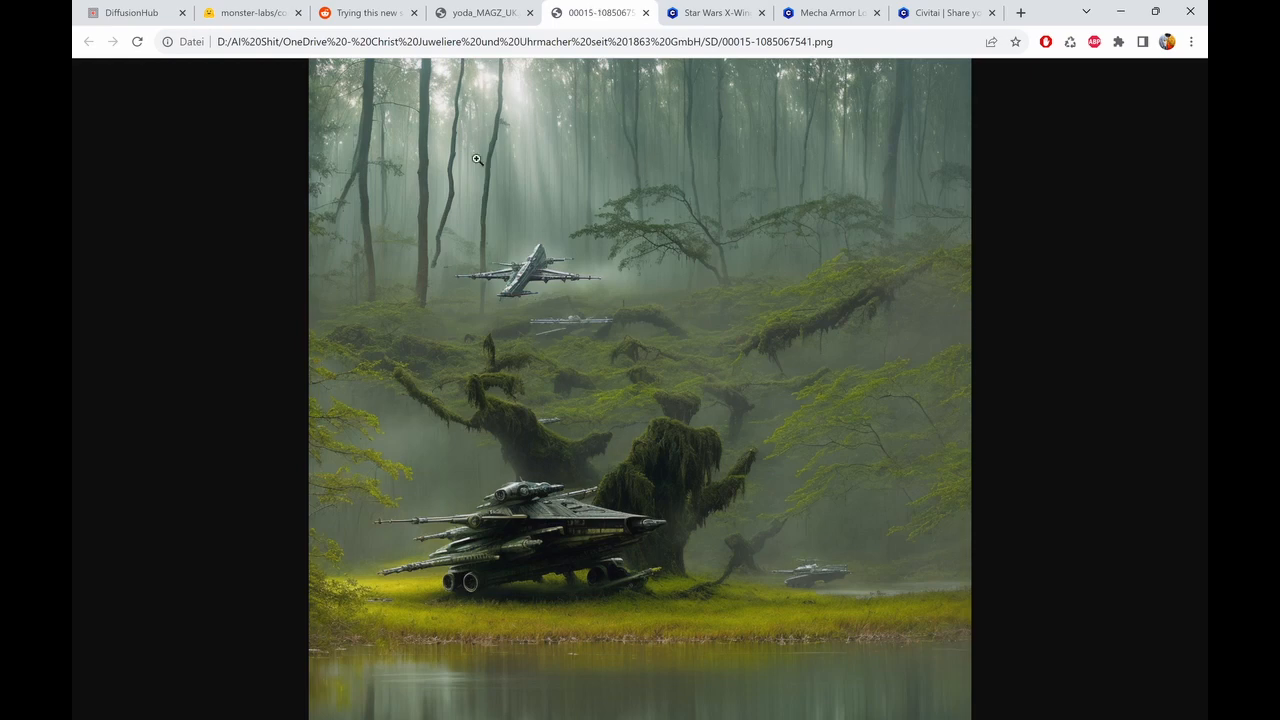
{"action": "mouse_move", "coordinate": [478, 180]}
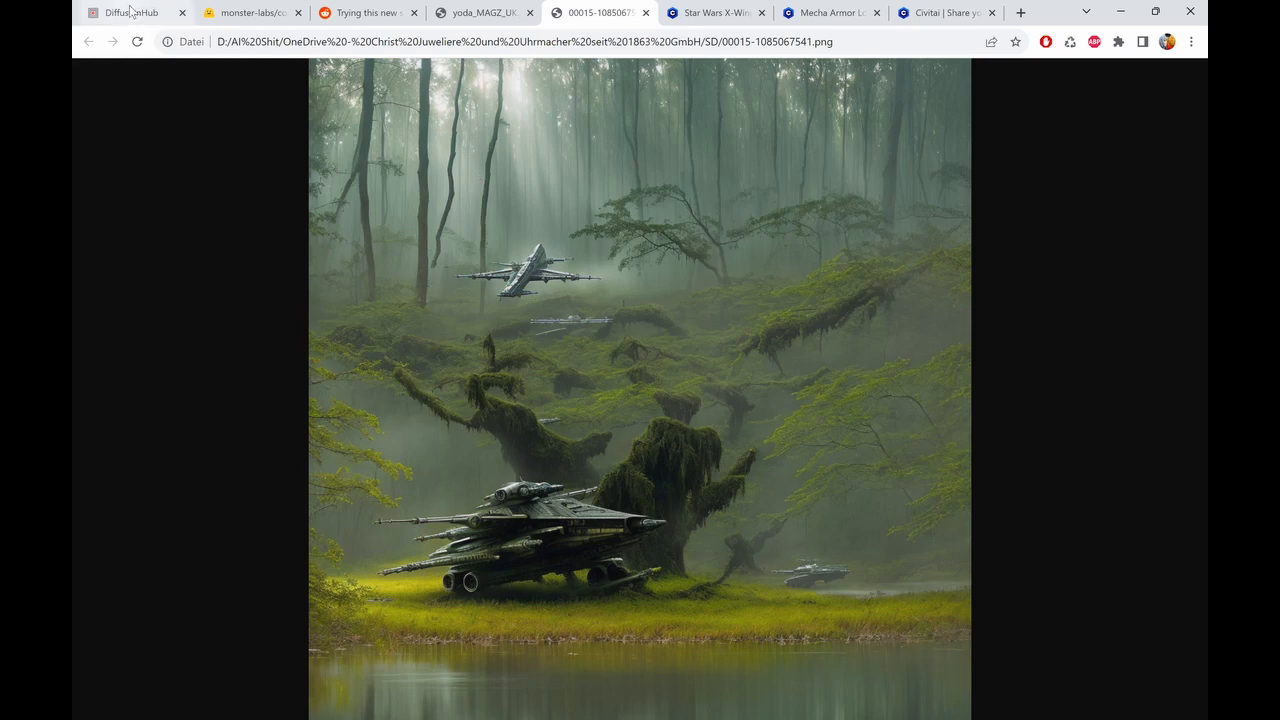
- Launch a session from the DiffusionHub site and highlight the A100 spec on the Faster plan
{"action": "left_click", "coordinate": [130, 12]}
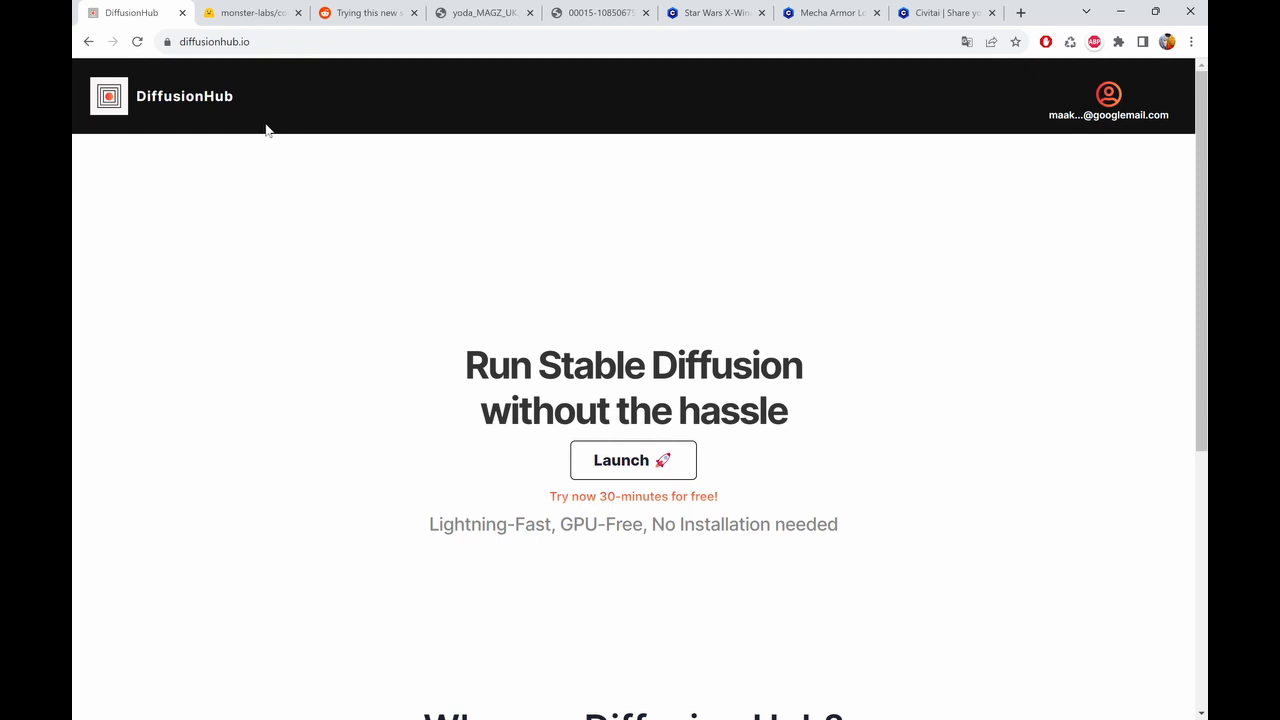
{"action": "mouse_move", "coordinate": [518, 156]}
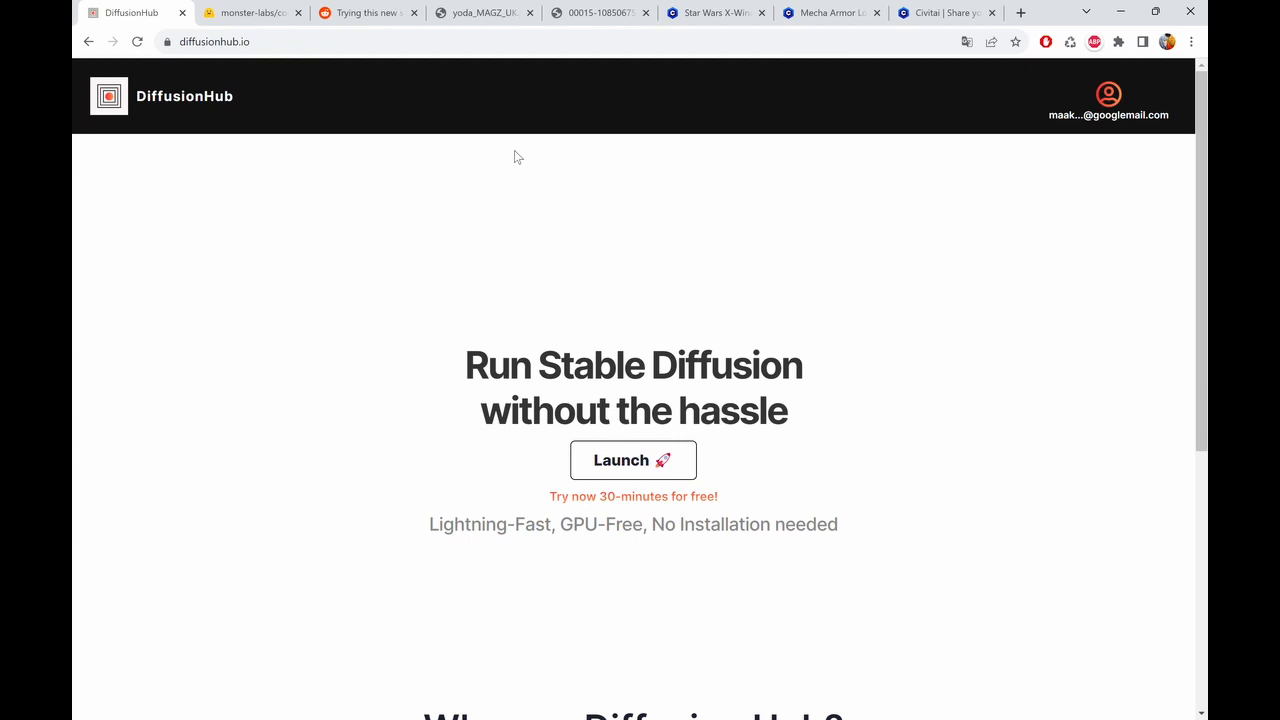
{"action": "mouse_move", "coordinate": [528, 156]}
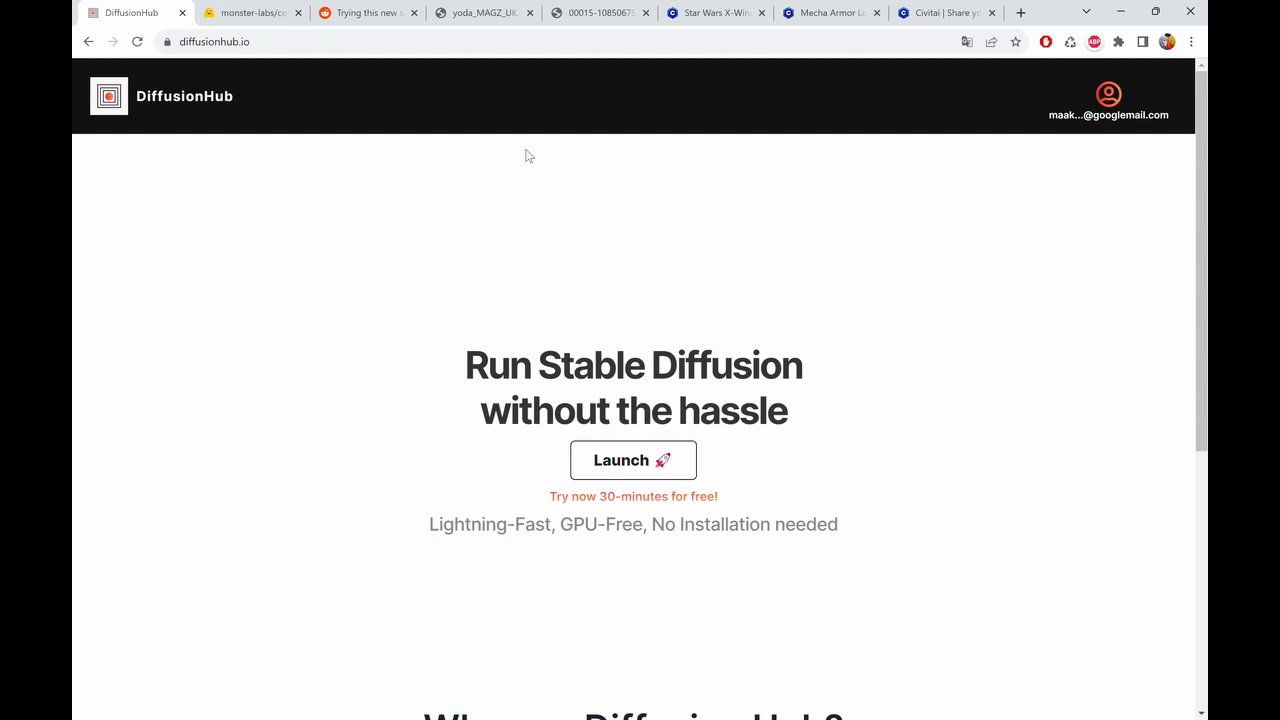
{"action": "mouse_move", "coordinate": [640, 490]}
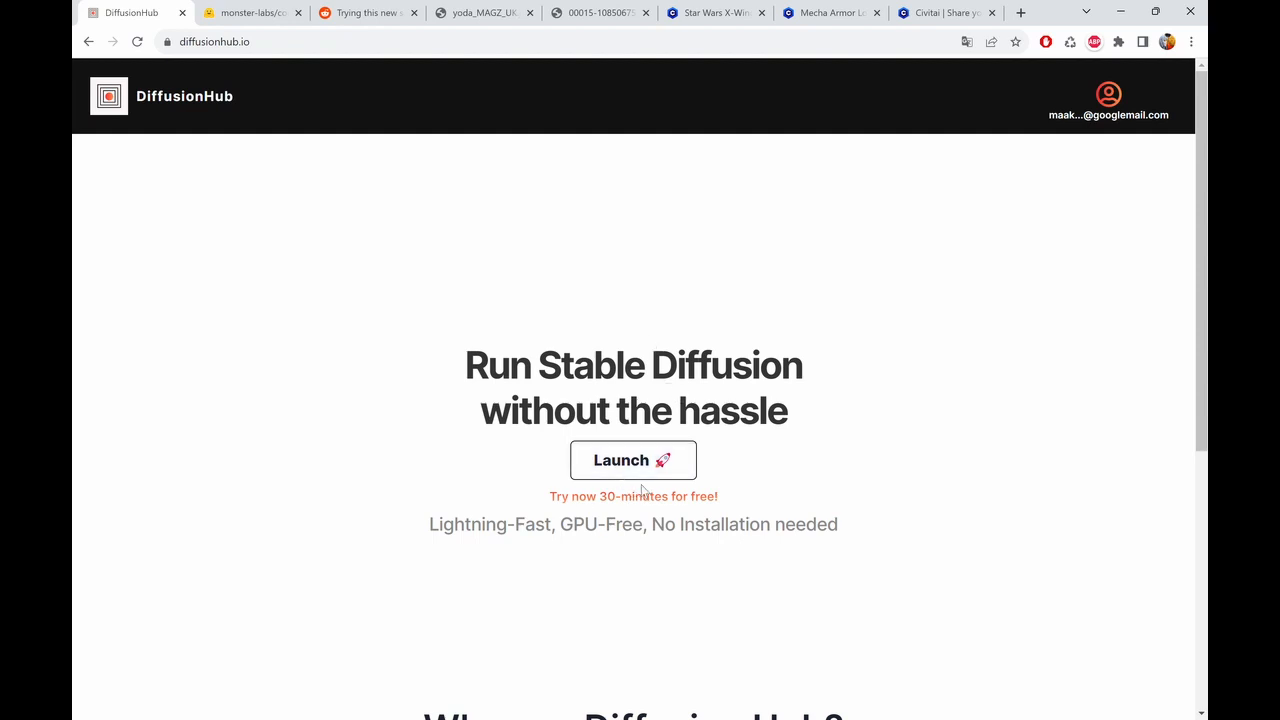
{"action": "left_click", "coordinate": [632, 460]}
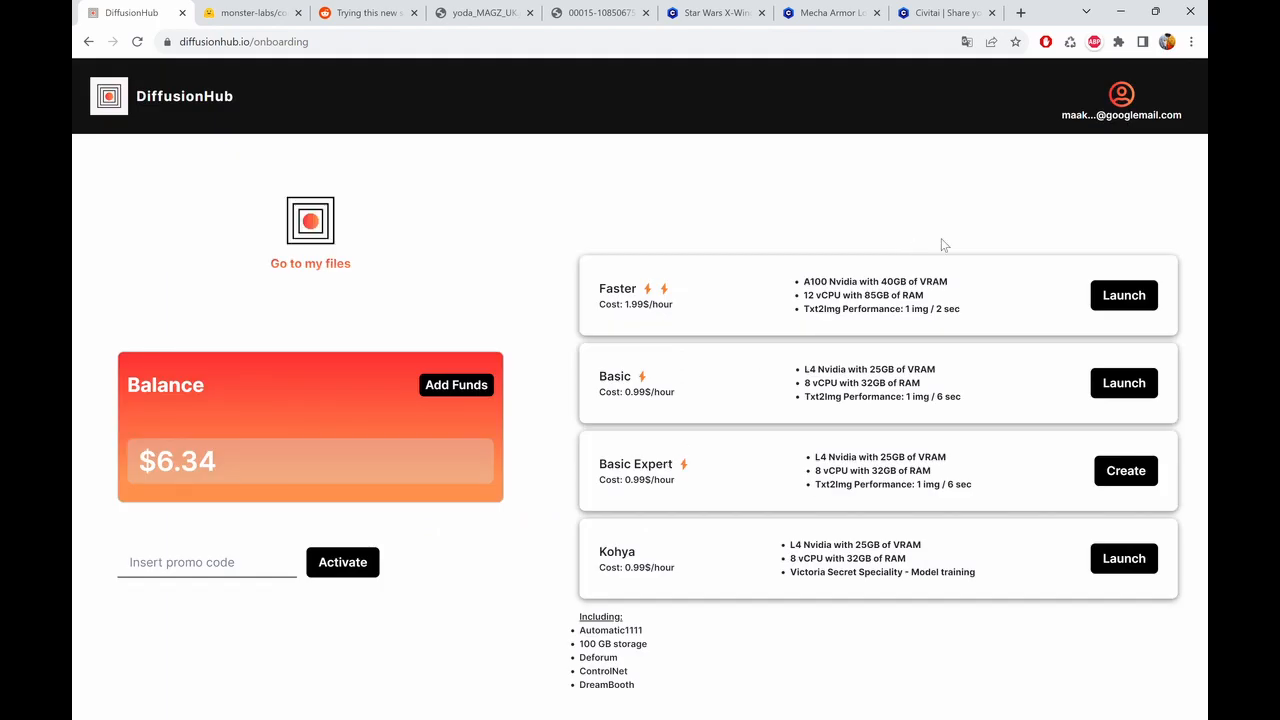
{"action": "mouse_move", "coordinate": [636, 378]}
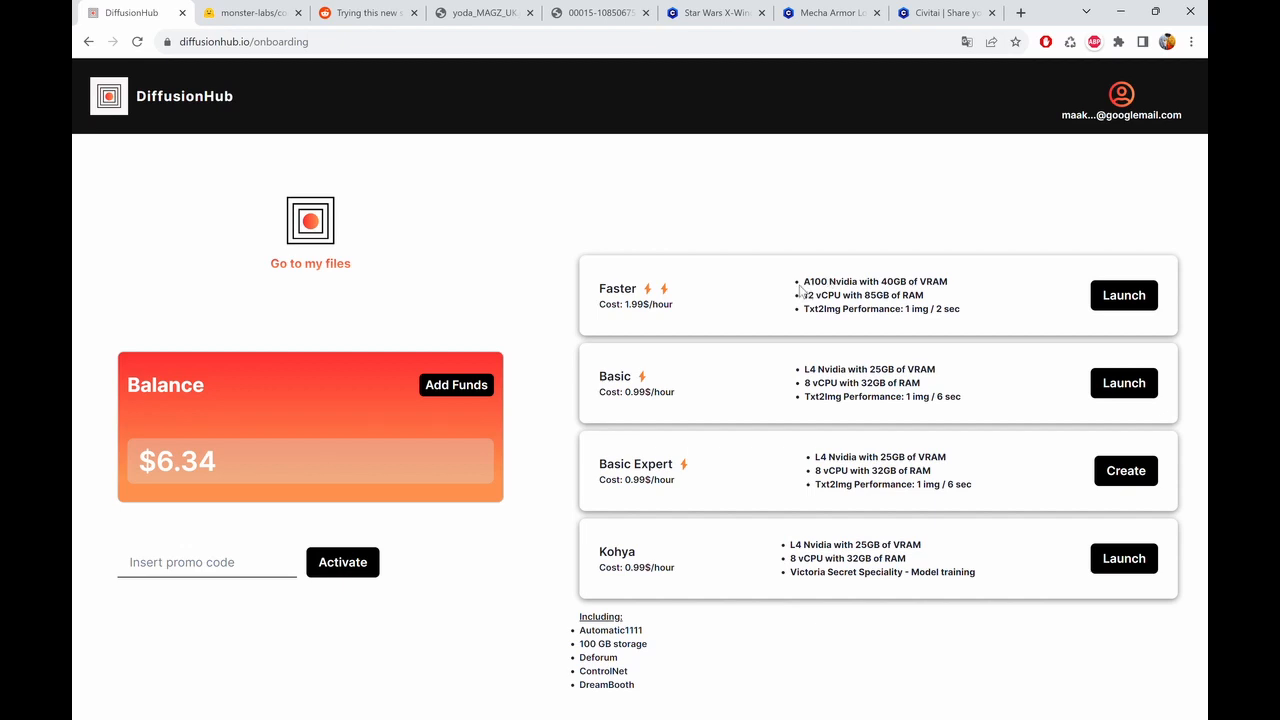
{"action": "double_click", "coordinate": [814, 280]}
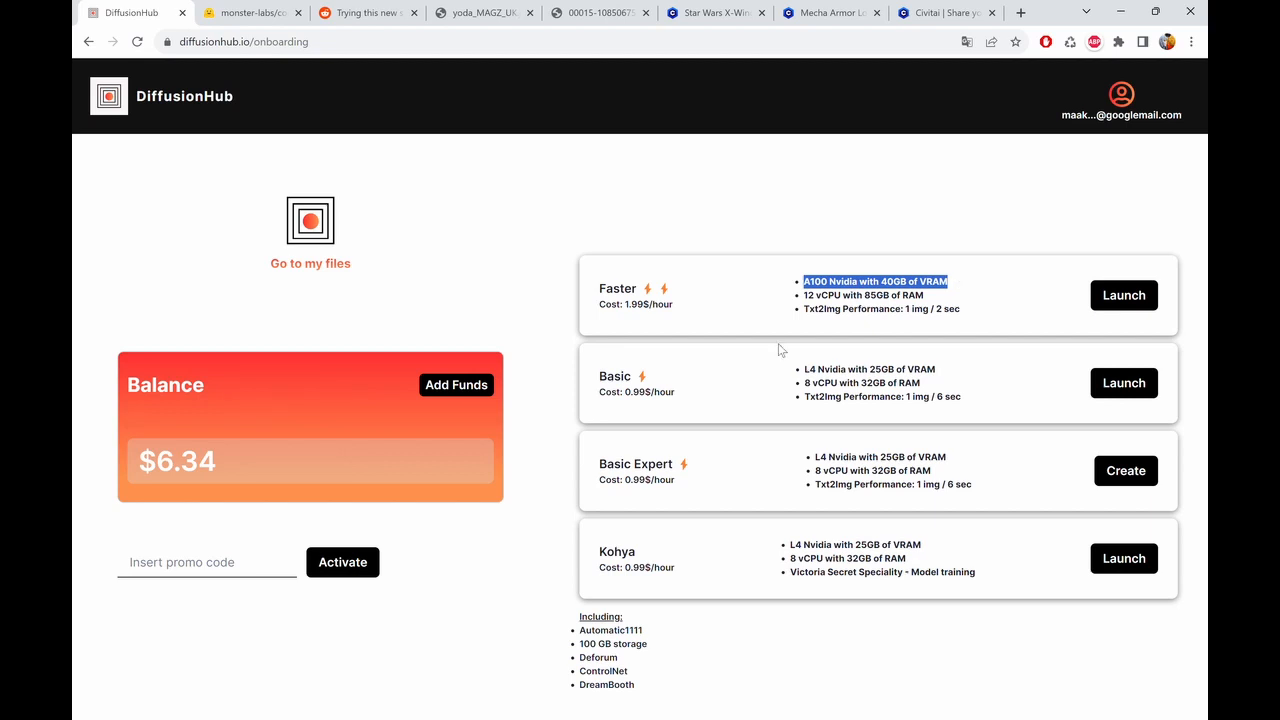
{"action": "mouse_move", "coordinate": [726, 380]}
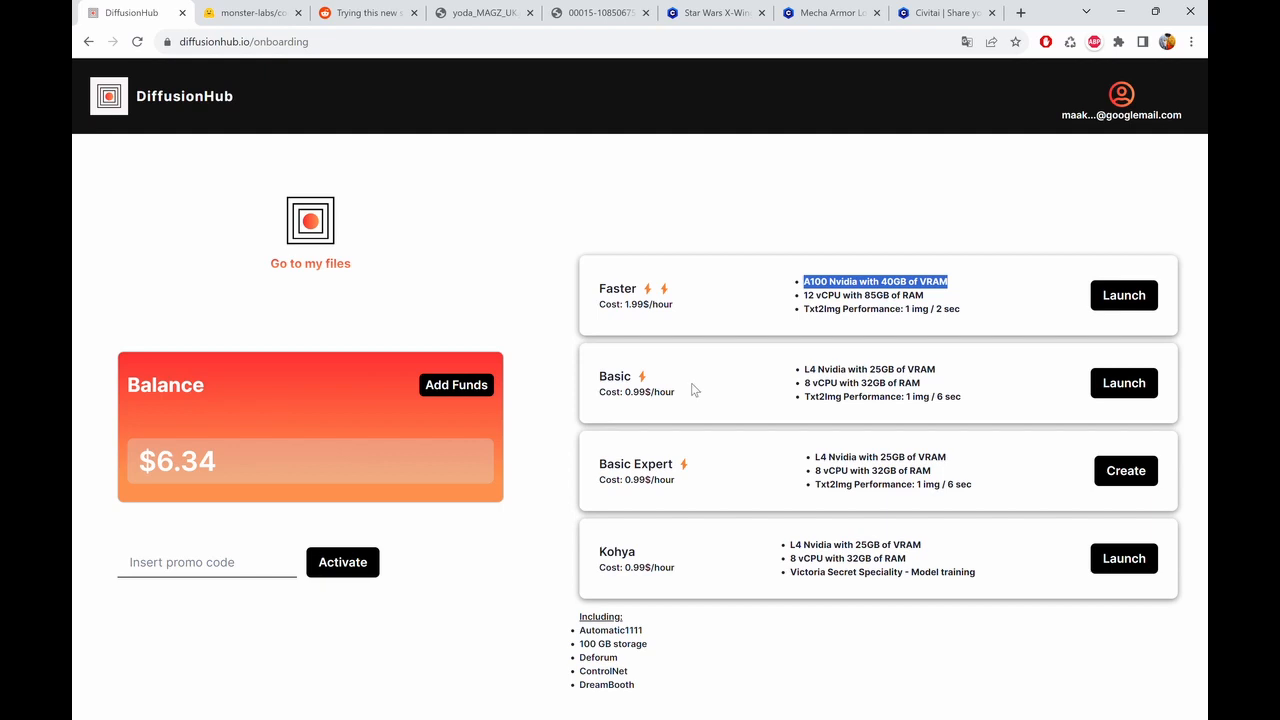
{"action": "mouse_move", "coordinate": [1124, 384]}
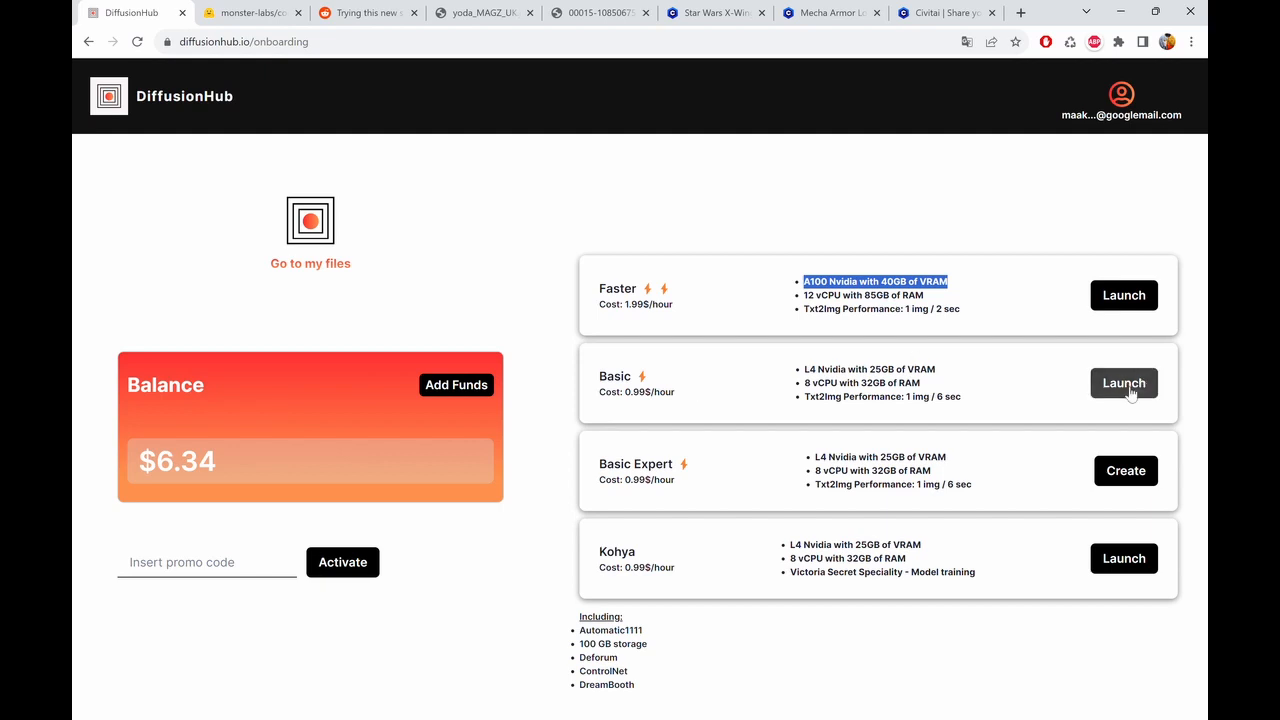
{"action": "mouse_move", "coordinate": [652, 486]}
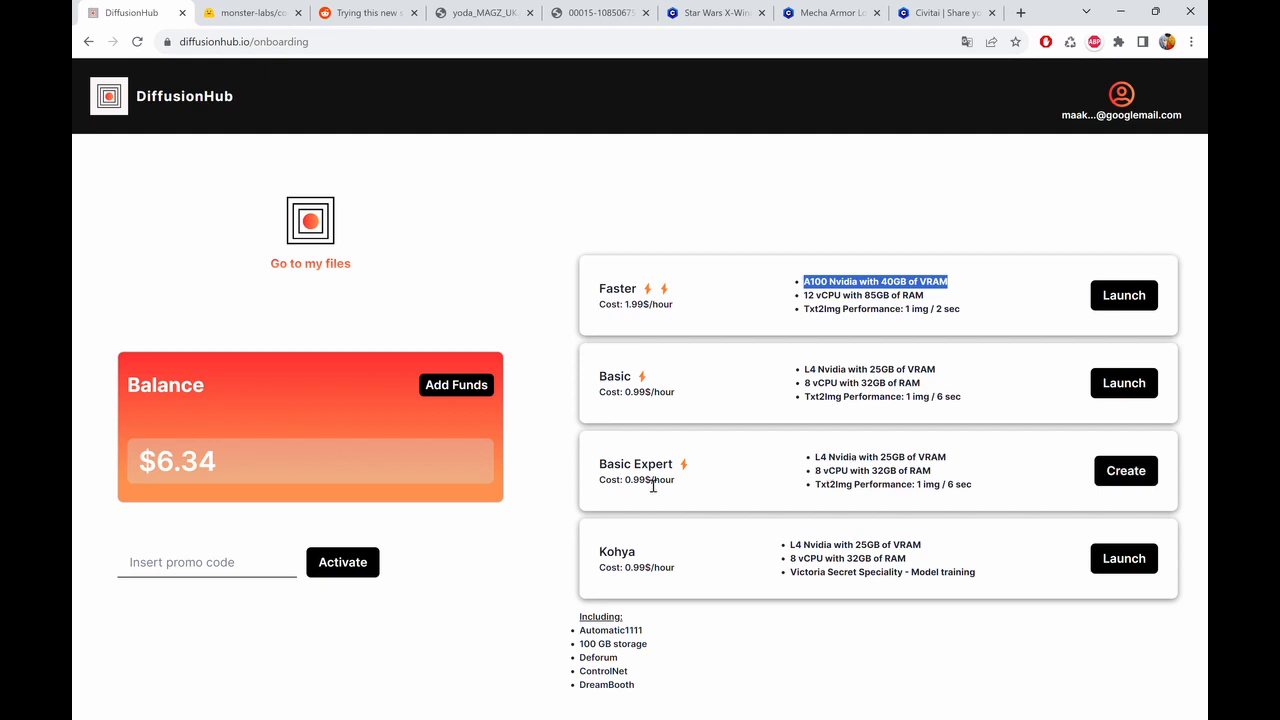
{"action": "mouse_move", "coordinate": [1124, 472]}
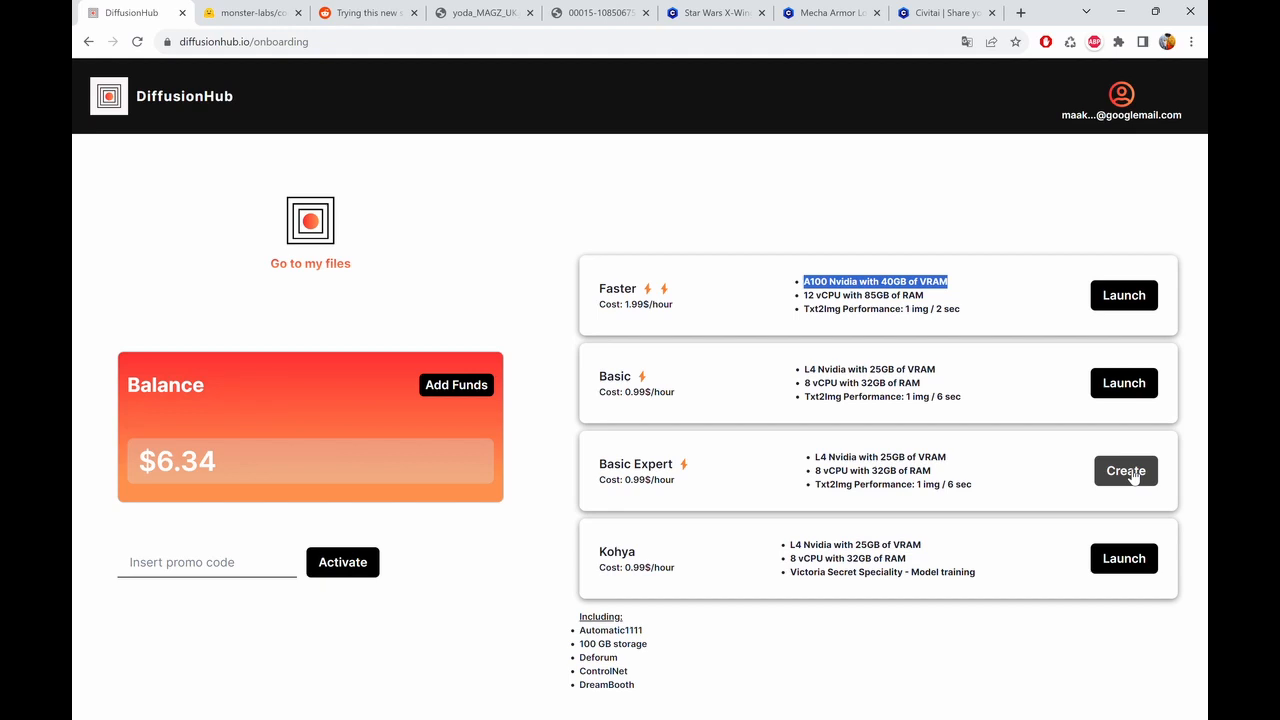
- Create a Basic Expert instance and let it finish loading
{"action": "left_click", "coordinate": [1124, 472]}
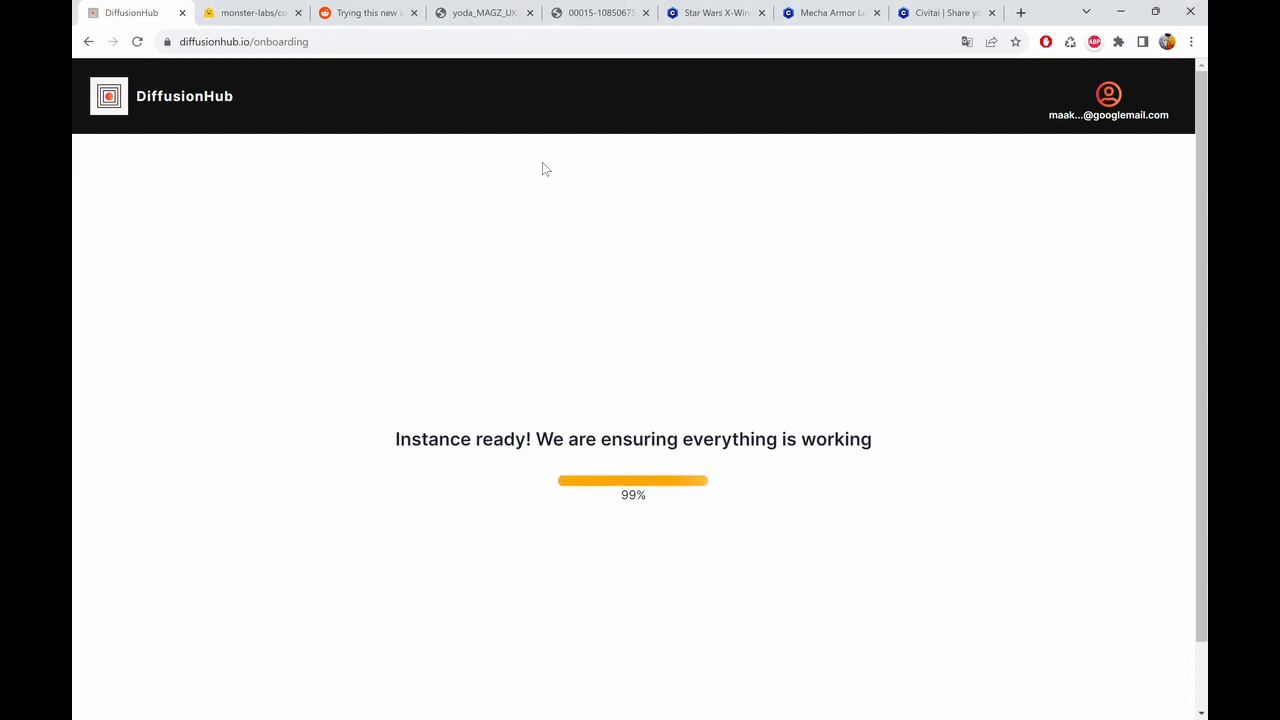
{"action": "mouse_move", "coordinate": [540, 164]}
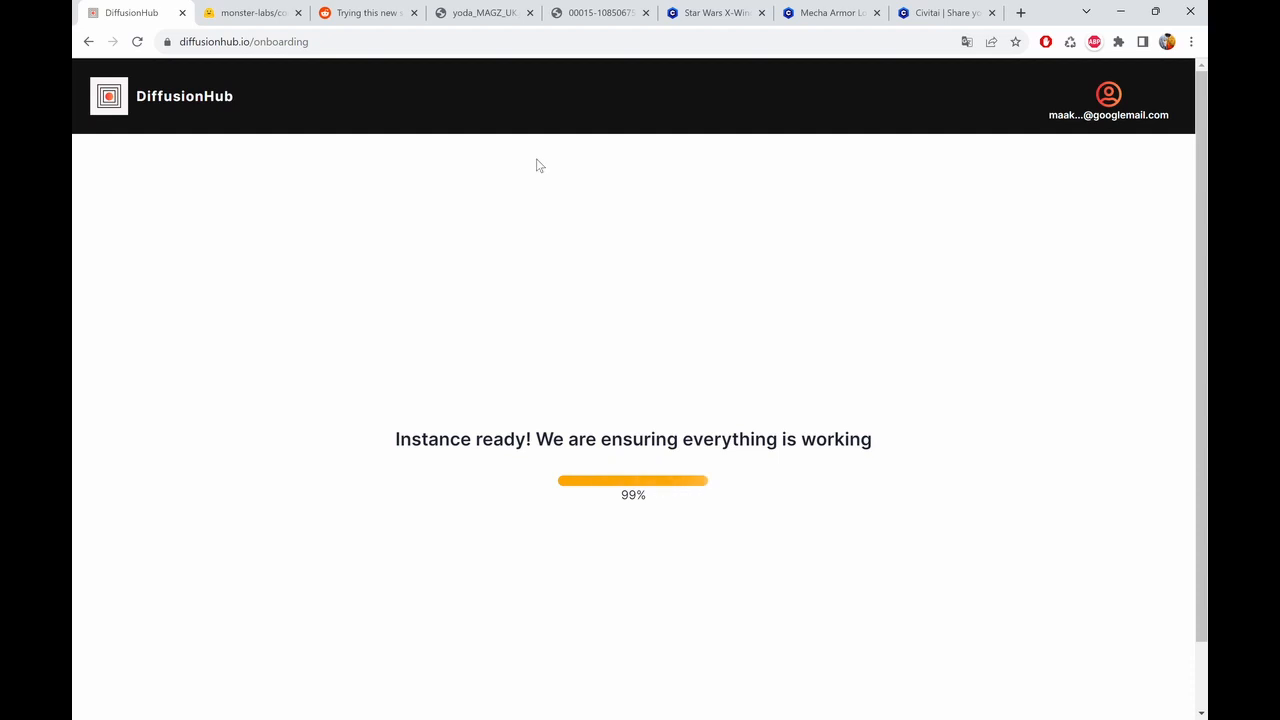
{"action": "mouse_move", "coordinate": [534, 156]}
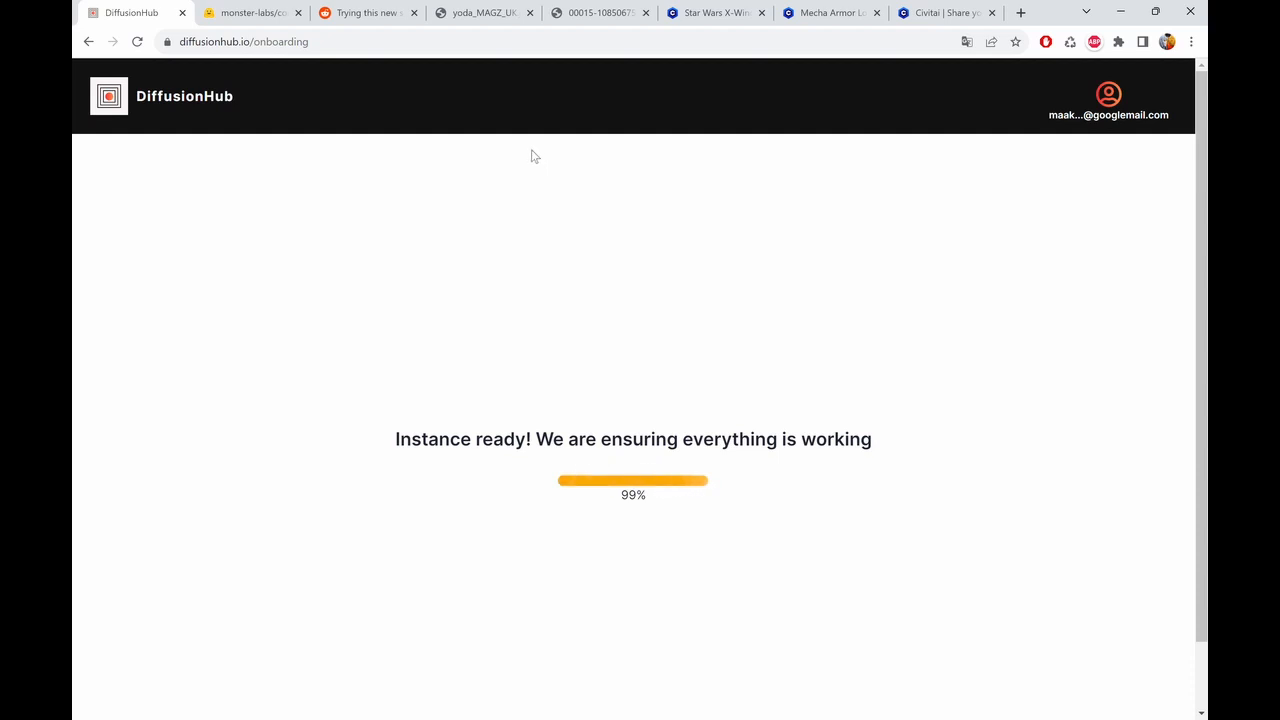
{"action": "mouse_move", "coordinate": [546, 124]}
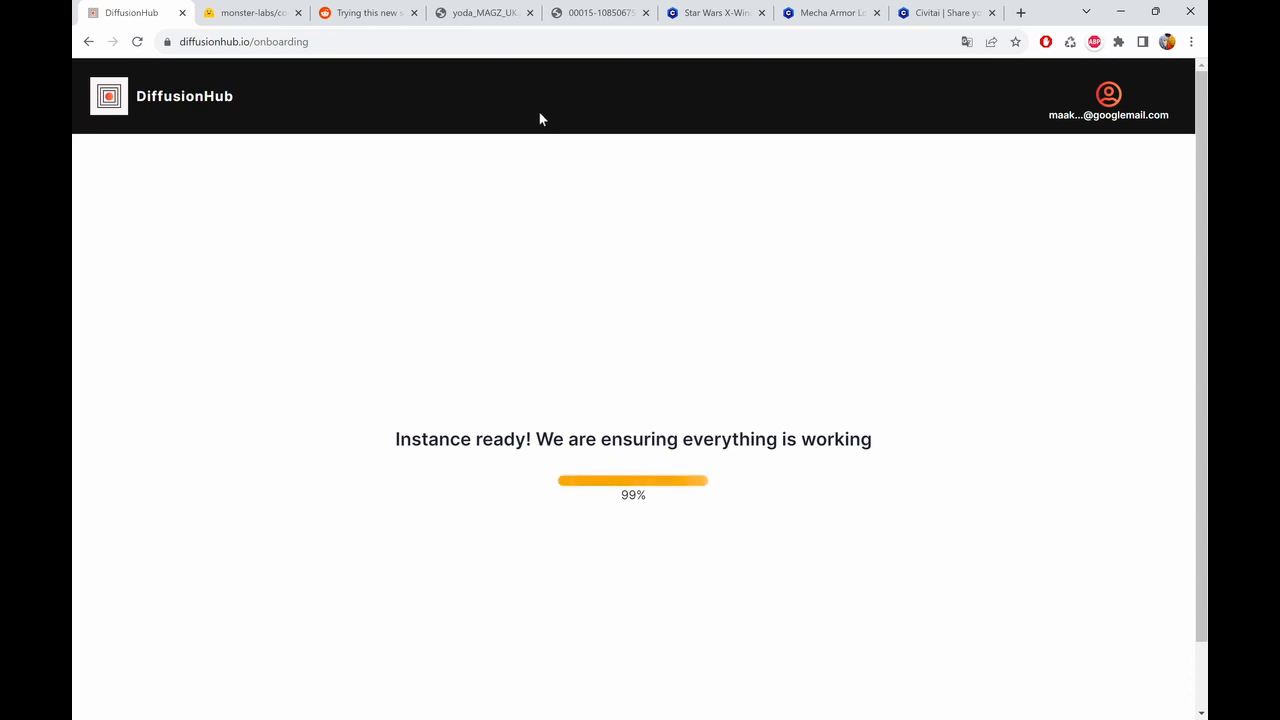
{"action": "mouse_move", "coordinate": [444, 188]}
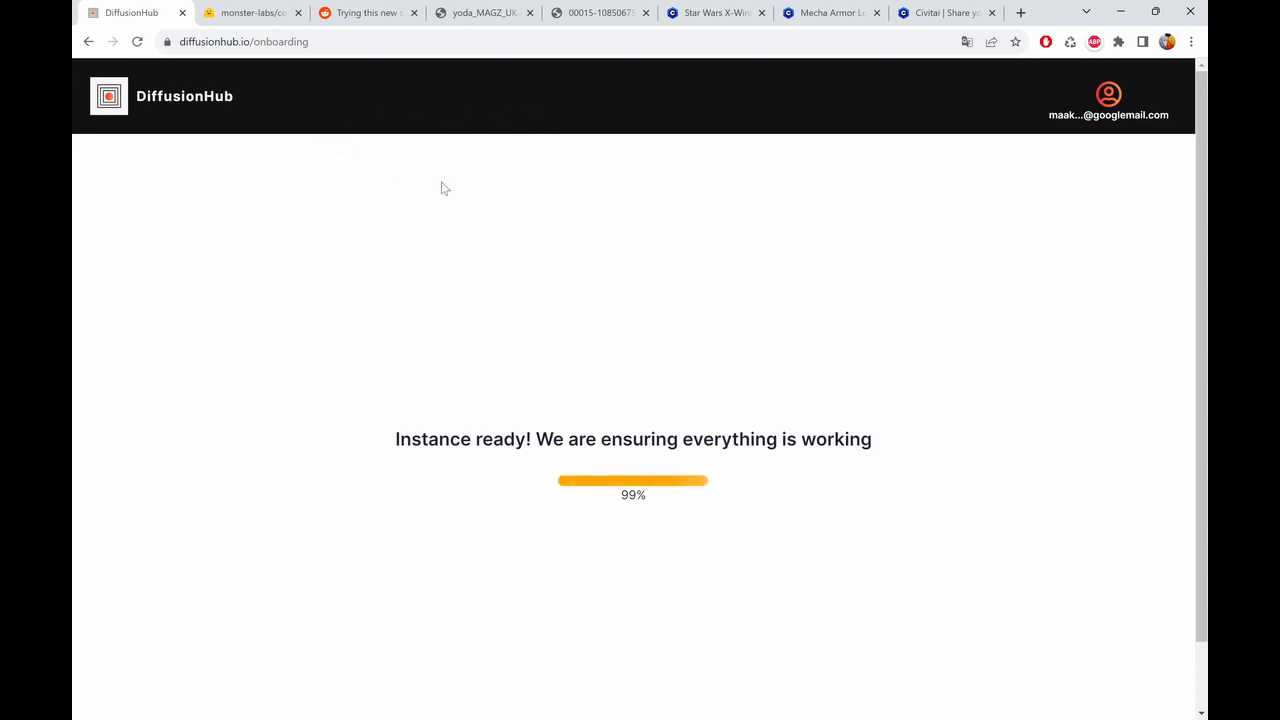
{"action": "mouse_move", "coordinate": [368, 114]}
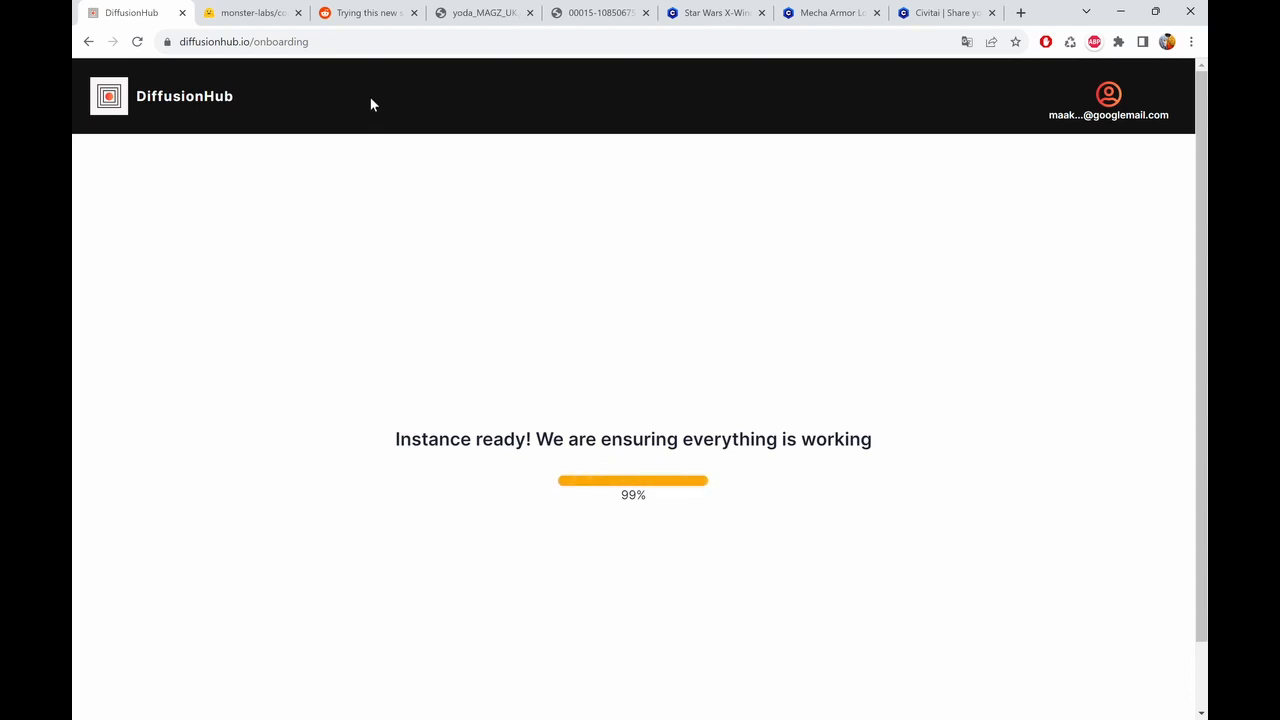
{"action": "mouse_move", "coordinate": [366, 88]}
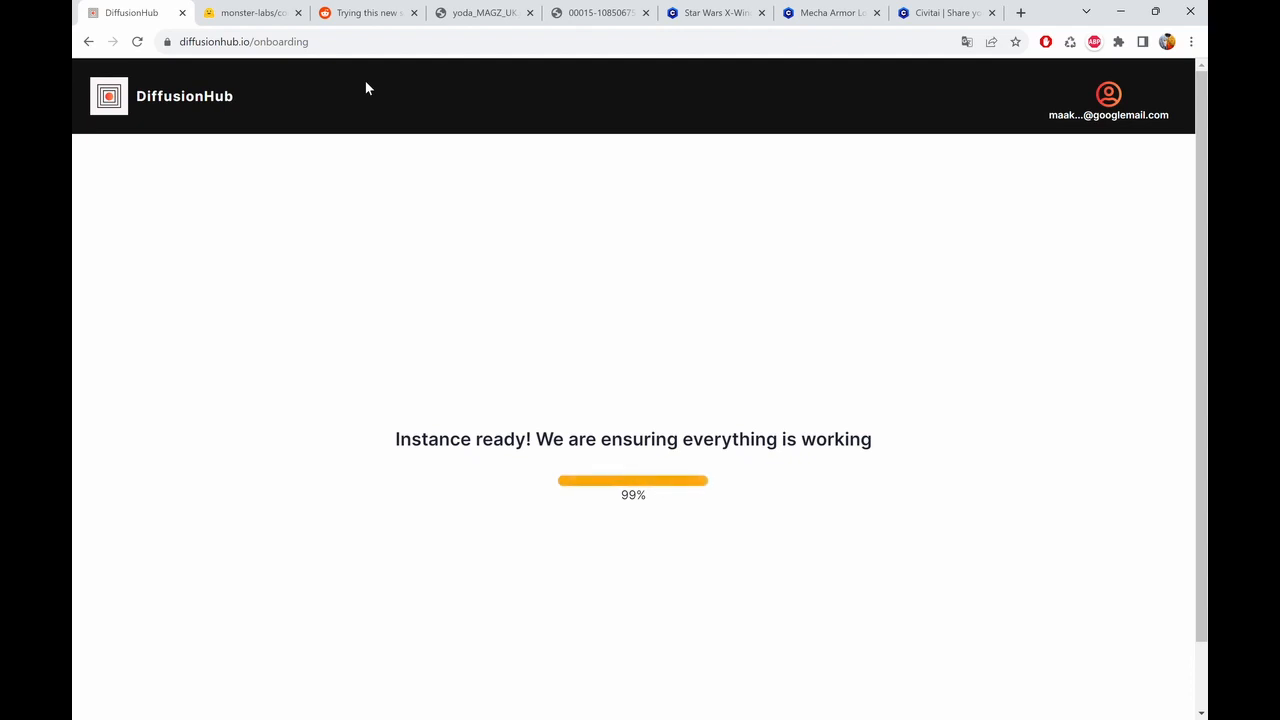
{"action": "mouse_move", "coordinate": [350, 92]}
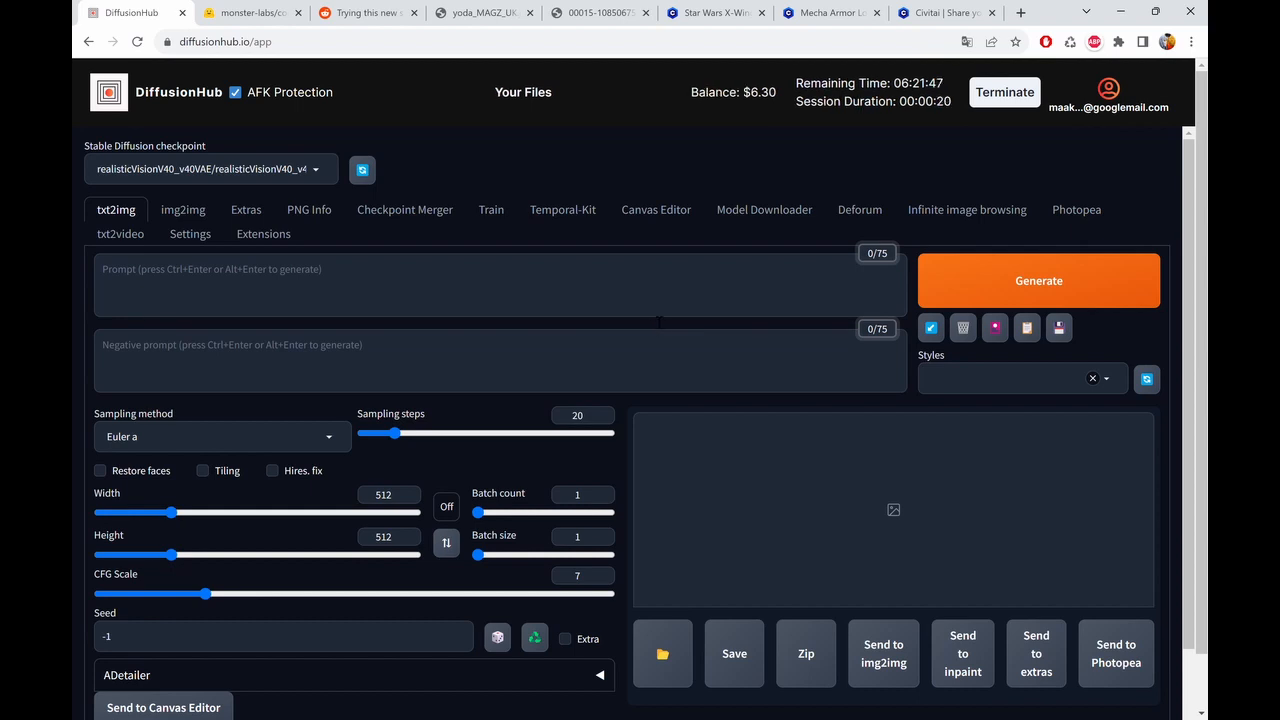
{"action": "mouse_move", "coordinate": [704, 260]}
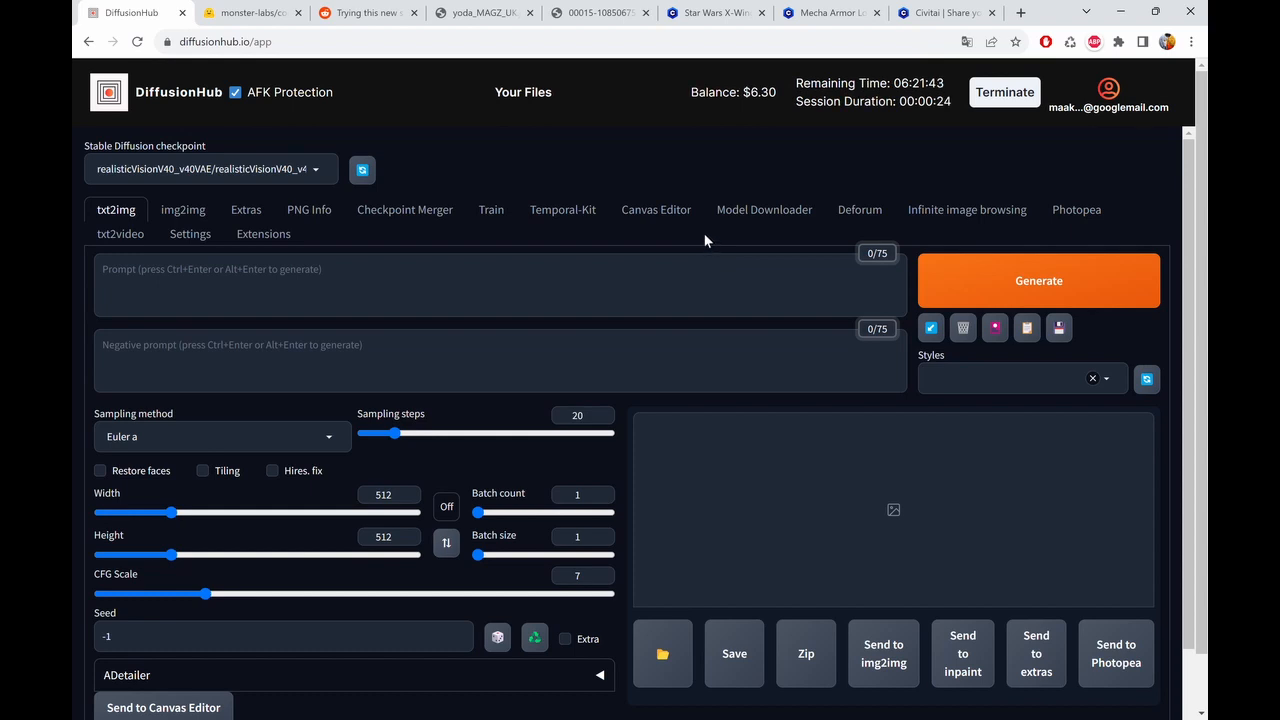
{"action": "mouse_move", "coordinate": [764, 210]}
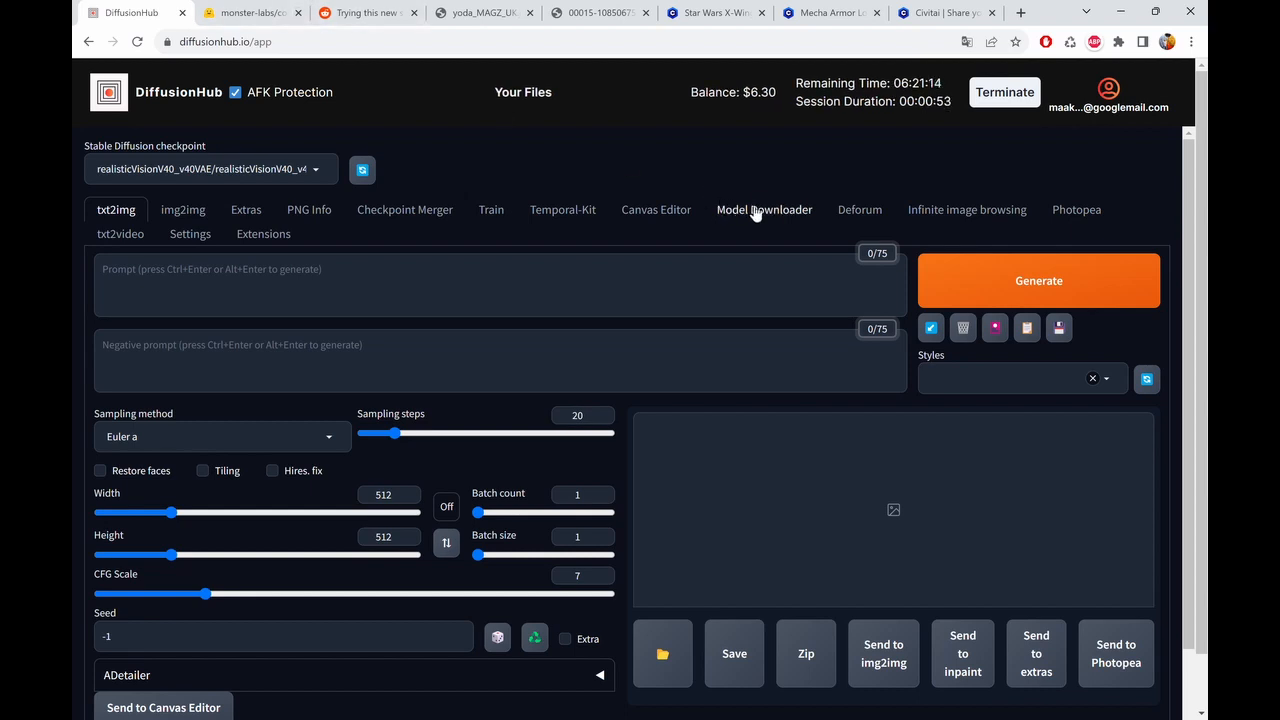
- Go to the Model Downloader with ControlNet Model as the content type
{"action": "left_click", "coordinate": [764, 210]}
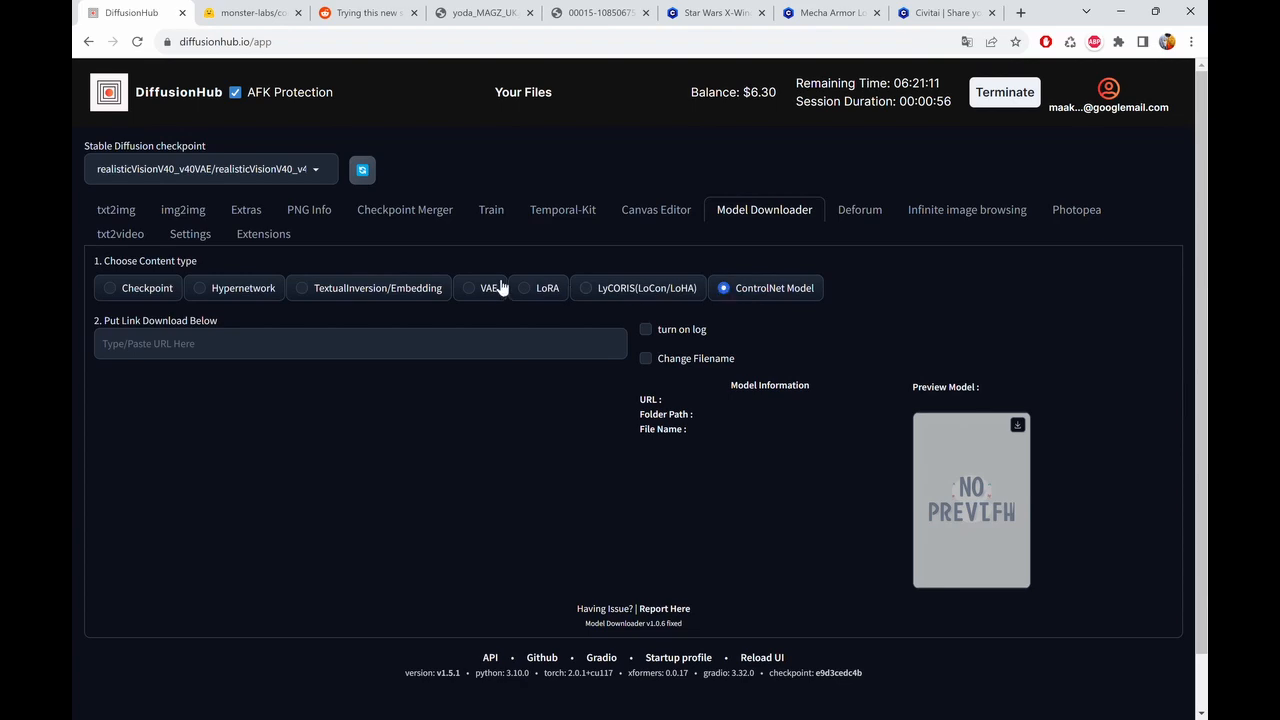
- Show the Files and versions listing of the QR code monster model on Hugging Face
{"action": "left_click", "coordinate": [250, 12]}
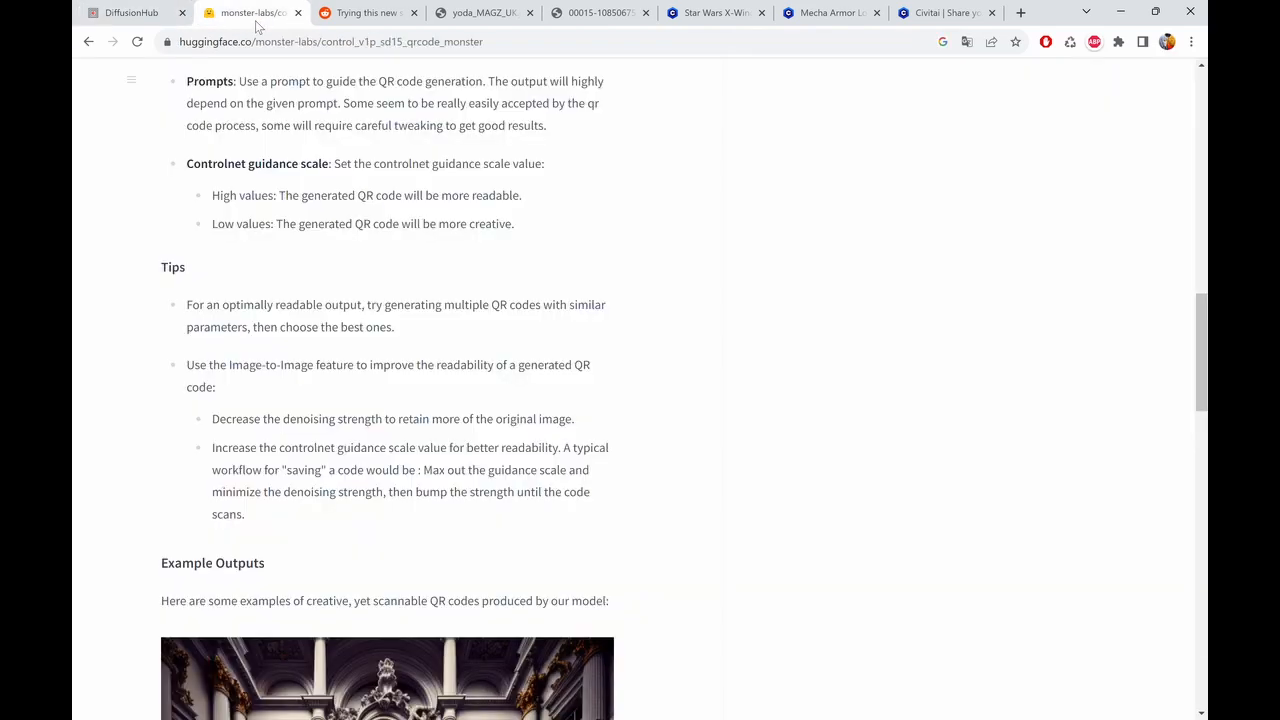
{"action": "scroll", "scroll_direction": "up", "scroll_amount": 3}
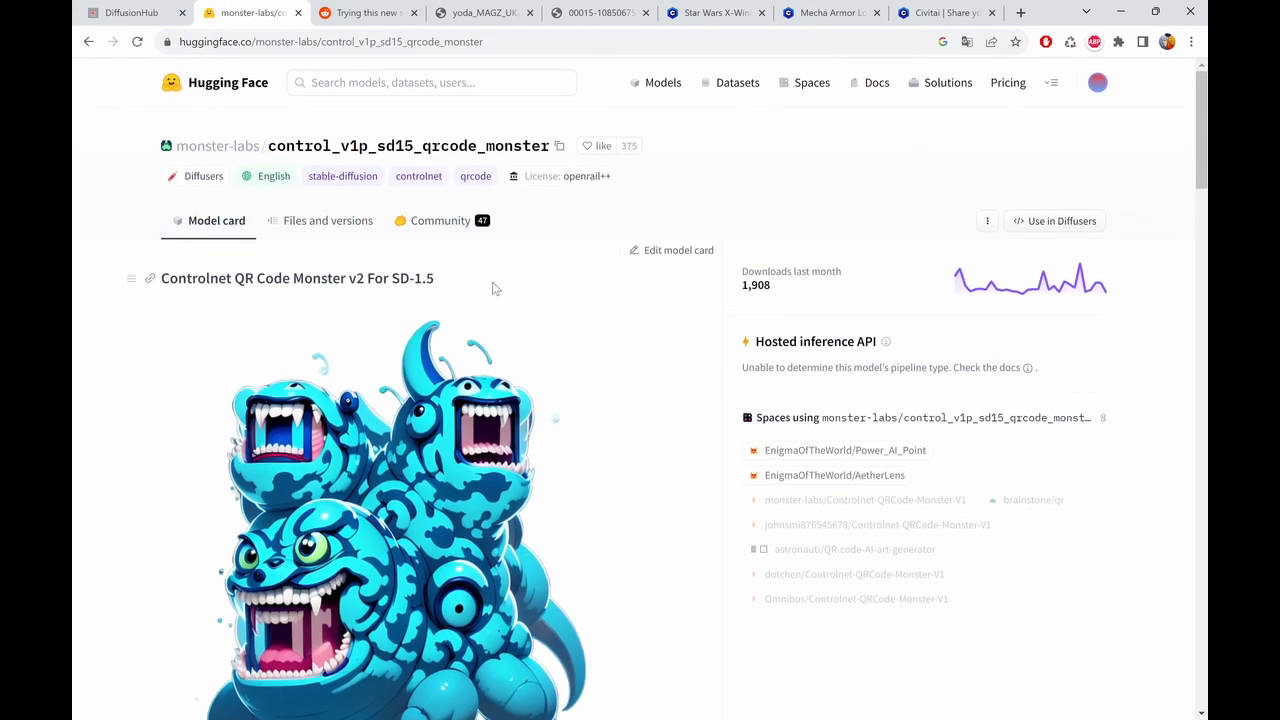
{"action": "mouse_move", "coordinate": [492, 160]}
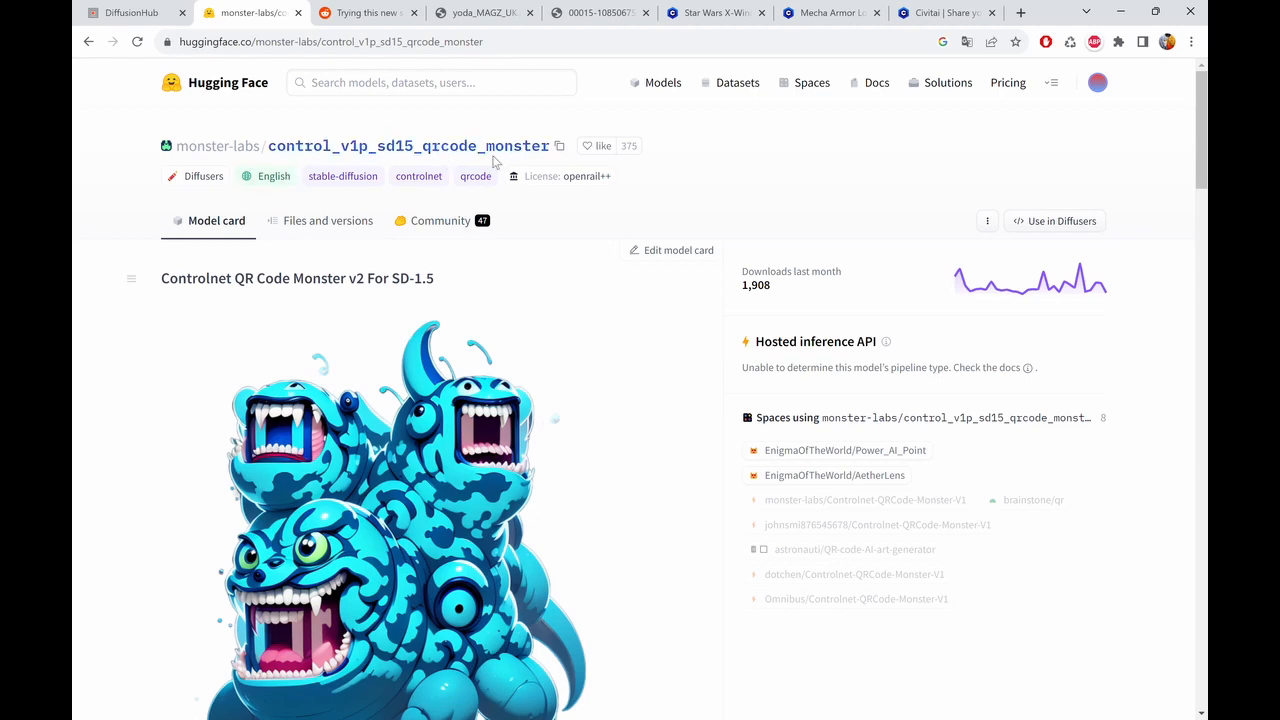
{"action": "mouse_move", "coordinate": [324, 230]}
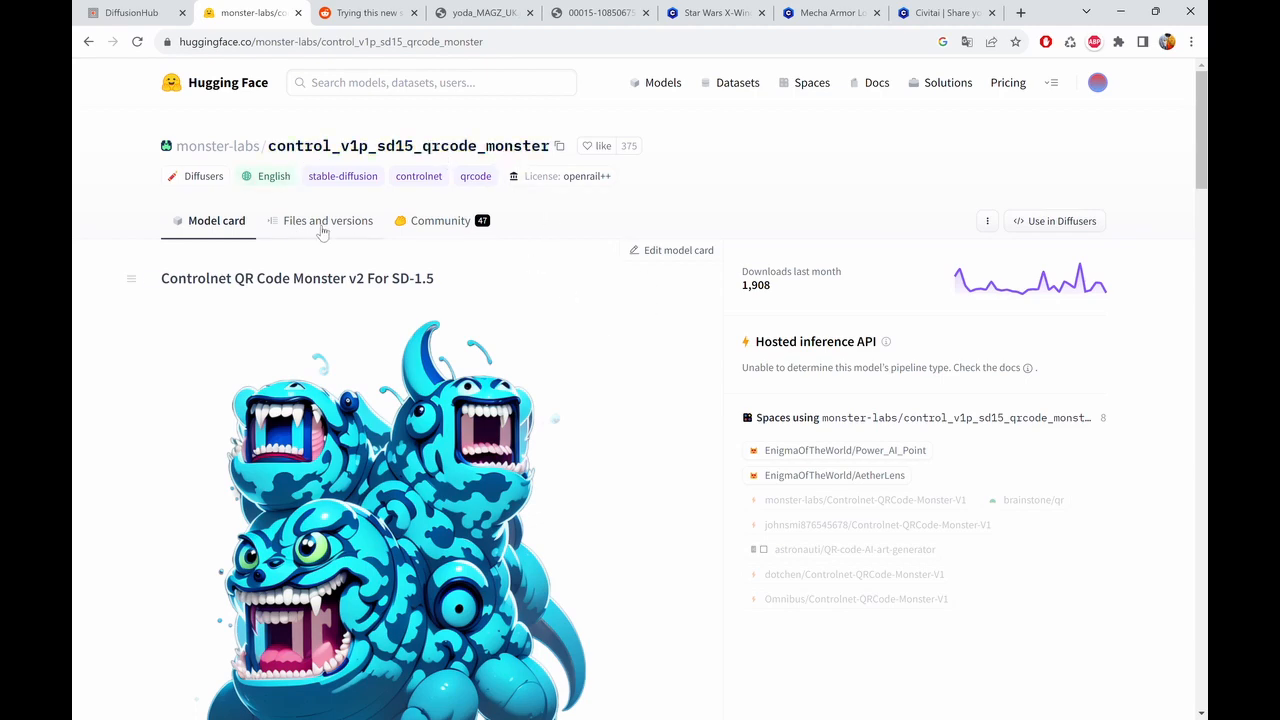
{"action": "left_click", "coordinate": [328, 220]}
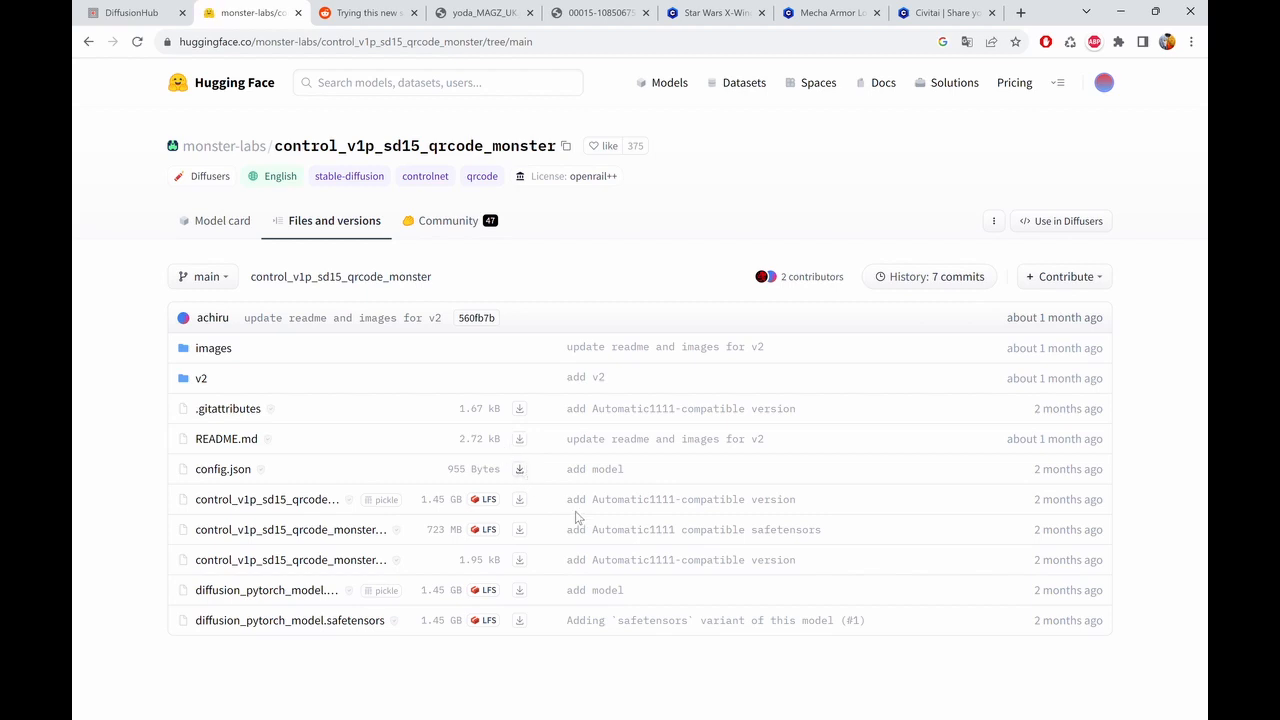
{"action": "mouse_move", "coordinate": [428, 232]}
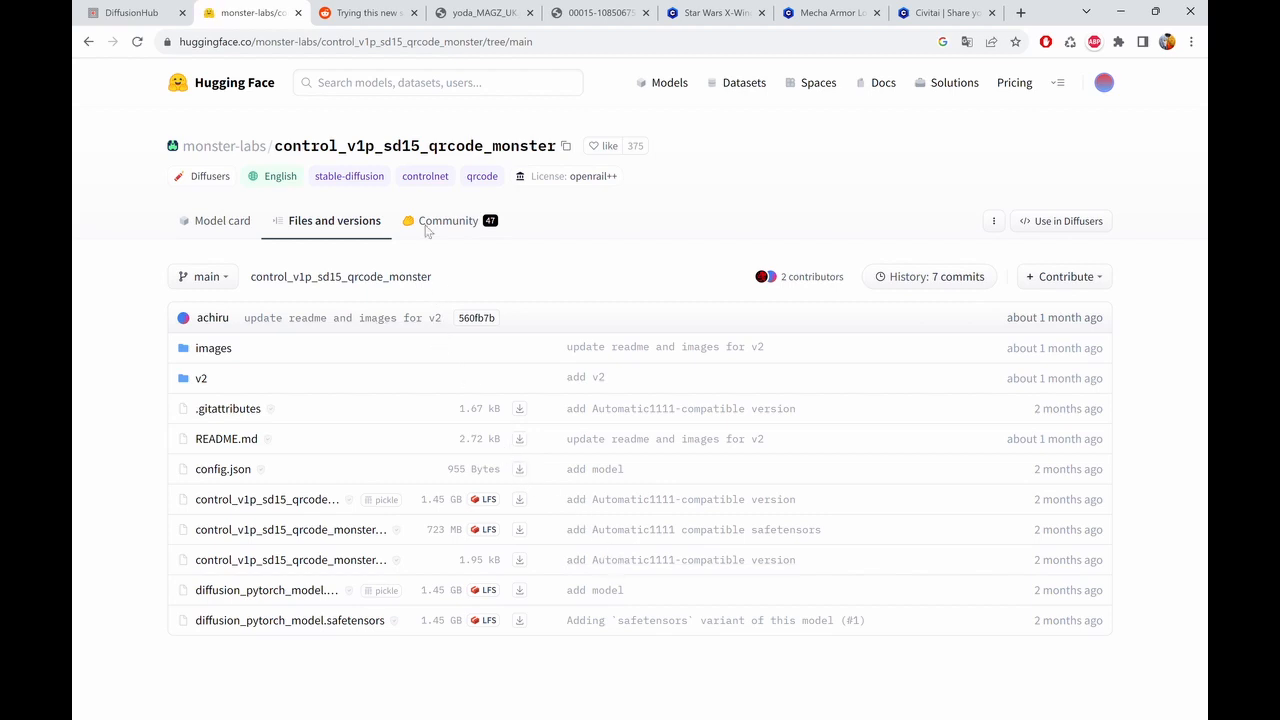
- Download the QR code monster config.json via its Hugging Face resolve URL
{"action": "left_click", "coordinate": [130, 12]}
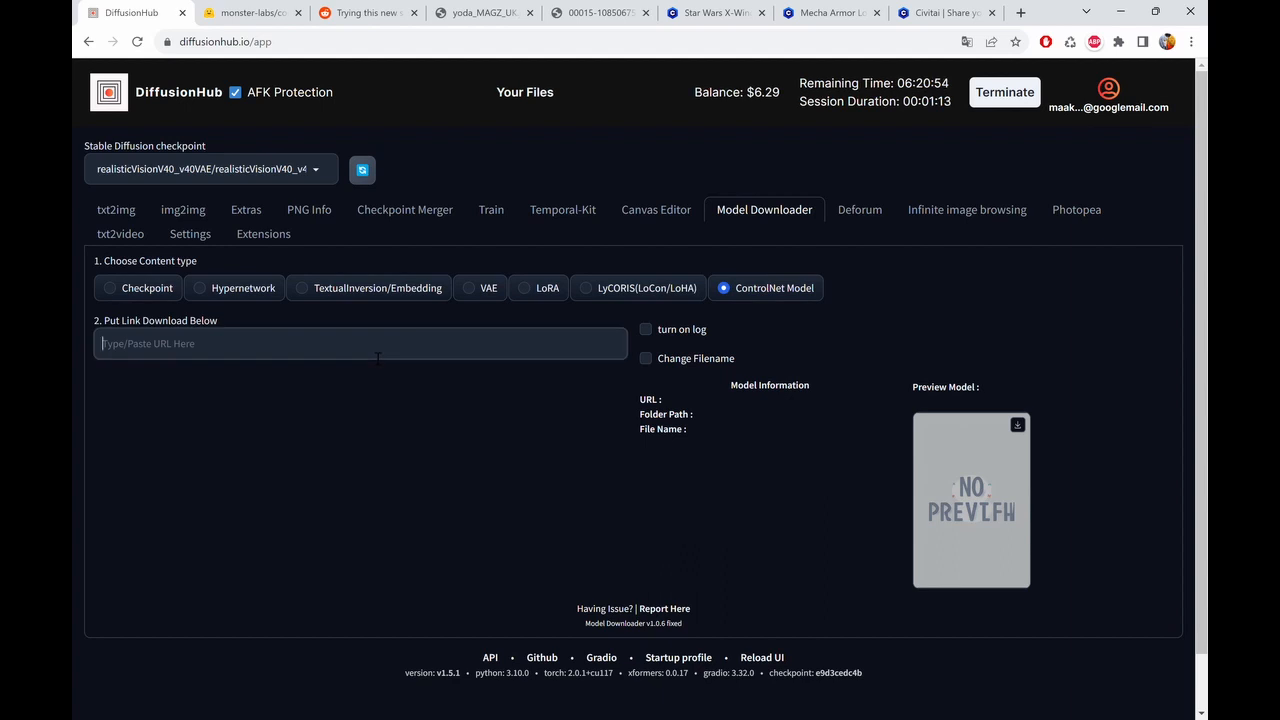
{"action": "type", "text": "https://huggingface.co/monster-labs/control_v1p_sd15_qrcode_monster/resolve/main/config.json"}
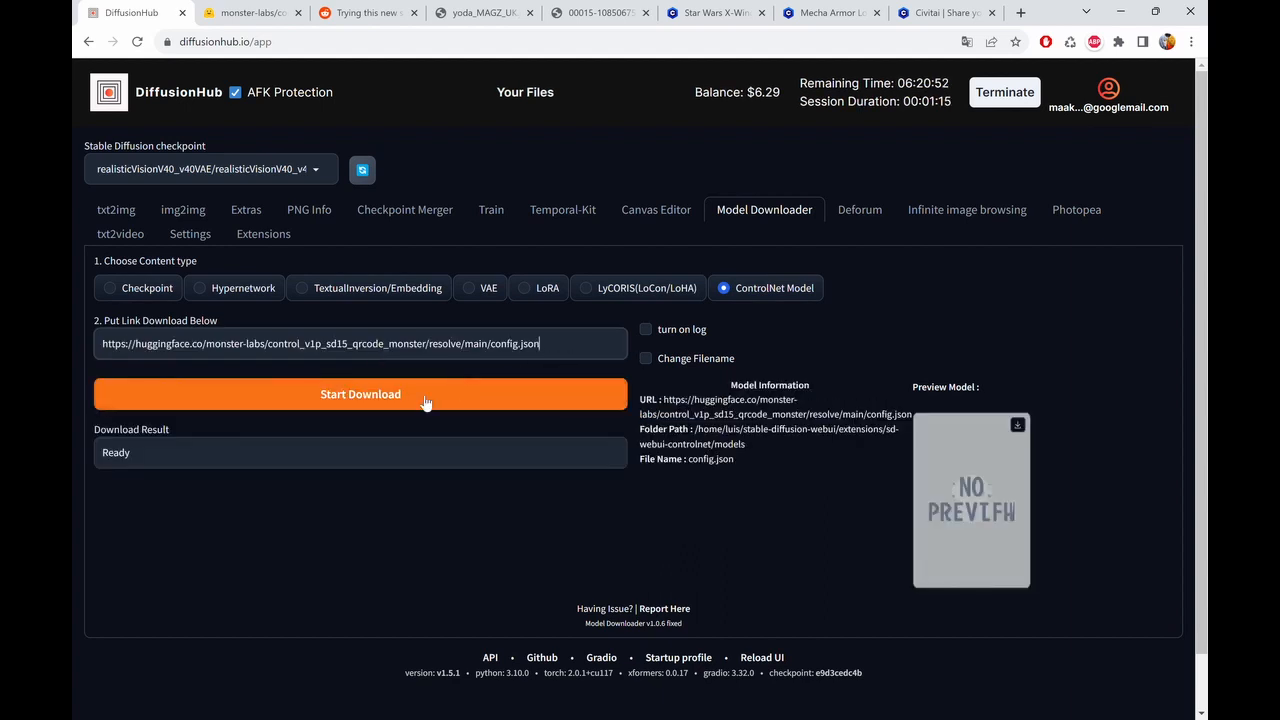
{"action": "left_click", "coordinate": [360, 392]}
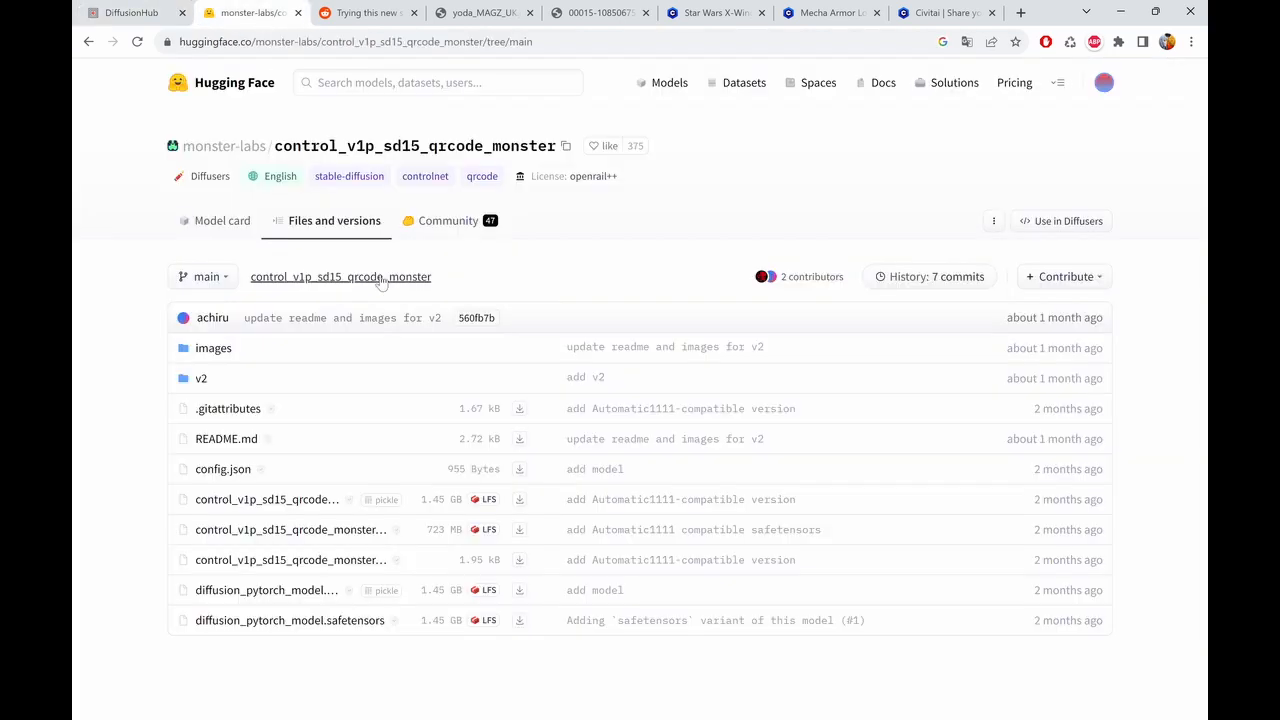
{"action": "mouse_move", "coordinate": [378, 528]}
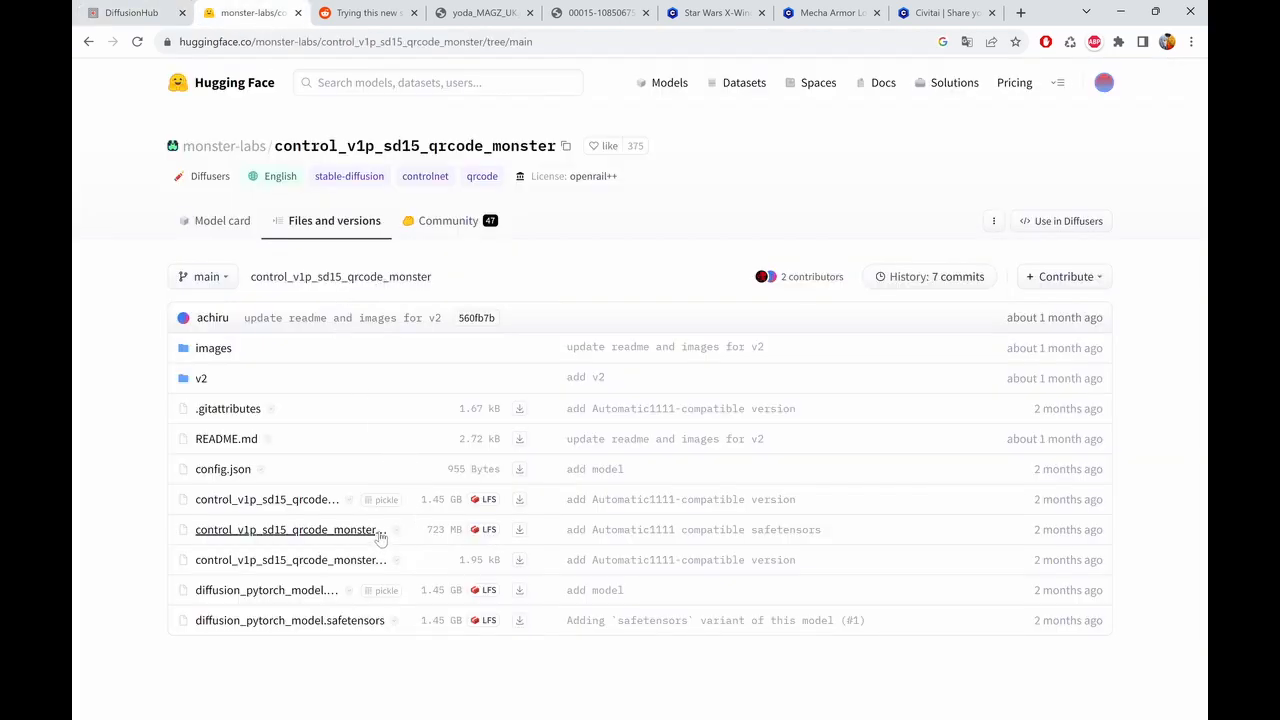
{"action": "mouse_move", "coordinate": [548, 552]}
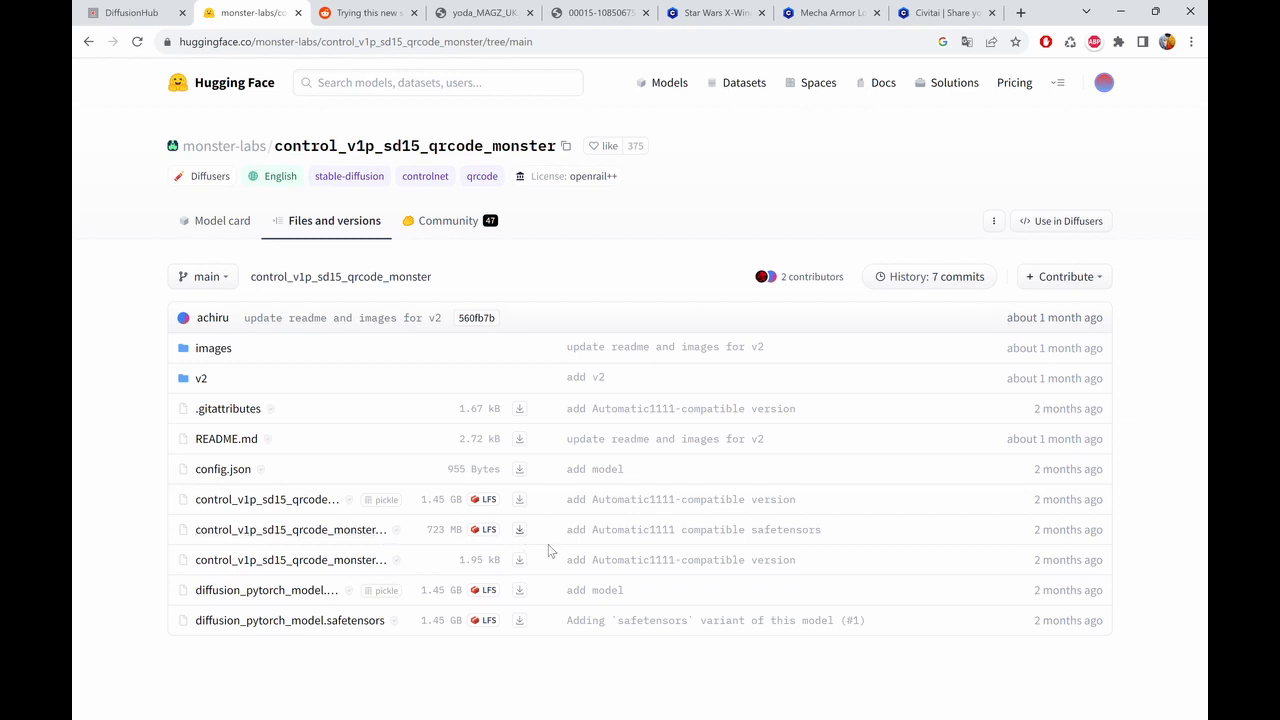
{"action": "mouse_move", "coordinate": [396, 312]}
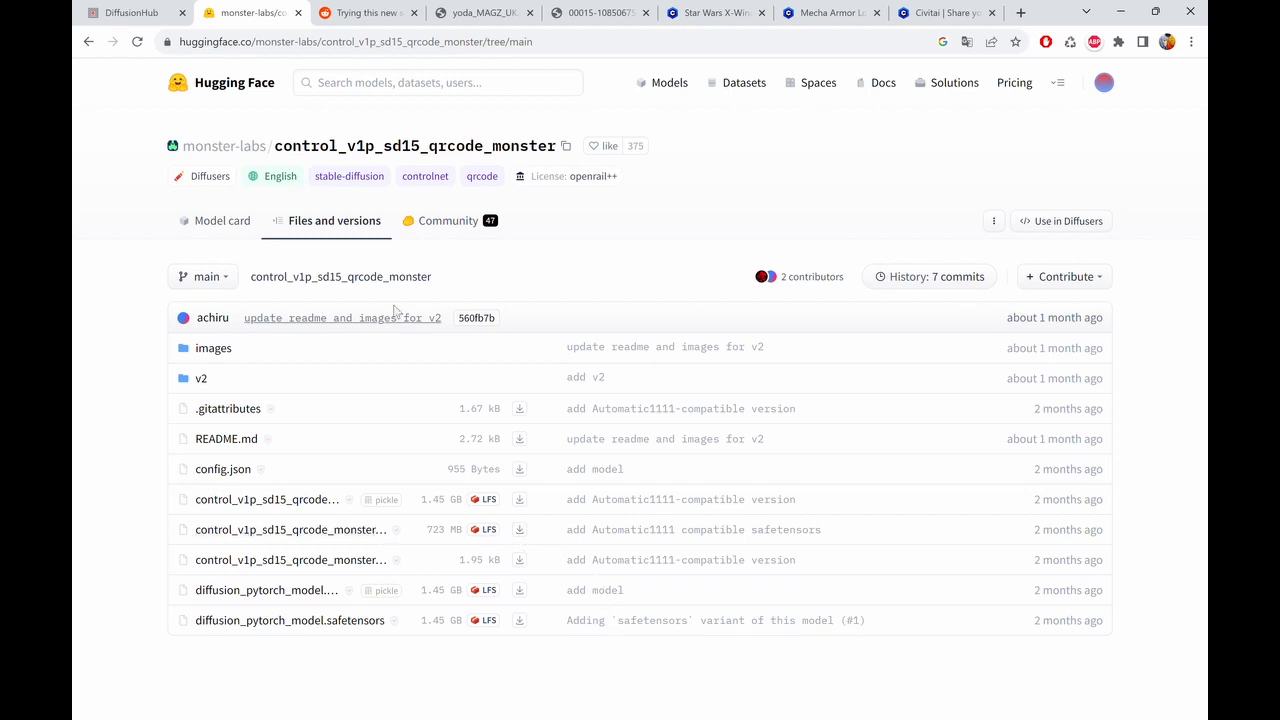
- Download the QR code monster safetensors file, then return to txt2img generation
{"action": "left_click", "coordinate": [130, 12]}
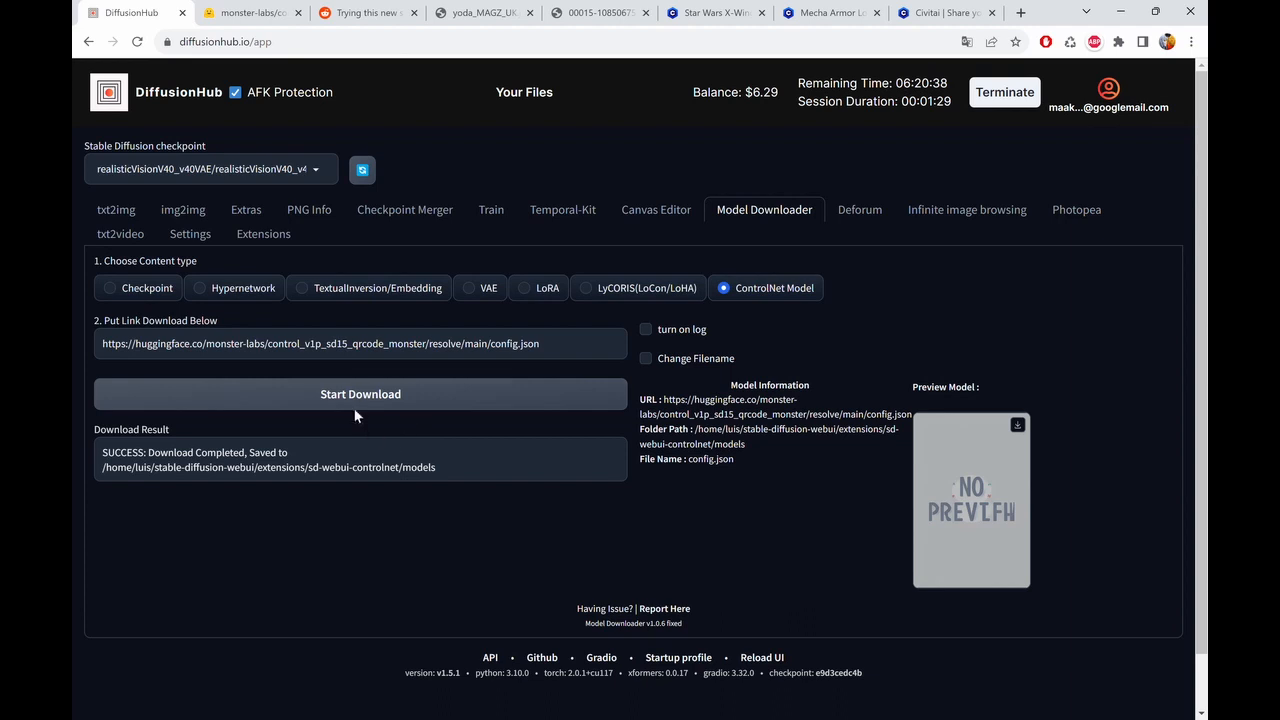
{"action": "left_click", "coordinate": [360, 392]}
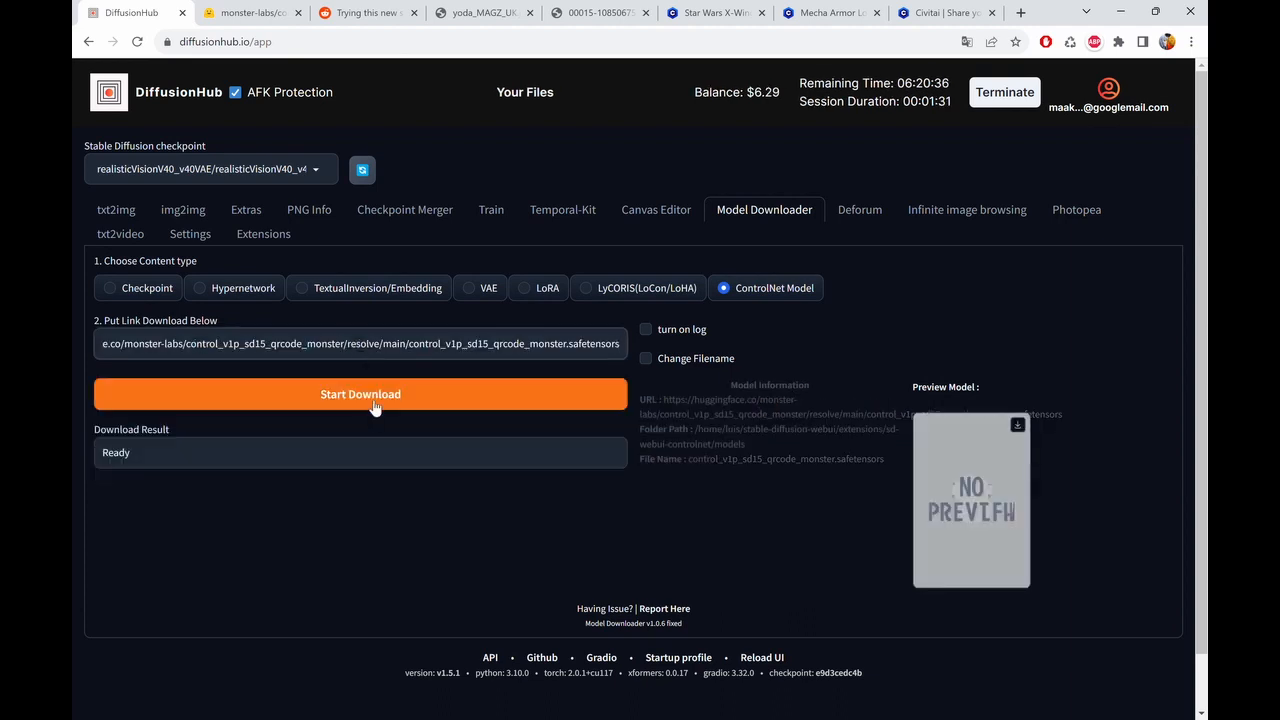
{"action": "left_click", "coordinate": [360, 392]}
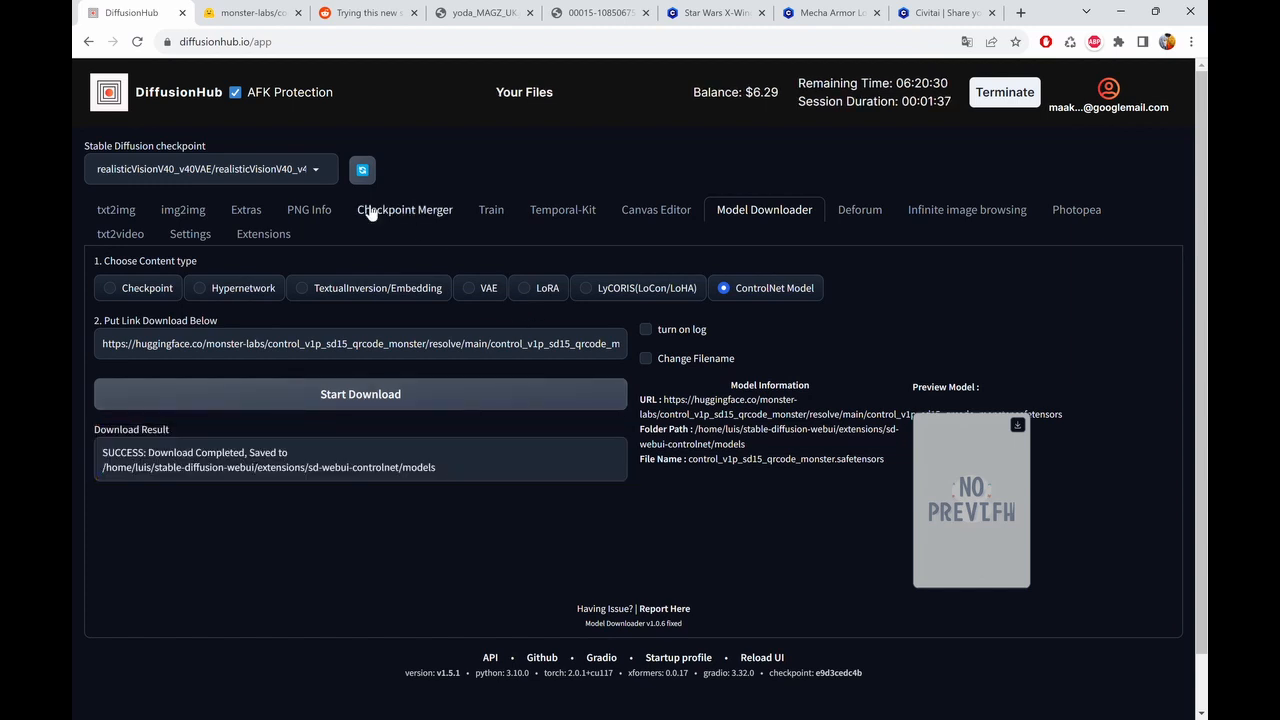
{"action": "mouse_move", "coordinate": [116, 210]}
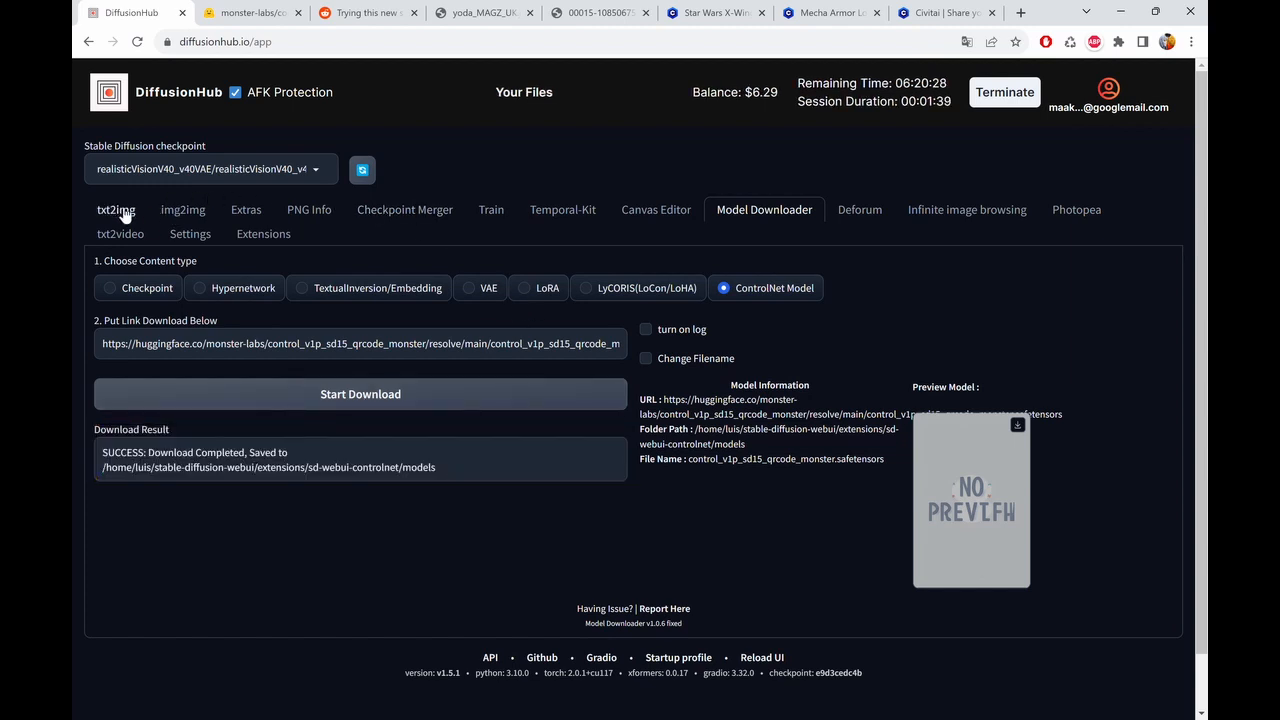
{"action": "left_click", "coordinate": [116, 210]}
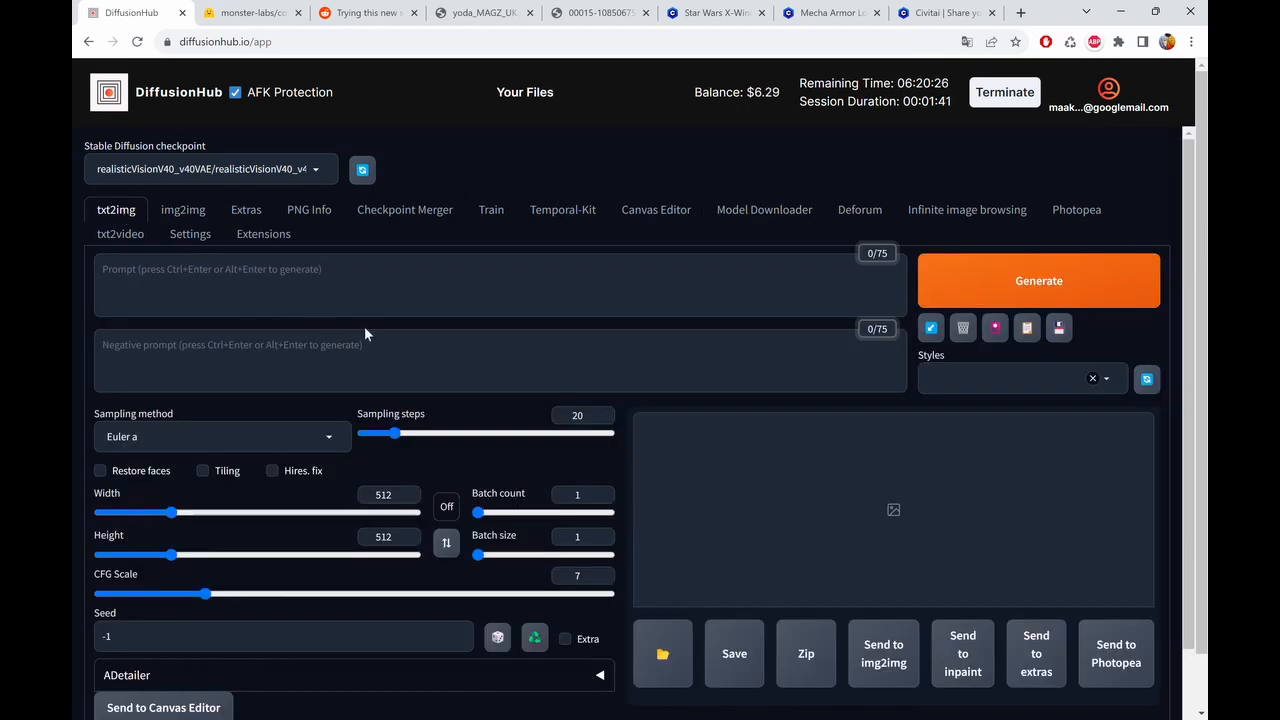
{"action": "scroll", "scroll_direction": "down", "scroll_amount": 3}
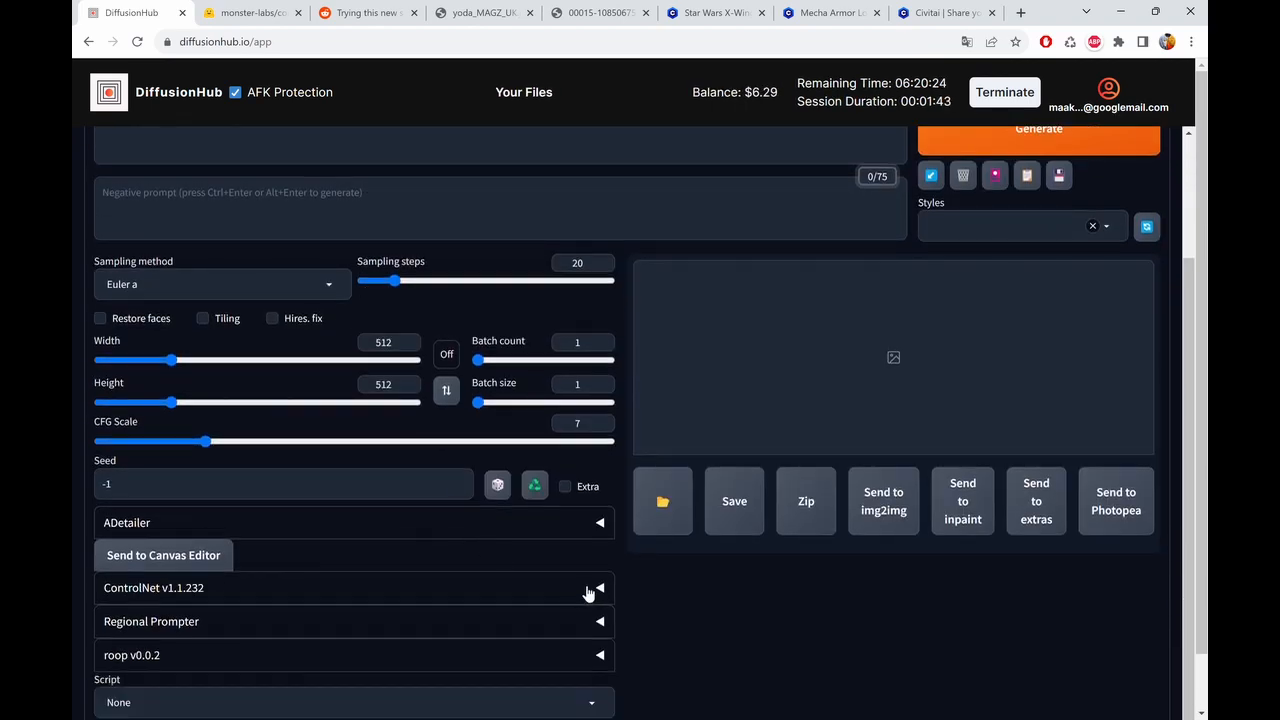
- Expand the ControlNet panel so unit 0 is ready for the Yoda image
{"action": "left_click", "coordinate": [590, 588]}
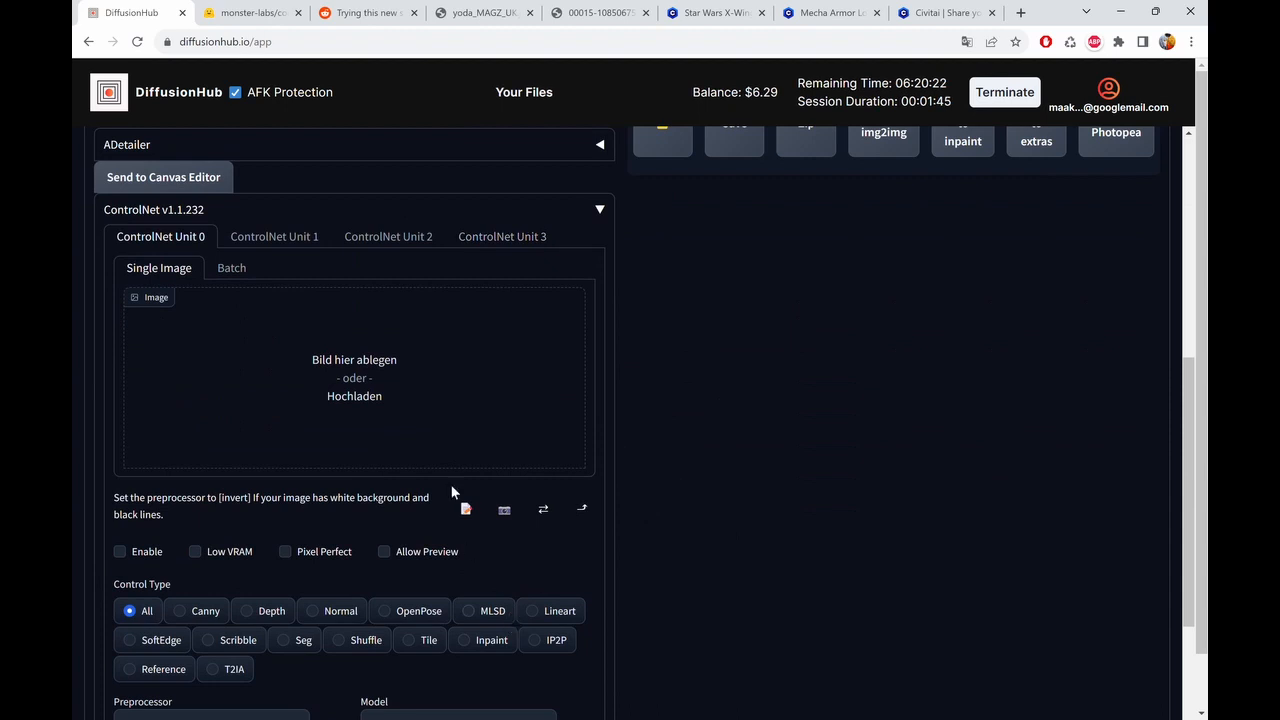
{"action": "mouse_move", "coordinate": [360, 384]}
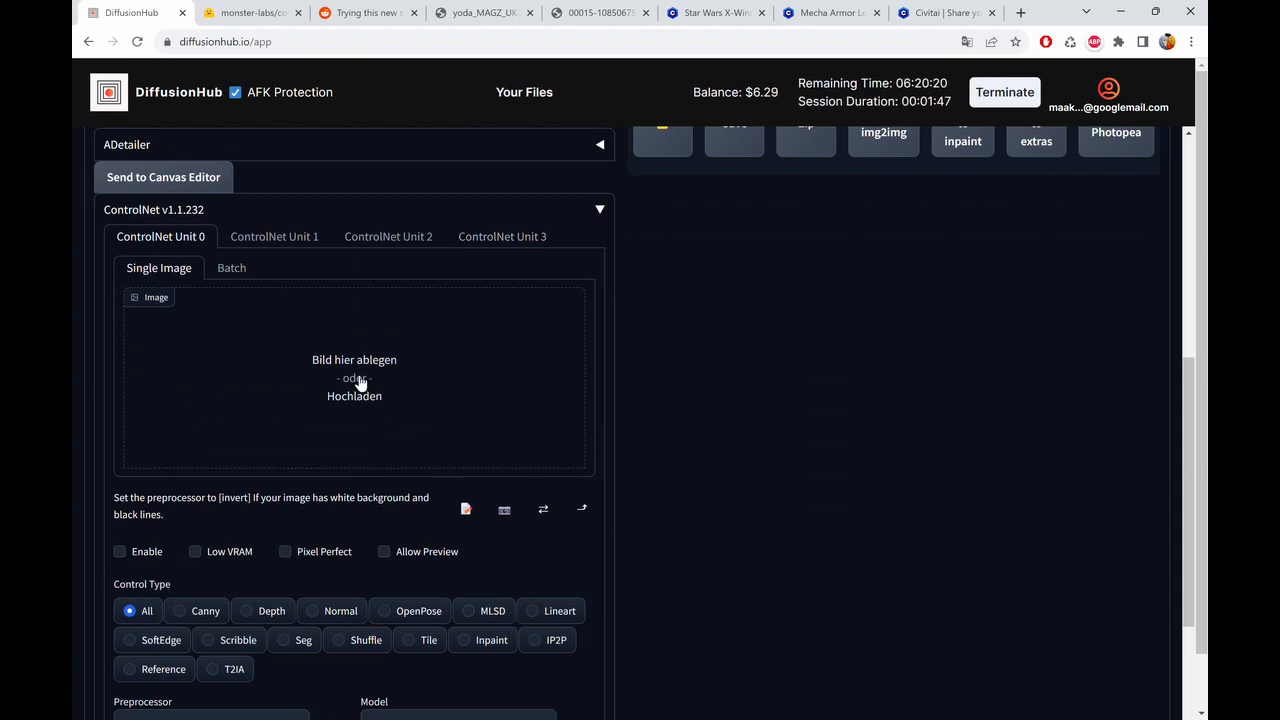
{"action": "mouse_move", "coordinate": [370, 374]}
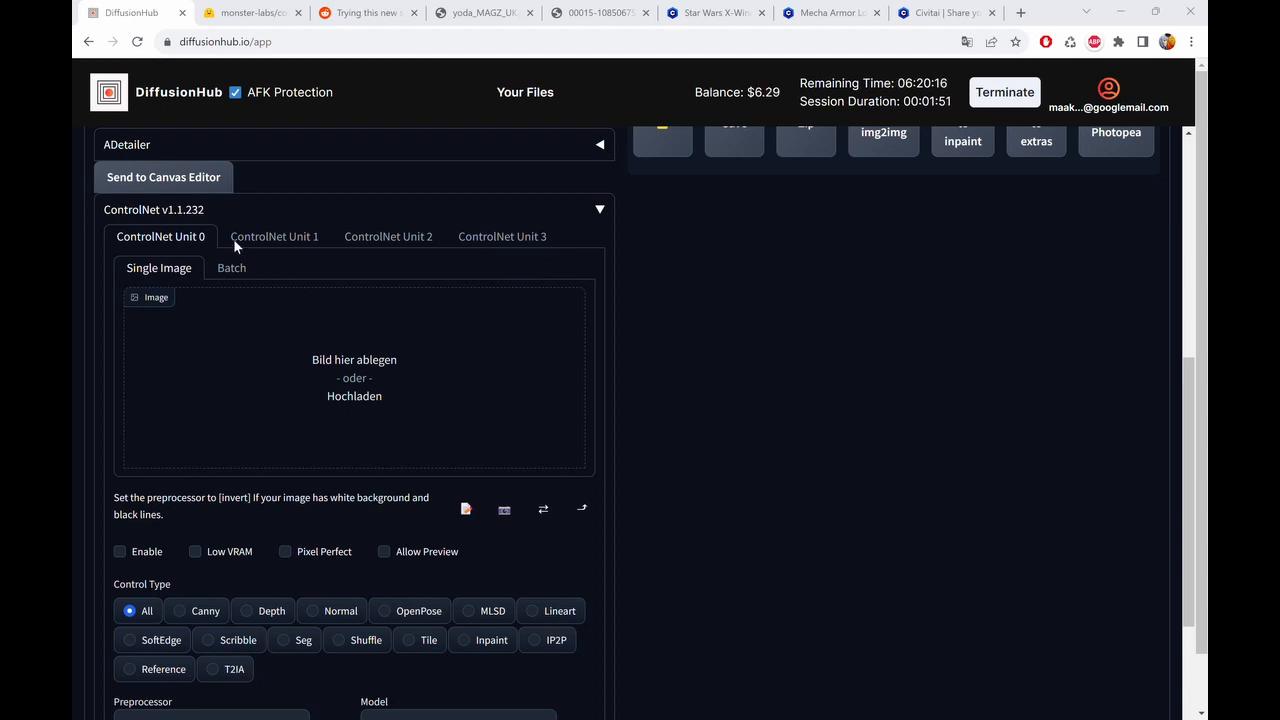
{"action": "mouse_move", "coordinate": [732, 152]}
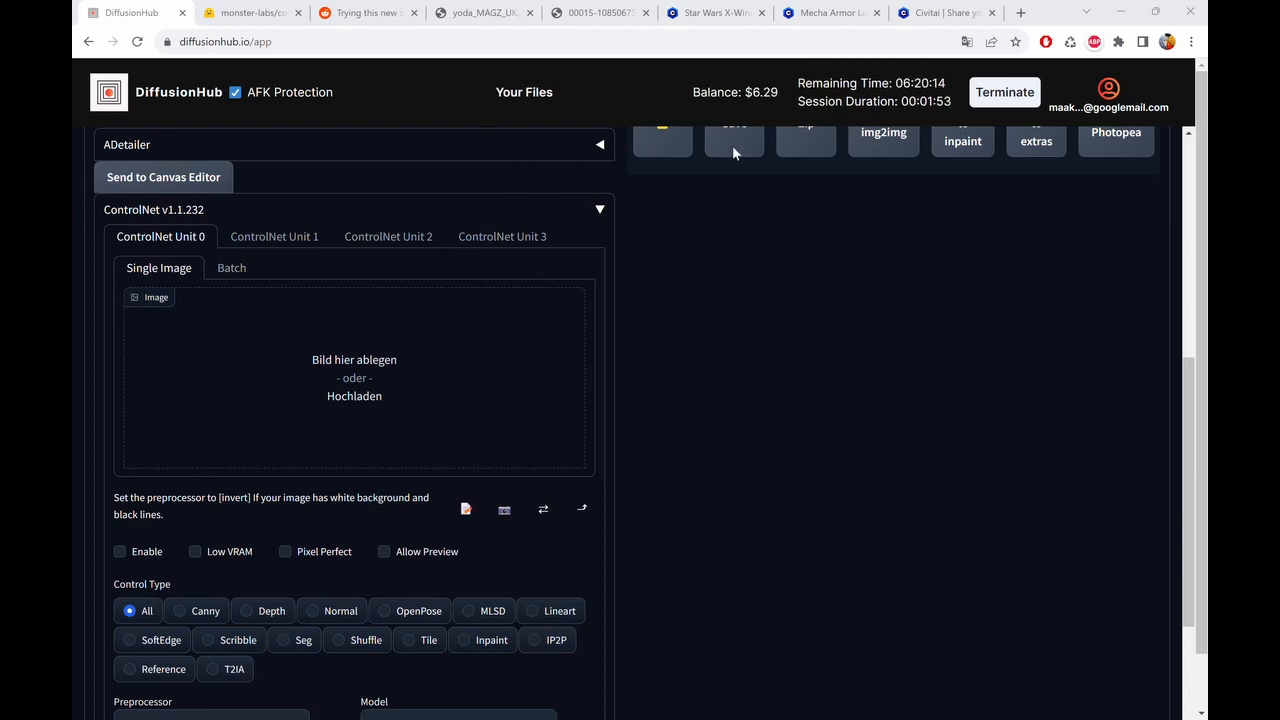
{"action": "mouse_move", "coordinate": [1004, 538]}
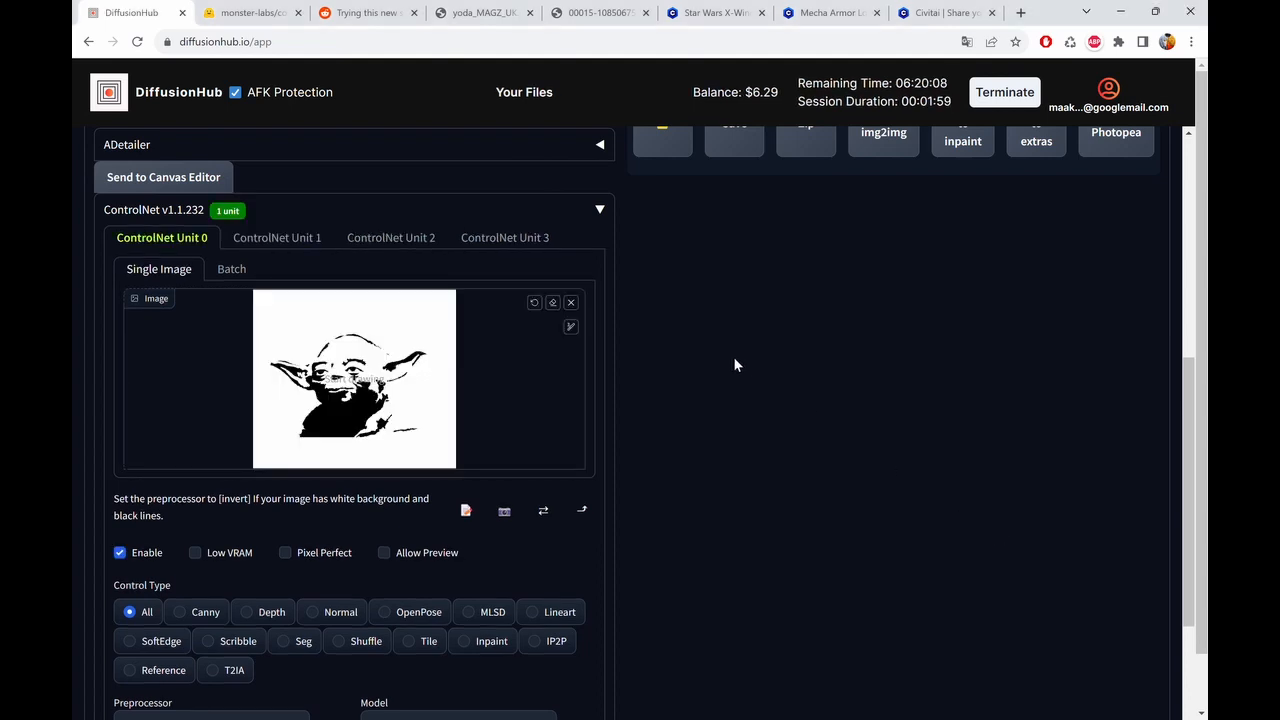
{"action": "mouse_move", "coordinate": [716, 352]}
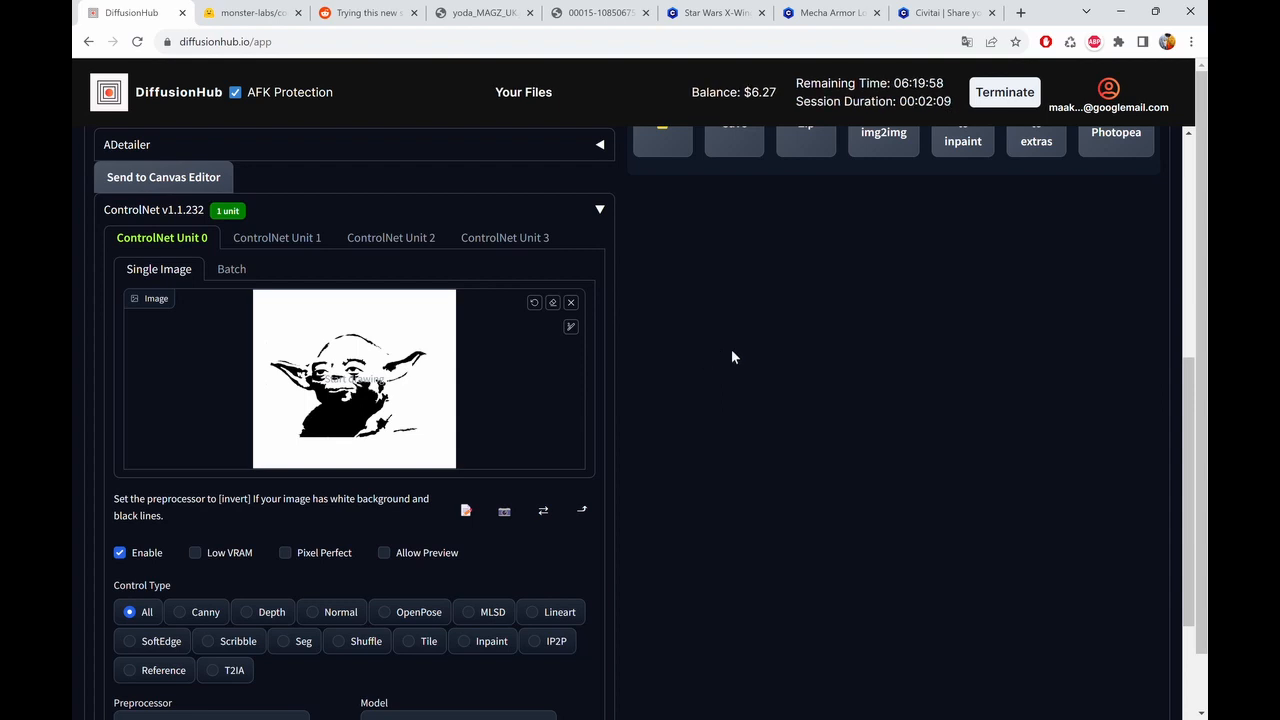
{"action": "mouse_move", "coordinate": [712, 352]}
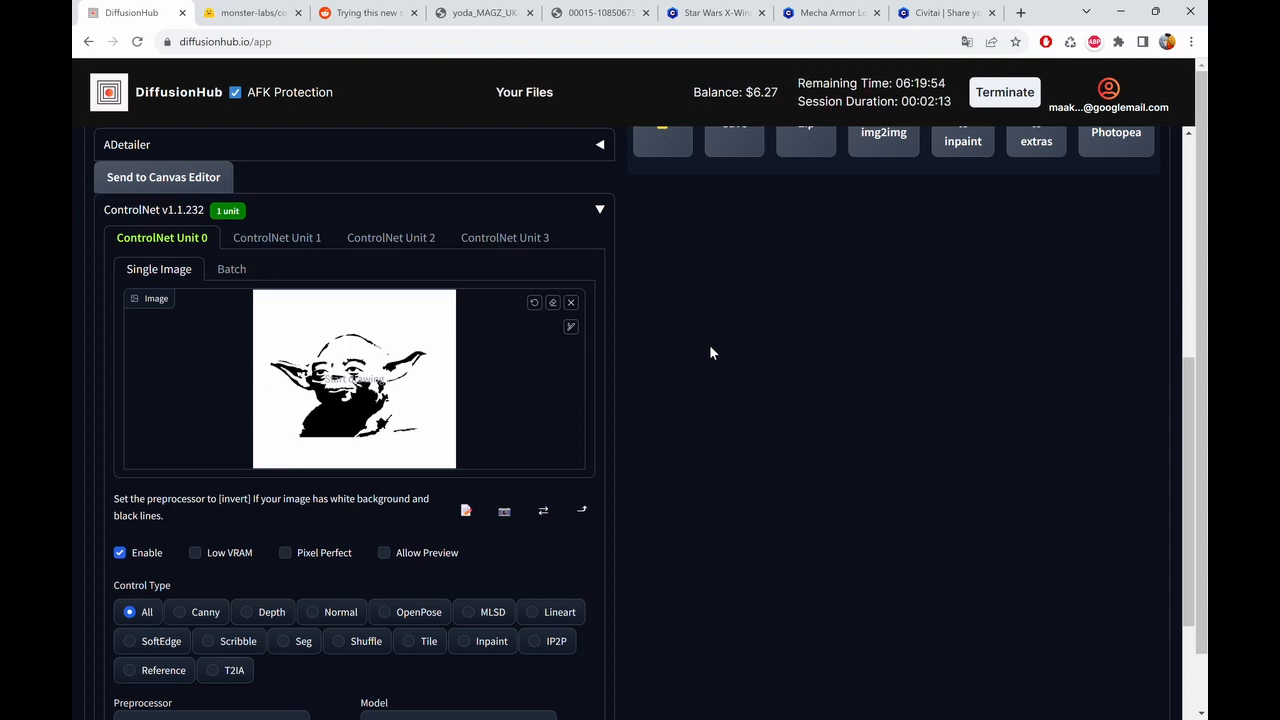
{"action": "mouse_move", "coordinate": [588, 356]}
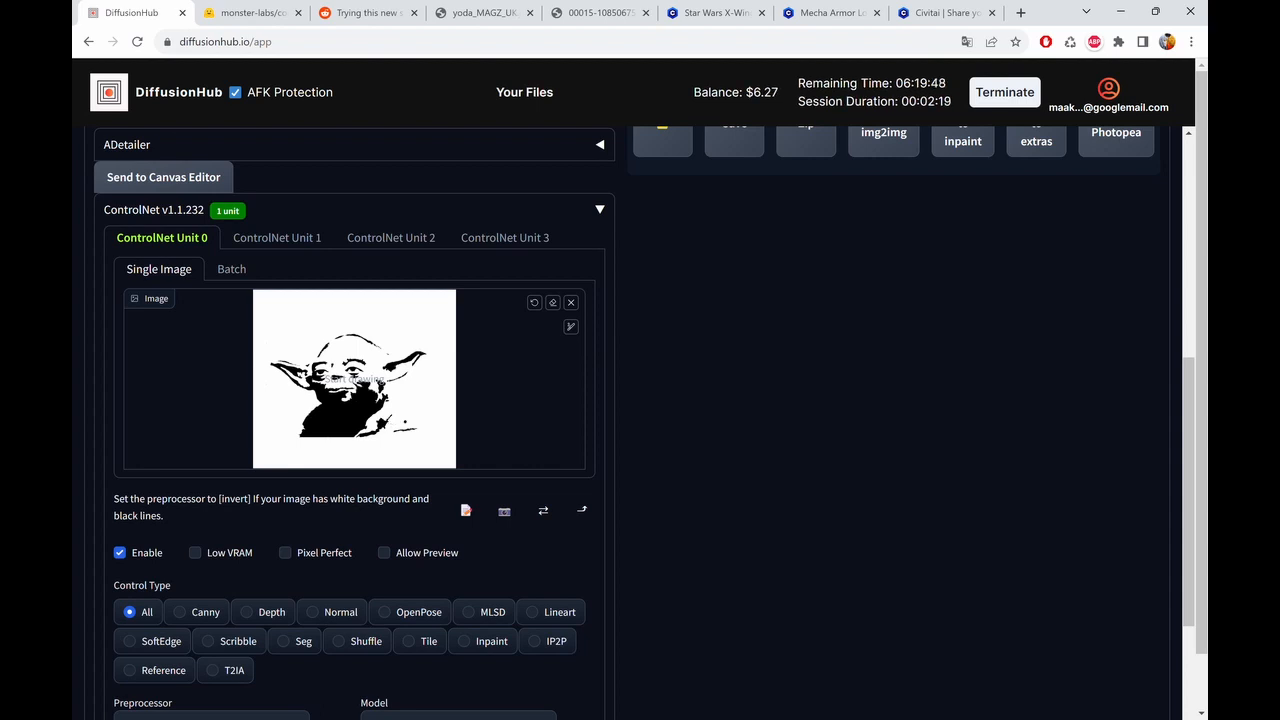
{"action": "mouse_move", "coordinate": [178, 552]}
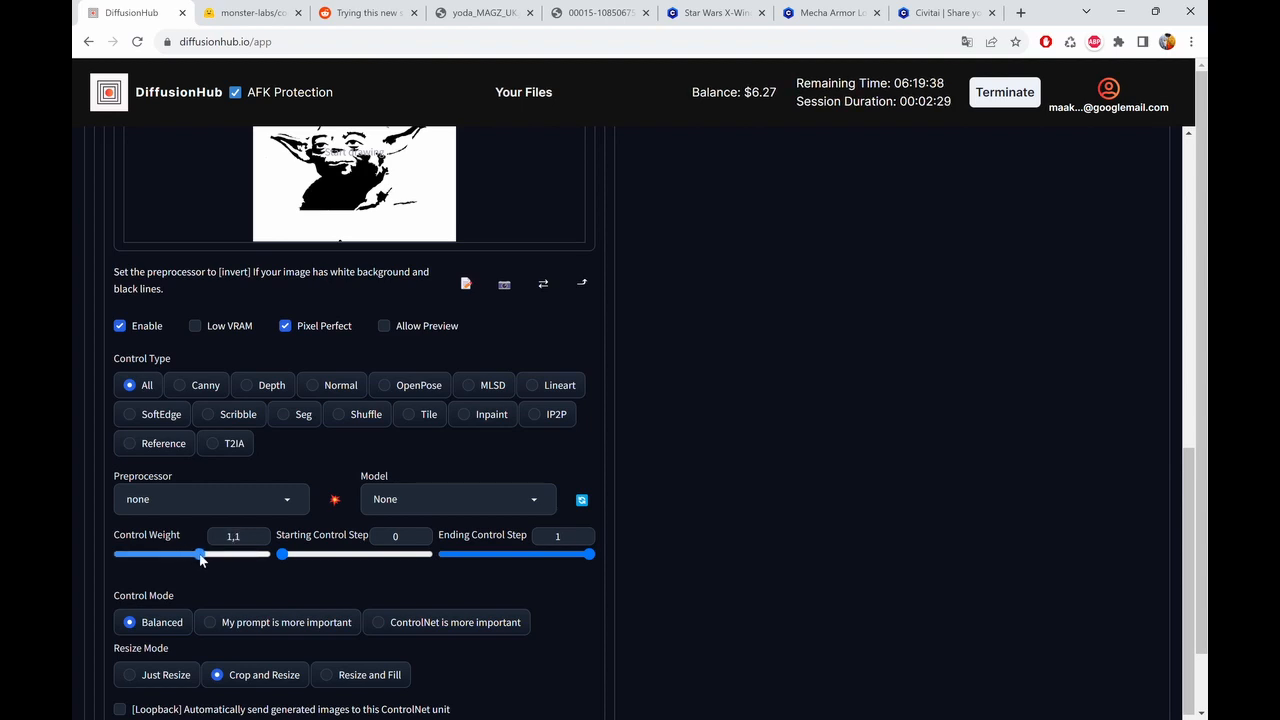
{"action": "left_click_drag", "start_coordinate": [200, 554], "coordinate": [222, 554]}
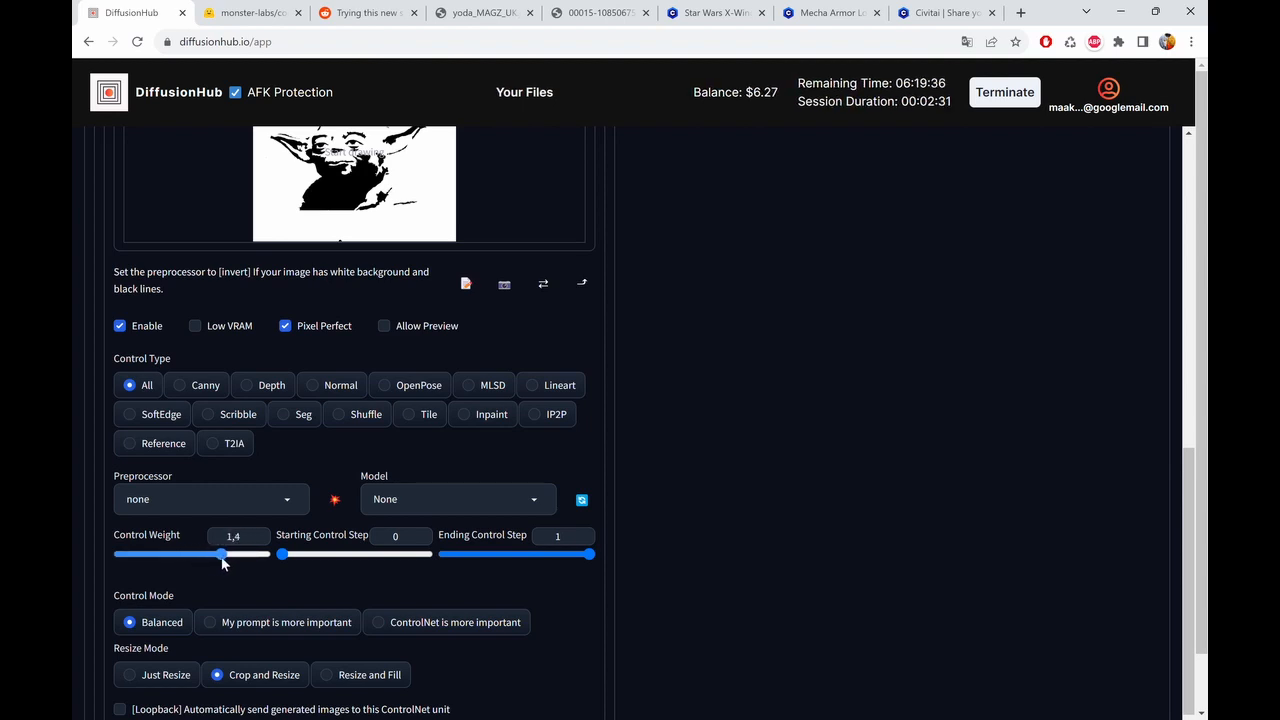
{"action": "scroll", "scroll_direction": "up", "scroll_amount": 3}
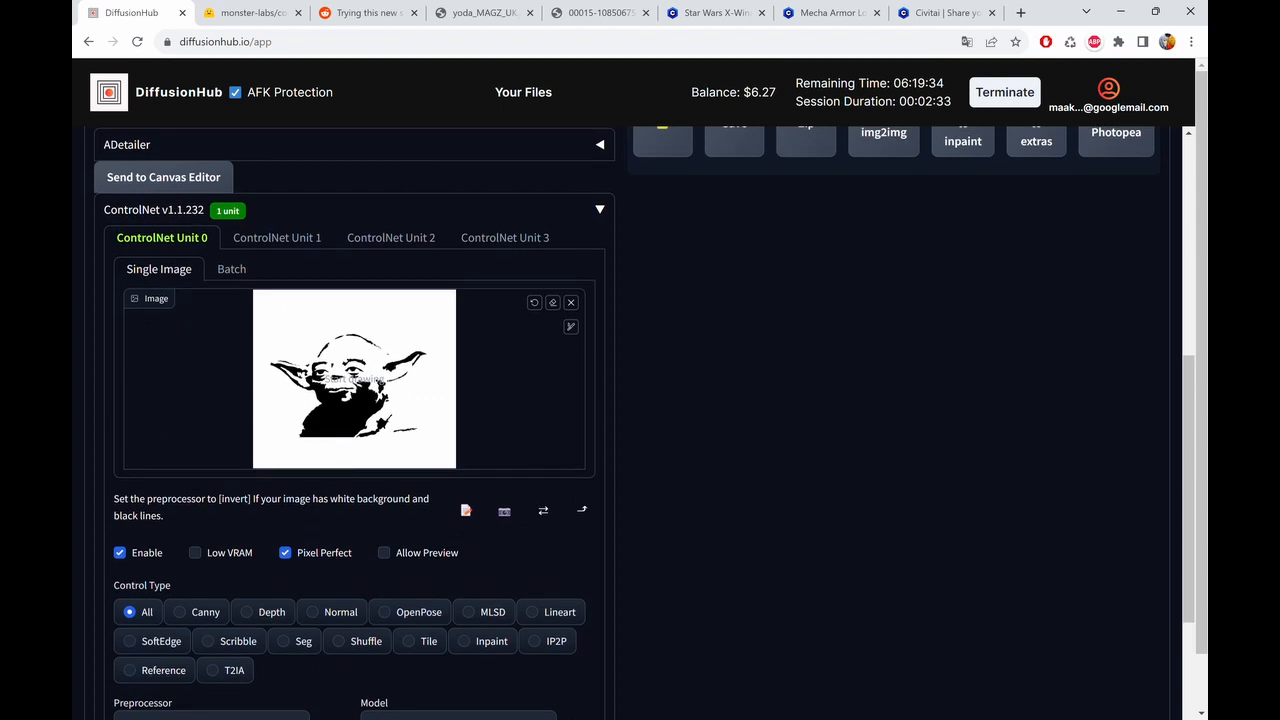
{"action": "mouse_move", "coordinate": [346, 476]}
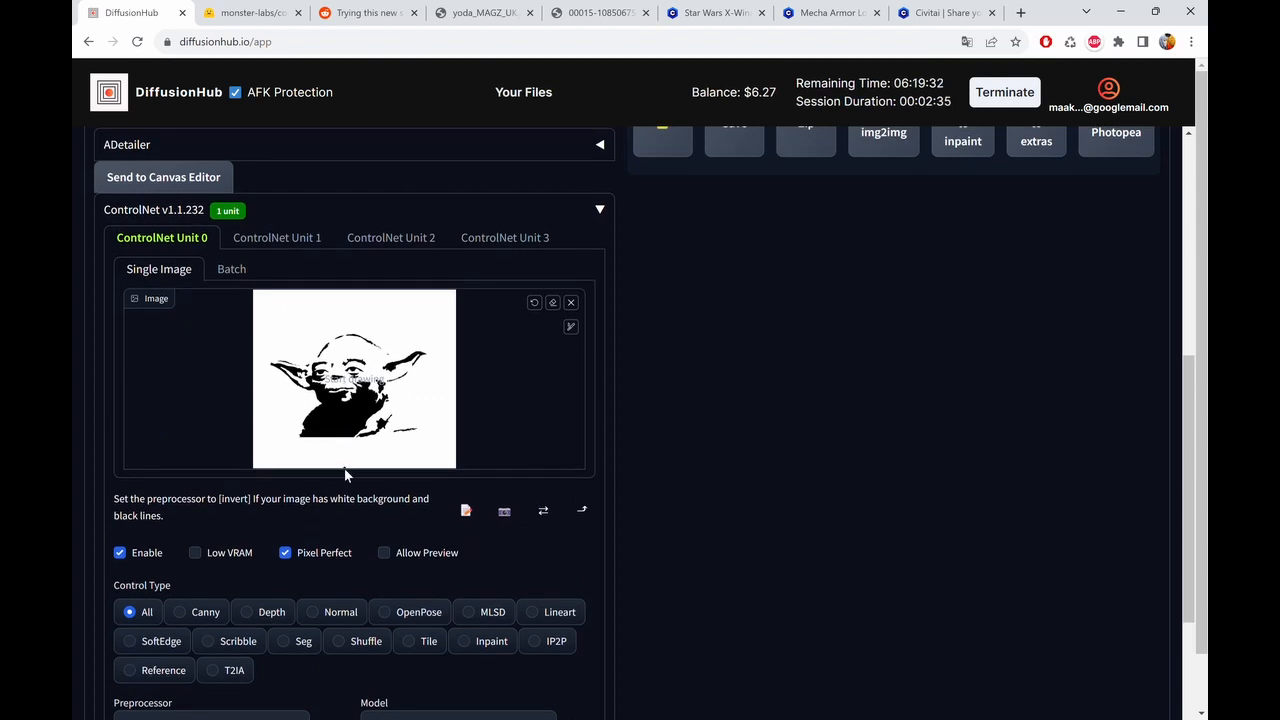
{"action": "scroll", "scroll_direction": "down", "scroll_amount": 3}
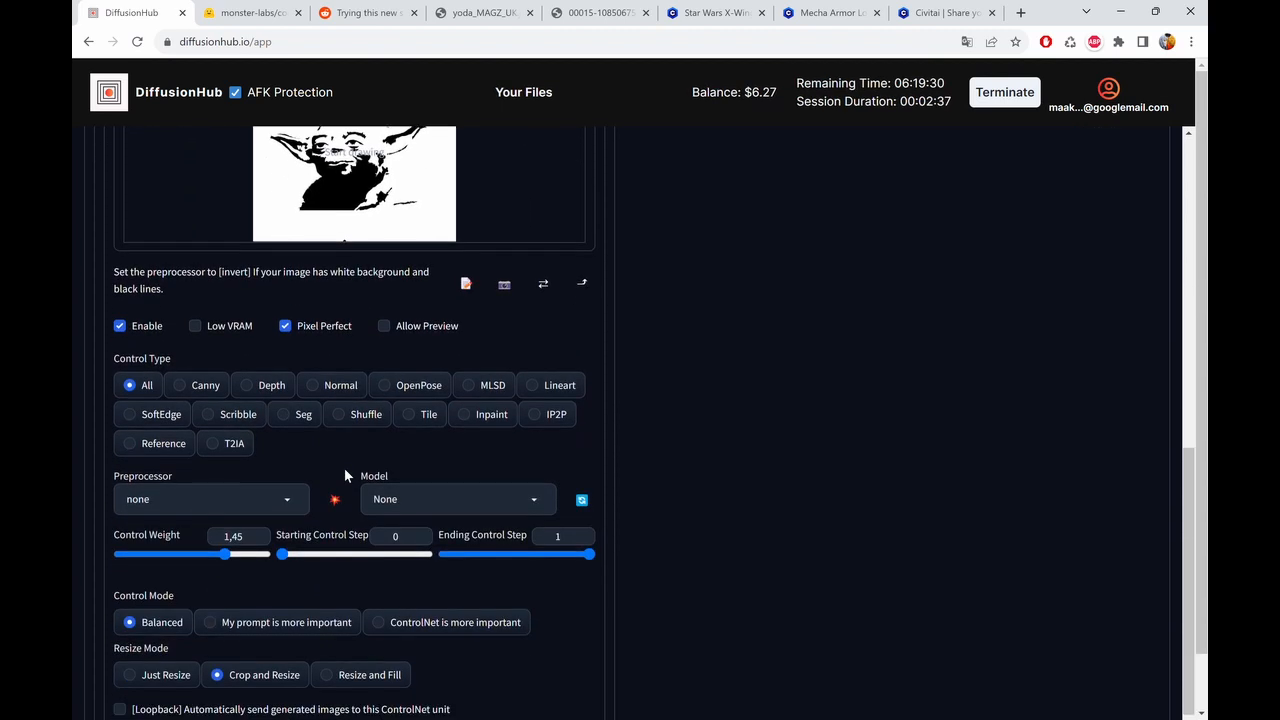
{"action": "scroll", "scroll_direction": "down", "scroll_amount": 3}
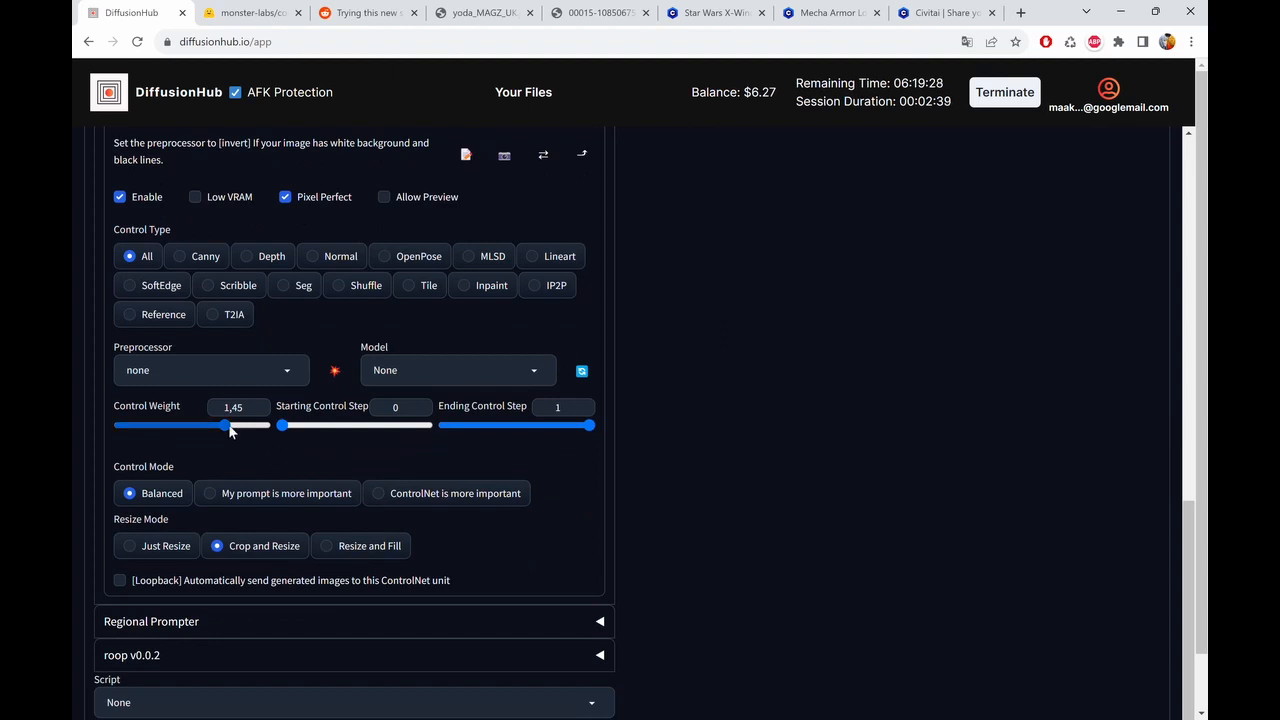
{"action": "left_click_drag", "start_coordinate": [224, 424], "coordinate": [210, 424]}
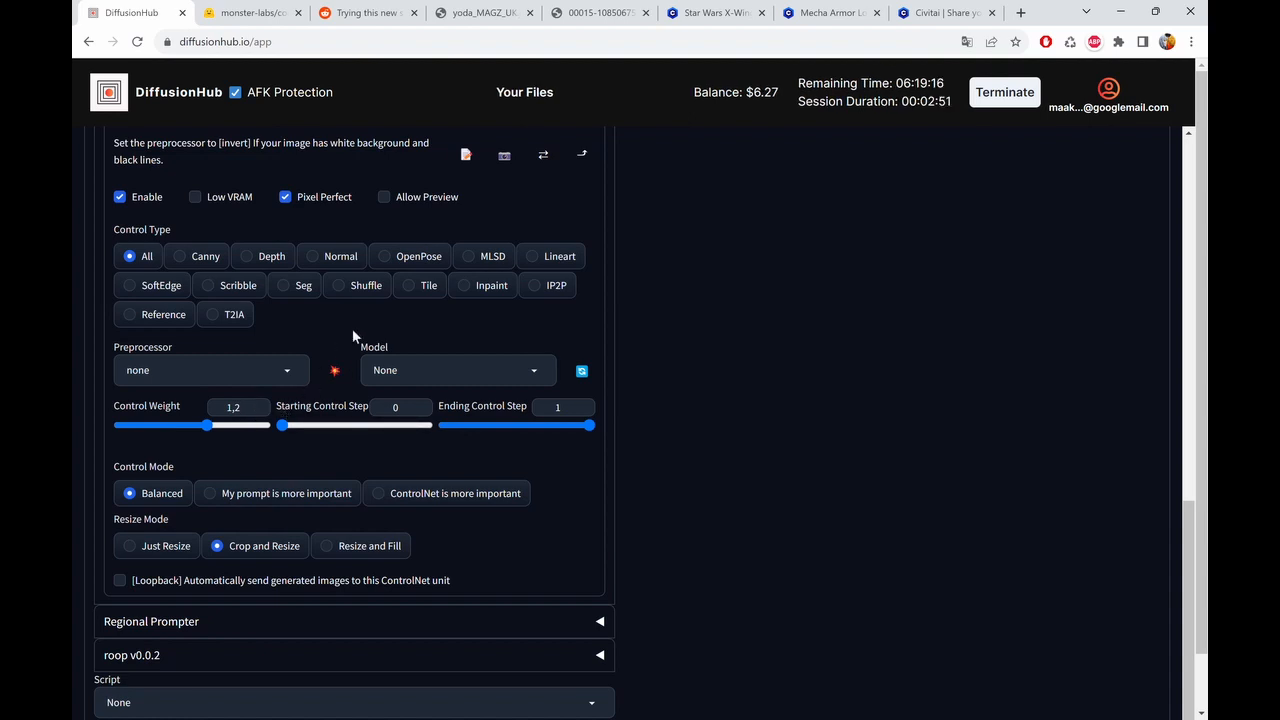
{"action": "mouse_move", "coordinate": [504, 334]}
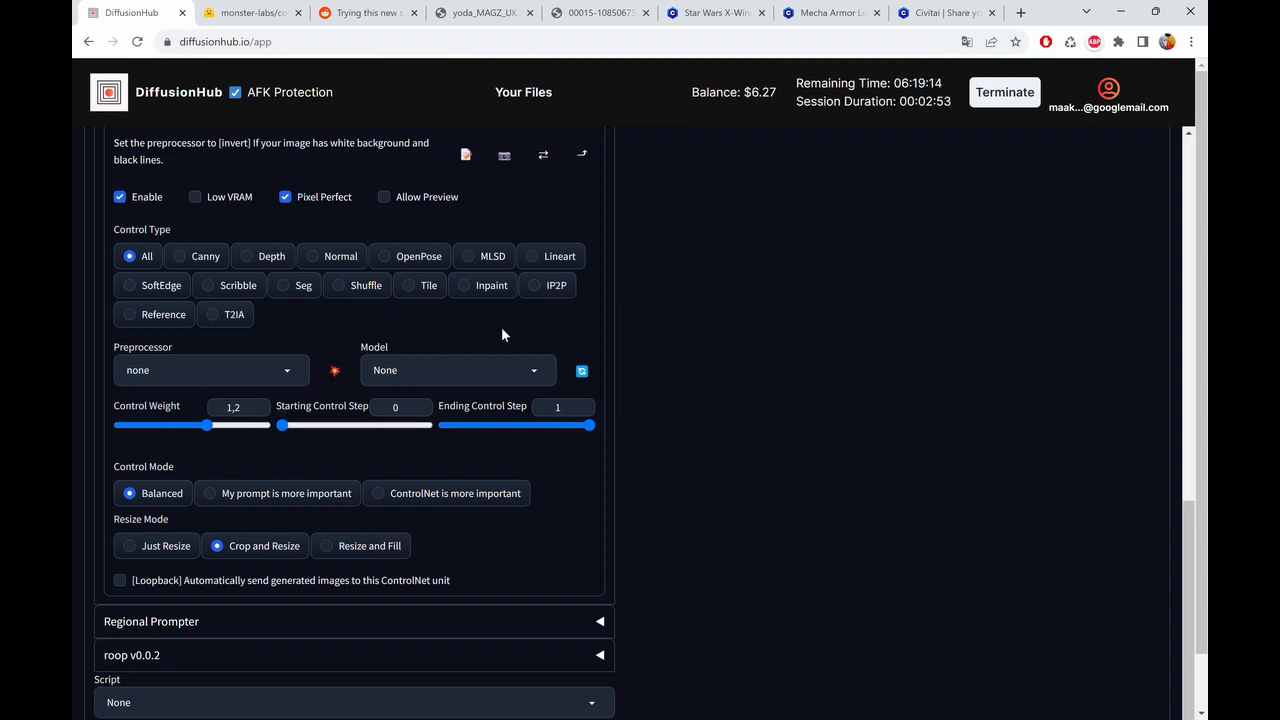
{"action": "mouse_move", "coordinate": [488, 336]}
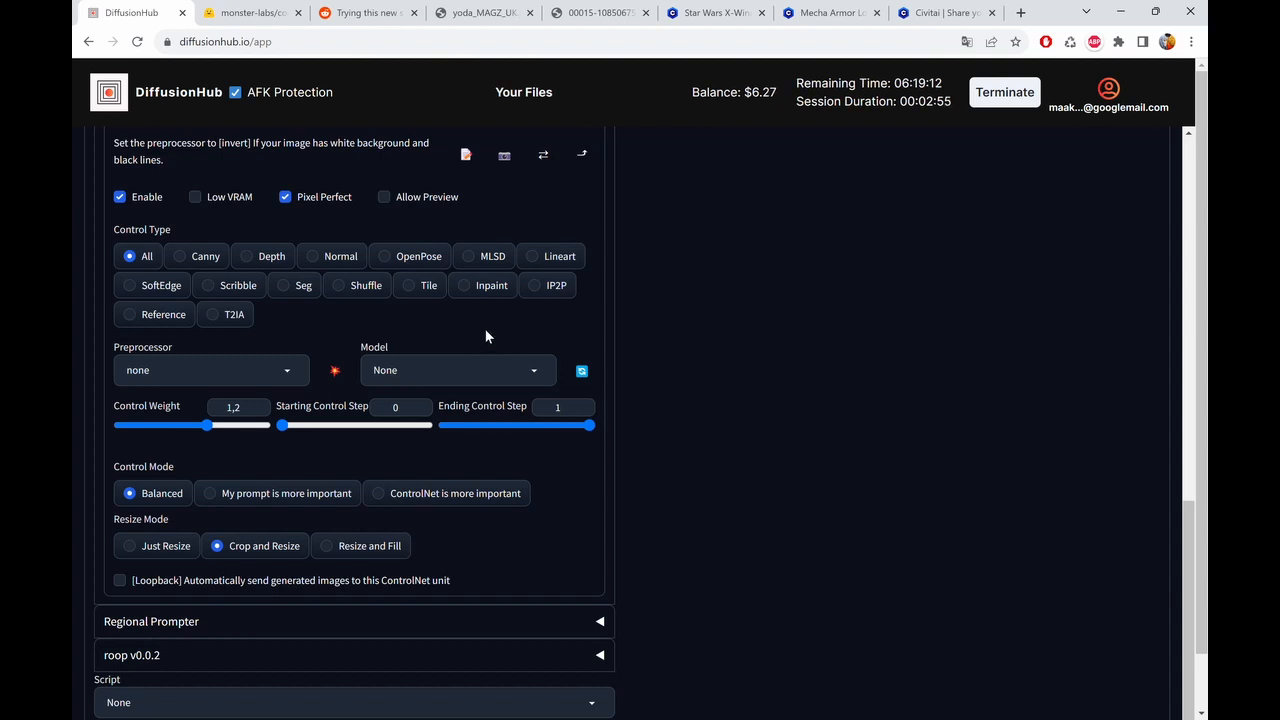
{"action": "mouse_move", "coordinate": [344, 372]}
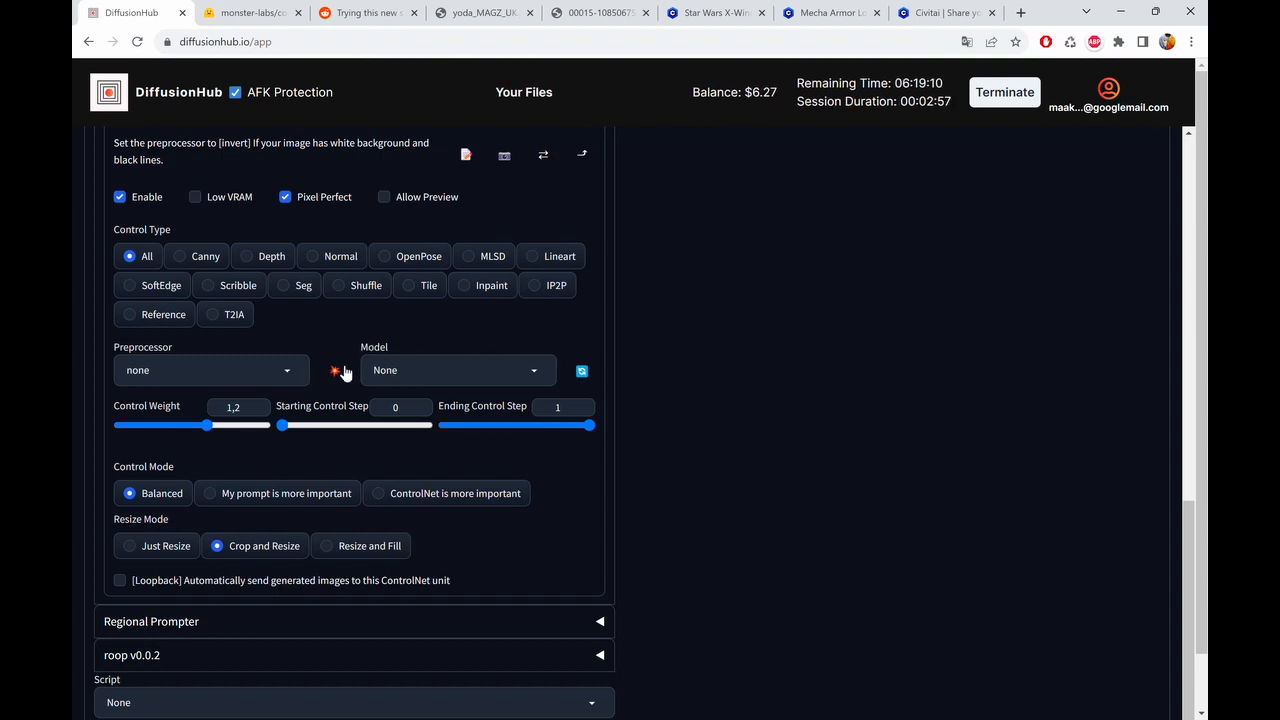
- Select control_v1p_sd15_qrcode_monster with starting control step 0.1 and ending step 0.9
{"action": "left_click", "coordinate": [582, 370]}
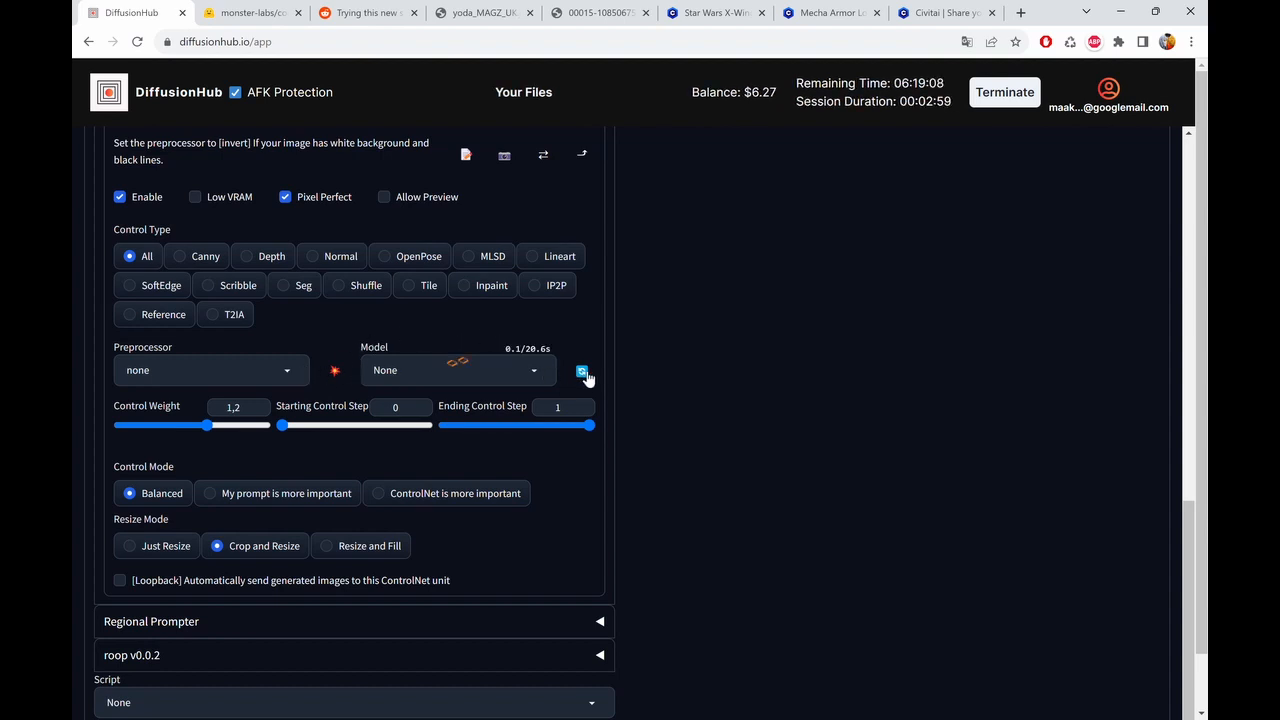
{"action": "left_click", "coordinate": [456, 370]}
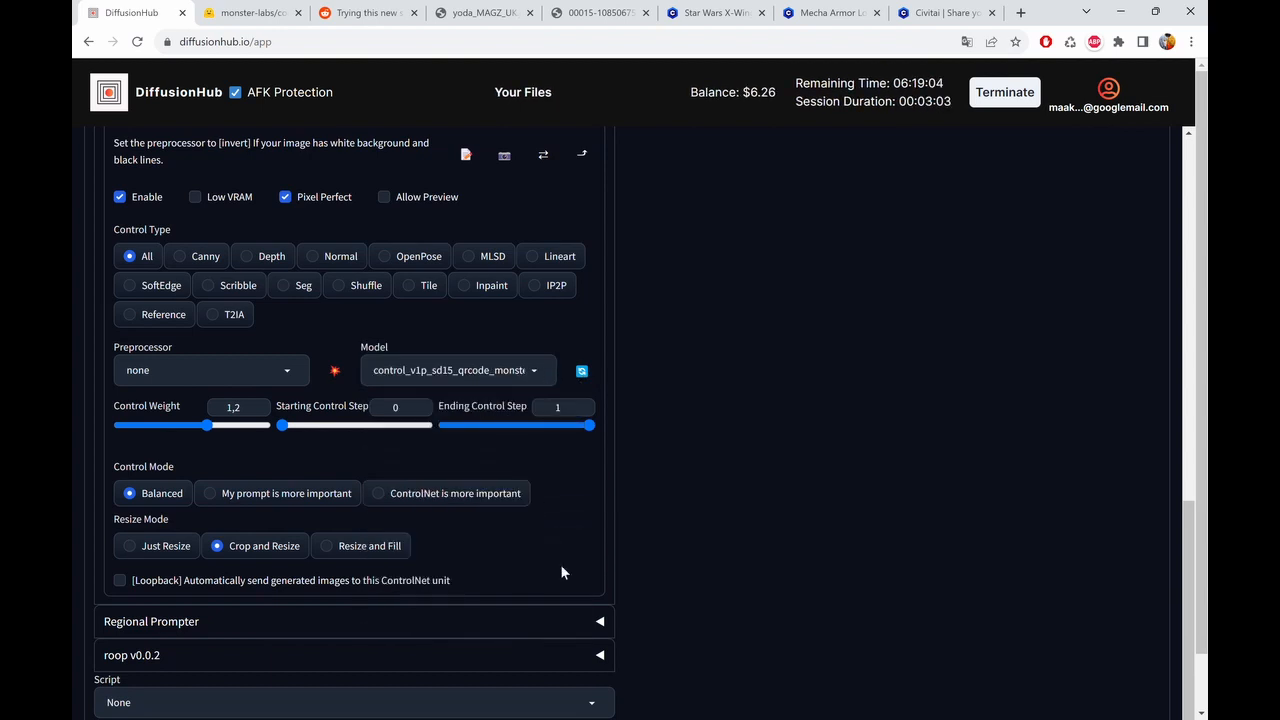
{"action": "mouse_move", "coordinate": [530, 458]}
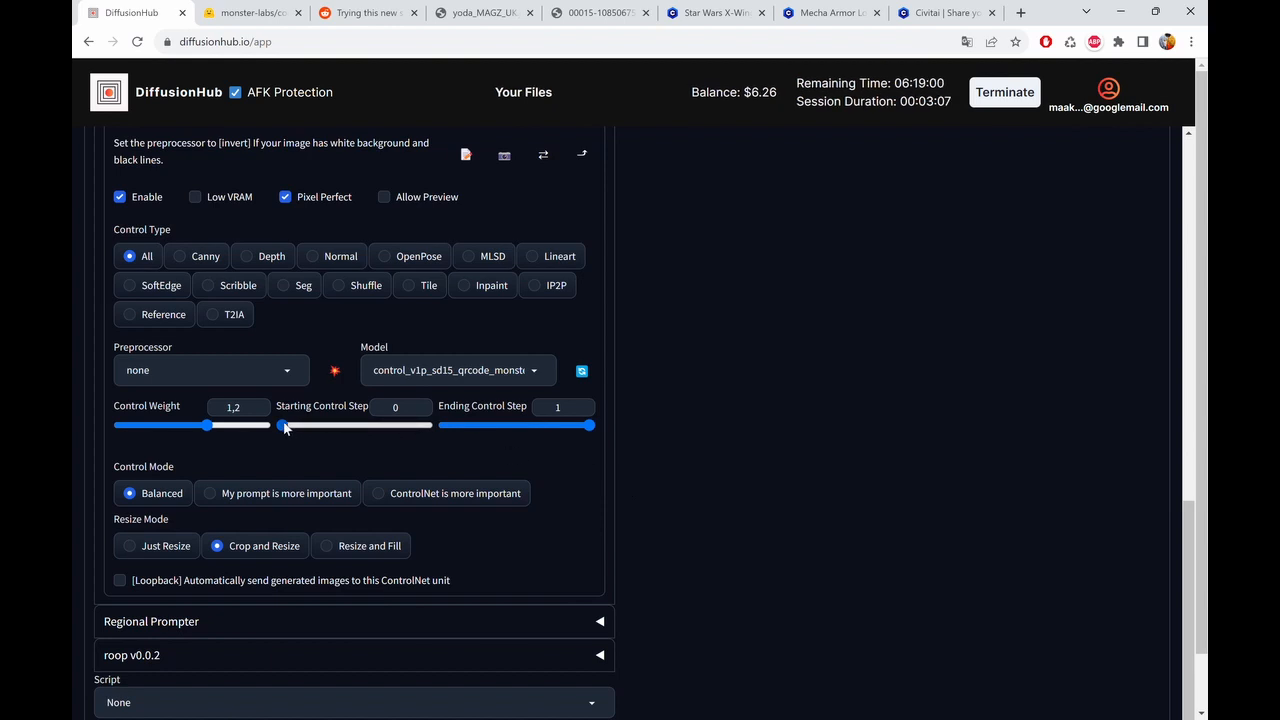
{"action": "left_click_drag", "start_coordinate": [284, 424], "coordinate": [296, 424]}
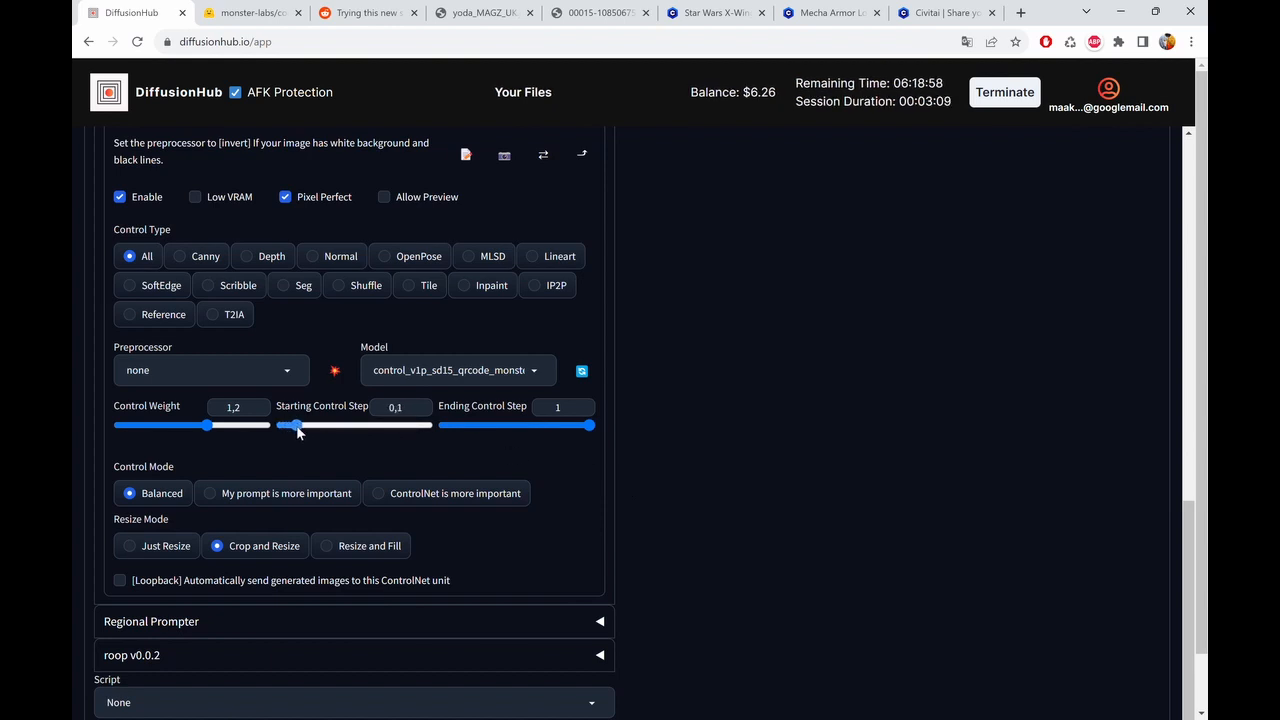
{"action": "mouse_move", "coordinate": [564, 444]}
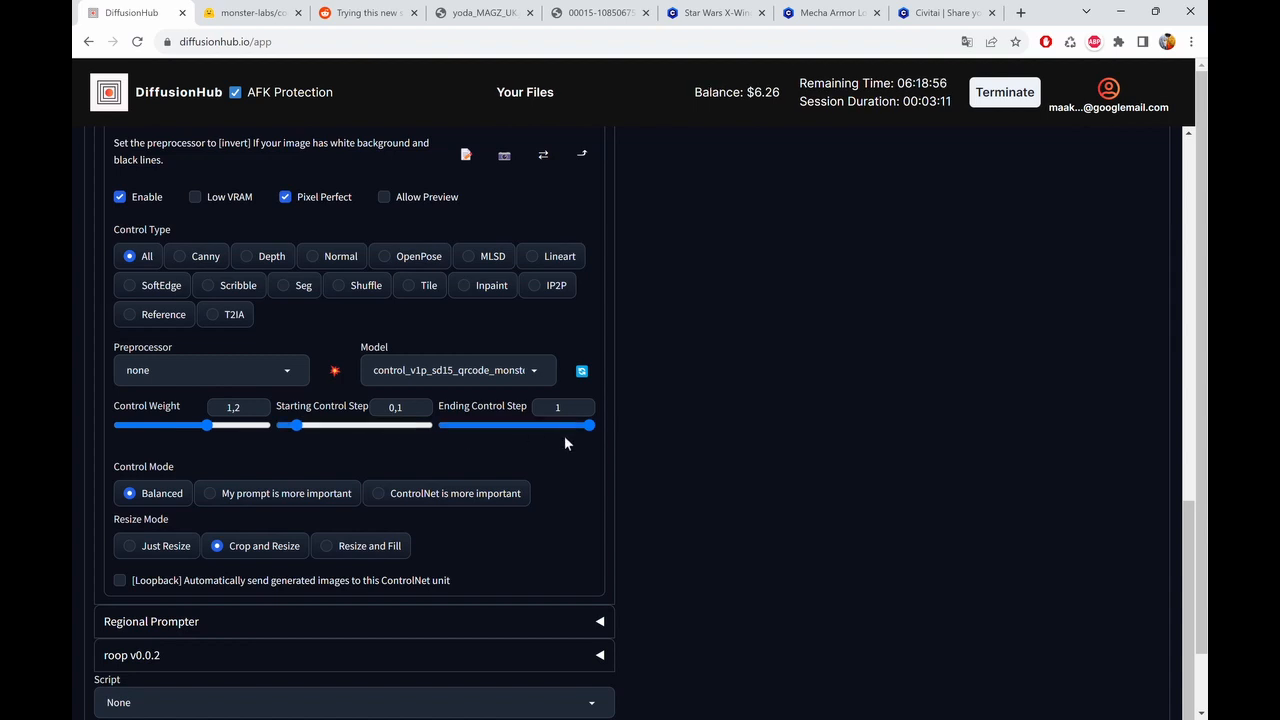
{"action": "left_click_drag", "start_coordinate": [588, 424], "coordinate": [576, 424]}
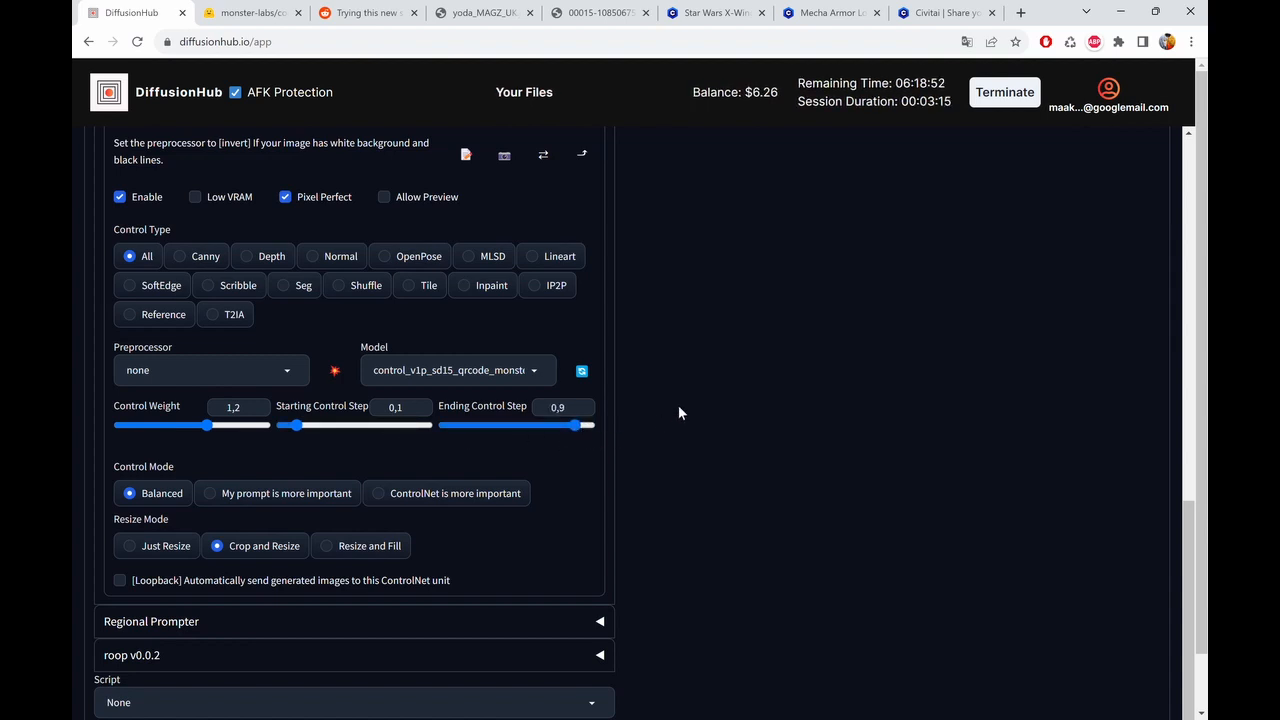
{"action": "mouse_move", "coordinate": [308, 428]}
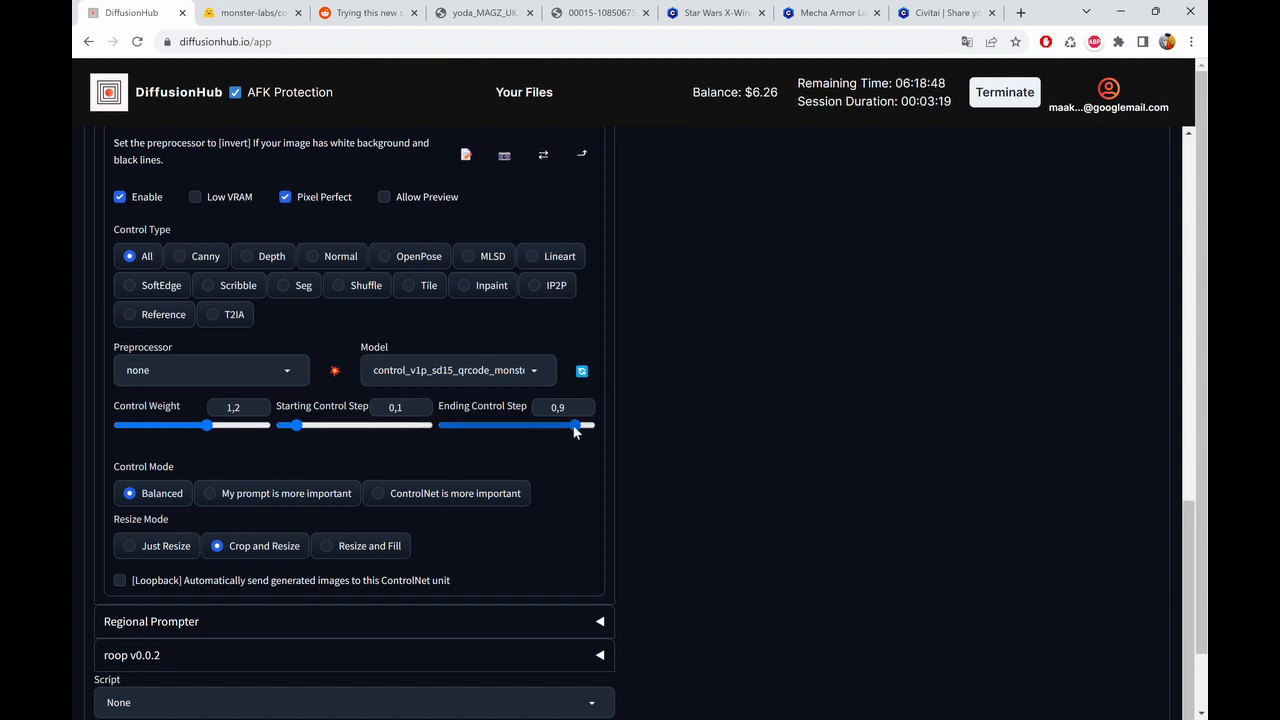
{"action": "scroll", "scroll_direction": "up", "scroll_amount": 3}
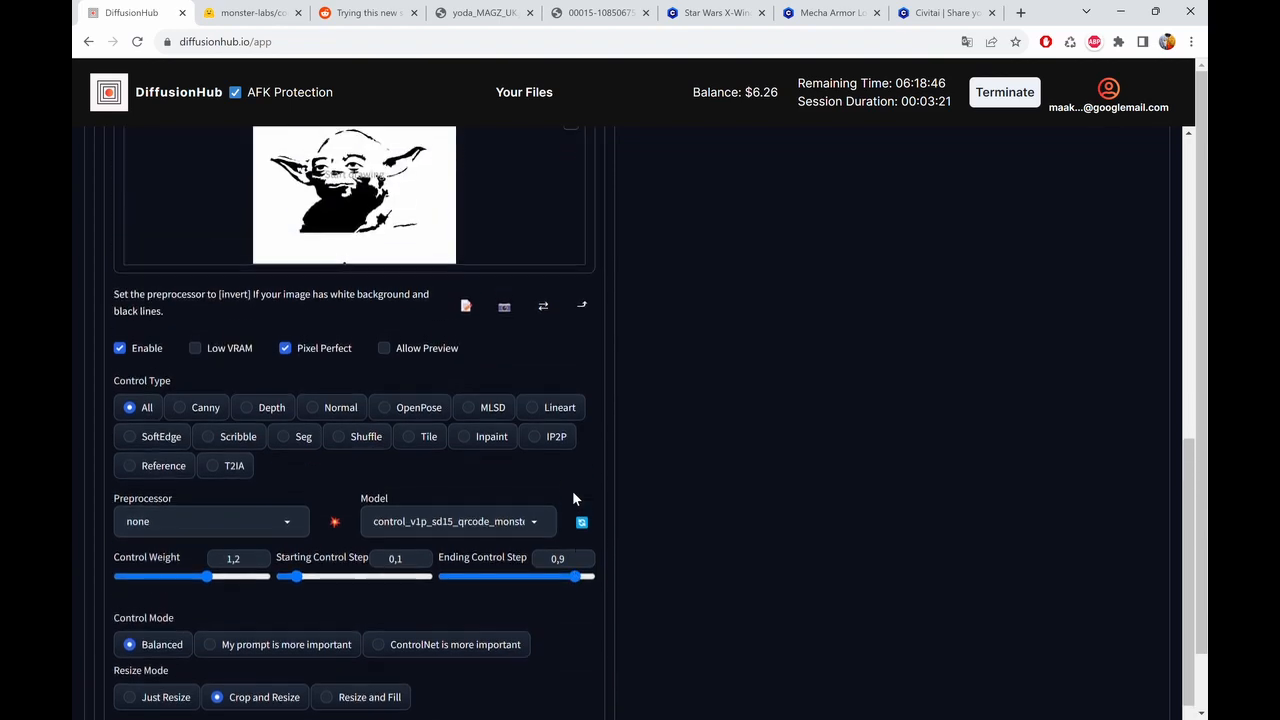
{"action": "scroll", "scroll_direction": "up", "scroll_amount": 3}
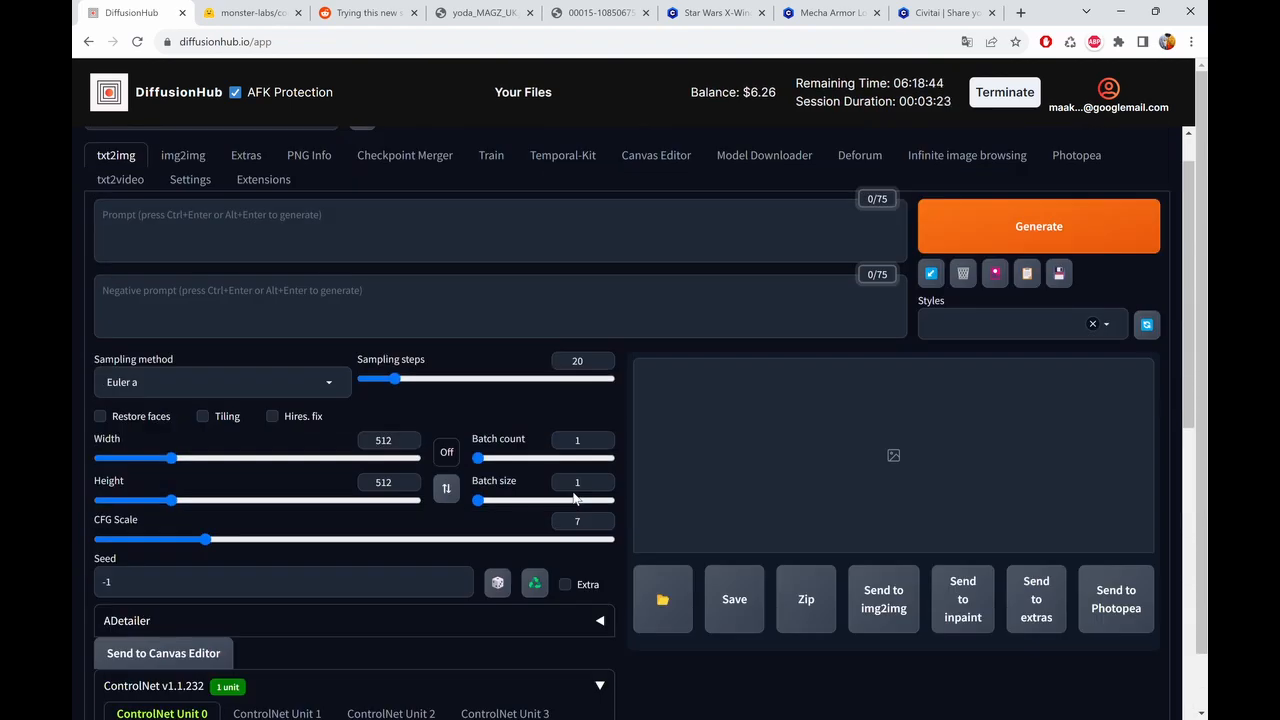
- Load the deliberate_v2.safetensors checkpoint in place of realisticVision
{"action": "scroll", "scroll_direction": "up", "scroll_amount": 3}
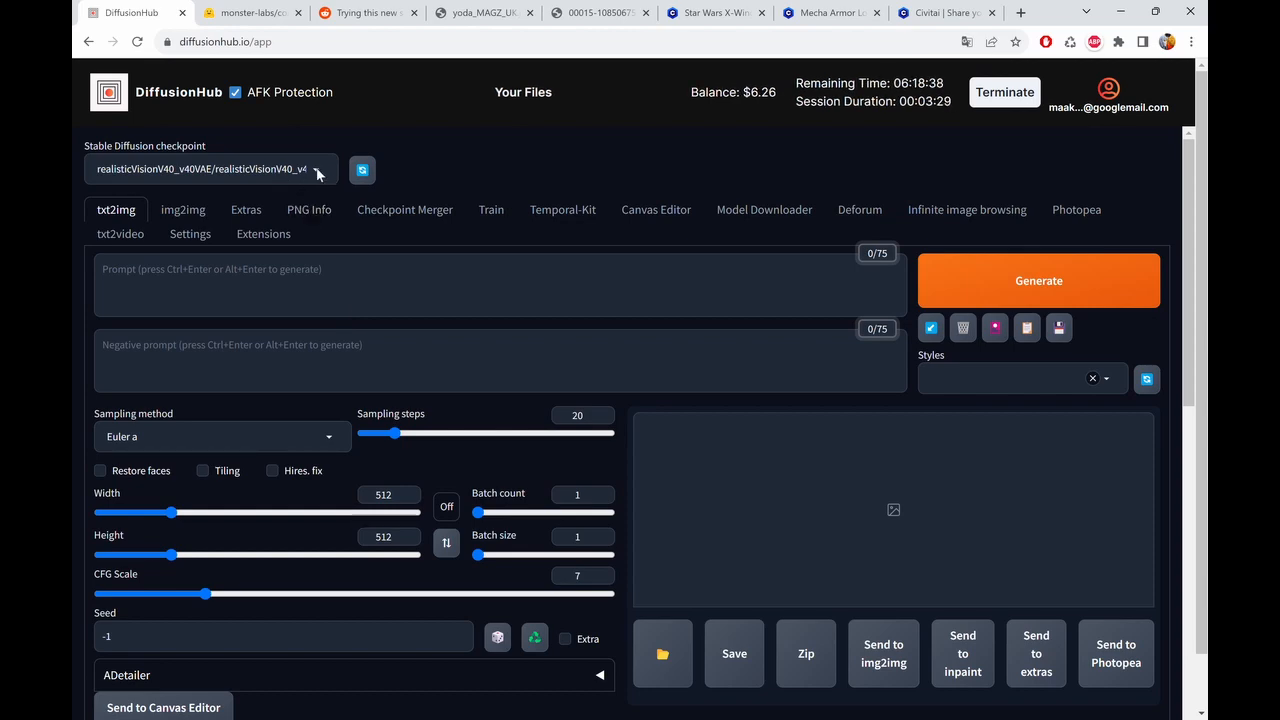
{"action": "left_click", "coordinate": [200, 168]}
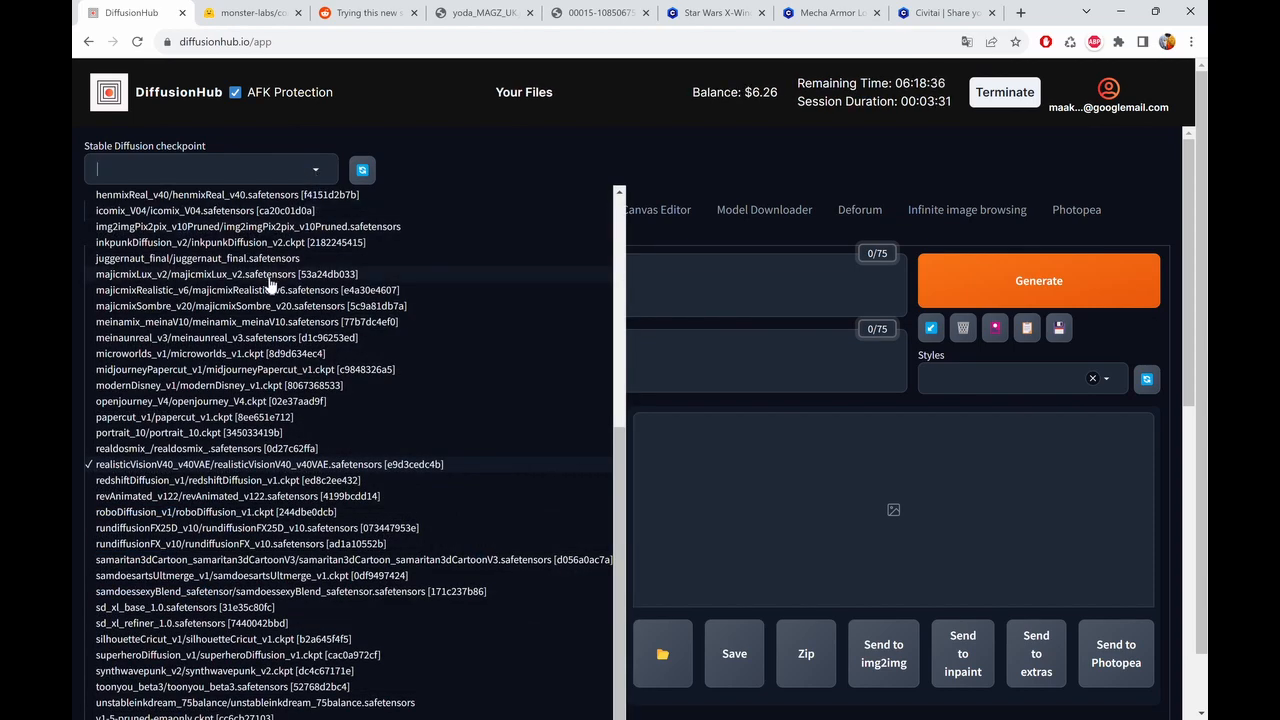
{"action": "scroll", "scroll_direction": "up", "scroll_amount": 3}
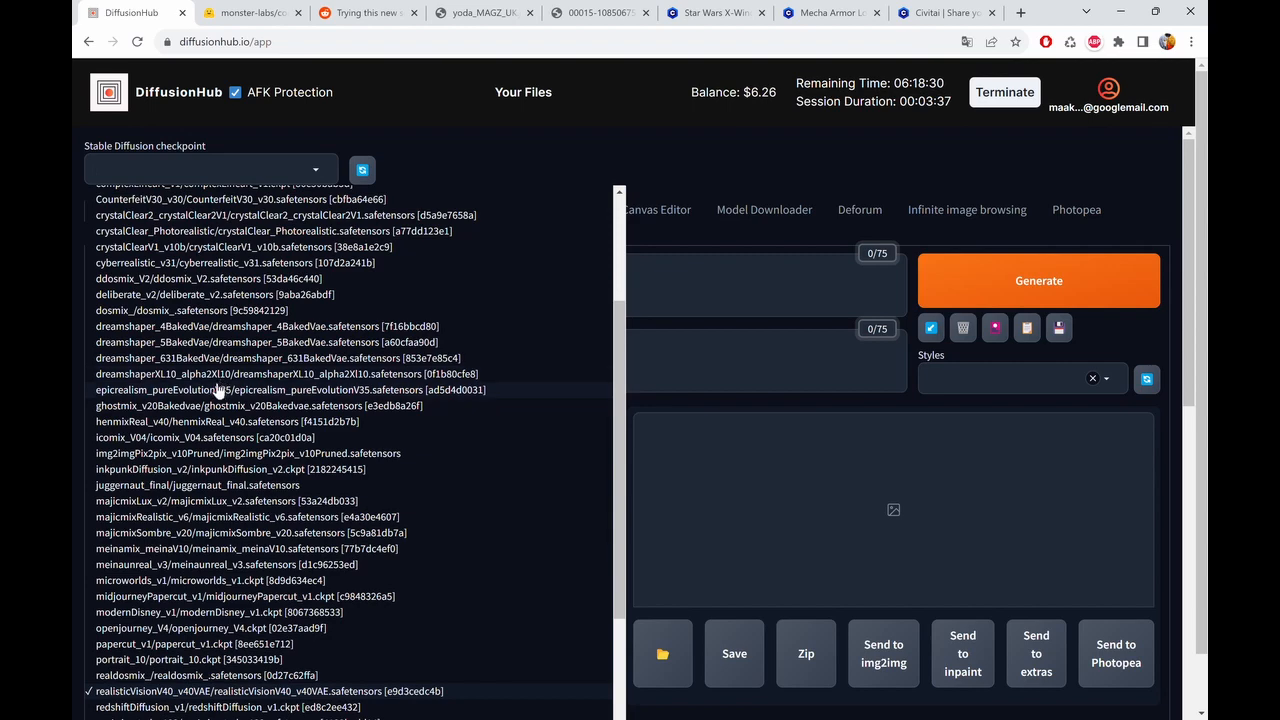
{"action": "left_click", "coordinate": [216, 294]}
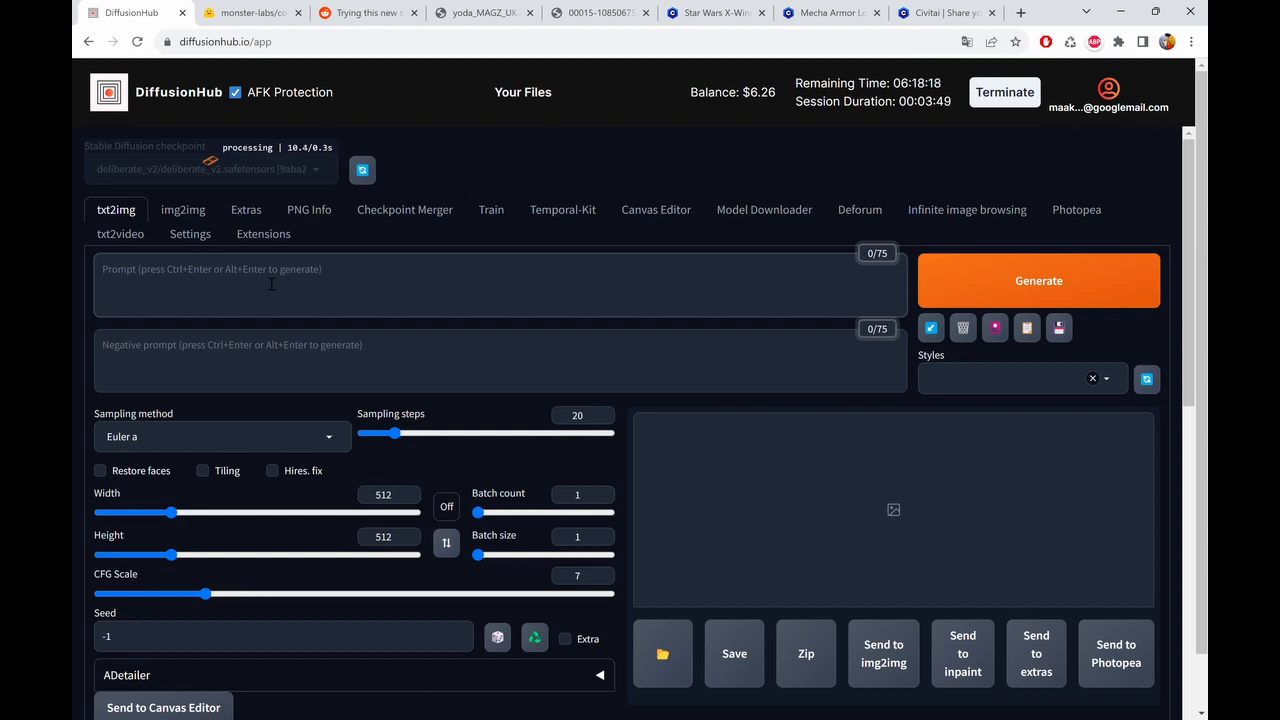
- Enter the prompt 'star wars like jungle swamp, x-wing spaceship abandoned, mist, lush extraterrestrial jungle'
{"action": "type", "text": "sgt"}
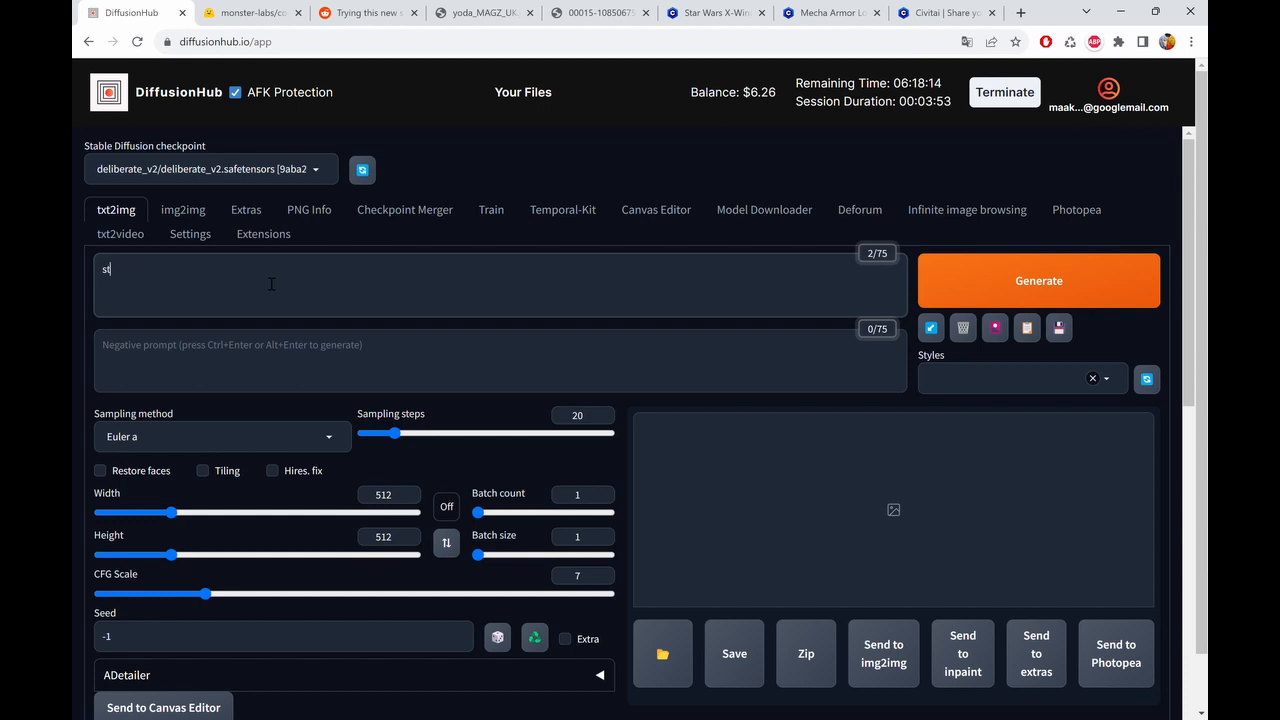
{"action": "type", "text": "star wars"}
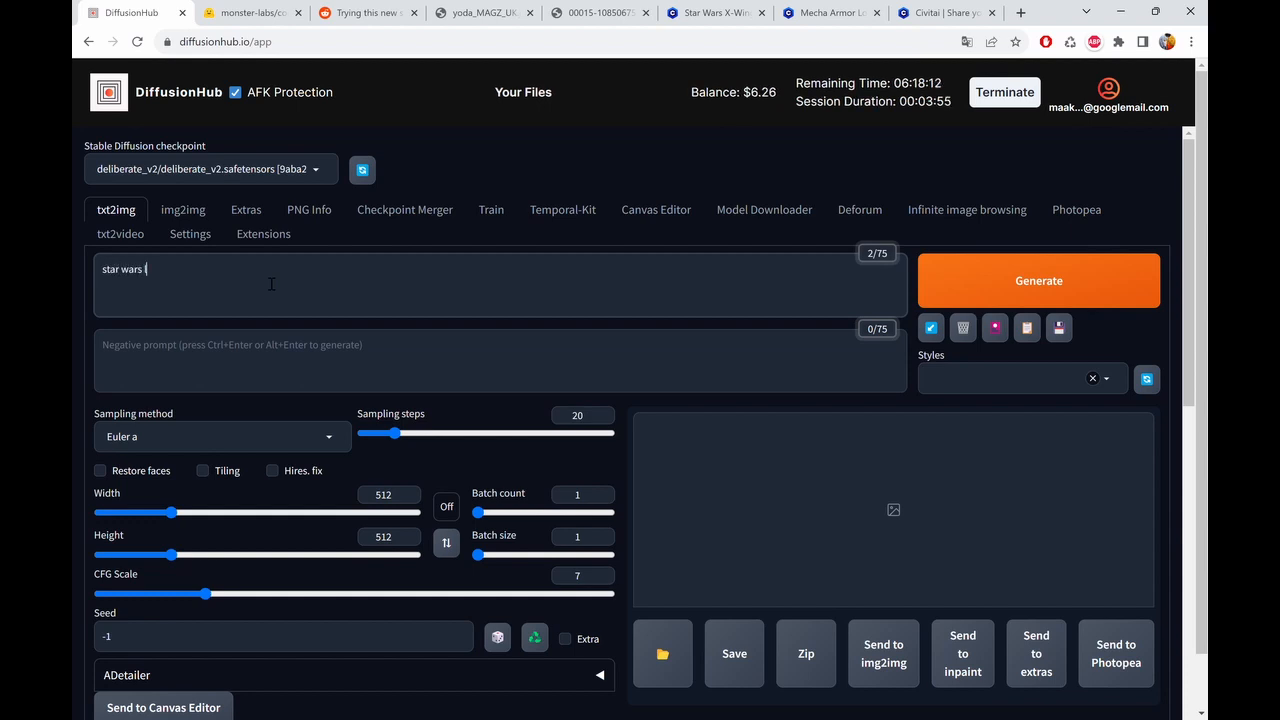
{"action": "type", "text": "like jung"}
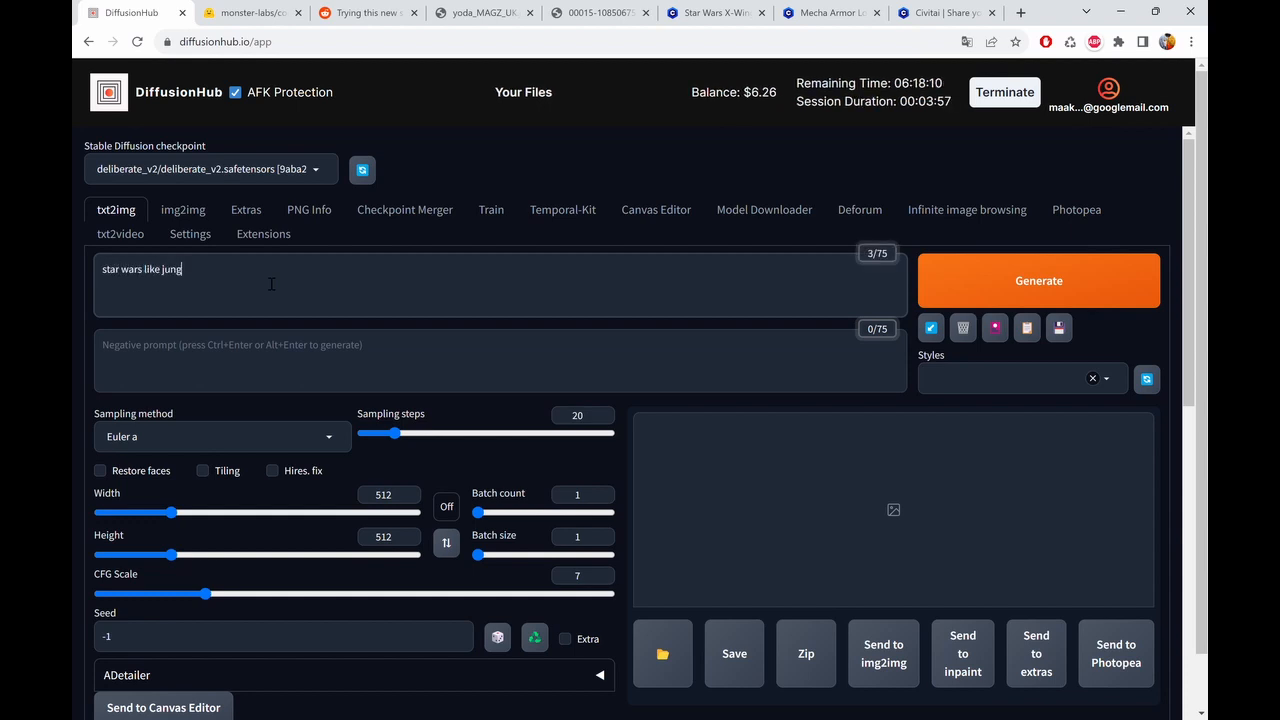
{"action": "type", "text": "le swamp"}
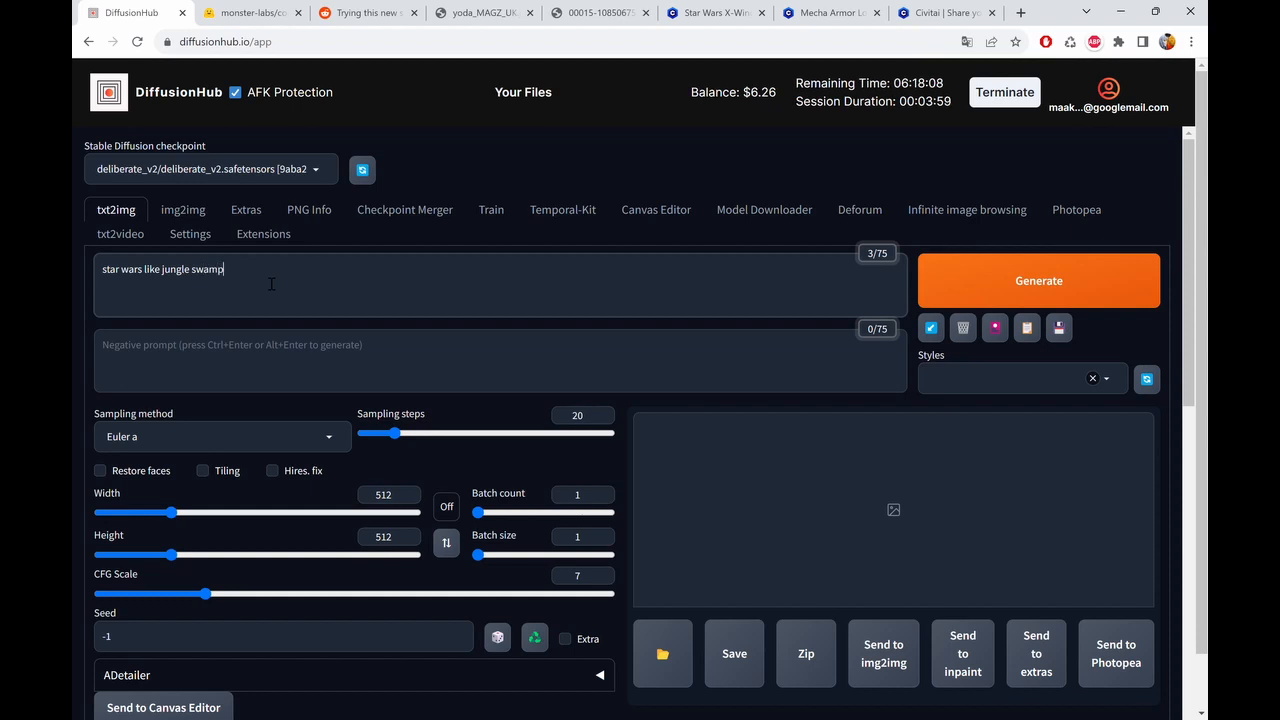
{"action": "type", "text": ","}
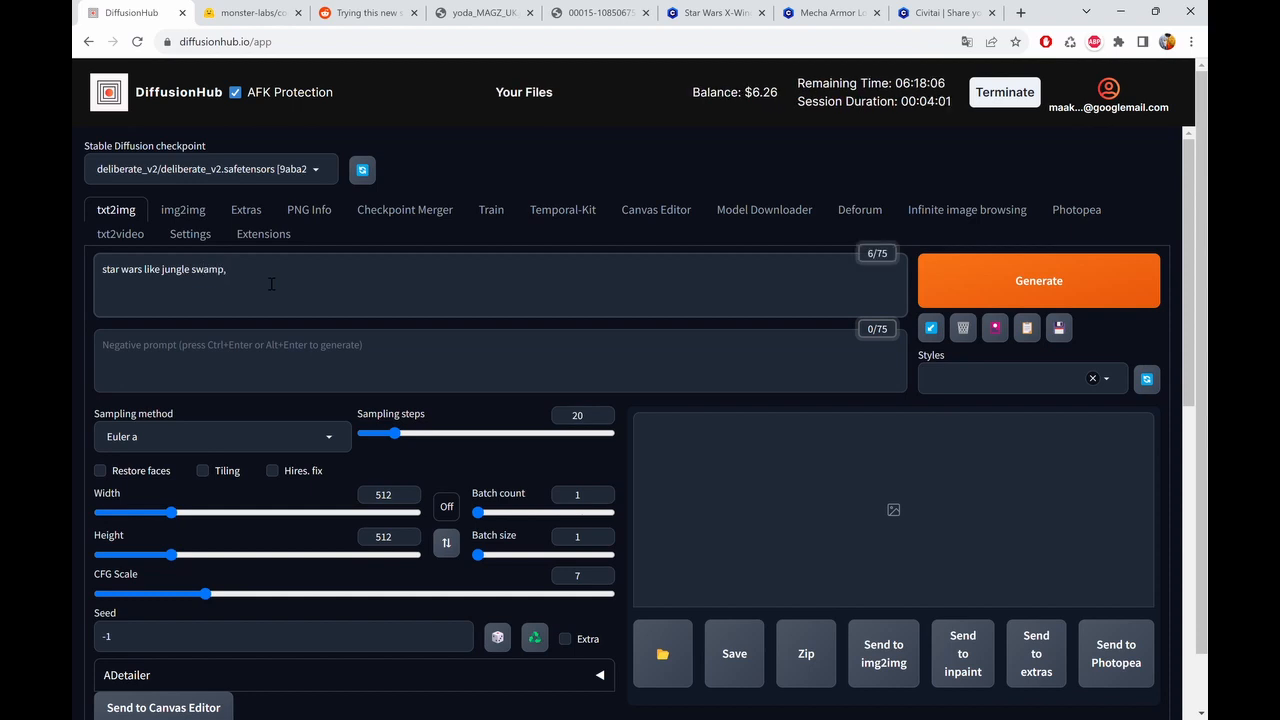
{"action": "type", "text": "x-w"}
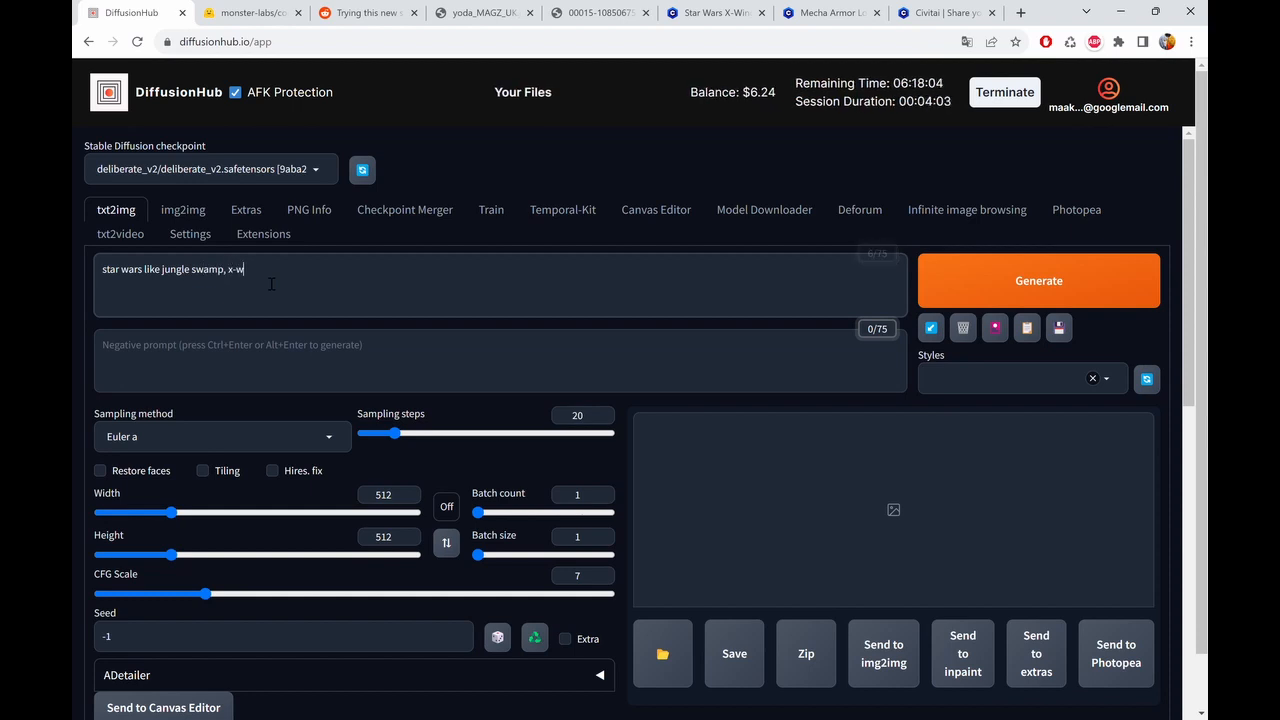
{"action": "type", "text": "ing spaceship"}
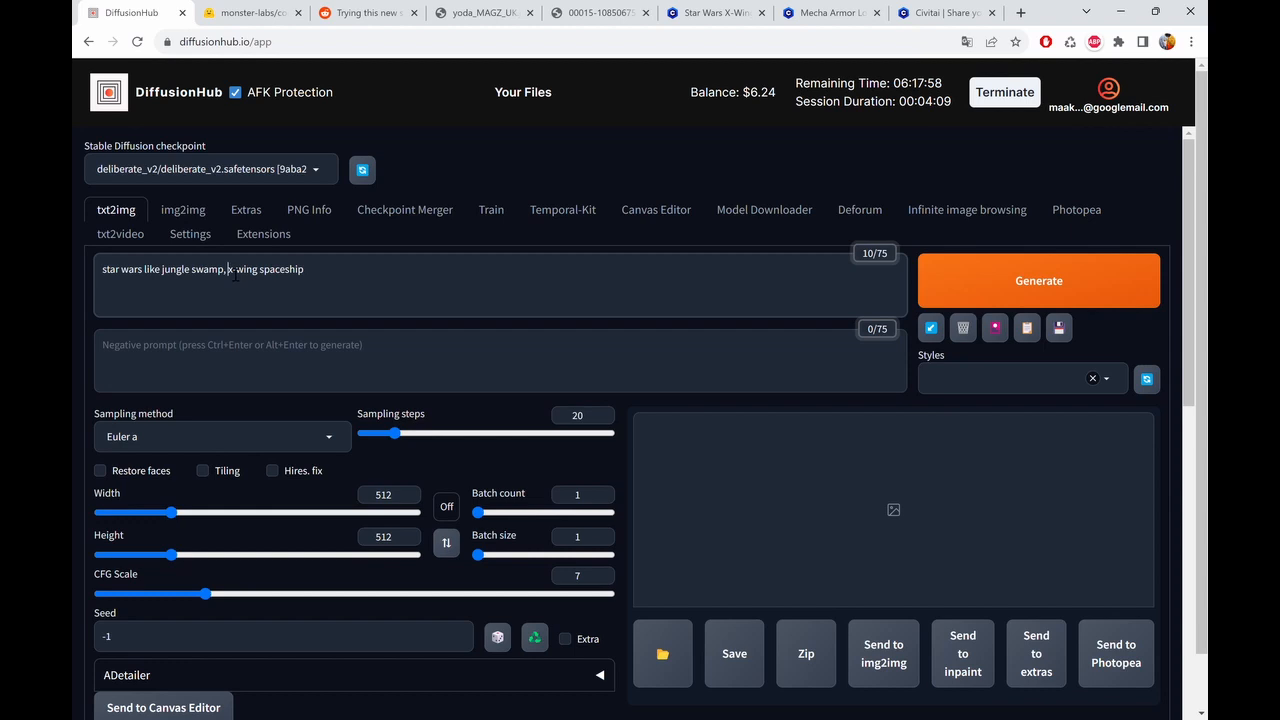
{"action": "type", "text": "abandoned"}
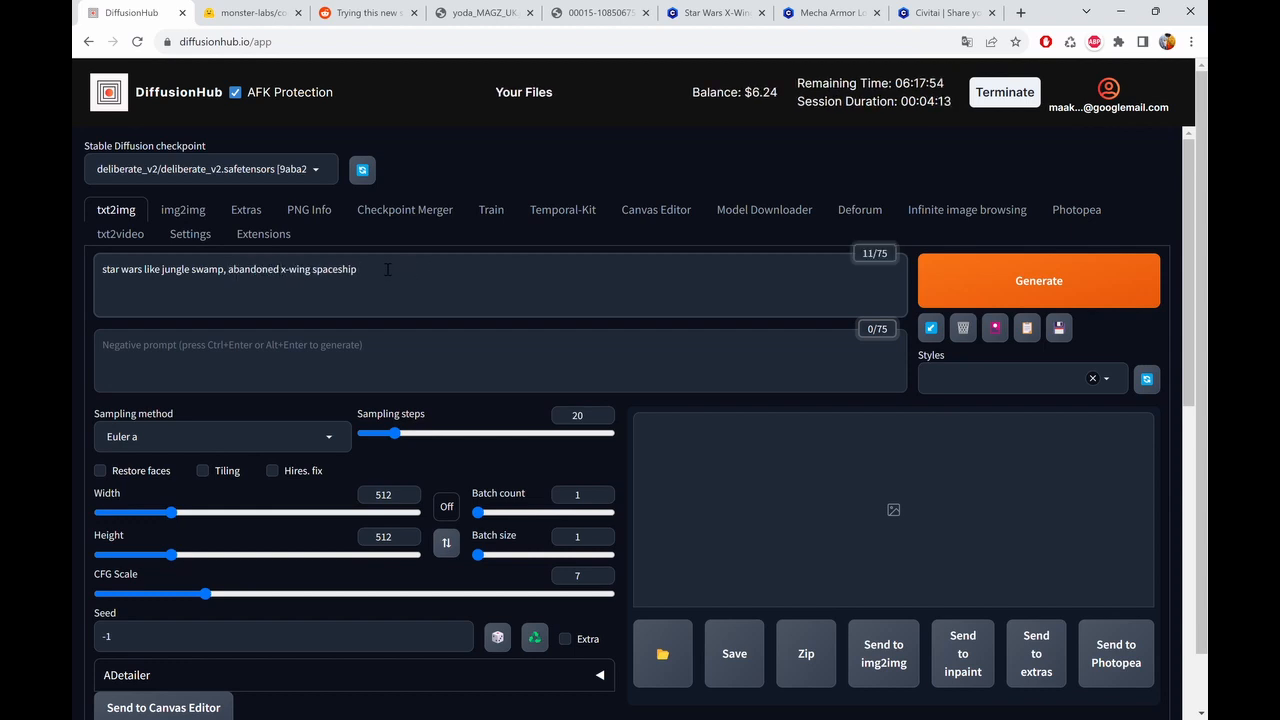
{"action": "type", "text": ","}
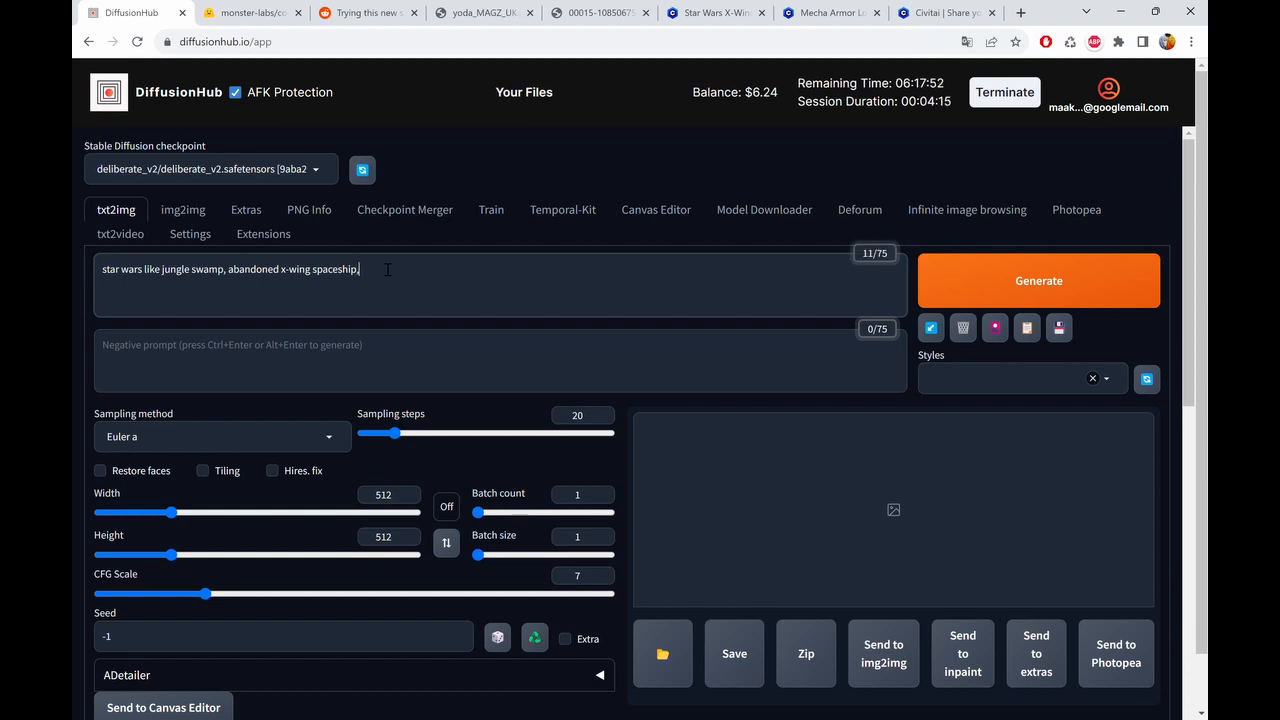
{"action": "type", "text": "mist,"}
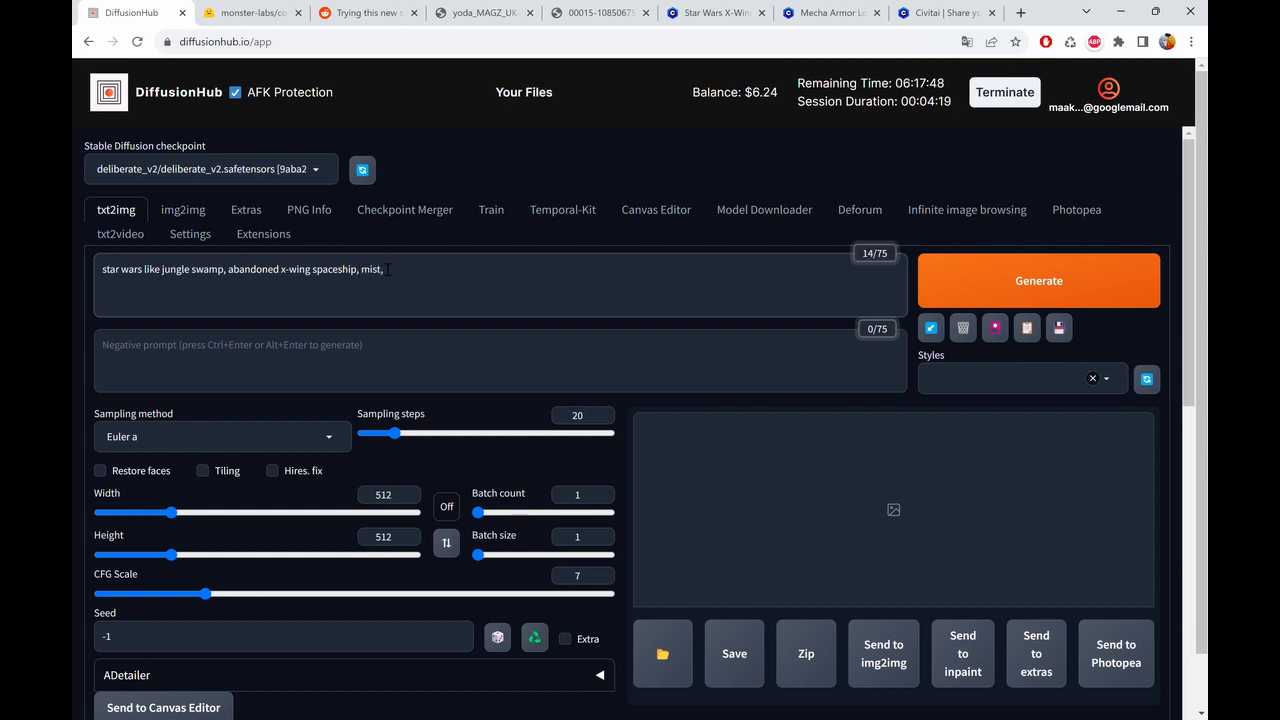
{"action": "type", "text": "lush"}
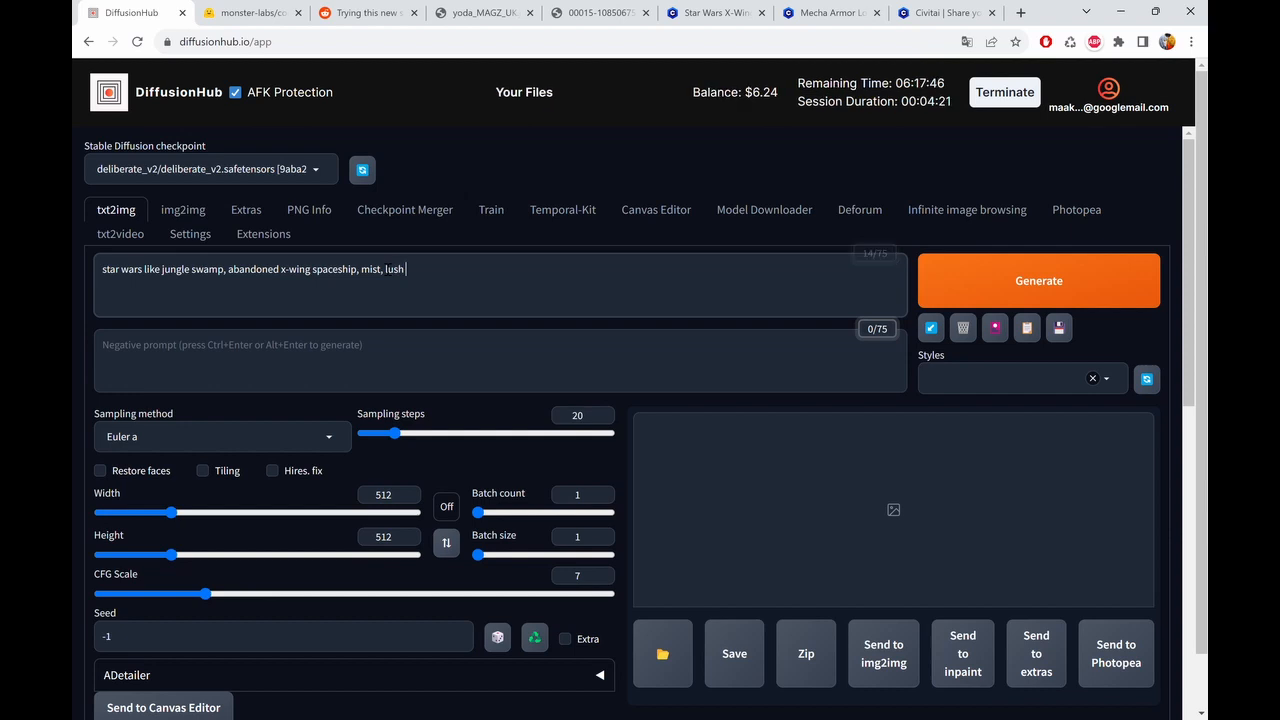
{"action": "type", "text": "e"}
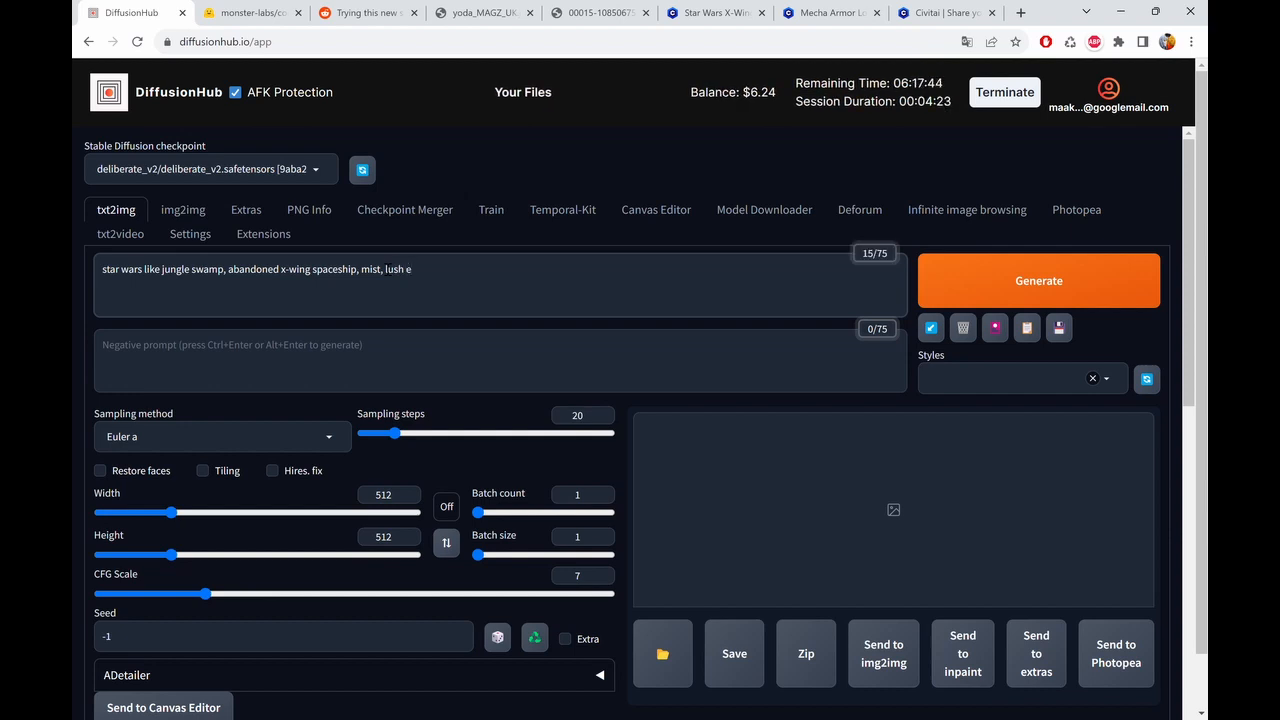
{"action": "type", "text": "xtraterre"}
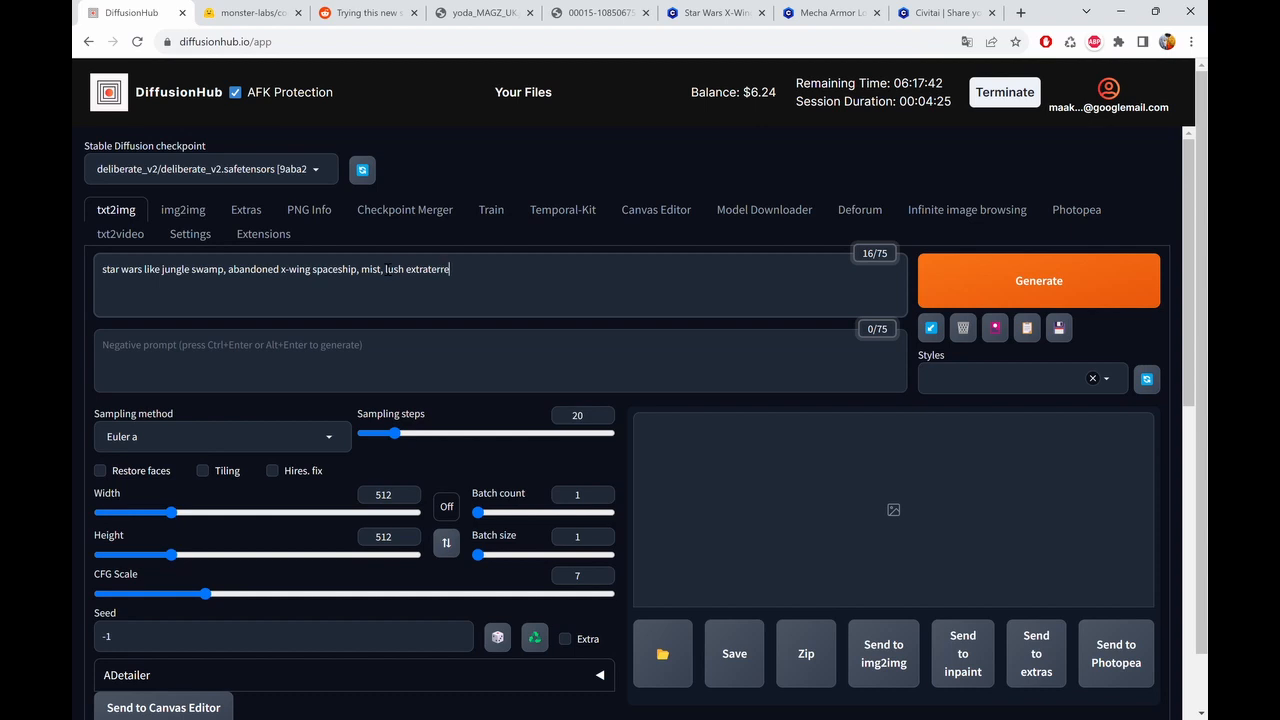
{"action": "type", "text": "strial jungle"}
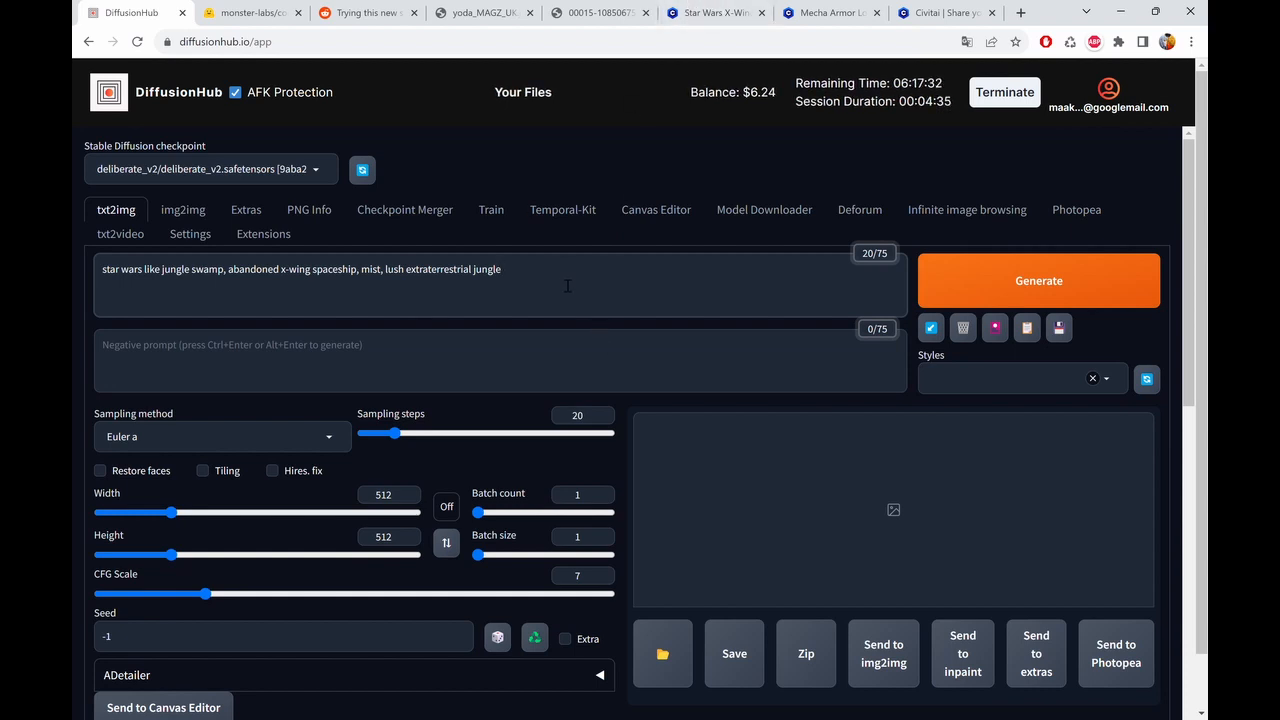
{"action": "mouse_move", "coordinate": [416, 368]}
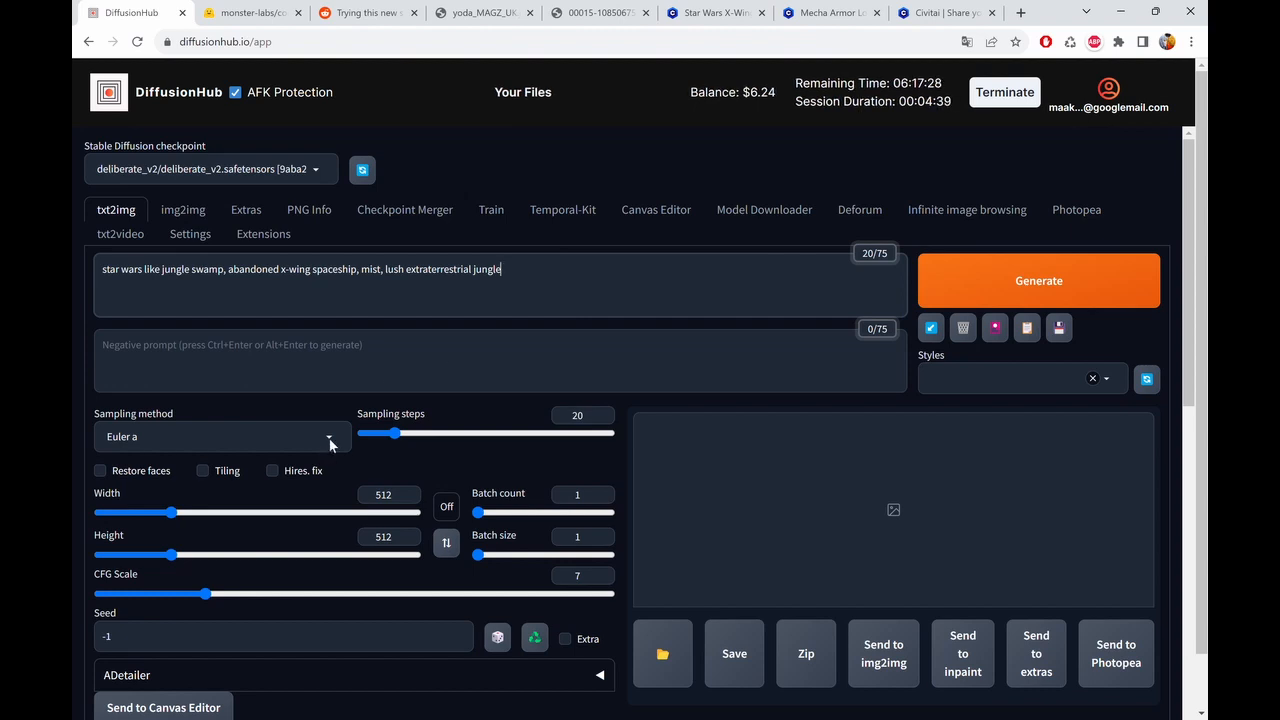
- Switch sampling to DPM++ 2M Karras at 30 steps with a 1024×1024 image size
{"action": "left_click", "coordinate": [328, 436]}
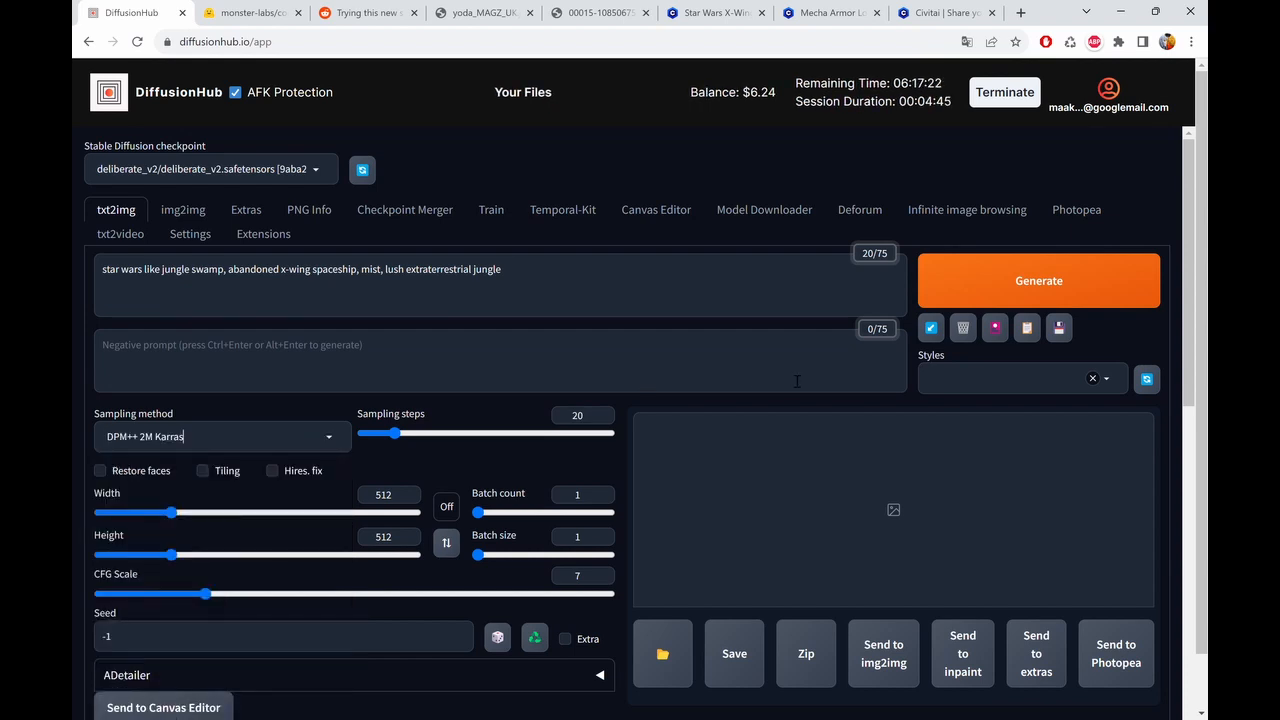
{"action": "mouse_move", "coordinate": [168, 512]}
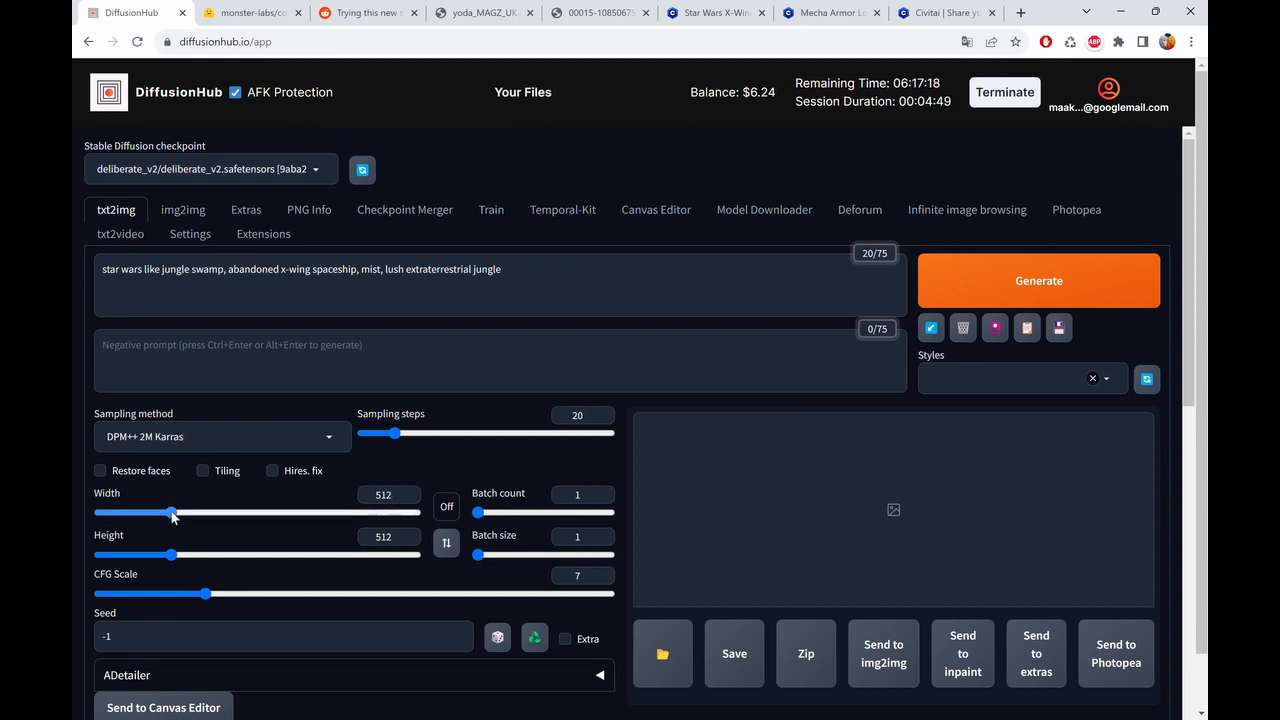
{"action": "left_click_drag", "start_coordinate": [170, 512], "coordinate": [250, 512]}
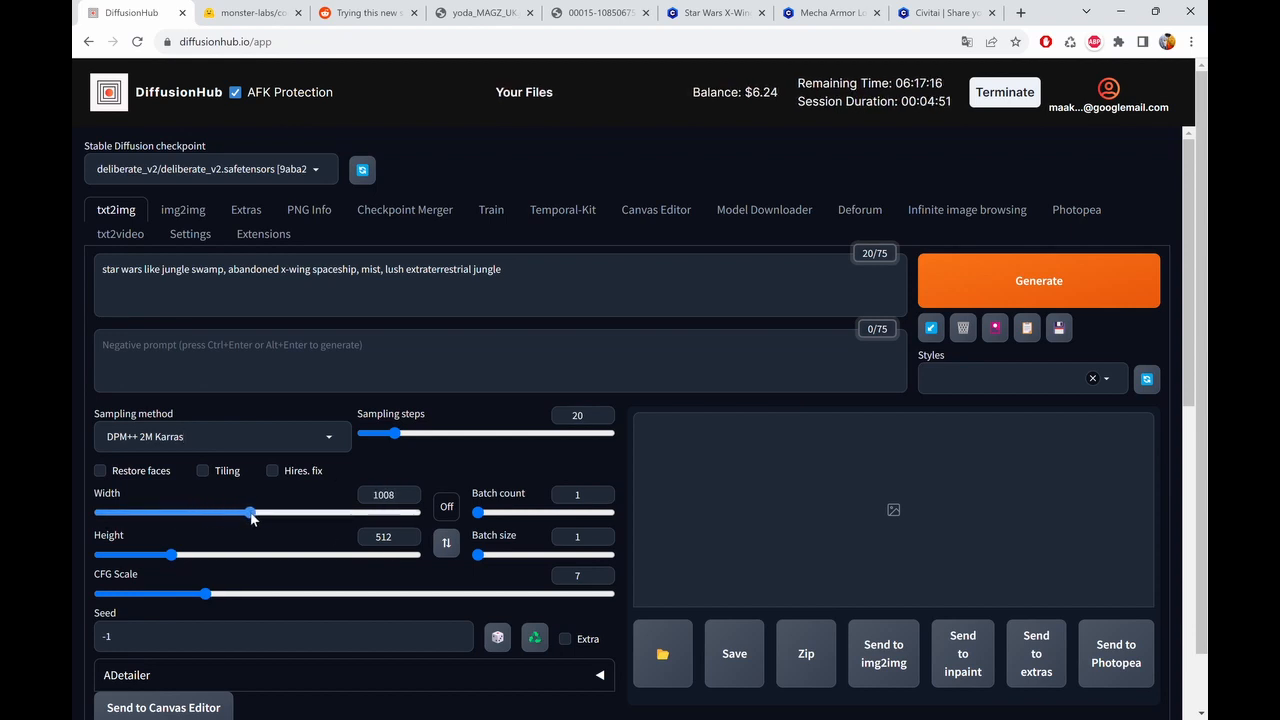
{"action": "left_click_drag", "start_coordinate": [170, 556], "coordinate": [224, 556]}
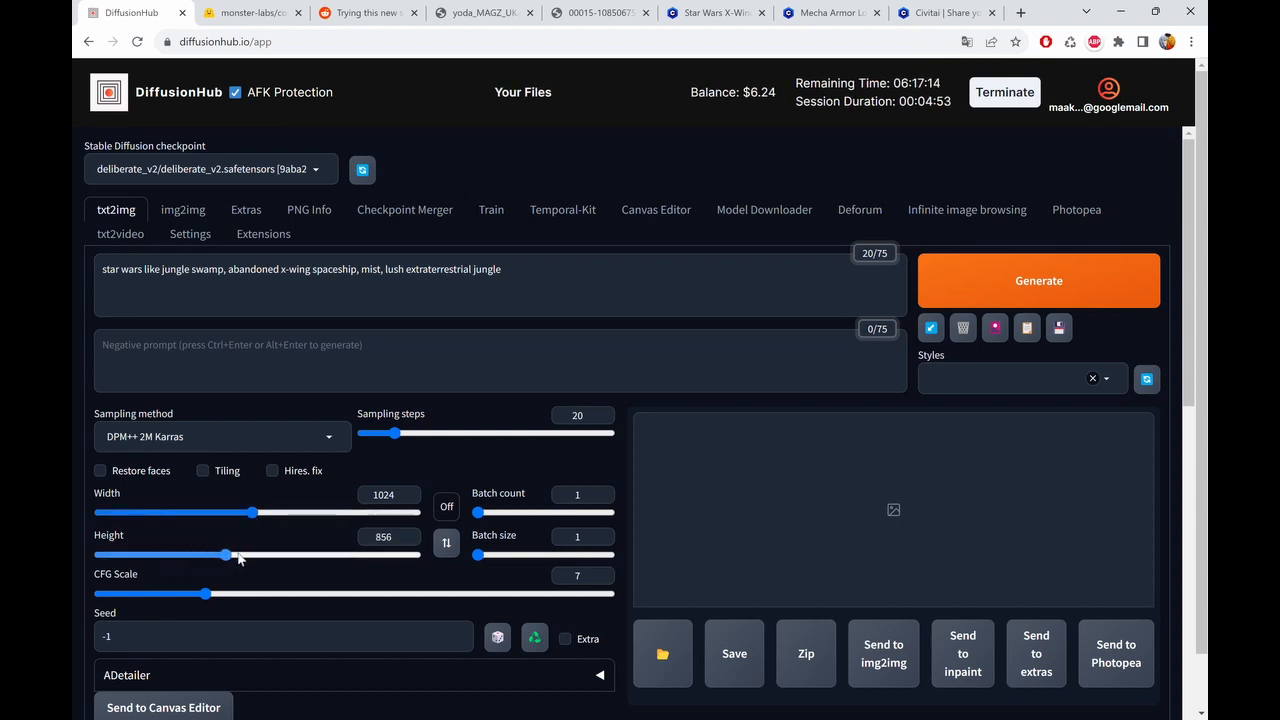
{"action": "left_click_drag", "start_coordinate": [224, 556], "coordinate": [252, 556]}
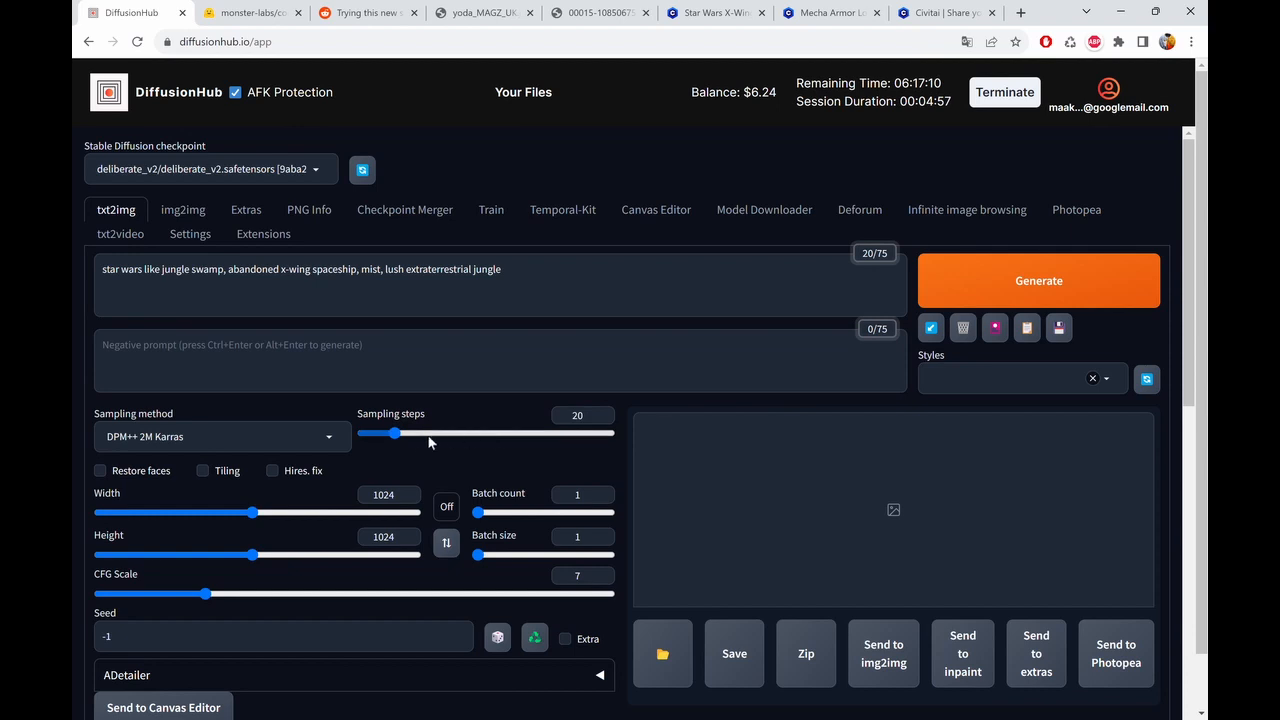
{"action": "left_click_drag", "start_coordinate": [388, 432], "coordinate": [414, 432]}
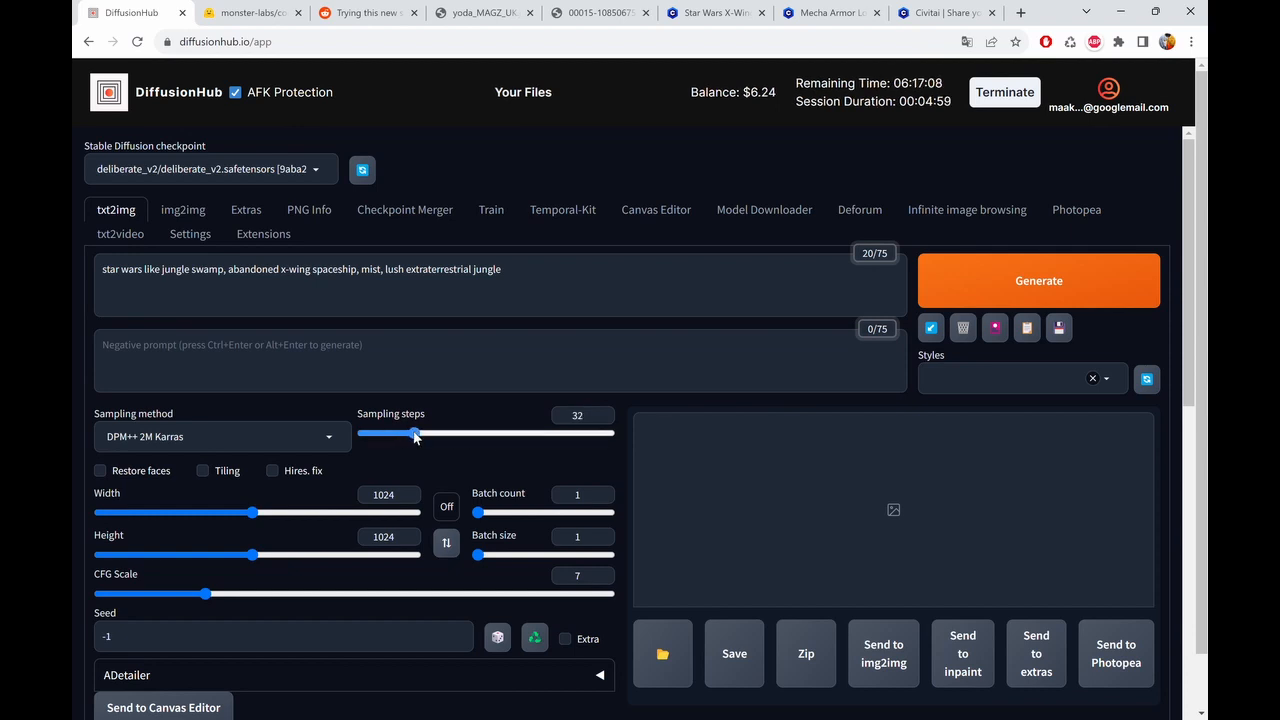
{"action": "left_click_drag", "start_coordinate": [416, 432], "coordinate": [410, 432]}
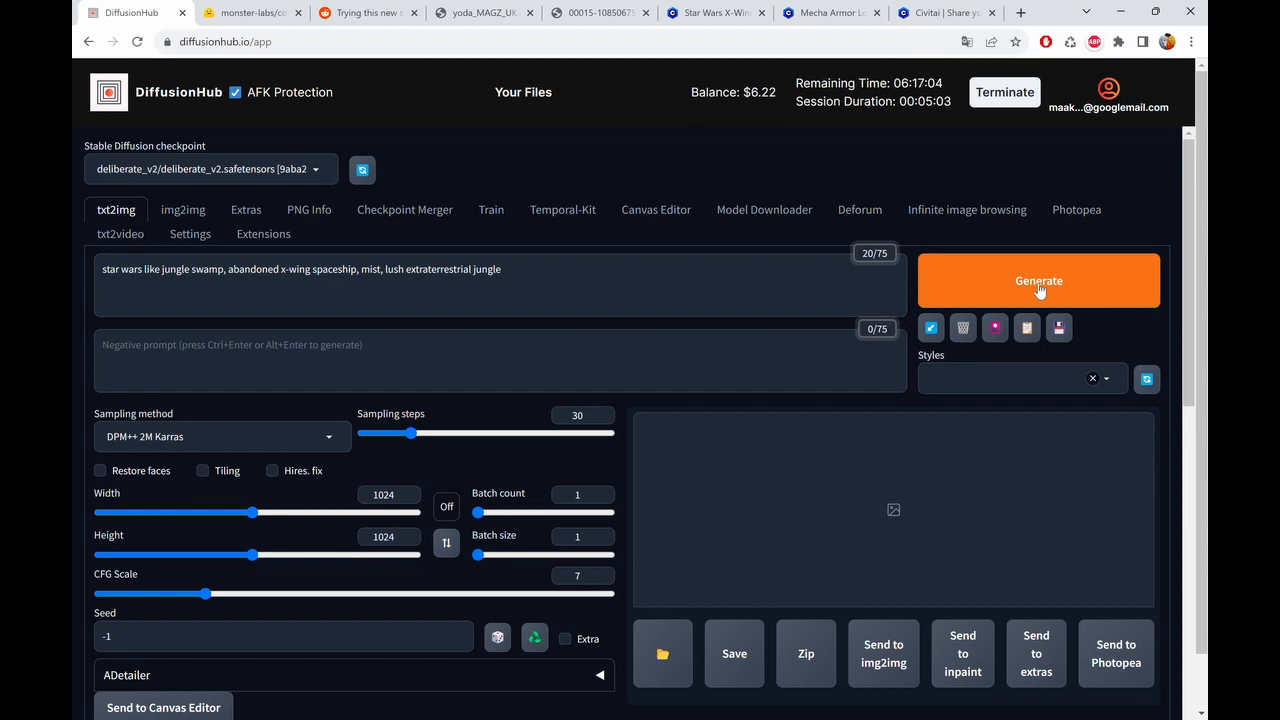
- Generate the misty jungle render and scroll down to the result and ControlNet unit
{"action": "left_click", "coordinate": [1038, 280]}
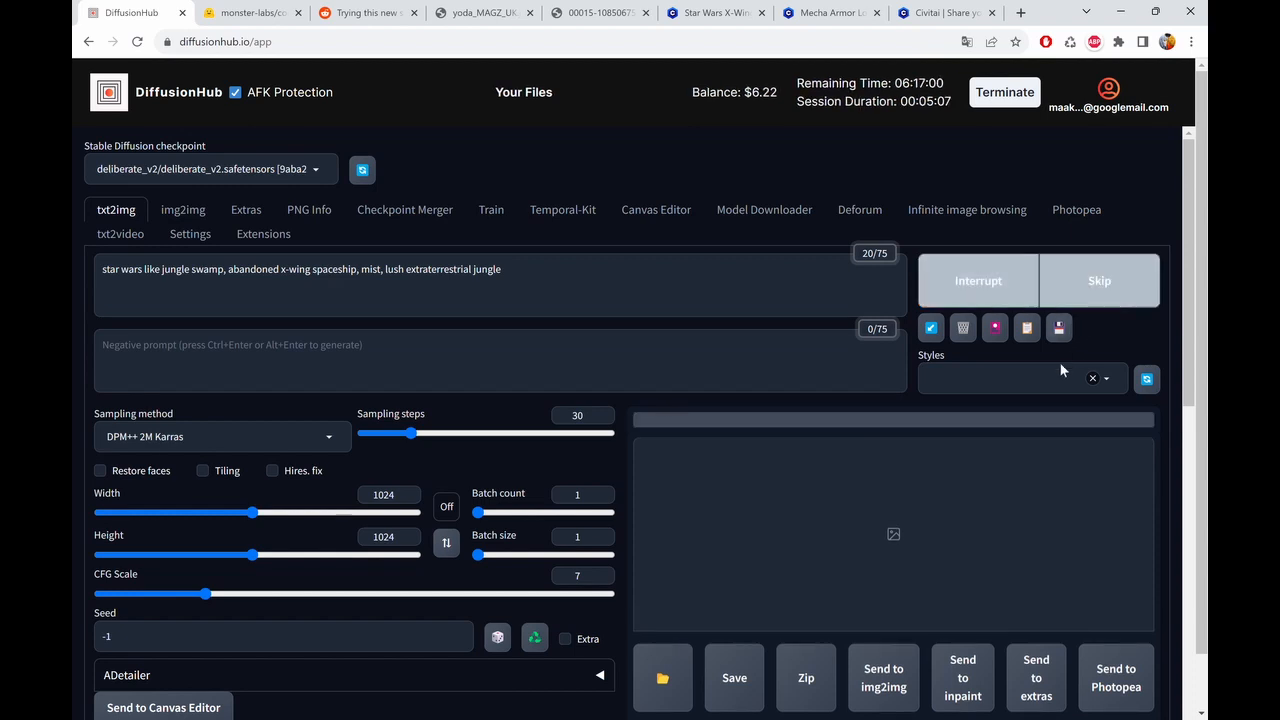
{"action": "scroll", "scroll_direction": "down", "scroll_amount": 3}
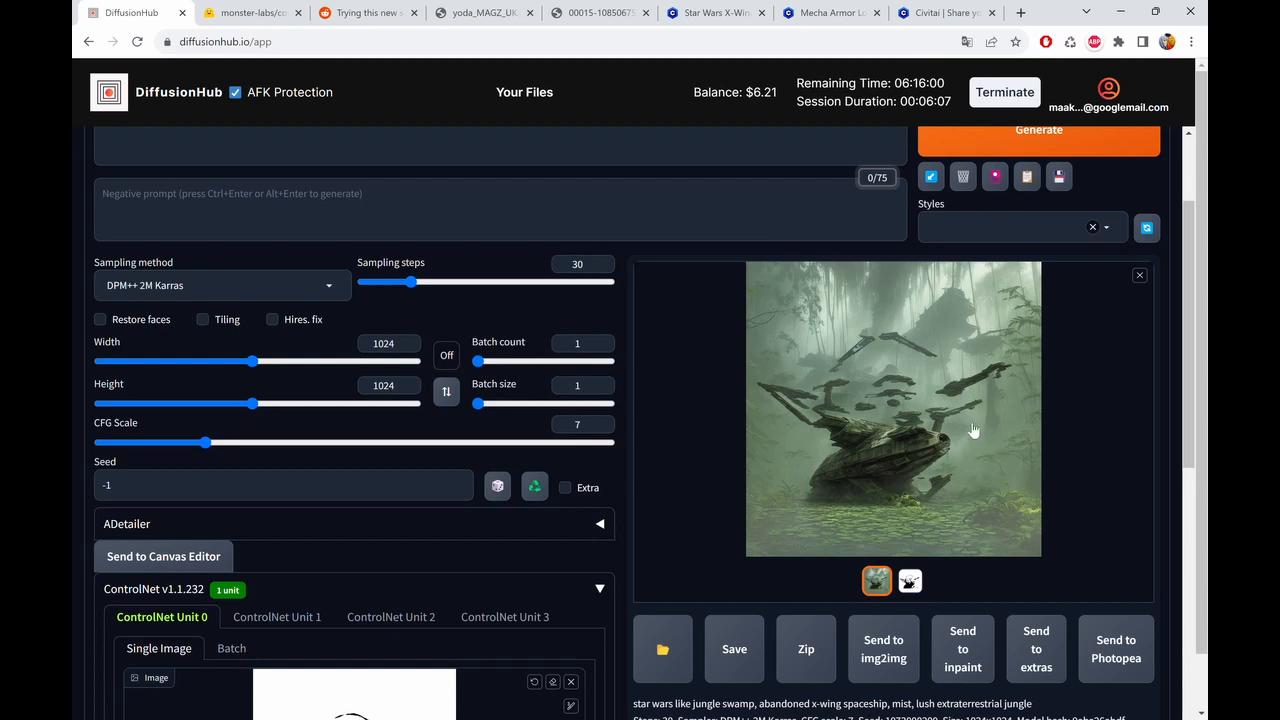
{"action": "mouse_move", "coordinate": [996, 380]}
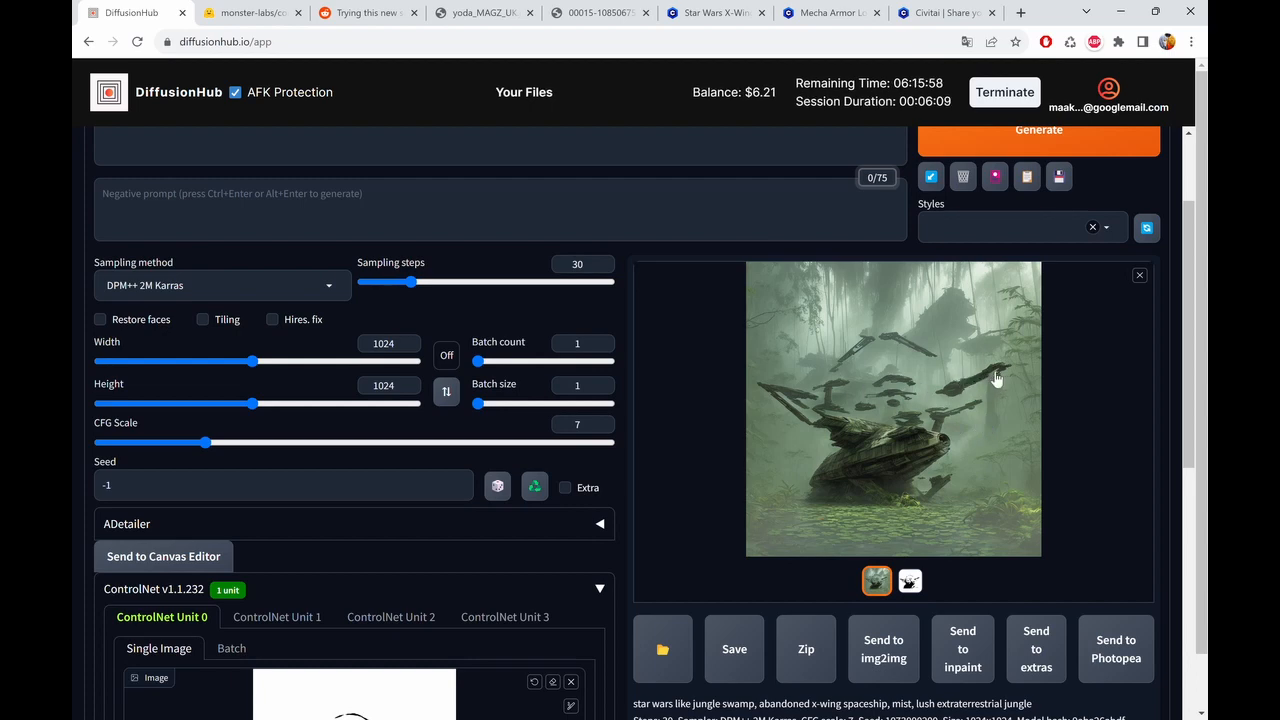
{"action": "mouse_move", "coordinate": [894, 396]}
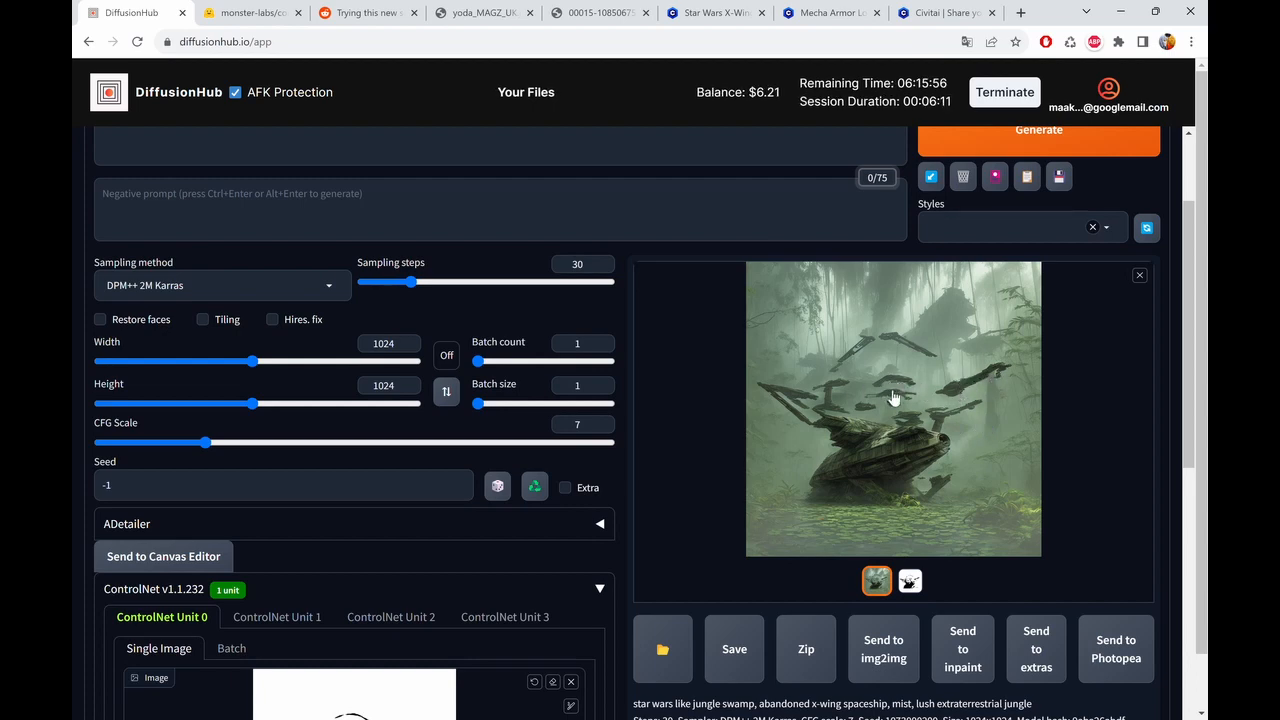
{"action": "mouse_move", "coordinate": [900, 410]}
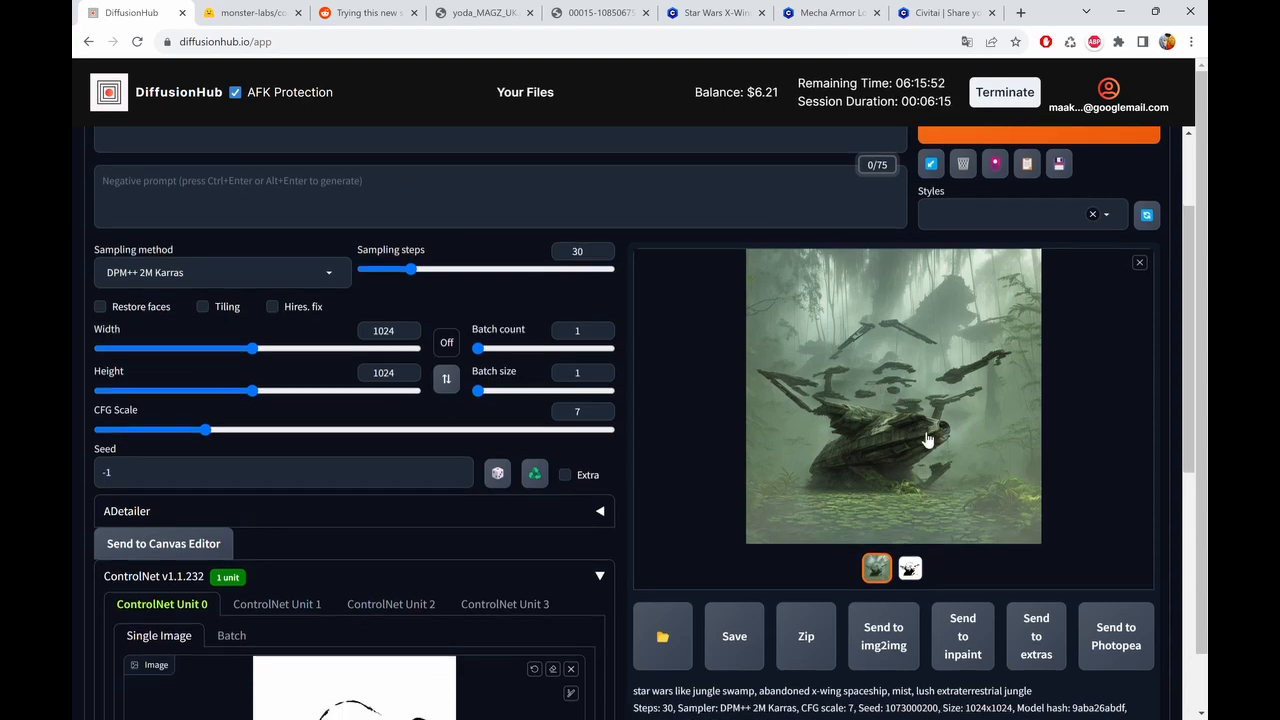
- Remove 'mist' from the prompt, lower Control Weight to 1, and render the bamboo jungle again
{"action": "scroll", "scroll_direction": "up", "scroll_amount": 3}
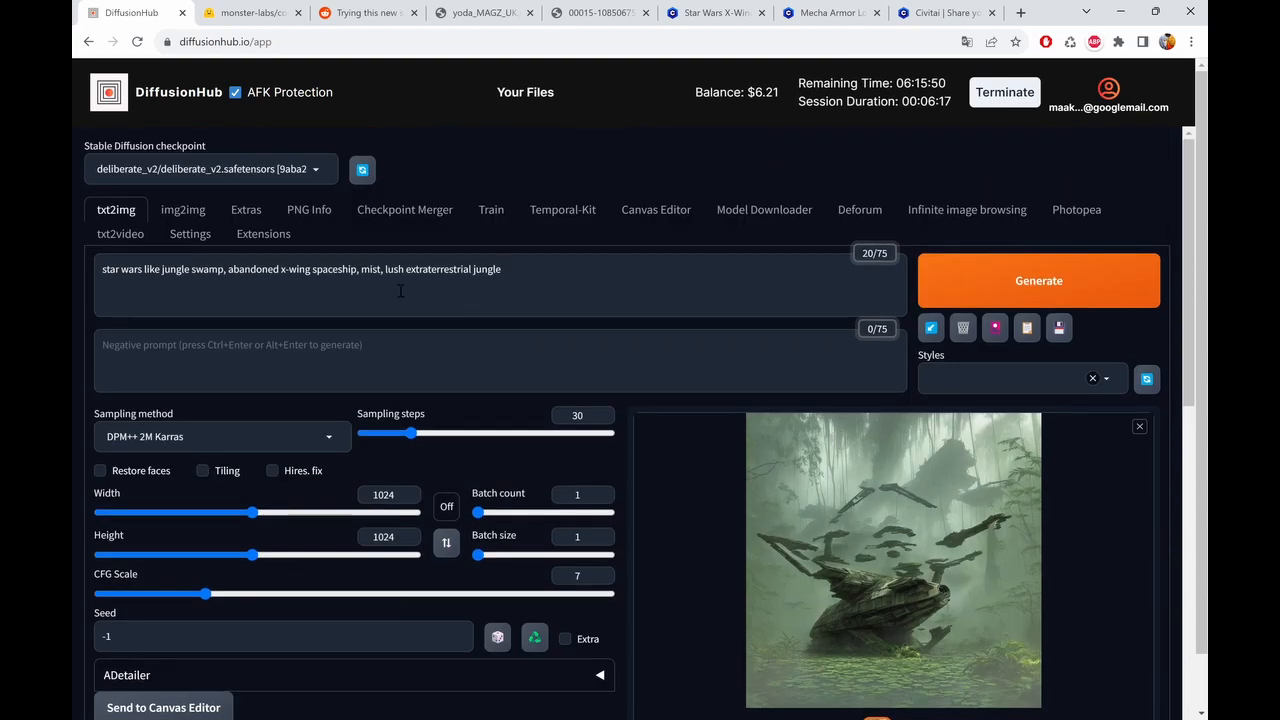
{"action": "double_click", "coordinate": [370, 268]}
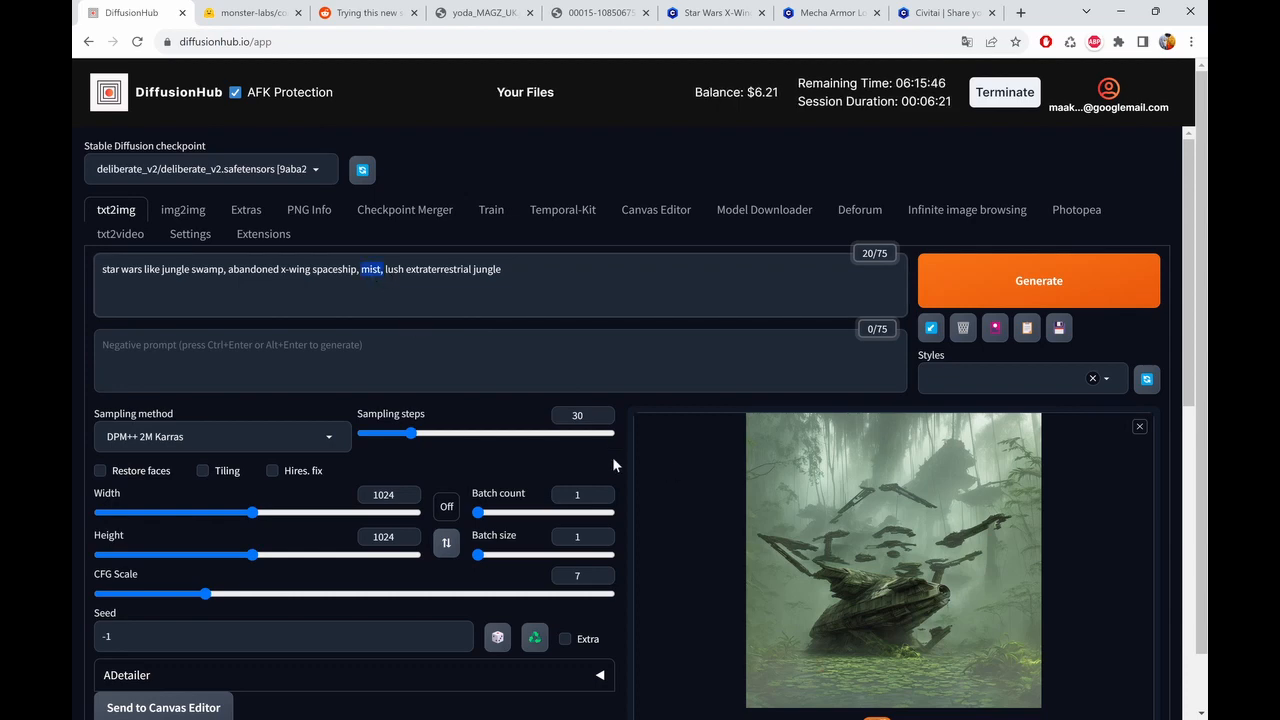
{"action": "mouse_move", "coordinate": [900, 580]}
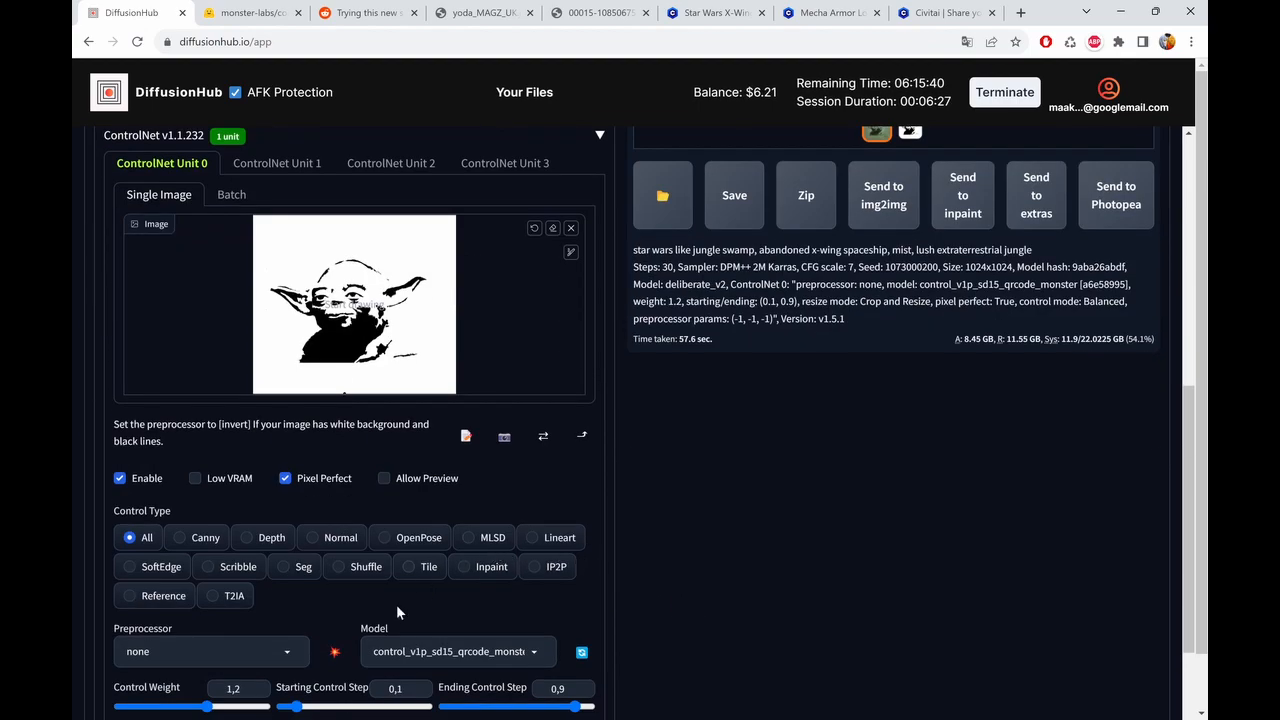
{"action": "scroll", "scroll_direction": "down", "scroll_amount": 3}
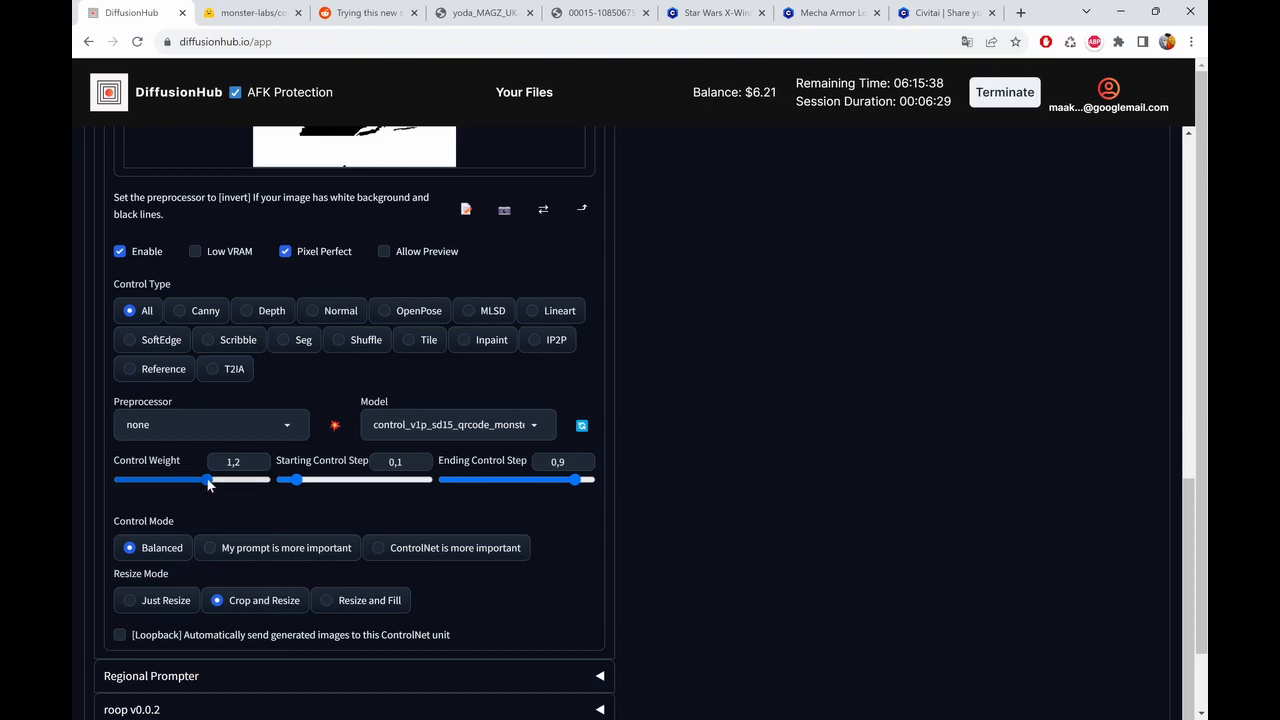
{"action": "left_click_drag", "start_coordinate": [208, 480], "coordinate": [192, 480]}
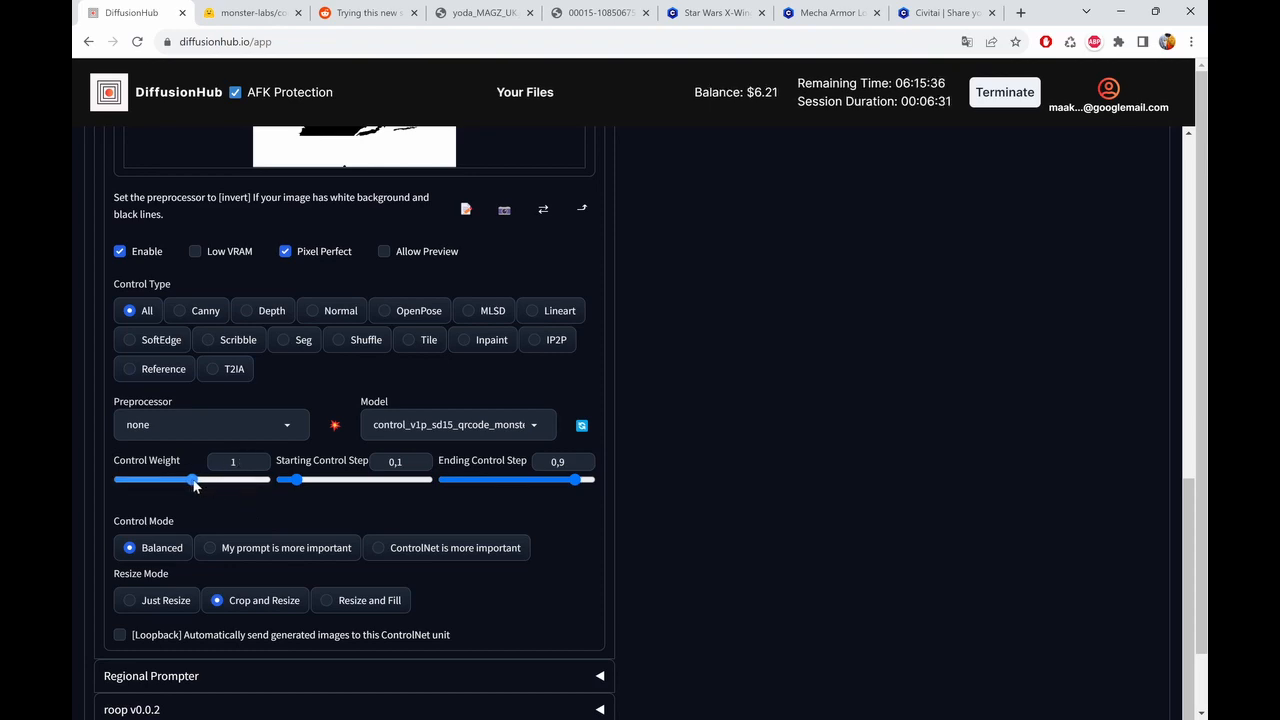
{"action": "scroll", "scroll_direction": "up", "scroll_amount": 3}
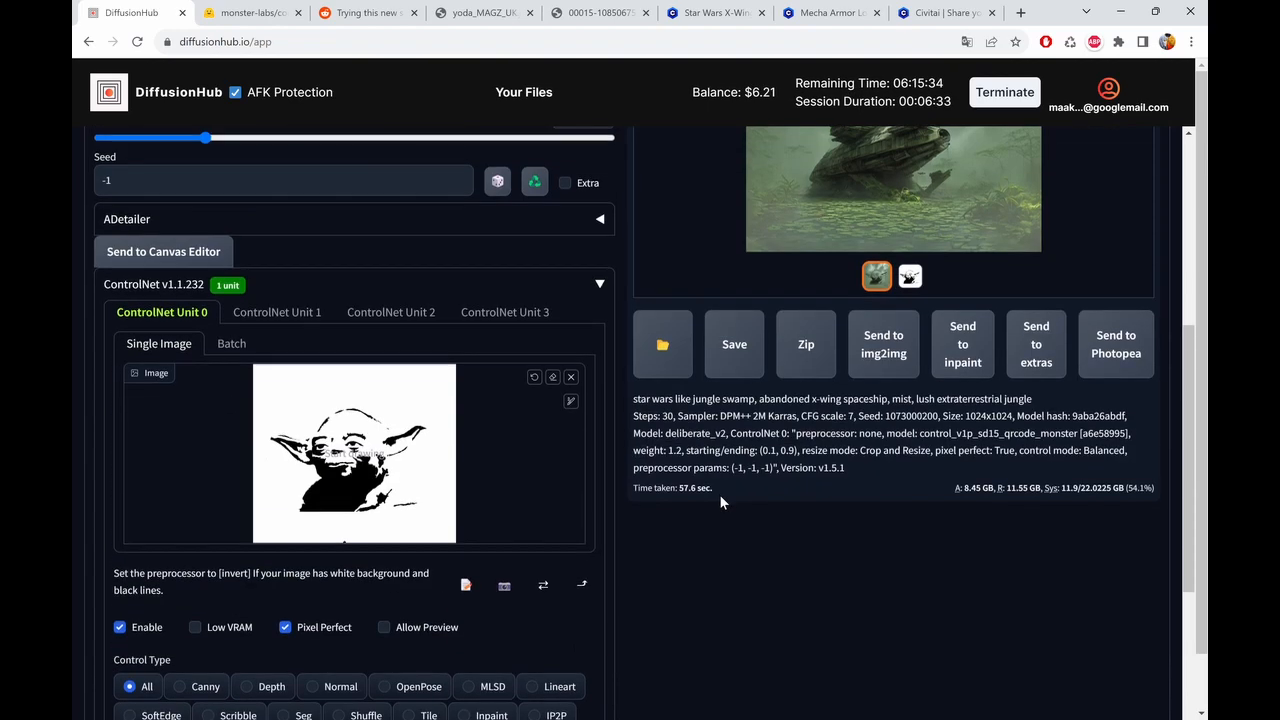
{"action": "scroll", "scroll_direction": "up", "scroll_amount": 3}
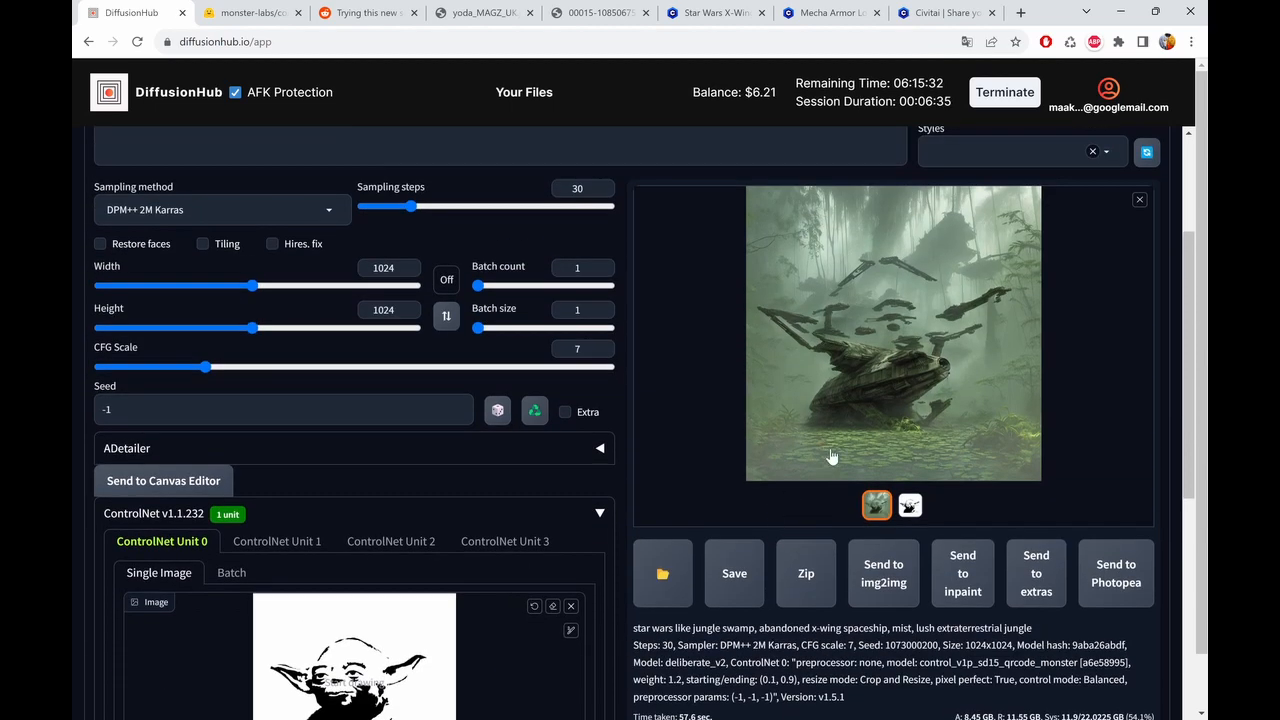
{"action": "mouse_move", "coordinate": [938, 372]}
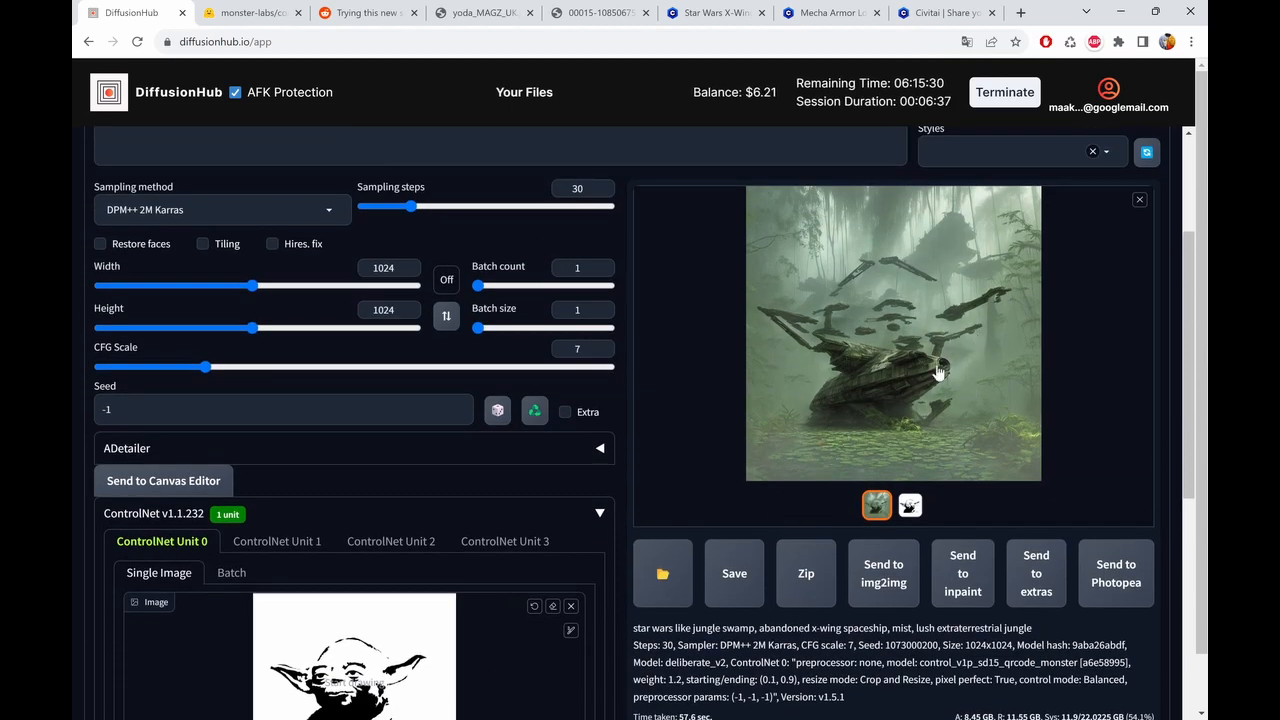
{"action": "scroll", "scroll_direction": "up", "scroll_amount": 3}
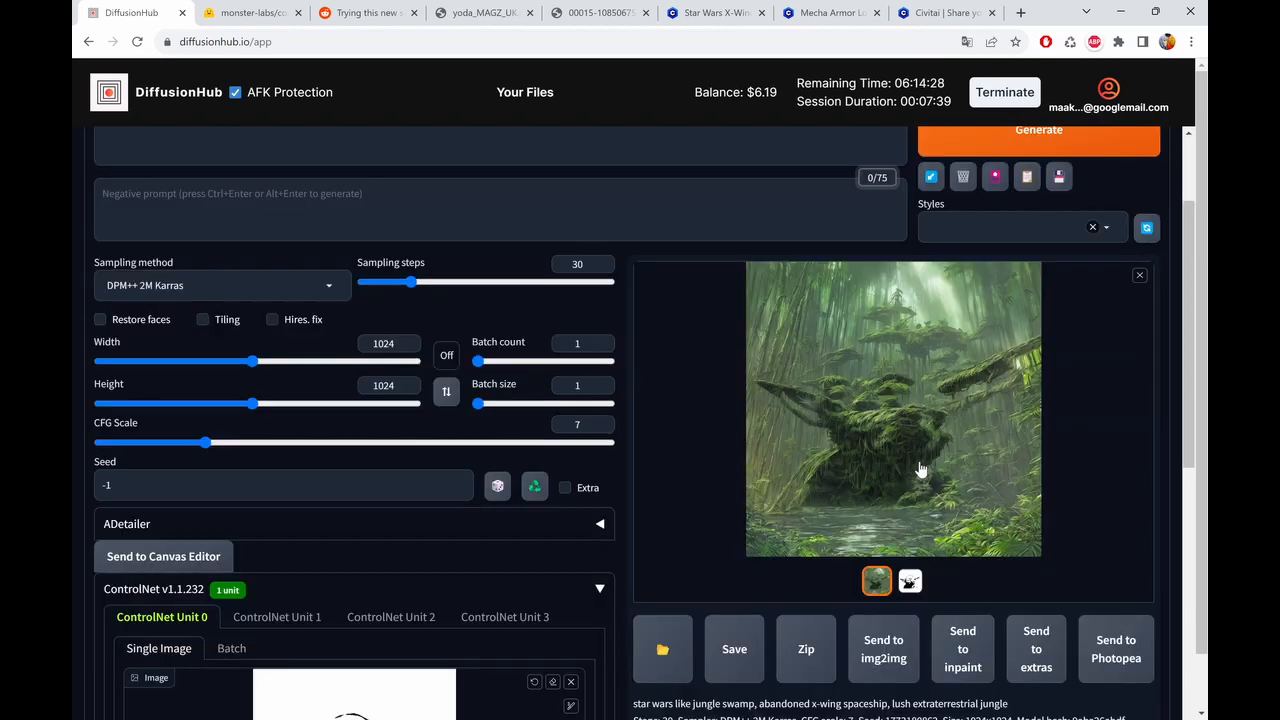
- View the bamboo-forest render full size, then close the lightbox
{"action": "left_click", "coordinate": [892, 408]}
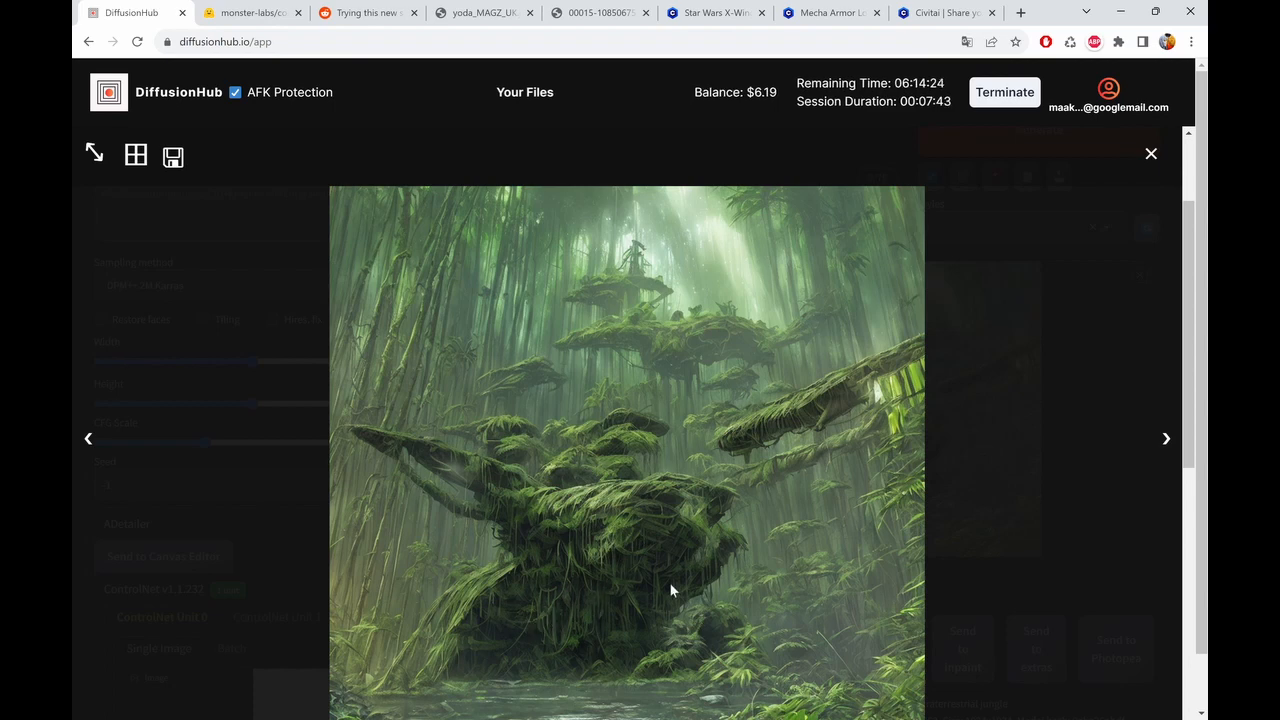
{"action": "mouse_move", "coordinate": [764, 410]}
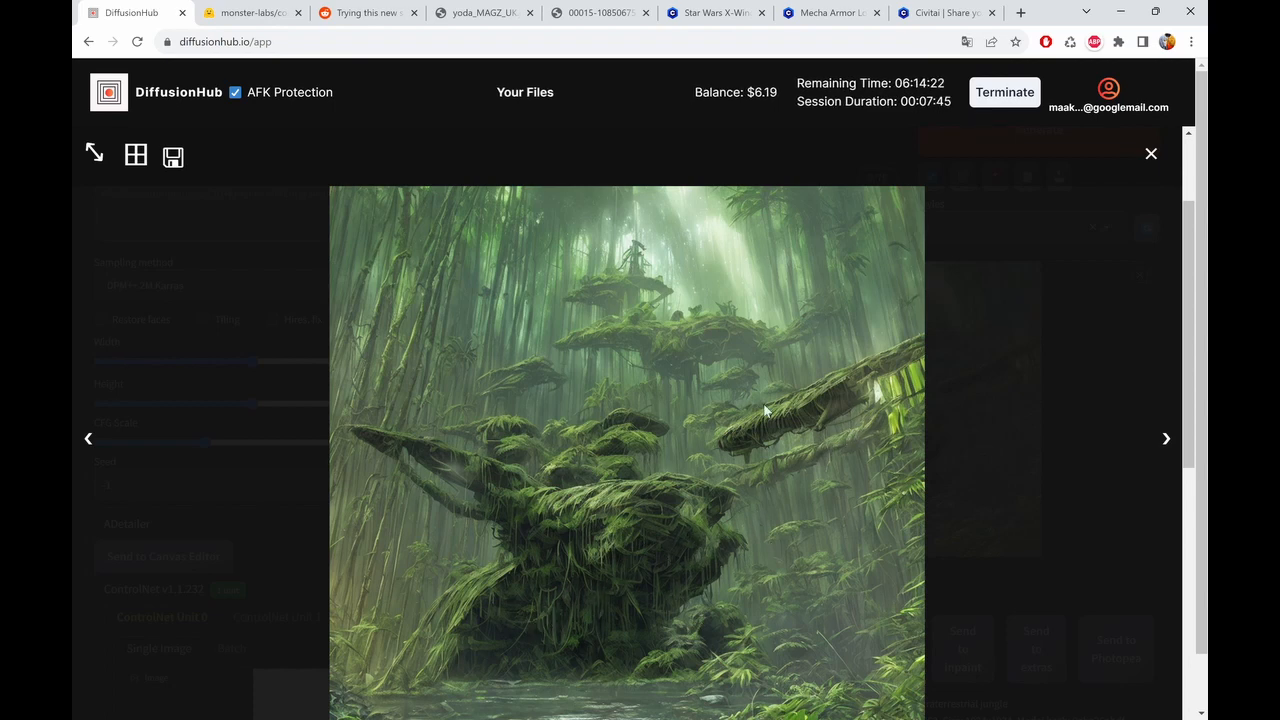
{"action": "mouse_move", "coordinate": [718, 402]}
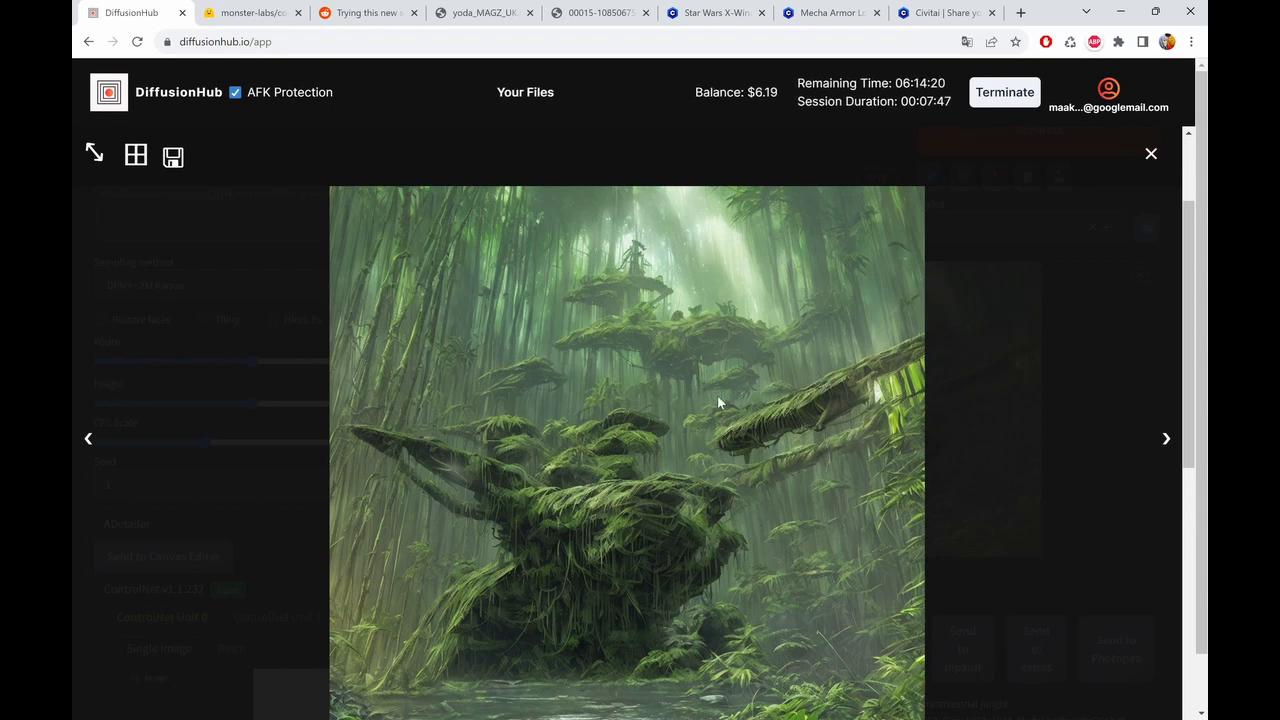
{"action": "mouse_move", "coordinate": [742, 288]}
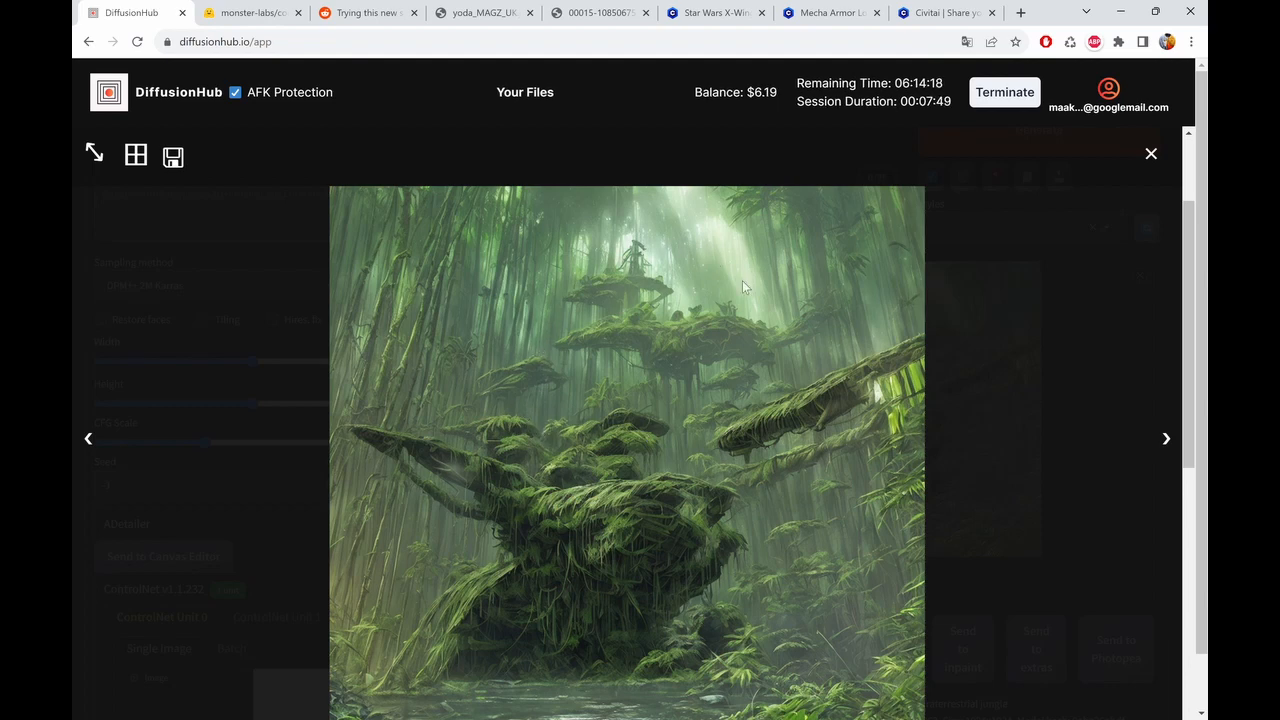
{"action": "mouse_move", "coordinate": [608, 422]}
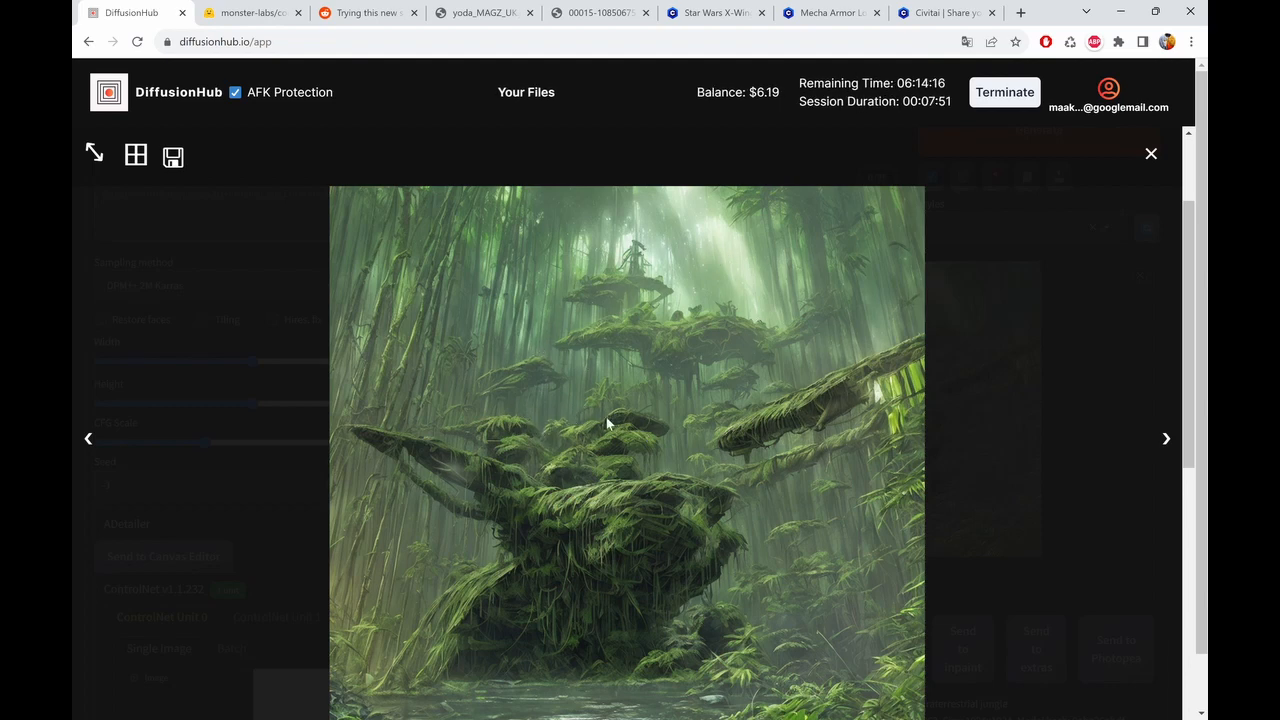
{"action": "mouse_move", "coordinate": [540, 528]}
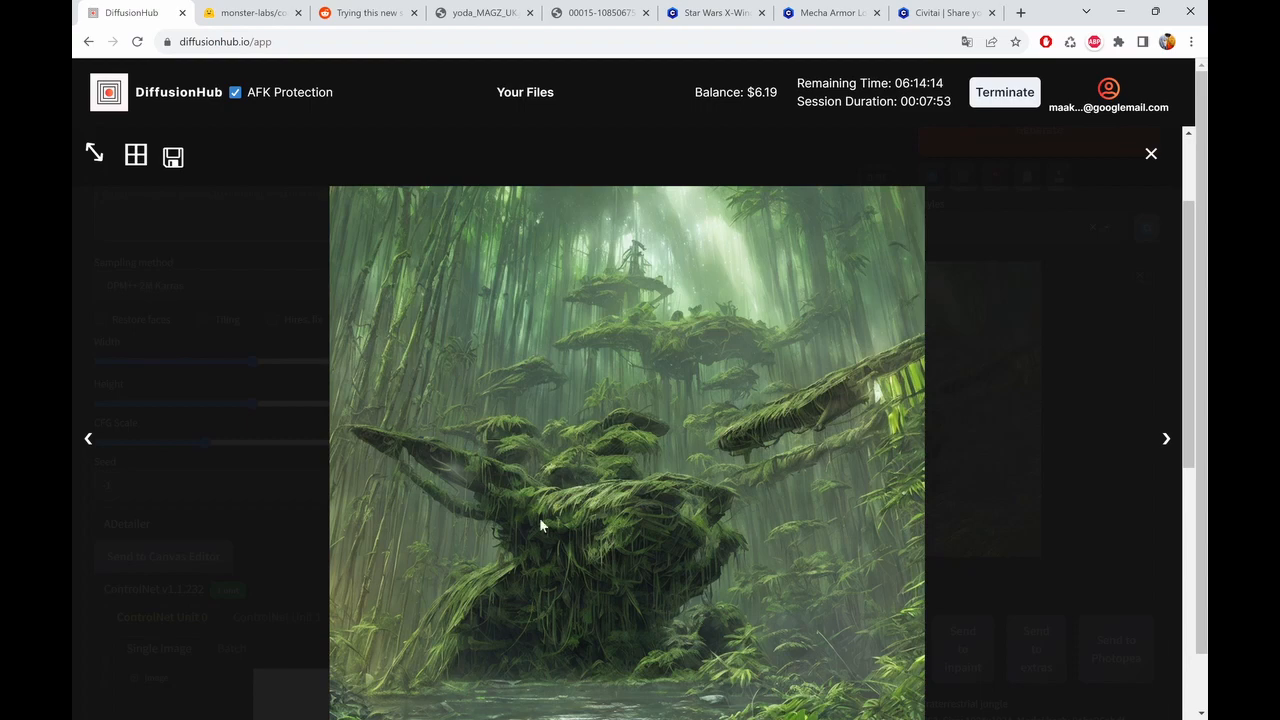
{"action": "mouse_move", "coordinate": [980, 486]}
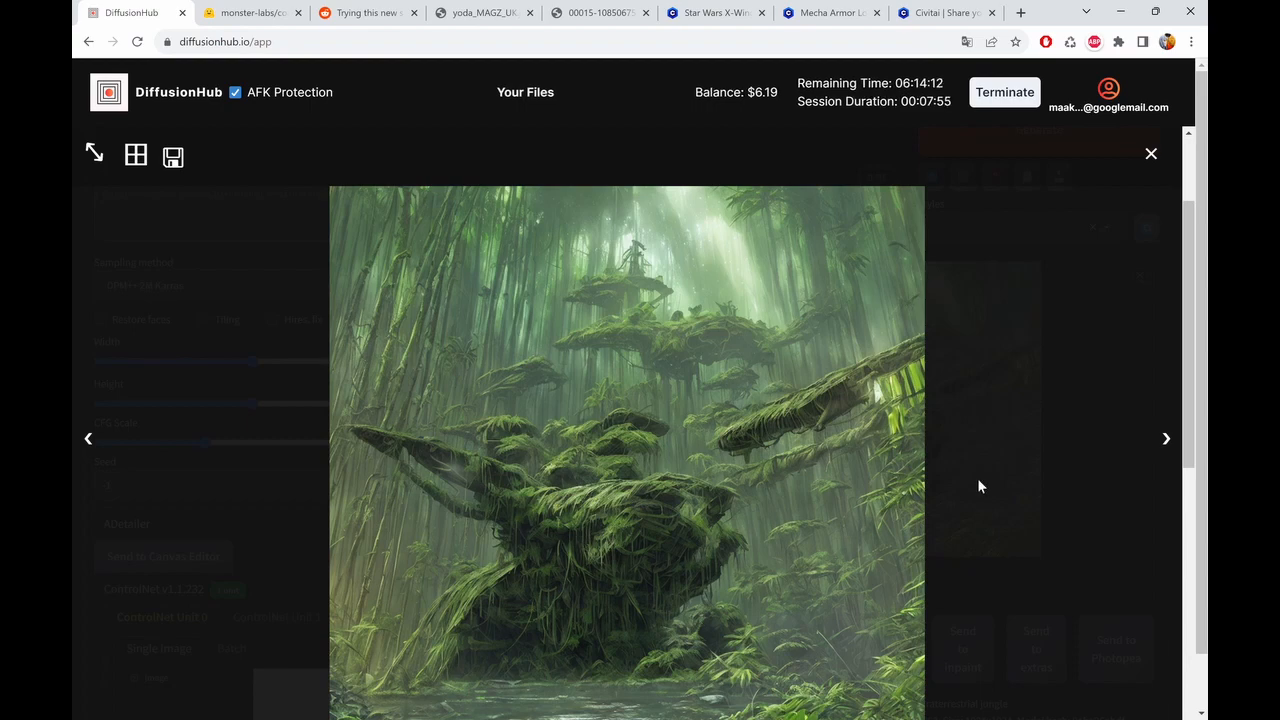
{"action": "left_click", "coordinate": [1150, 152]}
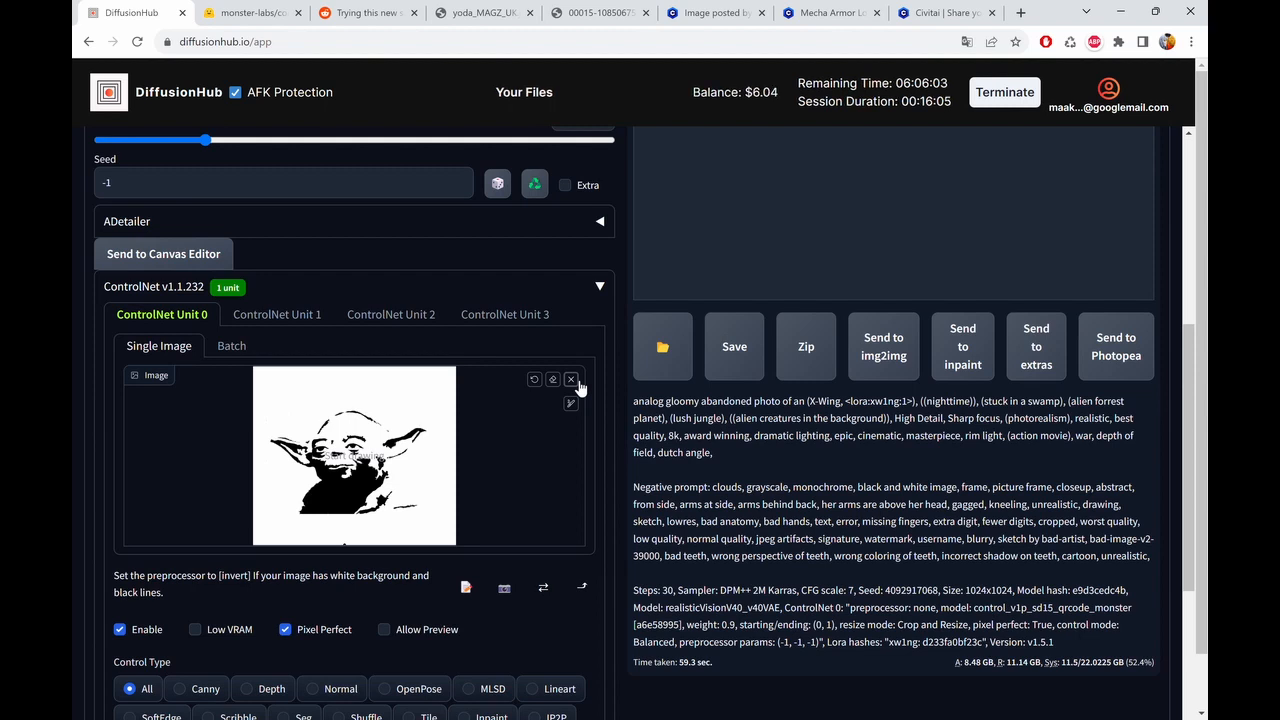
- Replace the Yoda control image with the mugshot photo and go to the Civitai trash search
{"action": "left_click", "coordinate": [572, 380]}
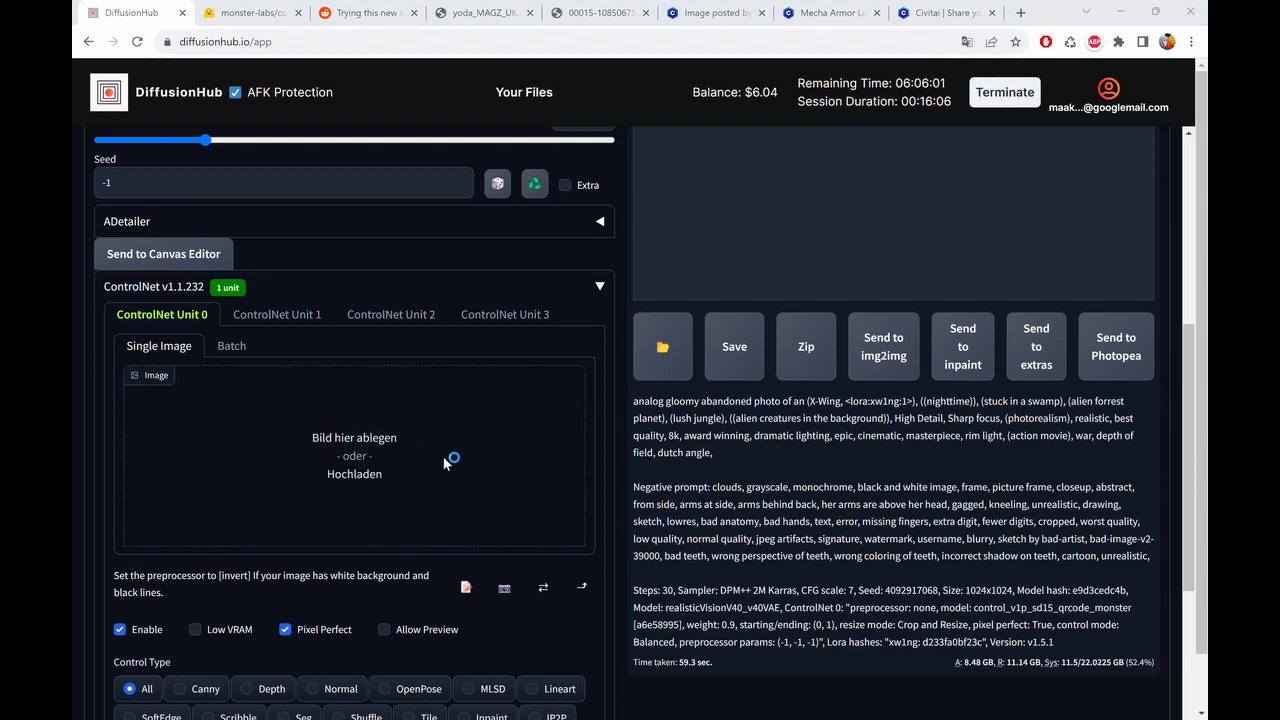
{"action": "mouse_move", "coordinate": [636, 144]}
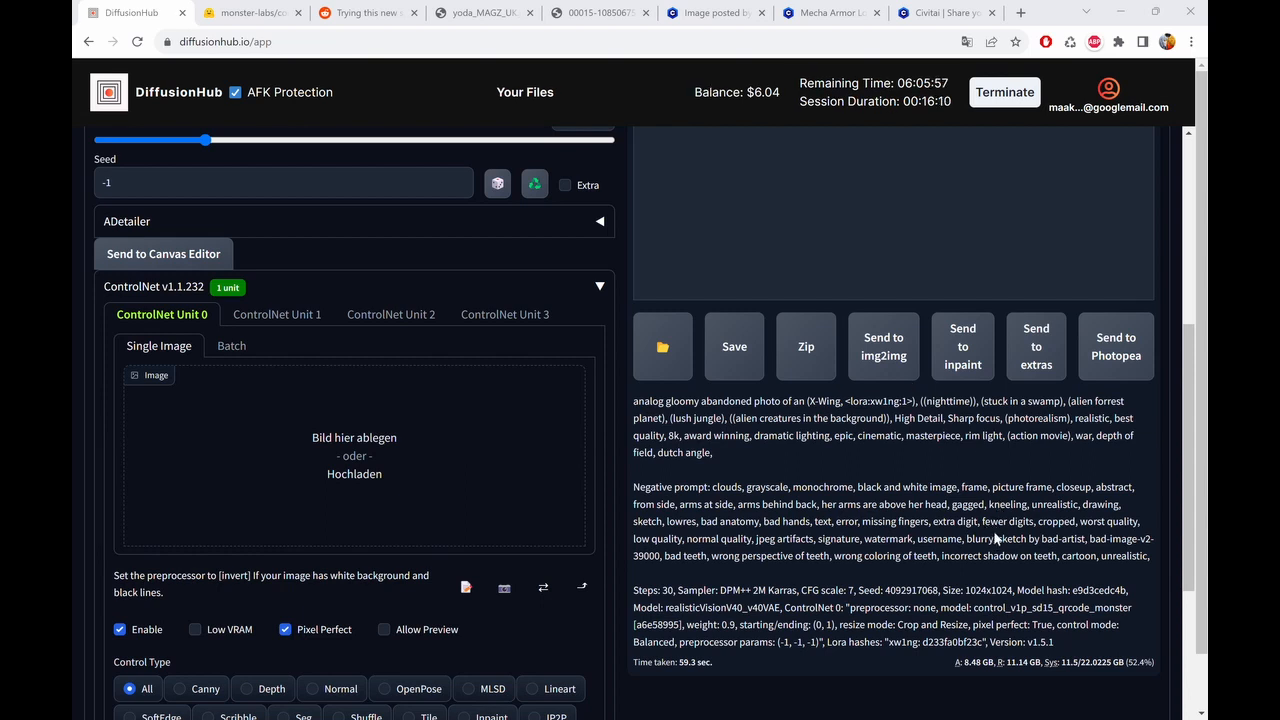
{"action": "mouse_move", "coordinate": [678, 518]}
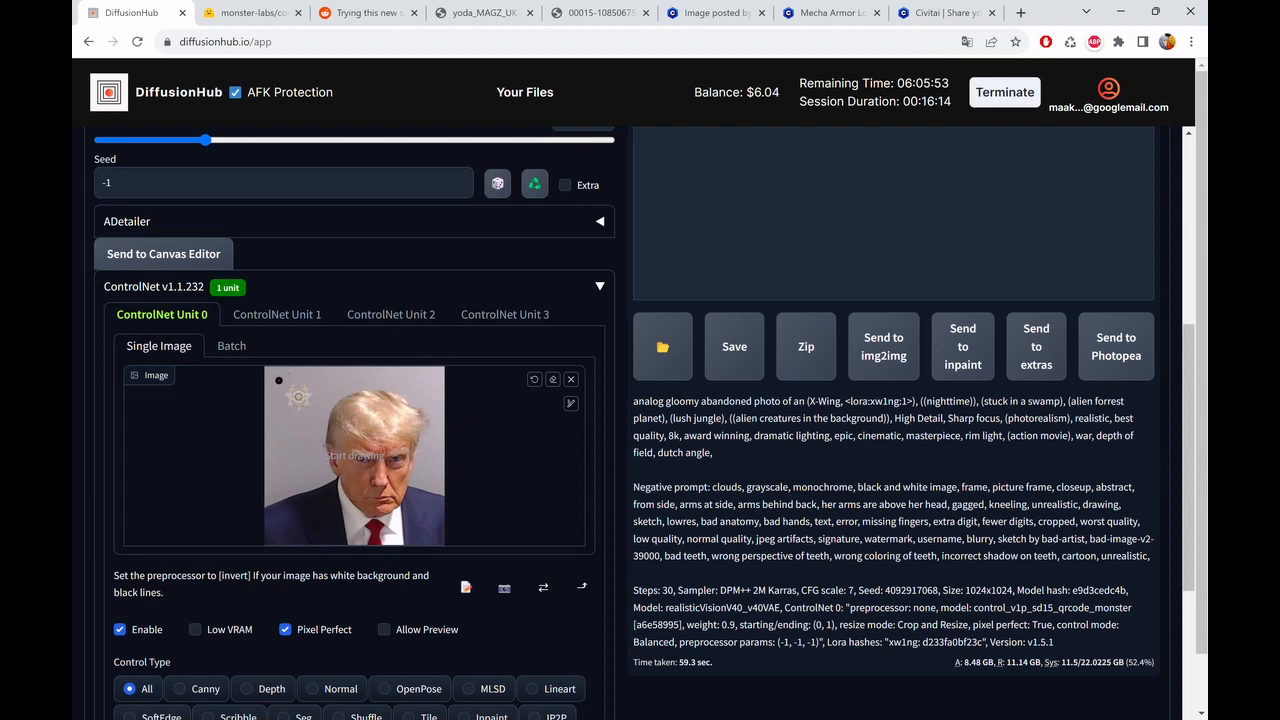
{"action": "mouse_move", "coordinate": [396, 432]}
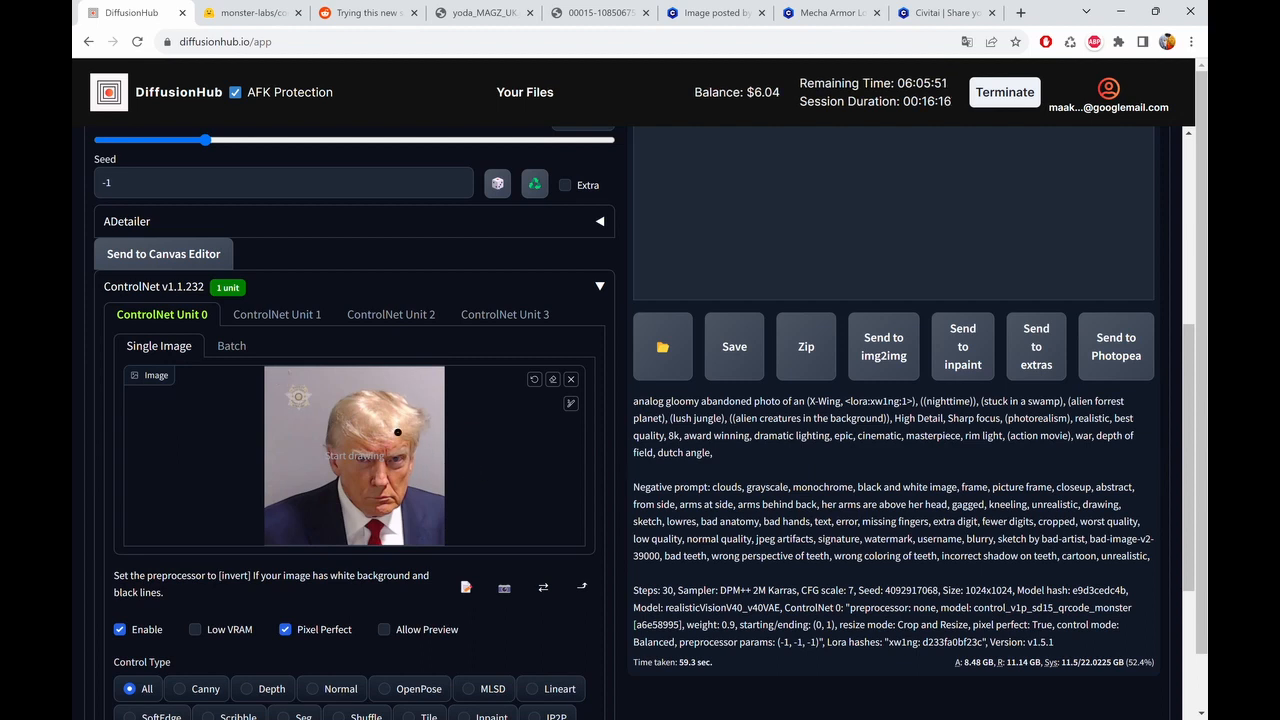
{"action": "mouse_move", "coordinate": [338, 372]}
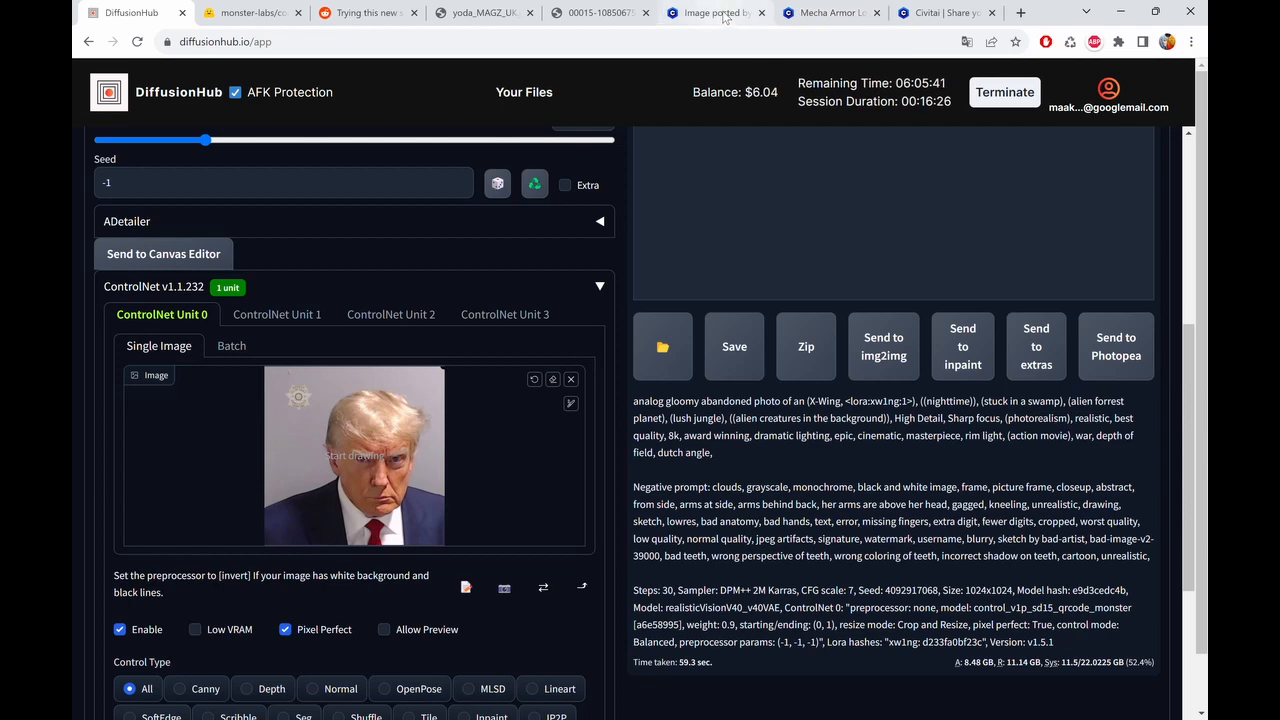
{"action": "left_click", "coordinate": [944, 12]}
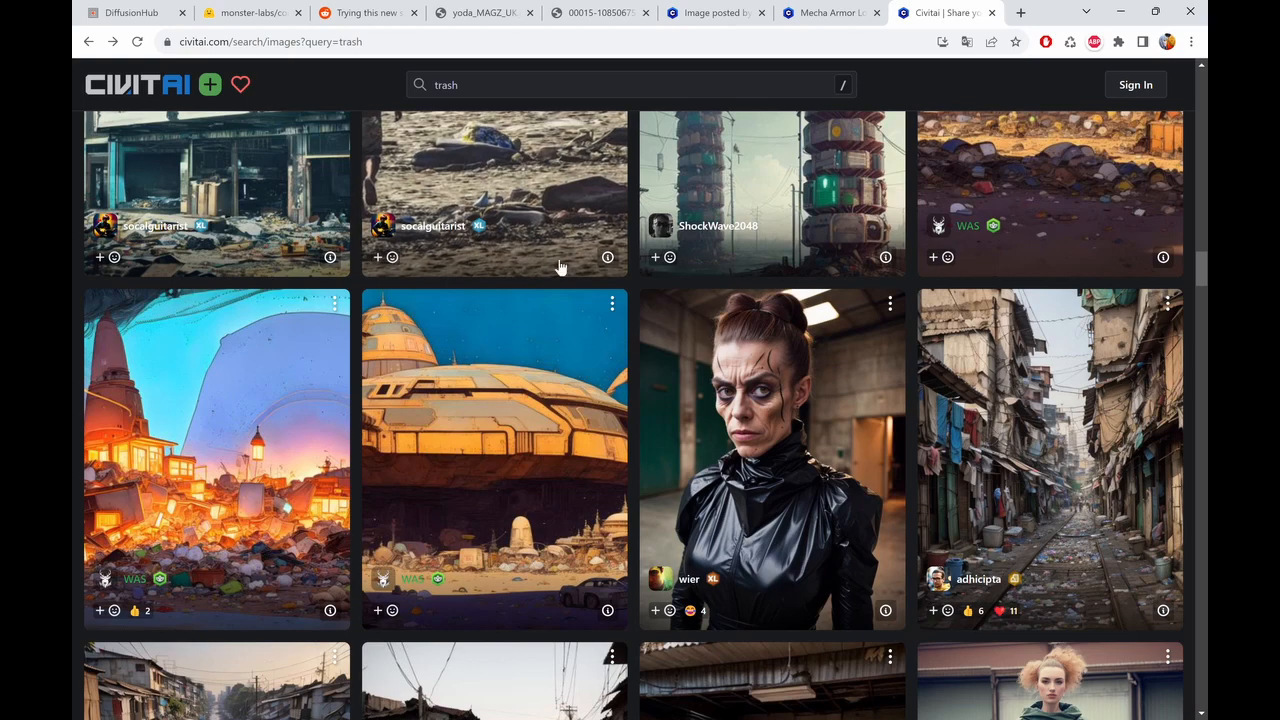
- Find the trash-filled slum alley image, take its prompt and return to DiffusionHub
{"action": "scroll", "scroll_direction": "down", "scroll_amount": 3}
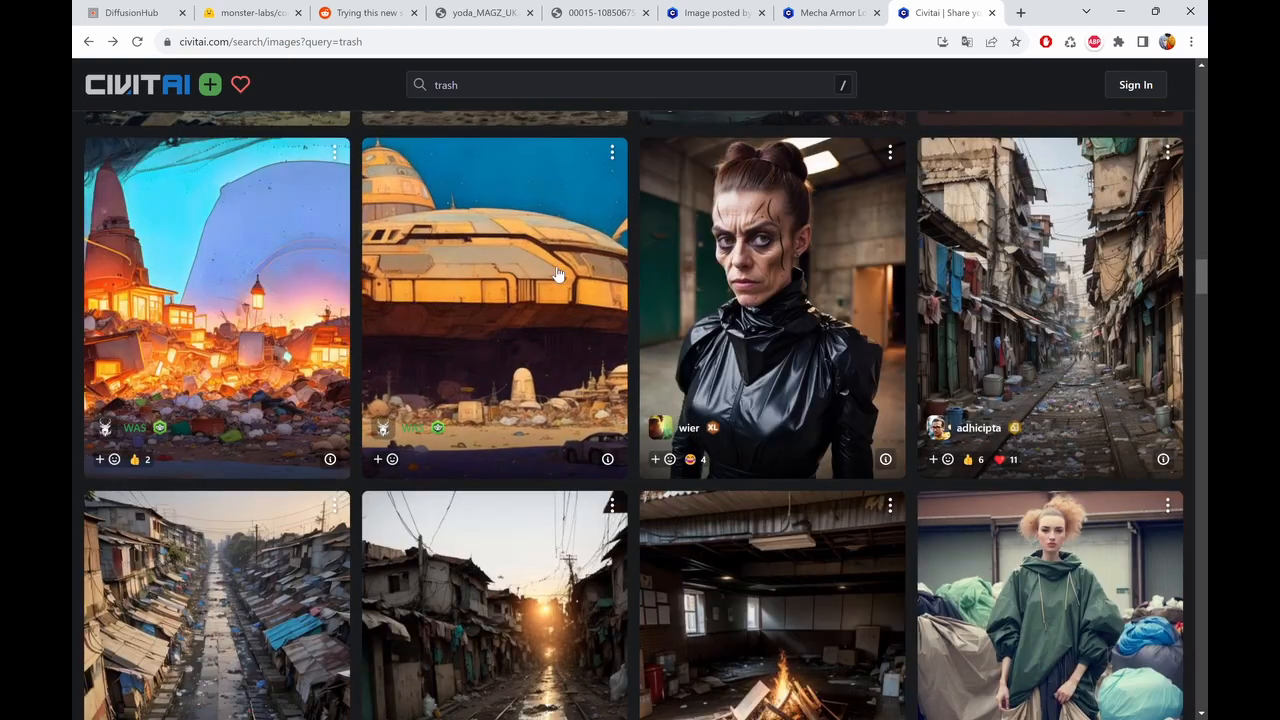
{"action": "scroll", "scroll_direction": "down", "scroll_amount": 3}
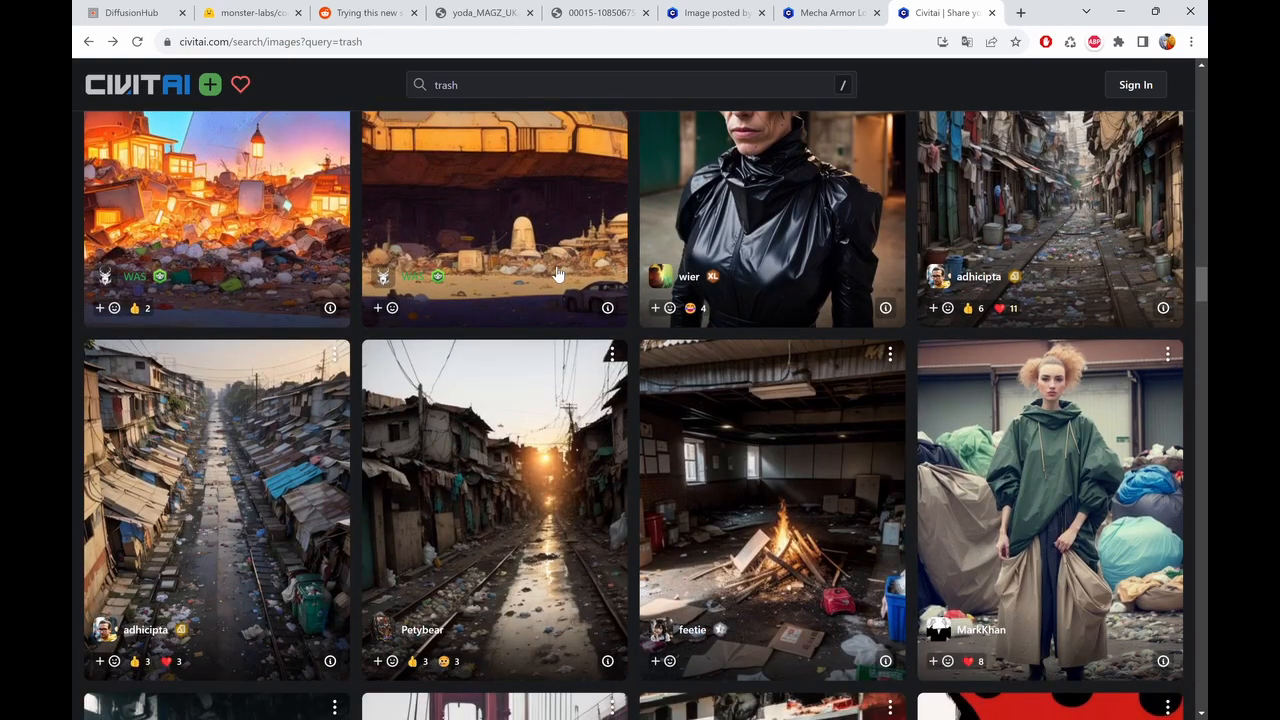
{"action": "scroll", "scroll_direction": "down", "scroll_amount": 3}
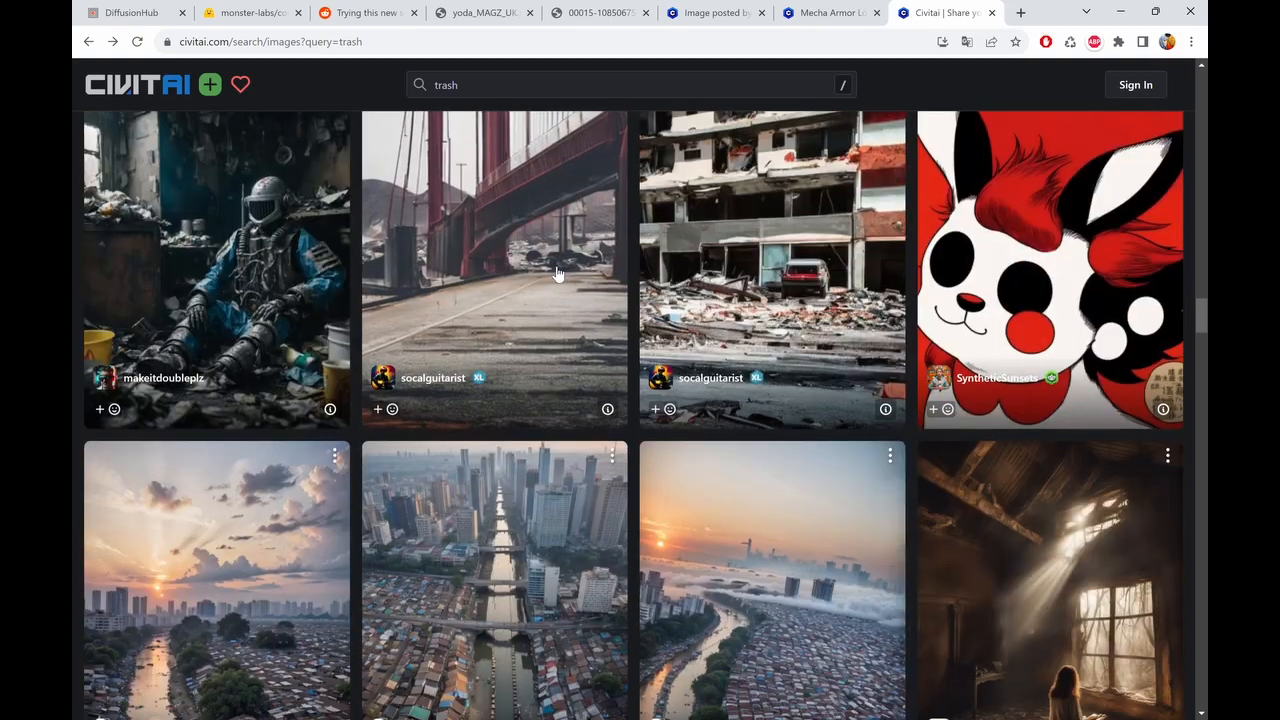
{"action": "scroll", "scroll_direction": "down", "scroll_amount": 3}
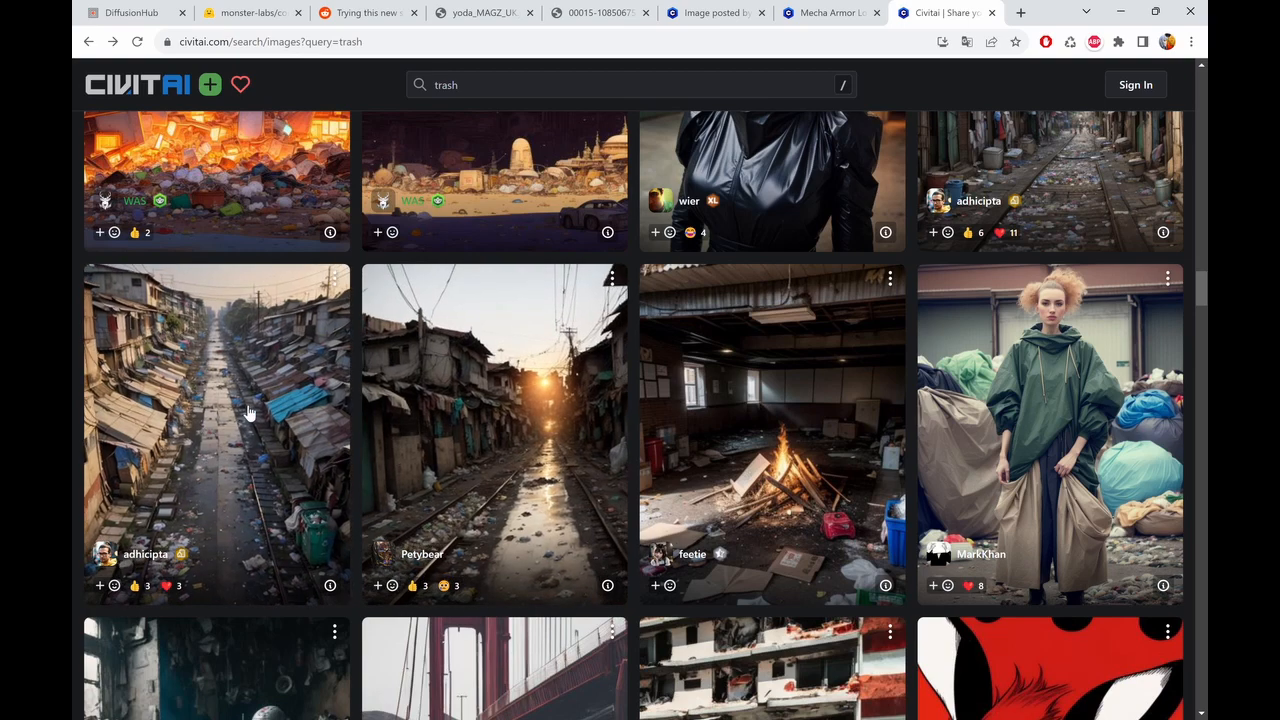
{"action": "left_click", "coordinate": [216, 410]}
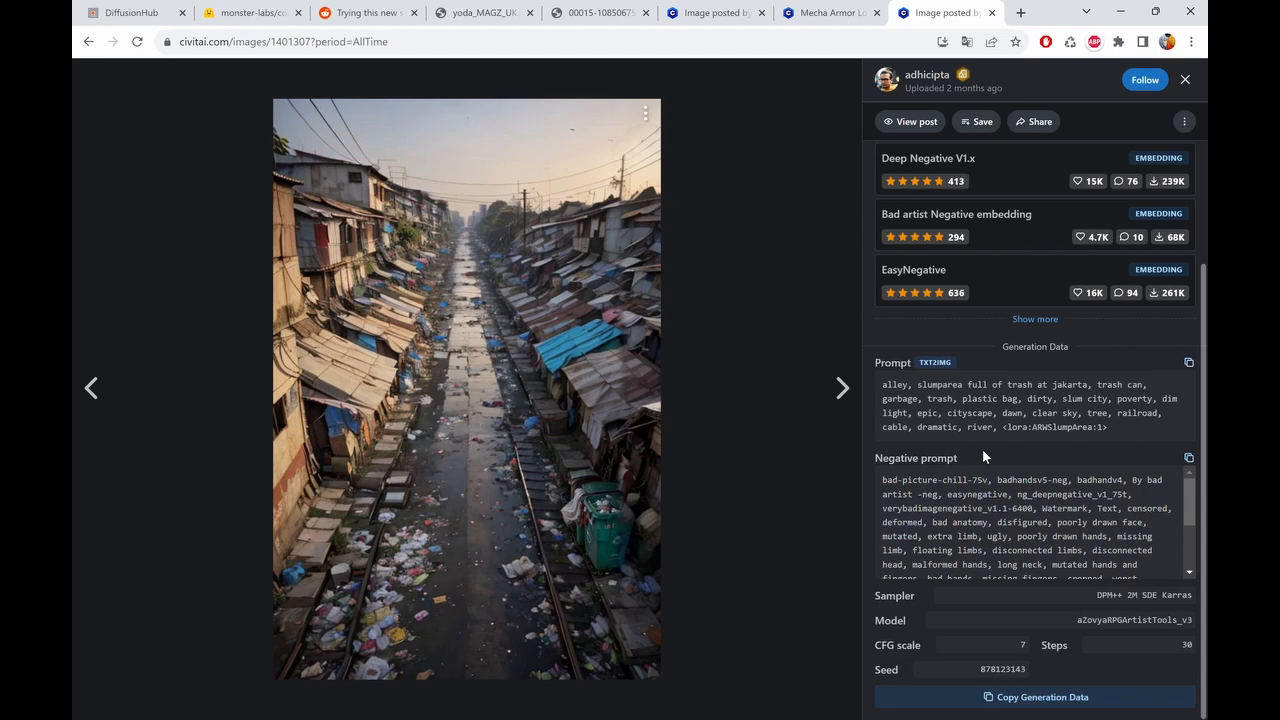
{"action": "mouse_move", "coordinate": [984, 410]}
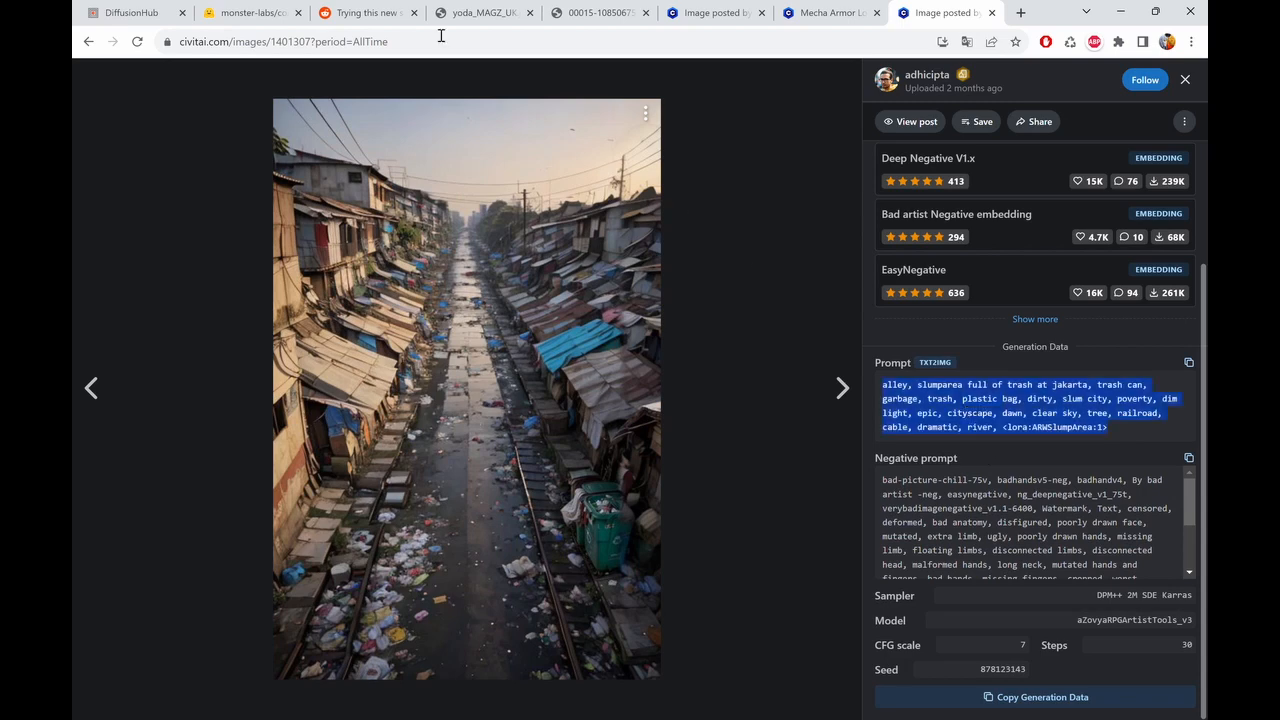
{"action": "left_click", "coordinate": [130, 12]}
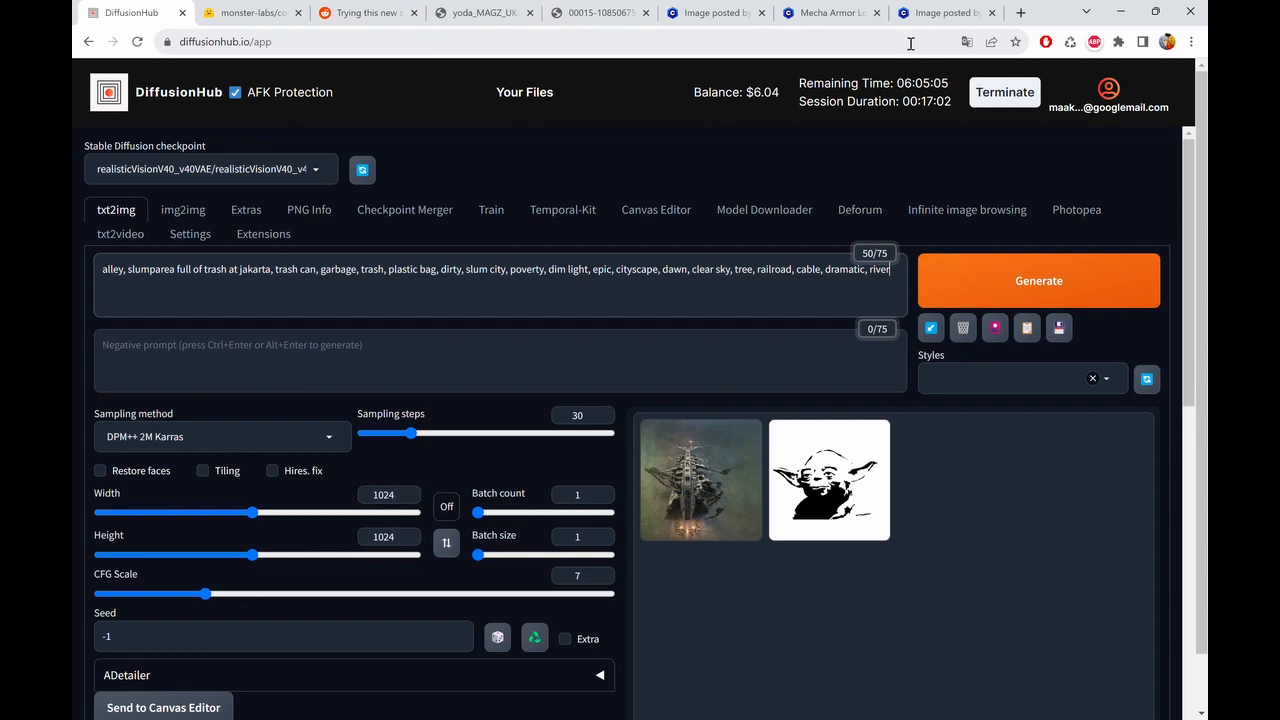
- Paste the alley prompt and negative prompt, changing jakarta to New York City and railroad to cab
{"action": "left_click", "coordinate": [712, 12]}
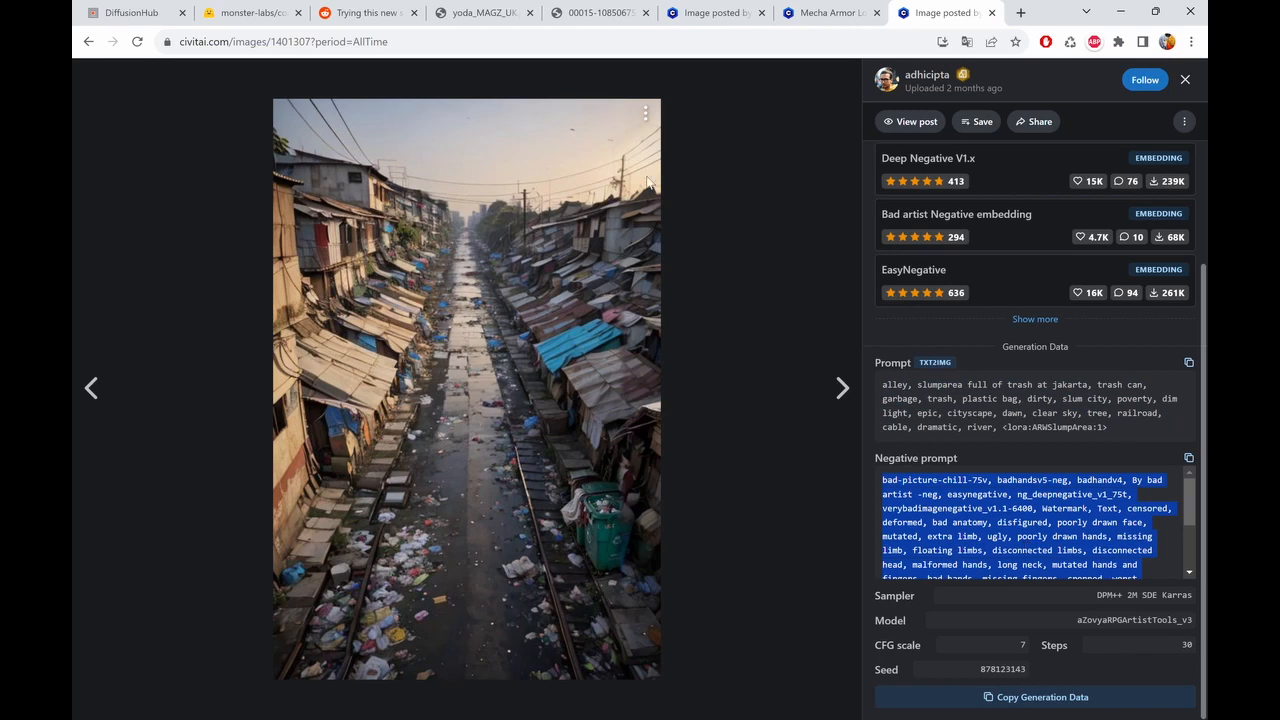
{"action": "left_click", "coordinate": [130, 12]}
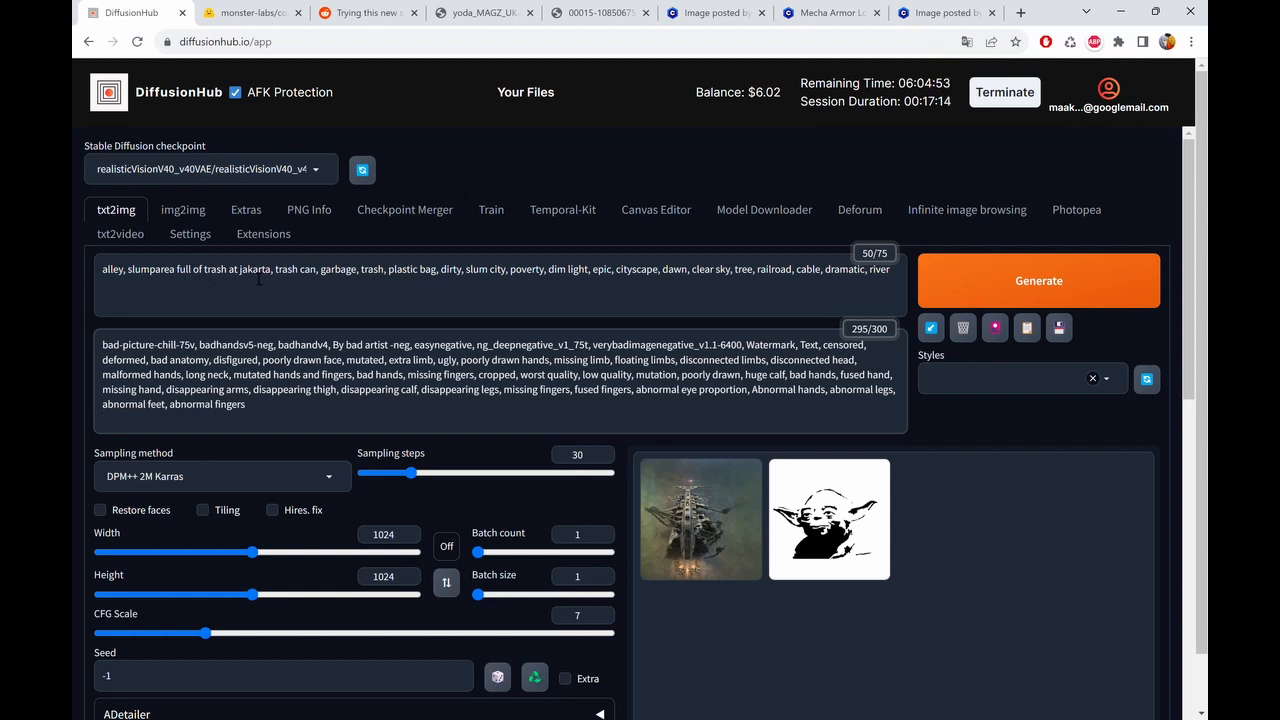
{"action": "type", "text": "New"}
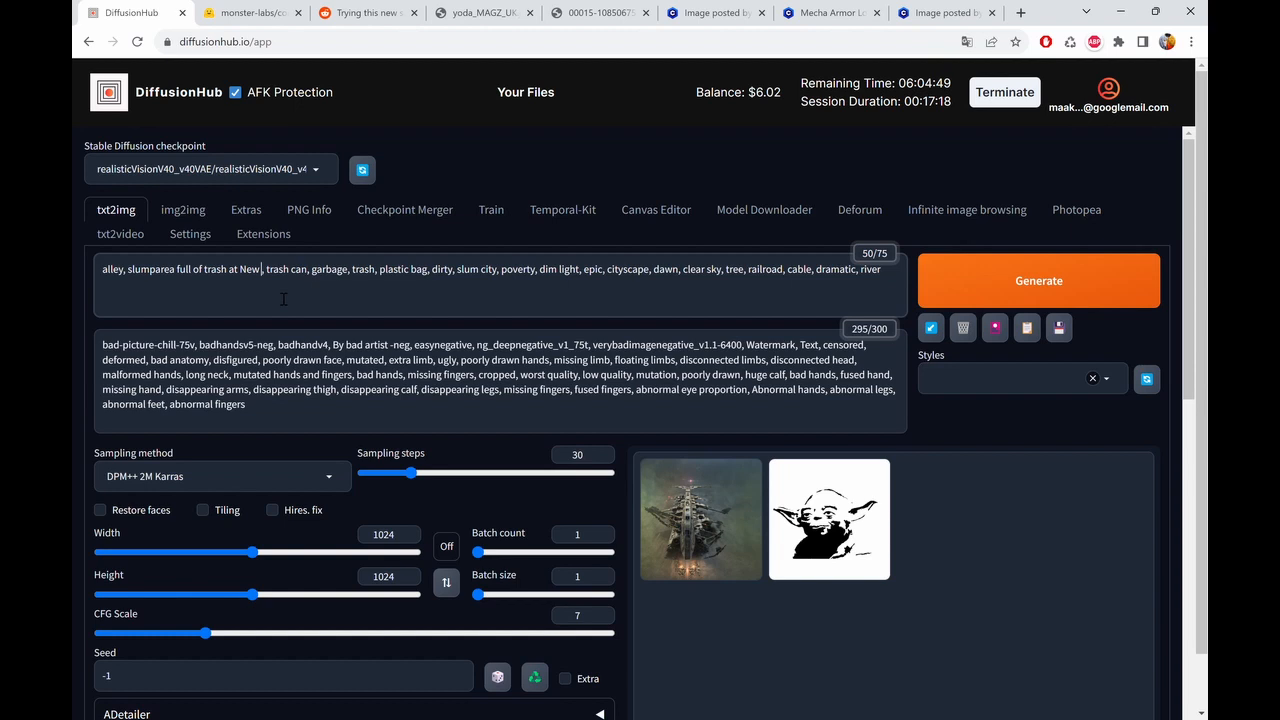
{"action": "type", "text": "York City"}
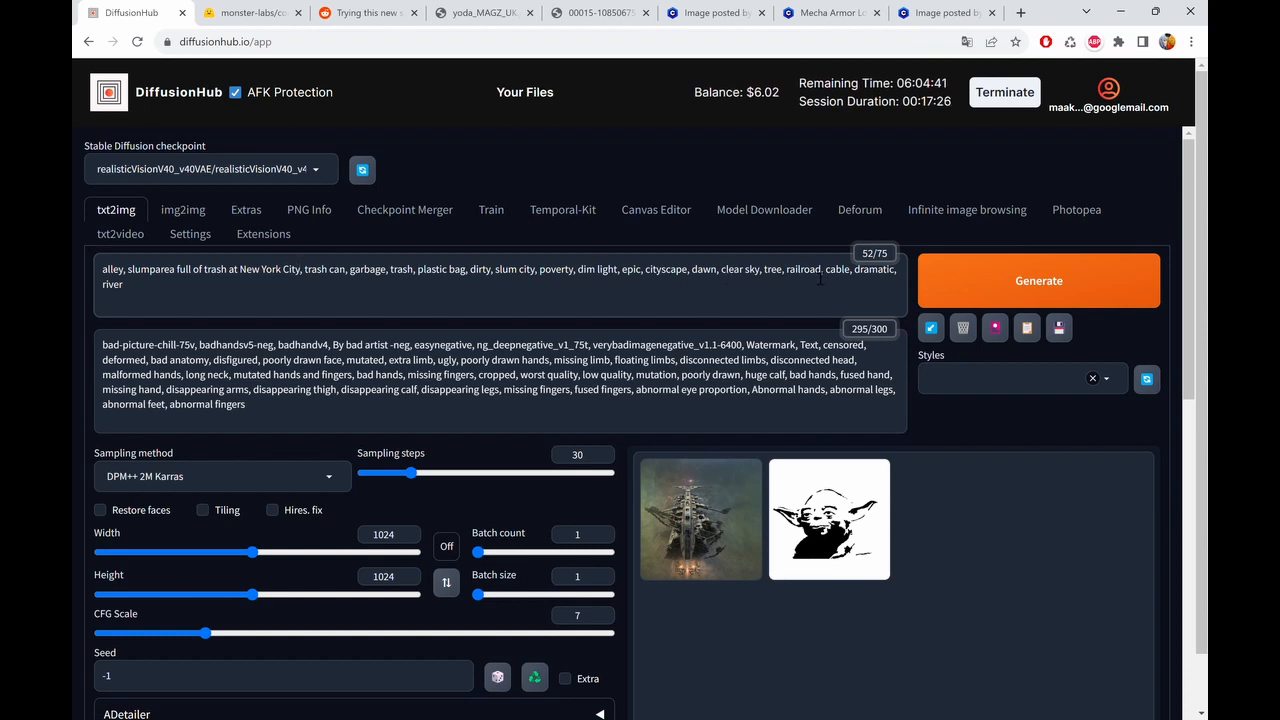
{"action": "double_click", "coordinate": [804, 268]}
{"action": "type", "text": "cab"}
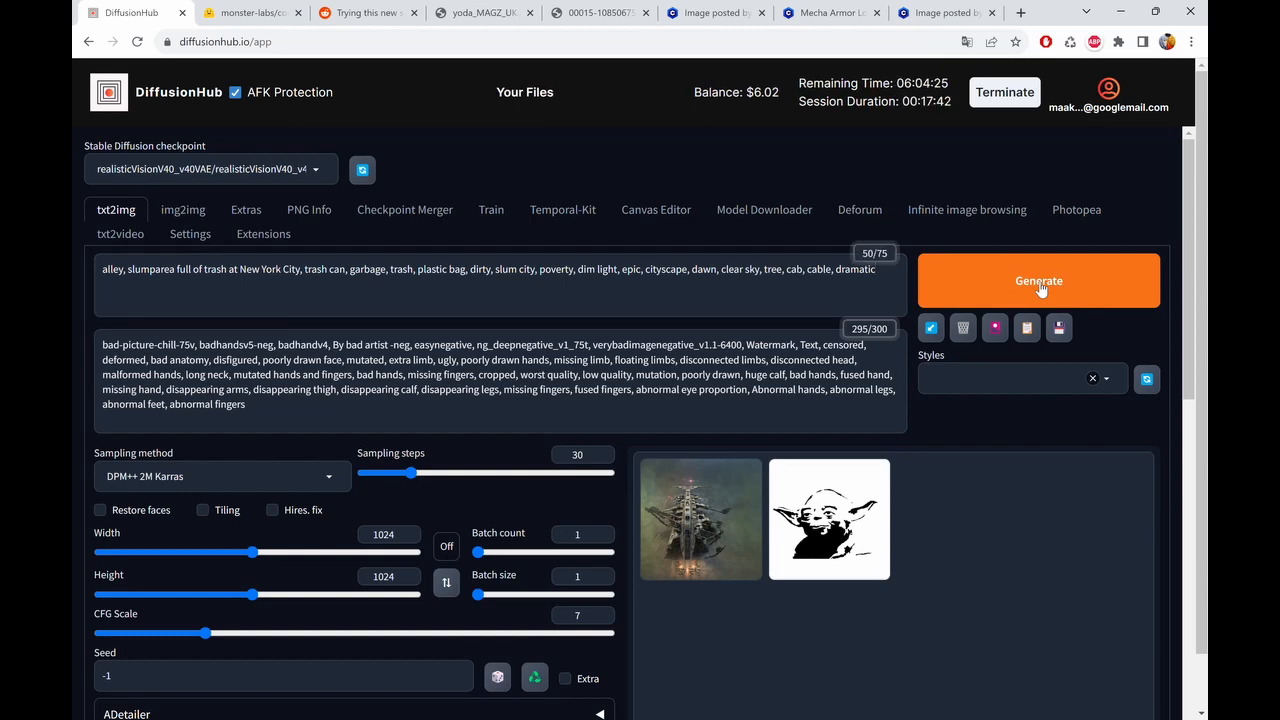
- Render the New York trash alley with the mugshot control image and open the result full size
{"action": "scroll", "scroll_direction": "down", "scroll_amount": 3}
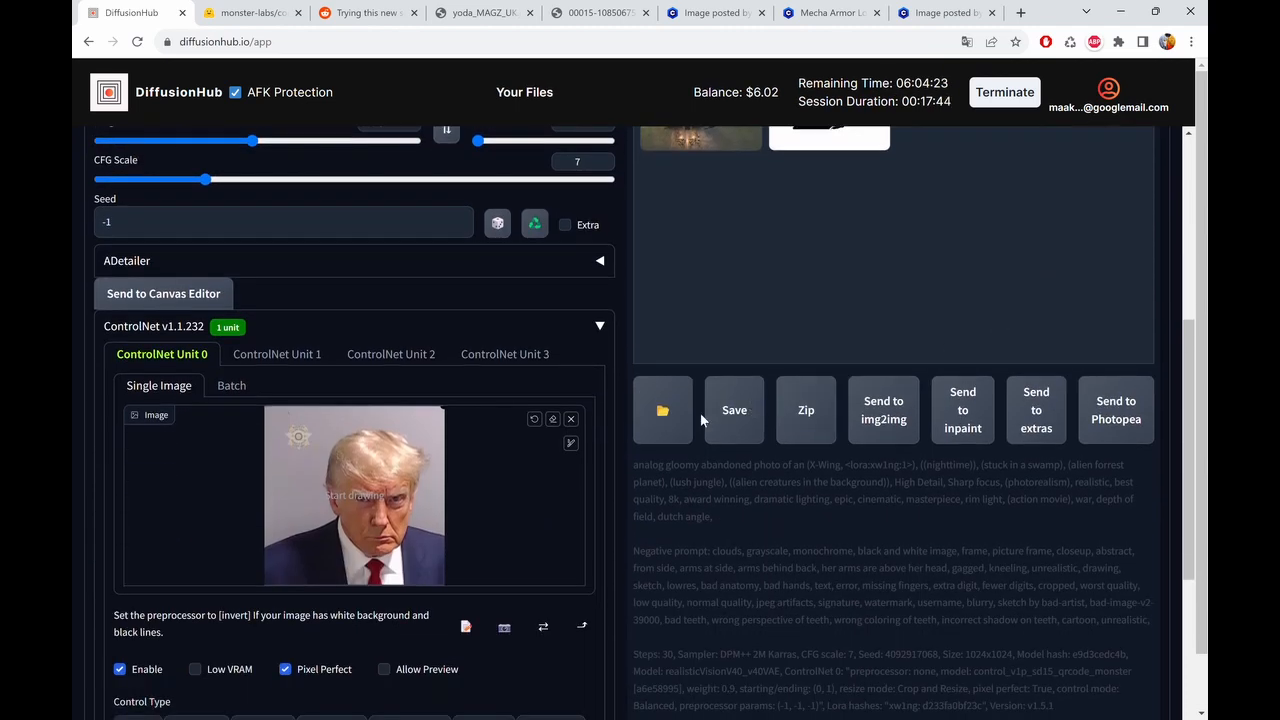
{"action": "scroll", "scroll_direction": "up", "scroll_amount": 3}
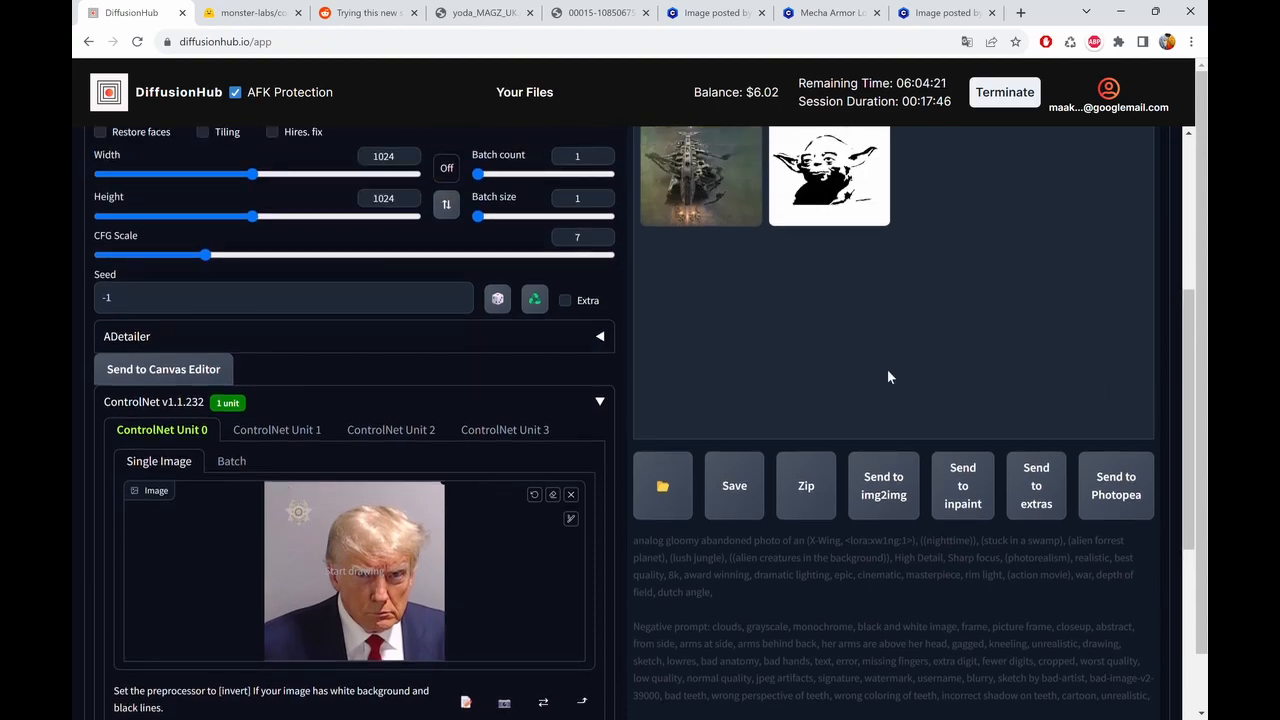
{"action": "scroll", "scroll_direction": "down", "scroll_amount": 3}
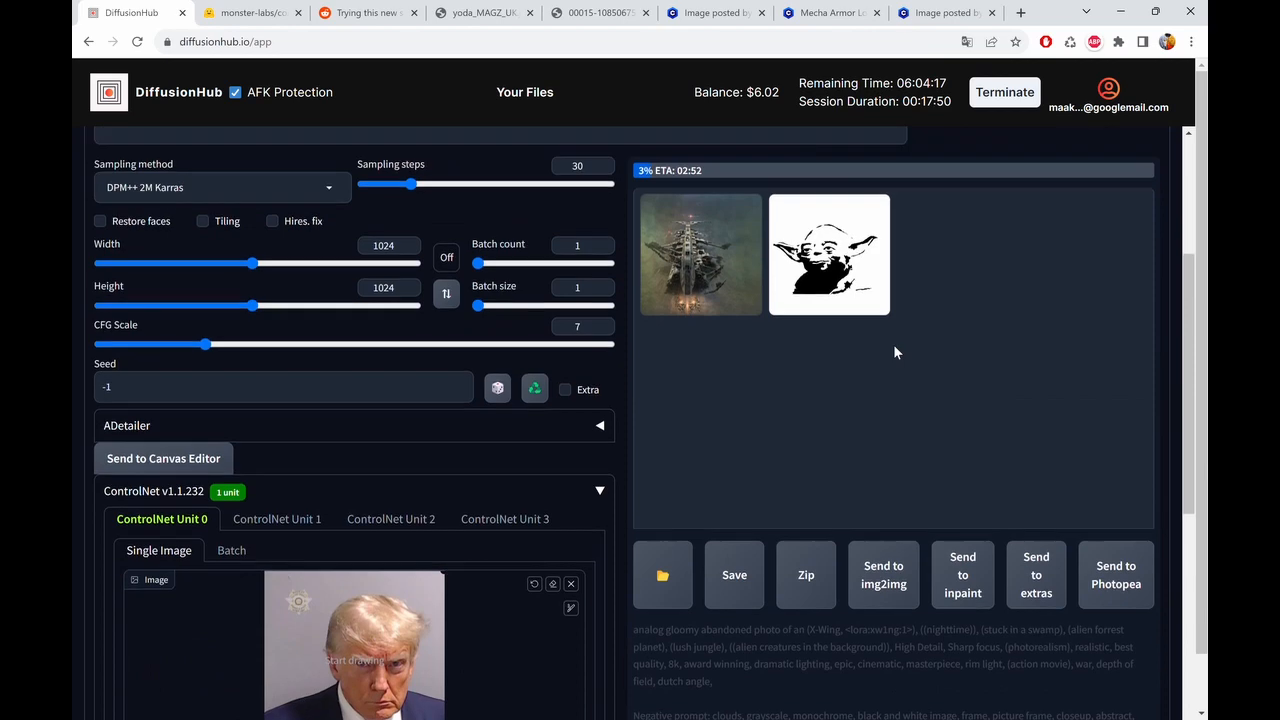
{"action": "scroll", "scroll_direction": "up", "scroll_amount": 3}
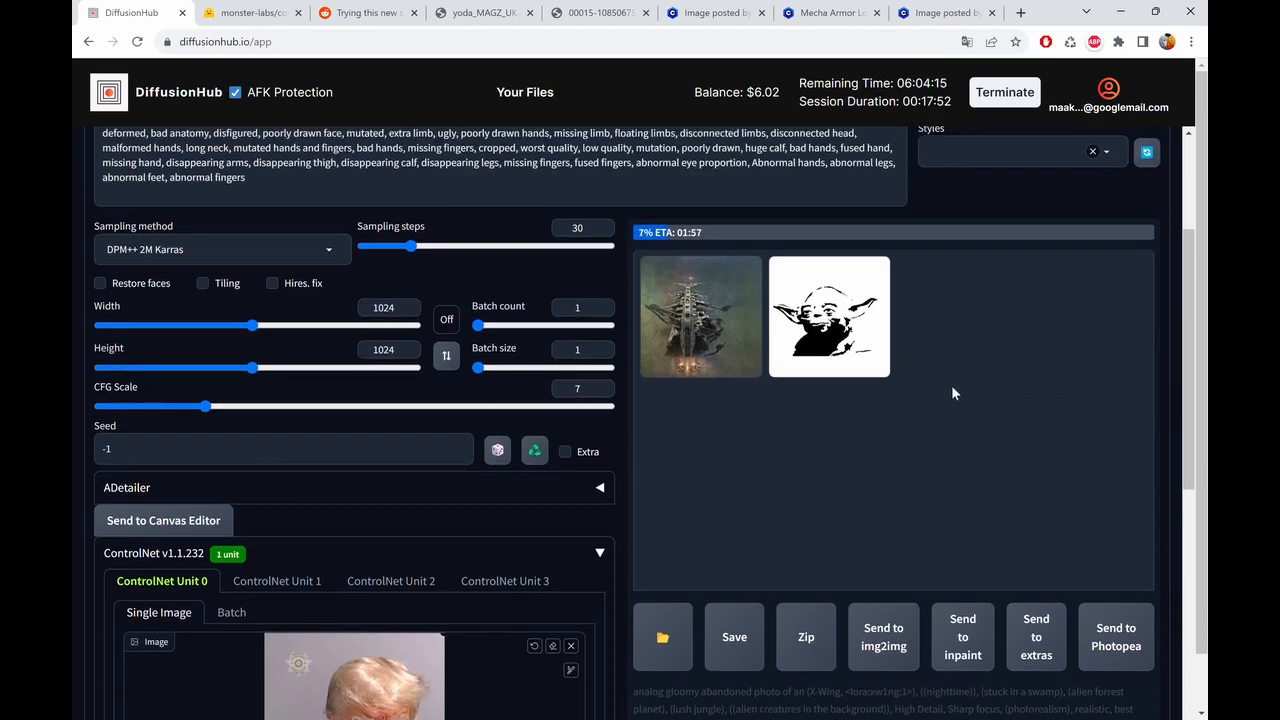
{"action": "scroll", "scroll_direction": "down", "scroll_amount": 3}
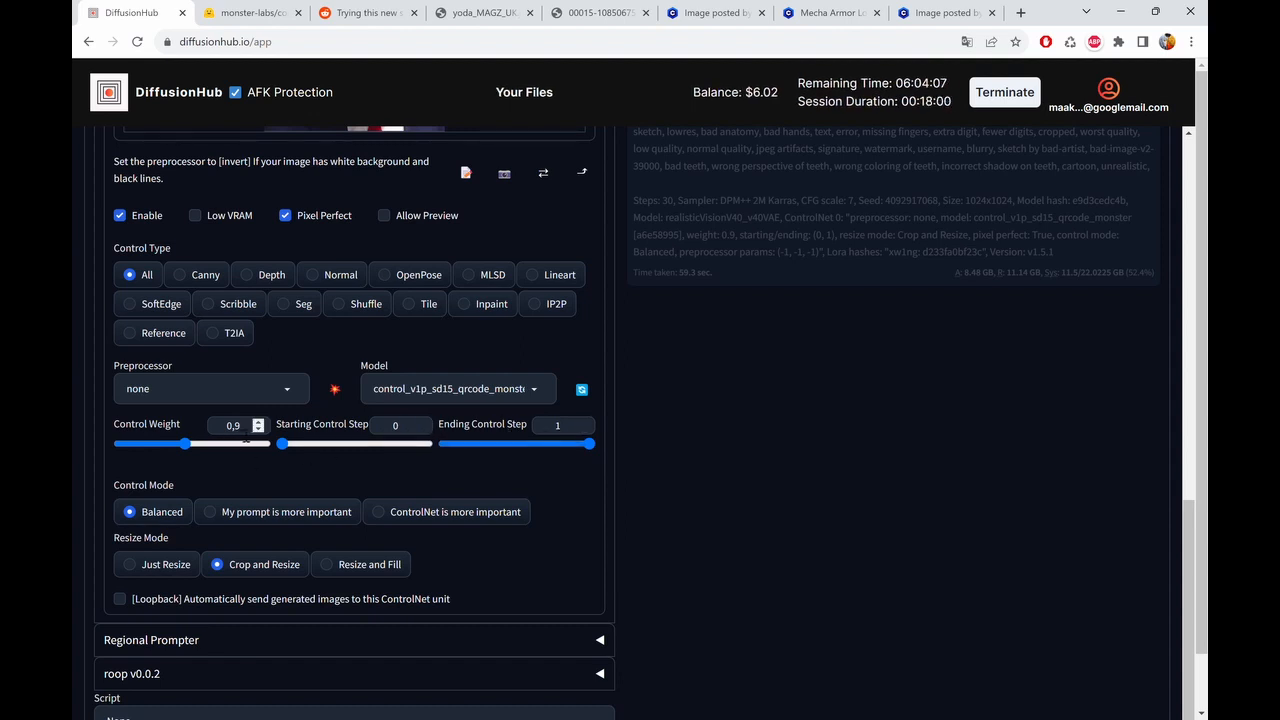
{"action": "scroll", "scroll_direction": "up", "scroll_amount": 3}
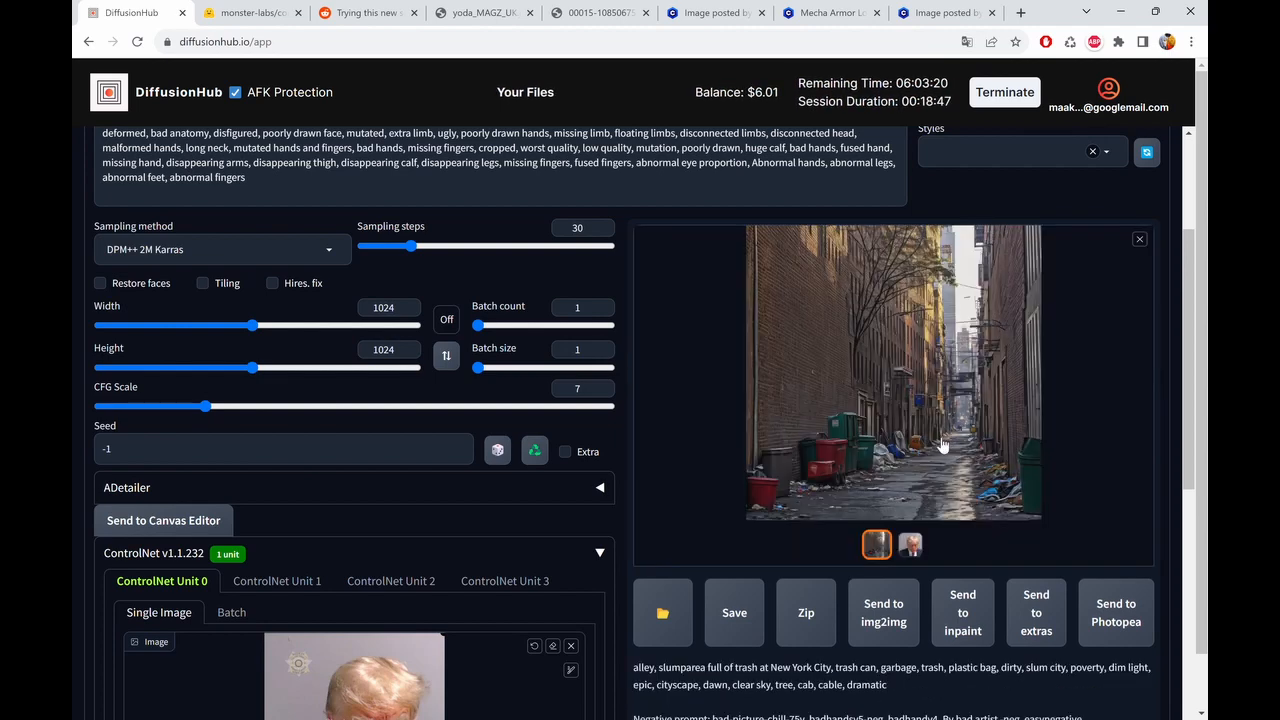
{"action": "left_click", "coordinate": [892, 376]}
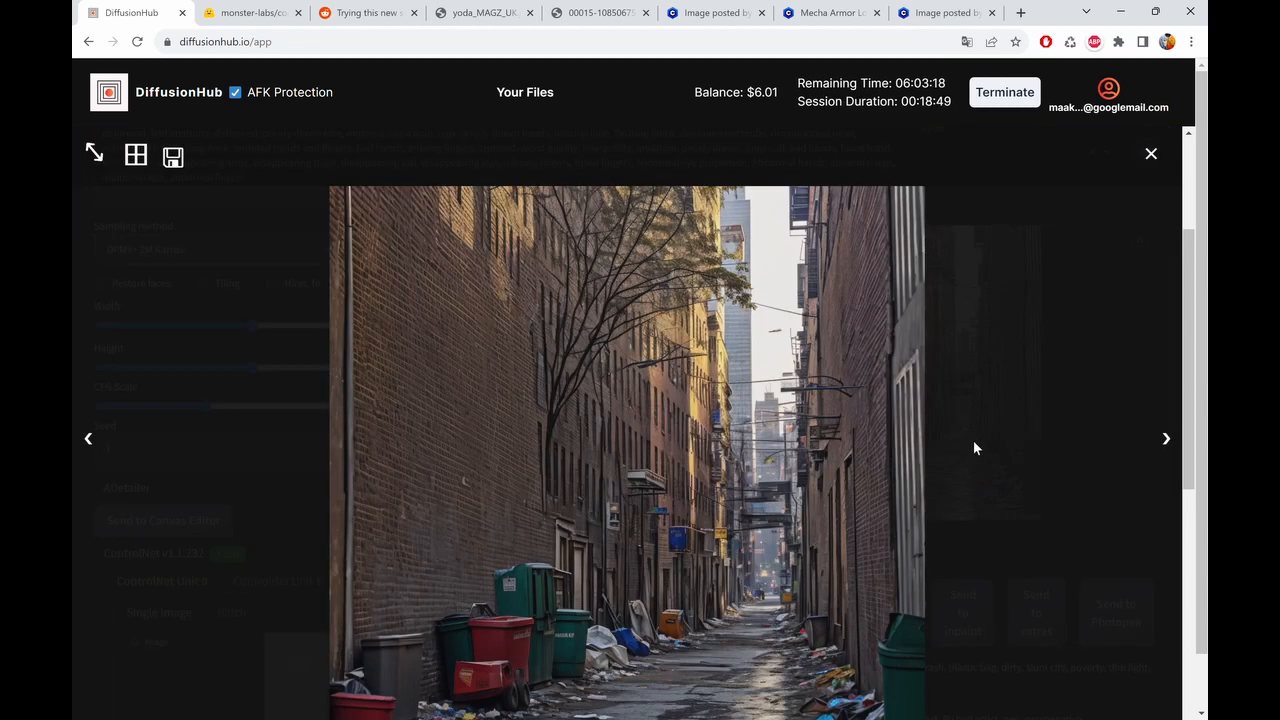
{"action": "mouse_move", "coordinate": [1044, 456]}
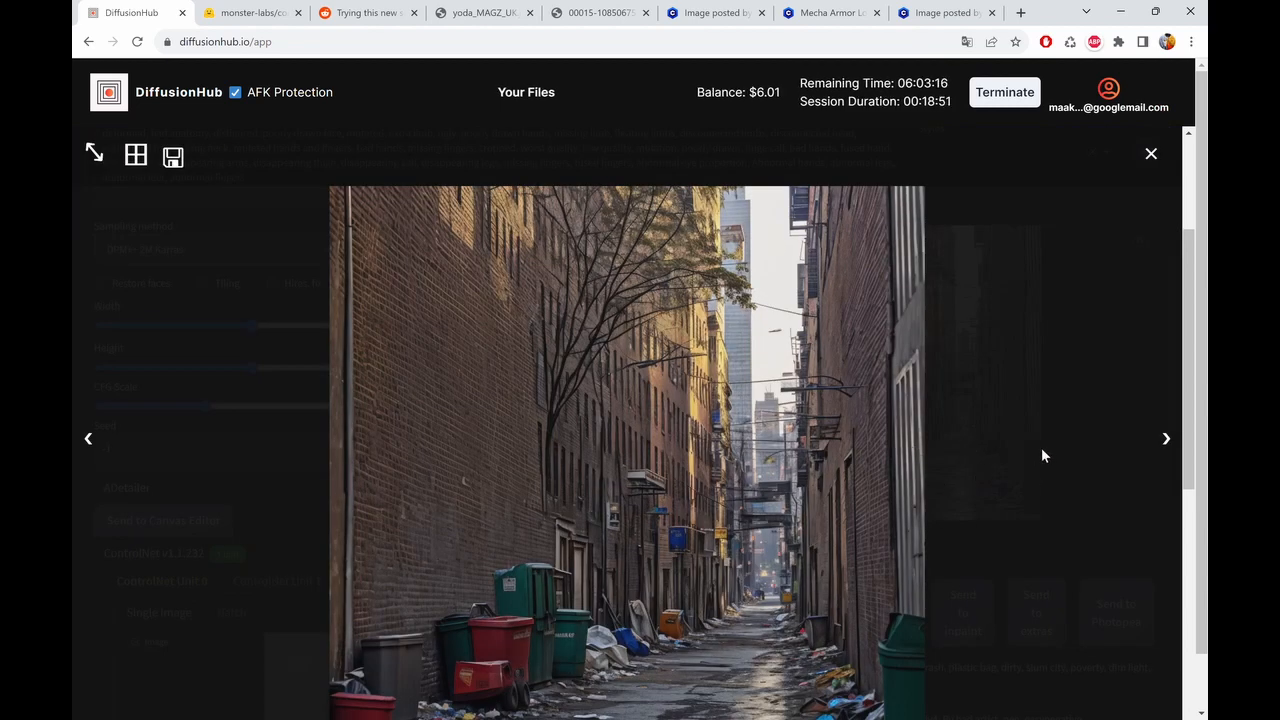
{"action": "mouse_move", "coordinate": [1072, 210]}
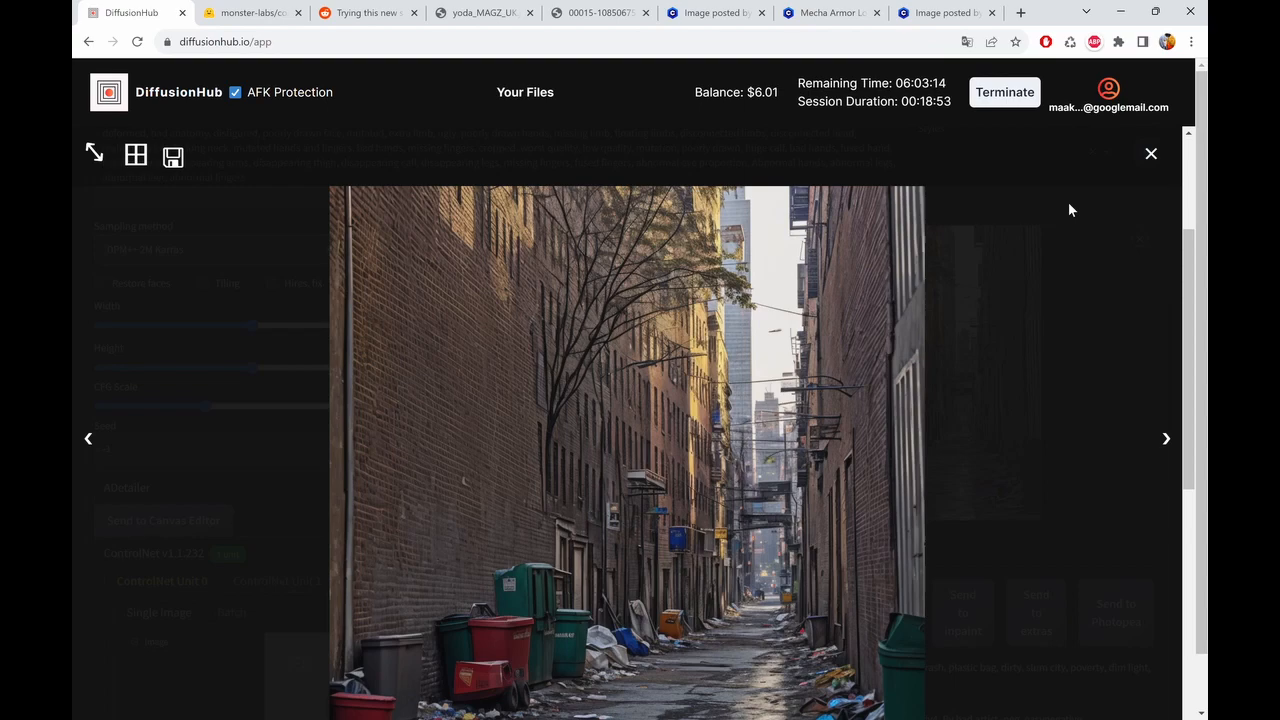
{"action": "left_click", "coordinate": [1150, 152]}
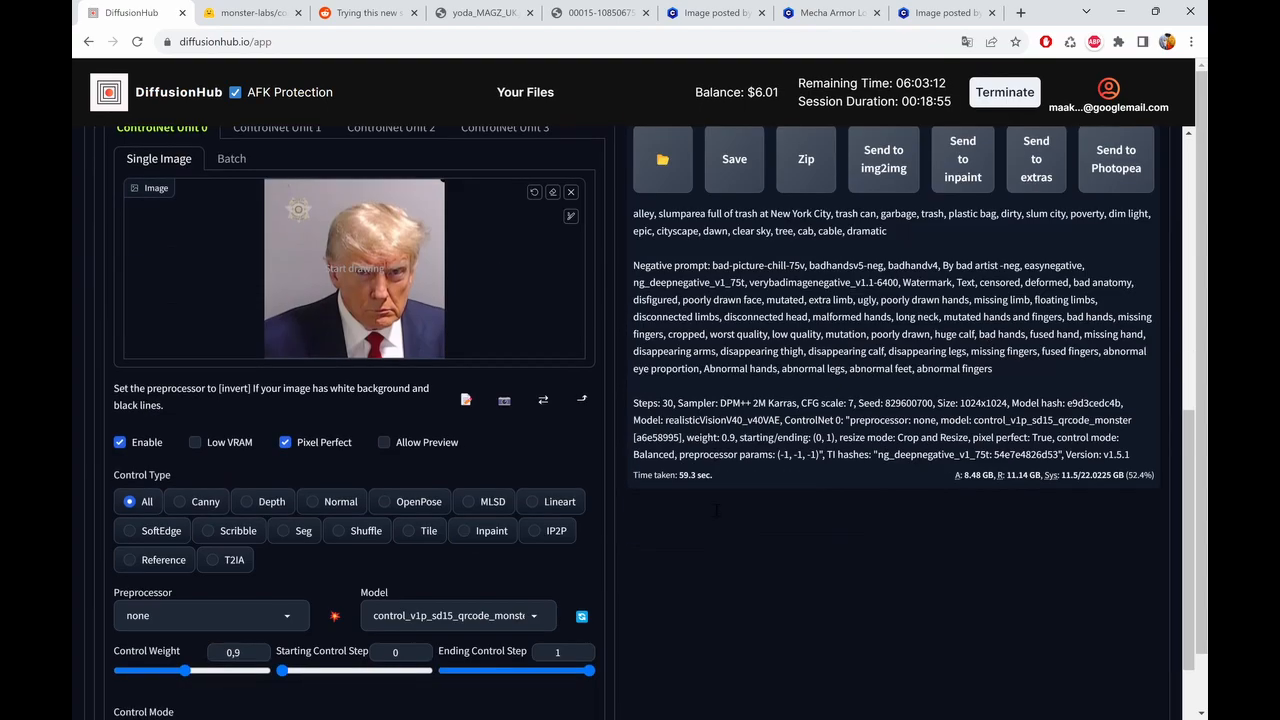
{"action": "left_click_drag", "start_coordinate": [184, 672], "coordinate": [196, 672]}
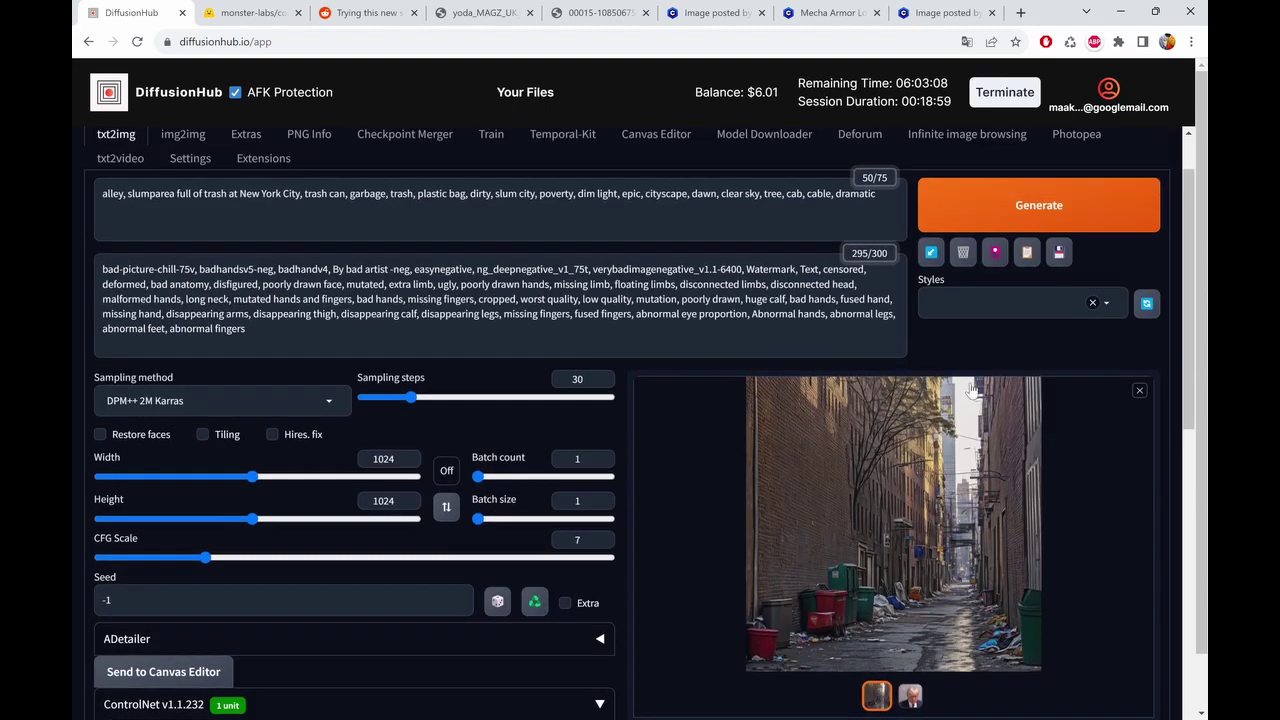
{"action": "left_click", "coordinate": [892, 524]}
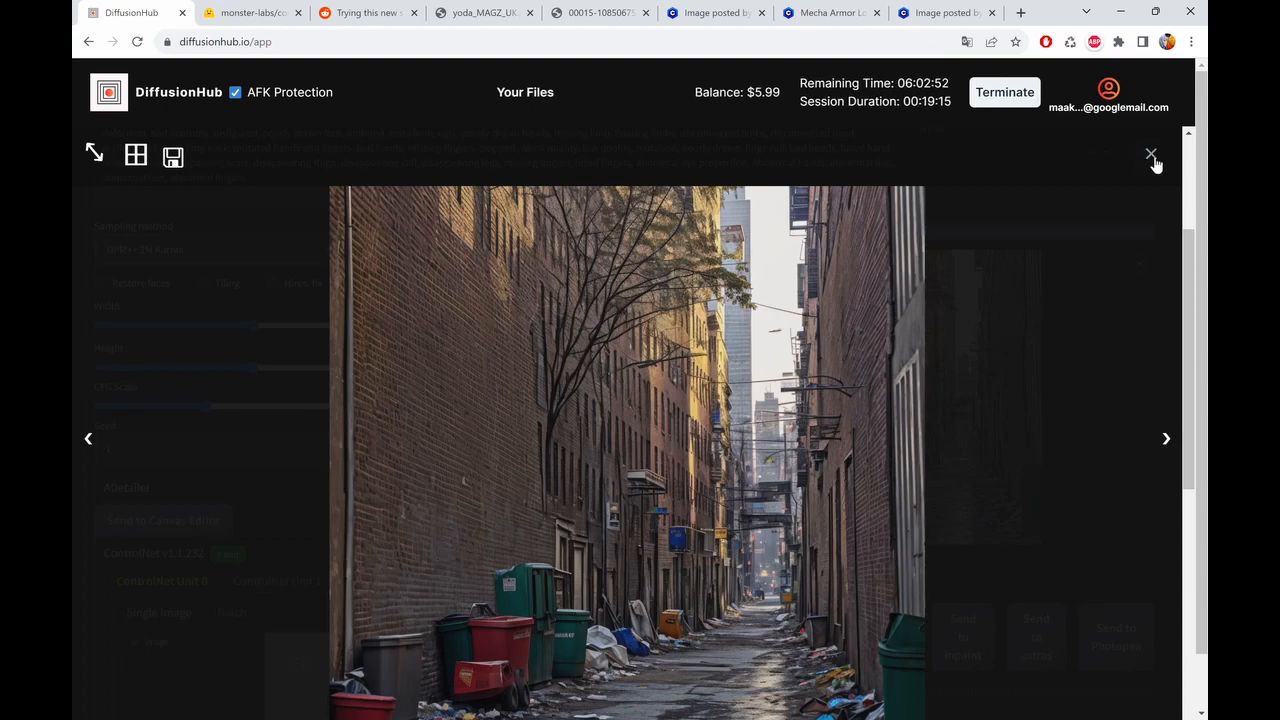
{"action": "left_click", "coordinate": [1150, 156]}
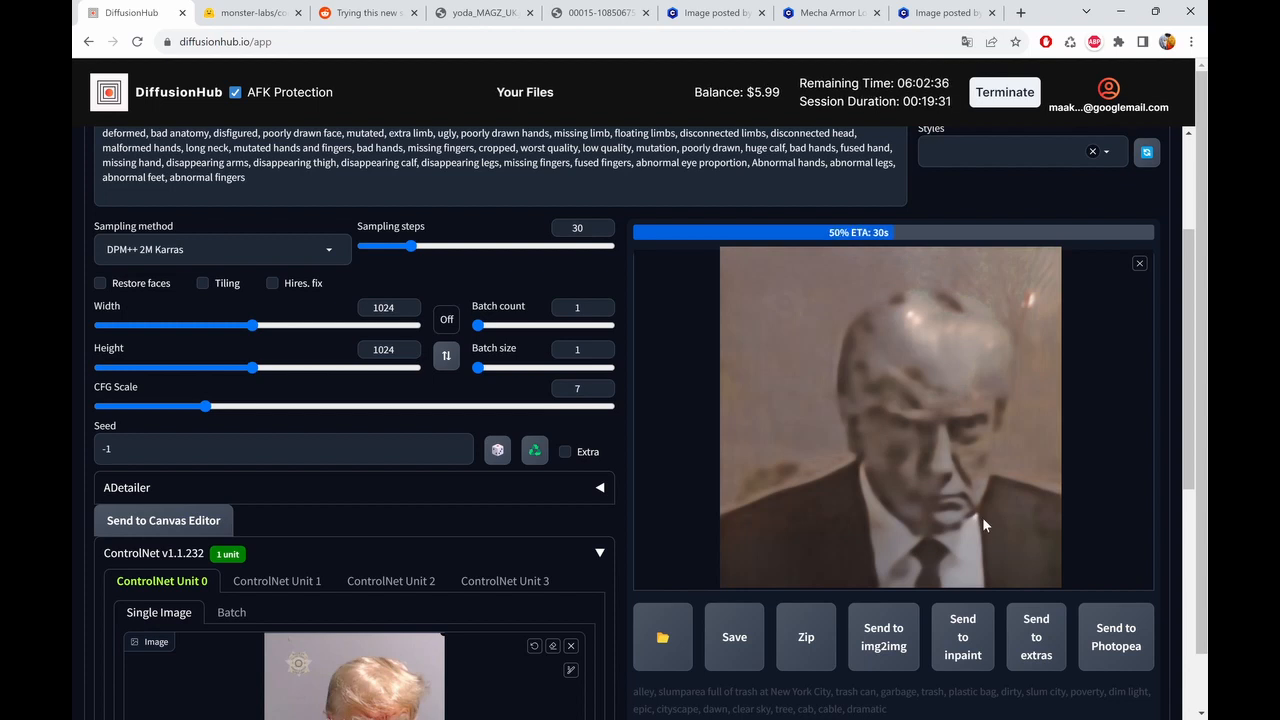
- Wait out the new trash-alley generation and open the finished render full size
{"action": "scroll", "scroll_direction": "down", "scroll_amount": 3}
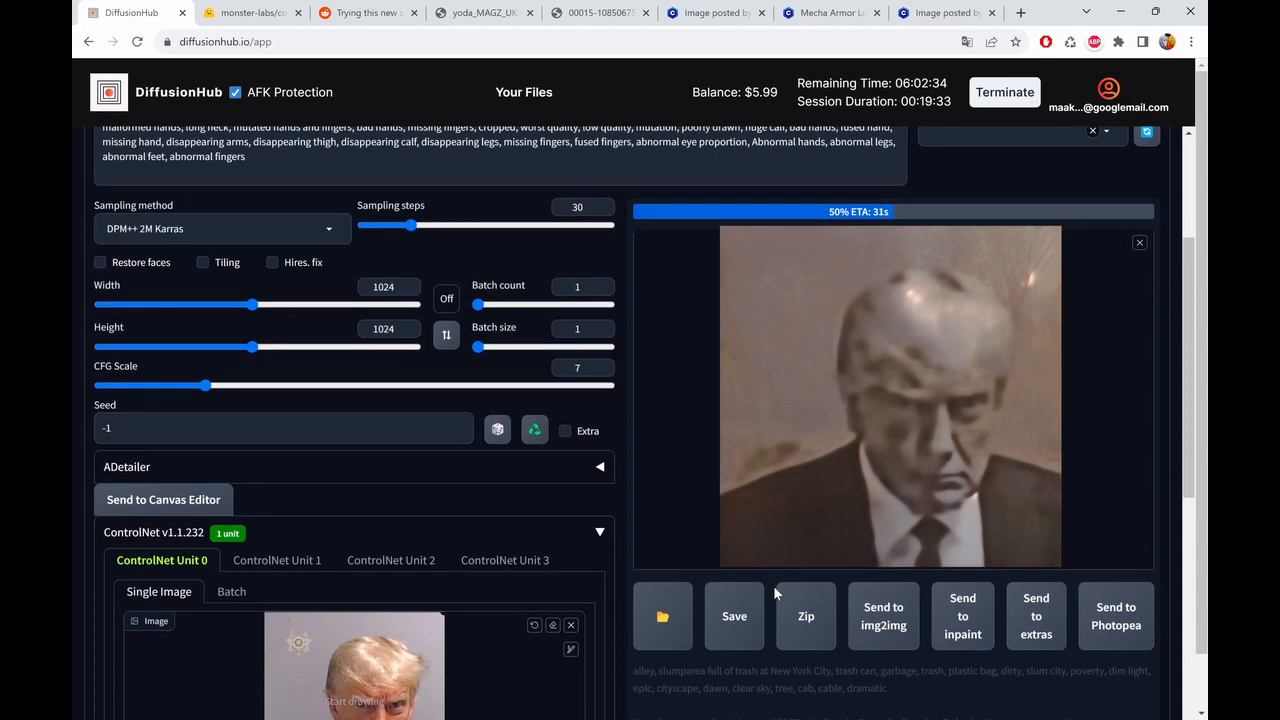
{"action": "scroll", "scroll_direction": "down", "scroll_amount": 3}
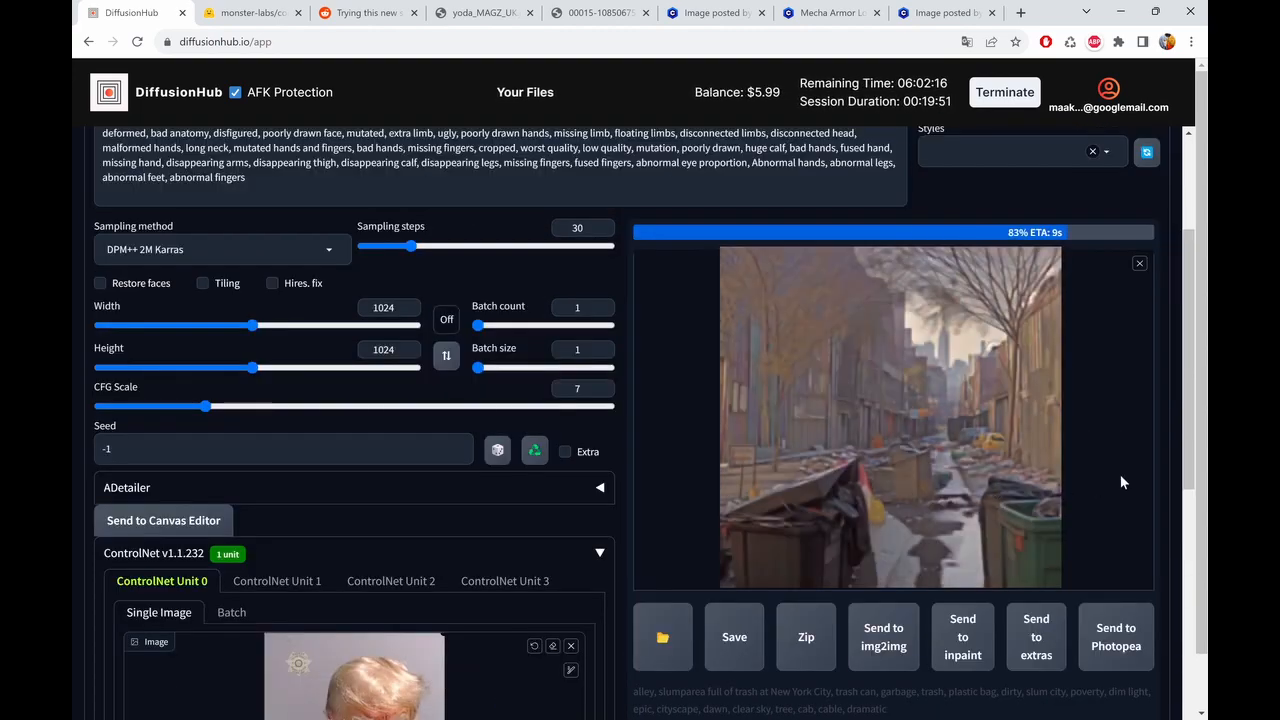
{"action": "left_click", "coordinate": [890, 418]}
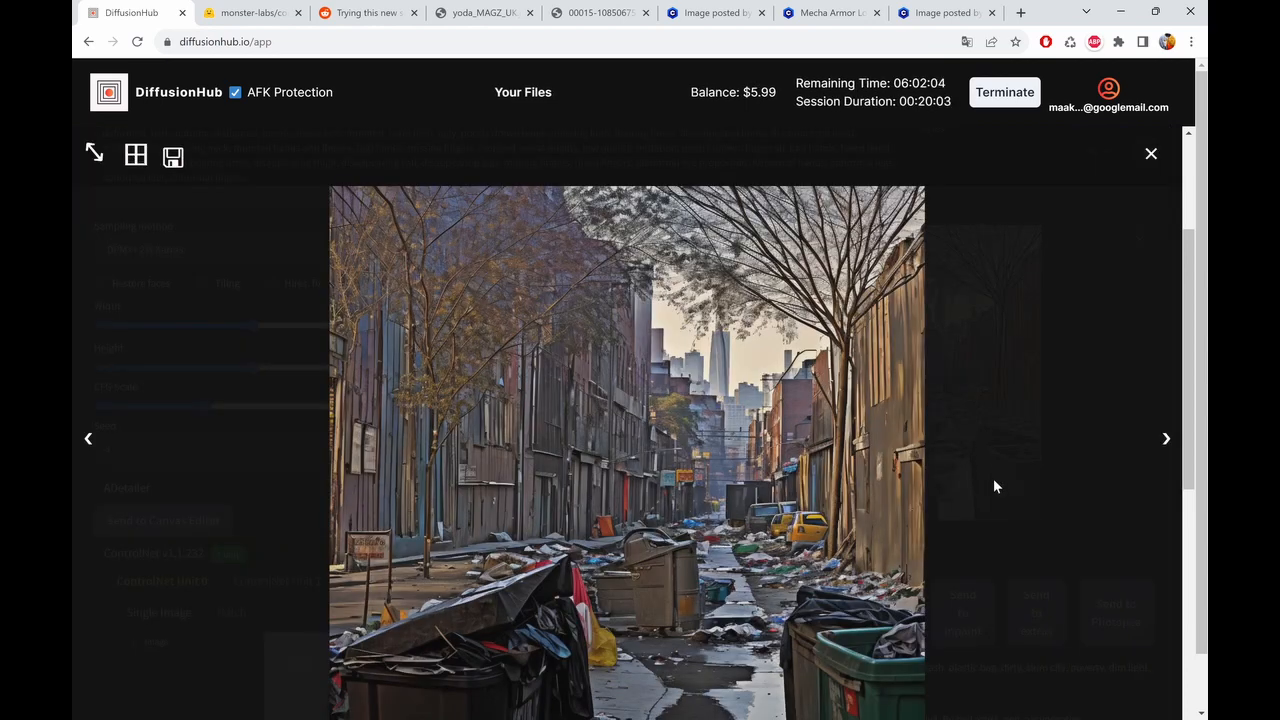
{"action": "mouse_move", "coordinate": [798, 546]}
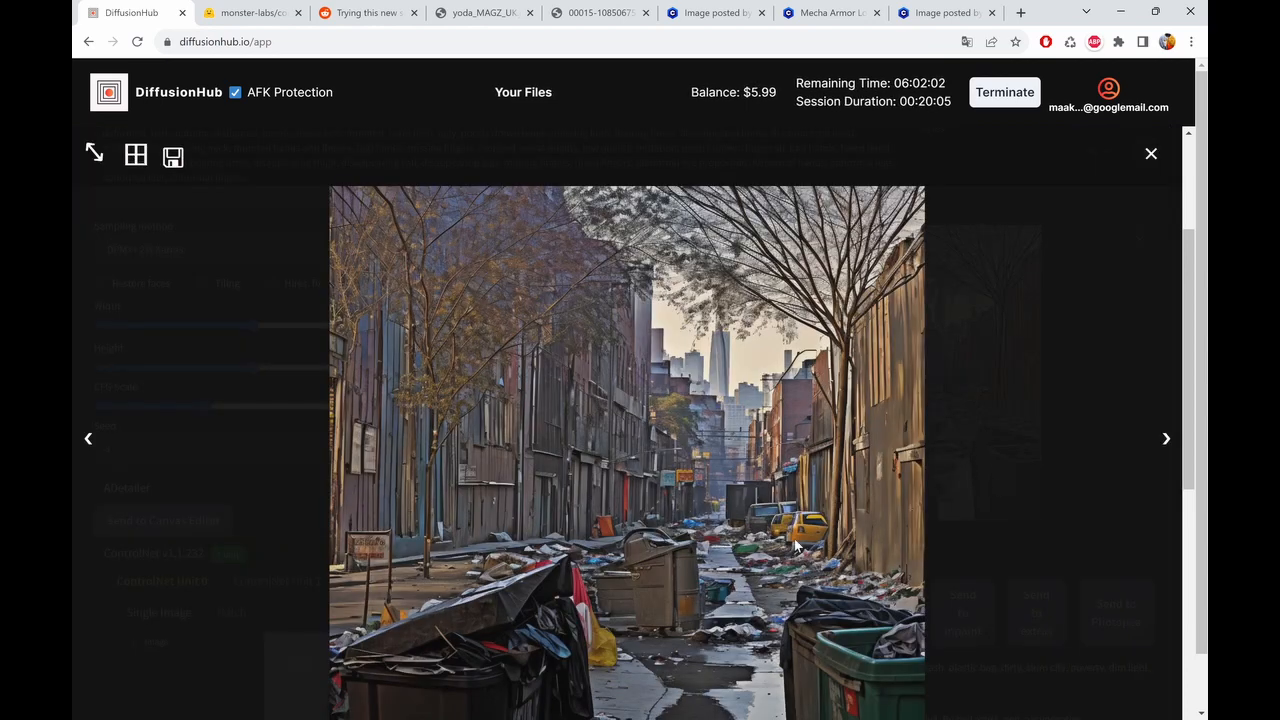
{"action": "mouse_move", "coordinate": [836, 612]}
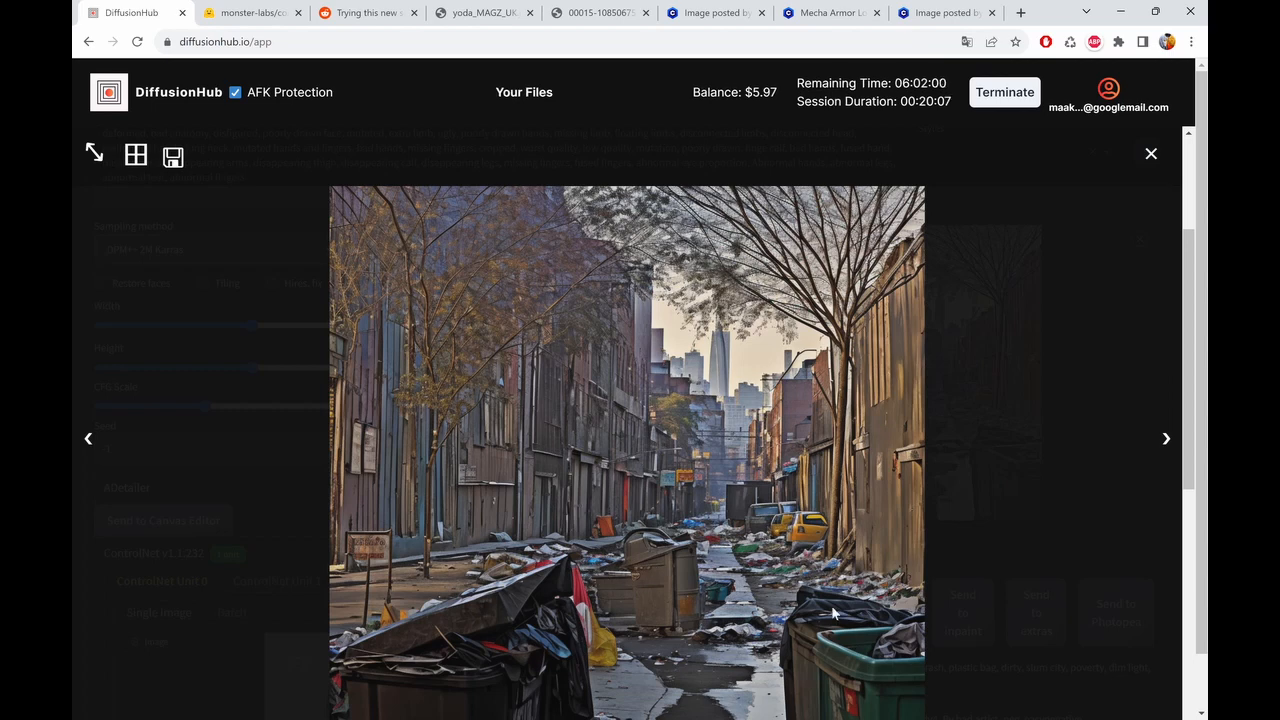
{"action": "mouse_move", "coordinate": [836, 572]}
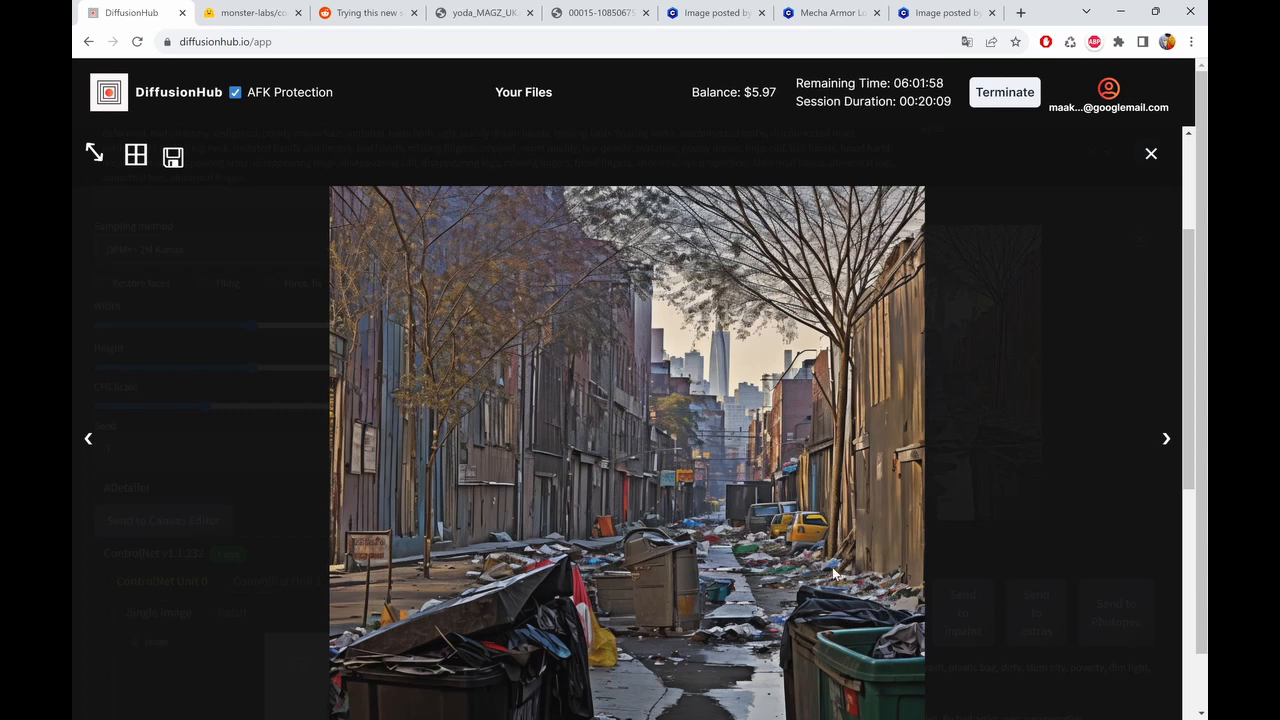
{"action": "mouse_move", "coordinate": [880, 556]}
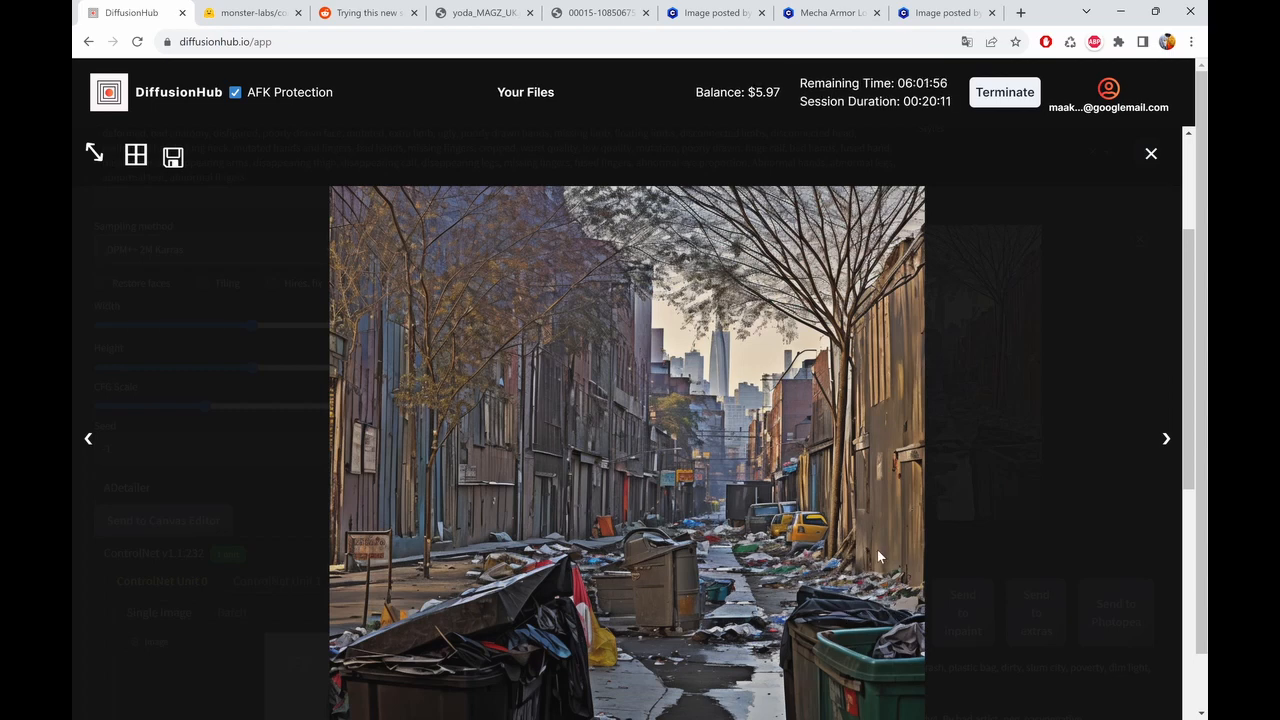
{"action": "mouse_move", "coordinate": [820, 540]}
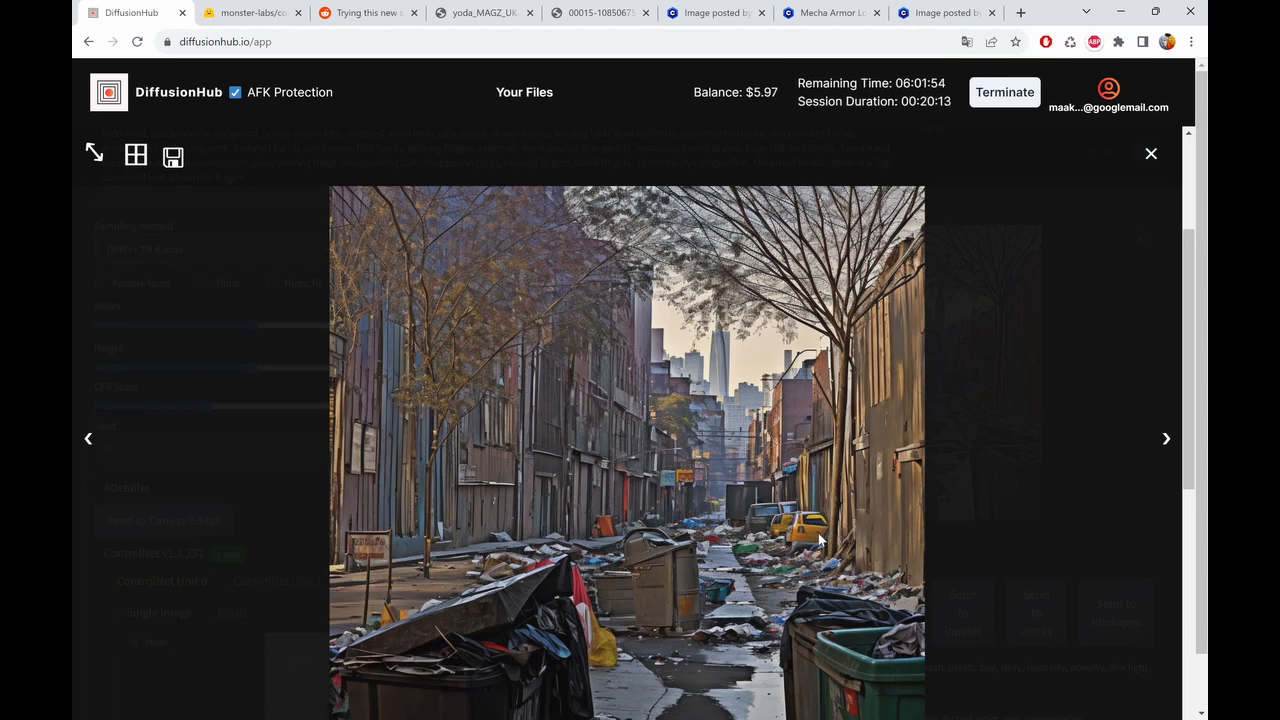
{"action": "mouse_move", "coordinate": [736, 508]}
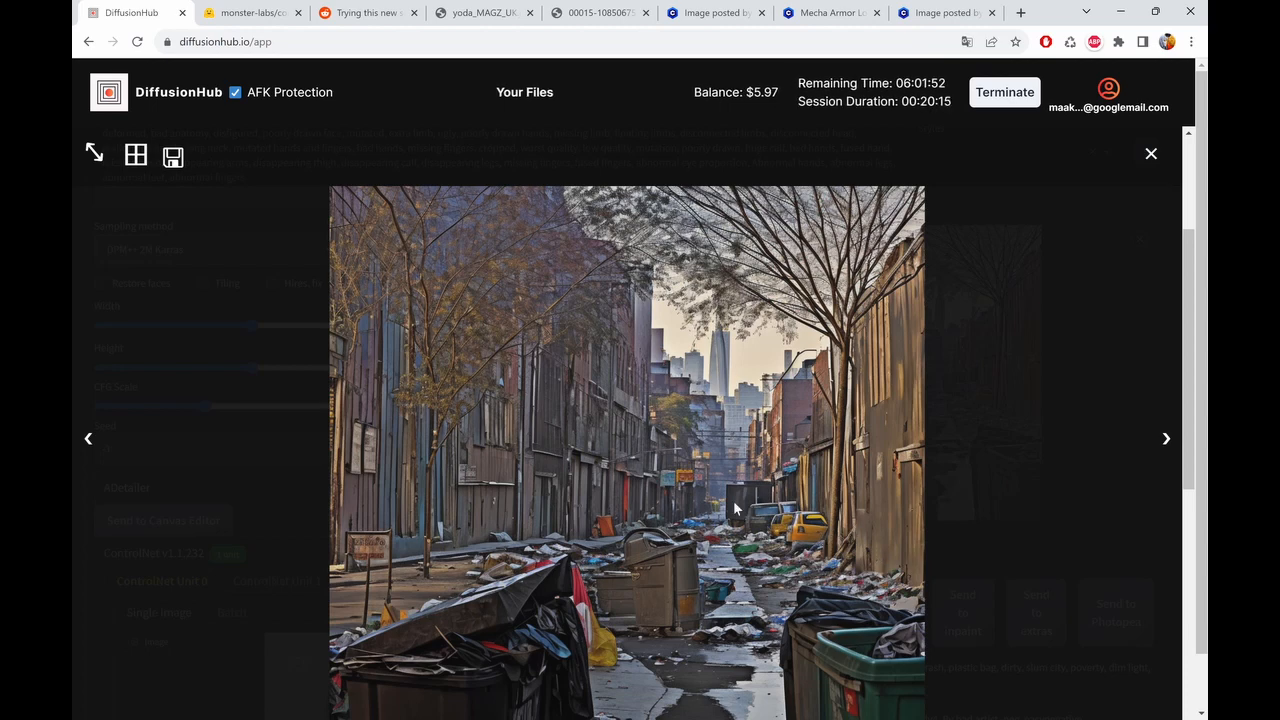
{"action": "mouse_move", "coordinate": [620, 384]}
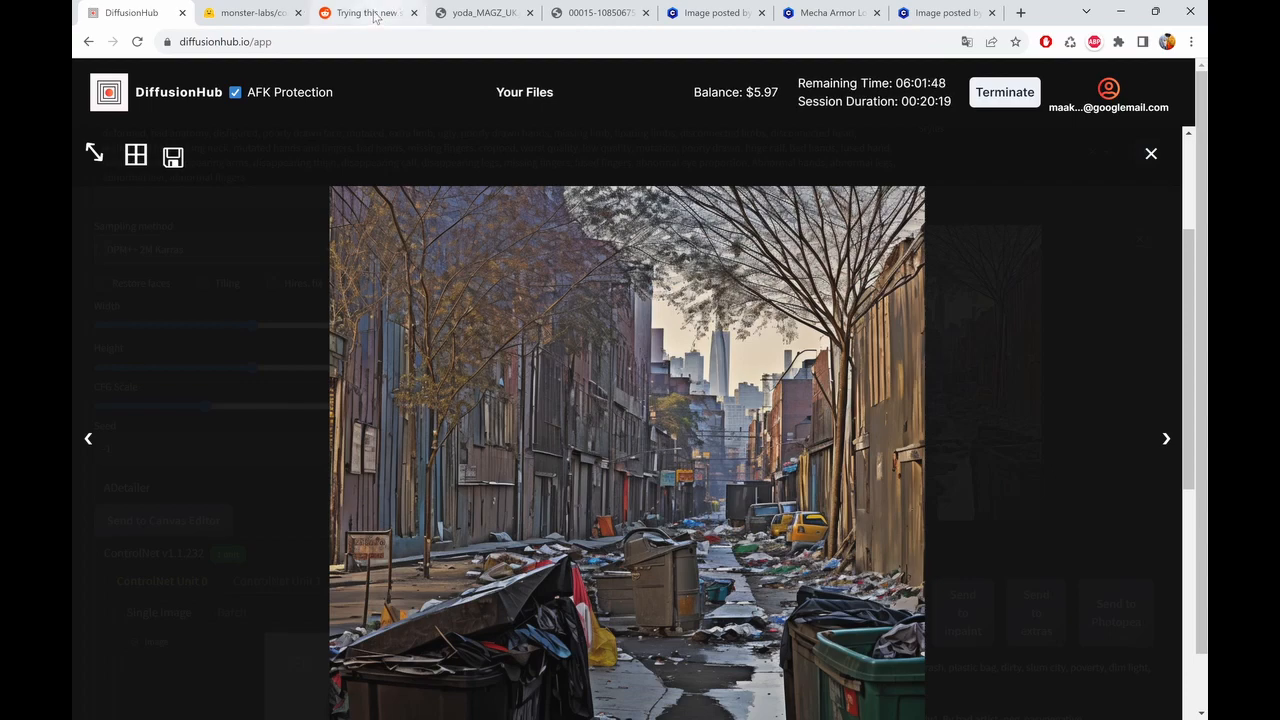
- Page the squintpics gallery back to its sixth image, then return to DiffusionHub
{"action": "left_click", "coordinate": [364, 12]}
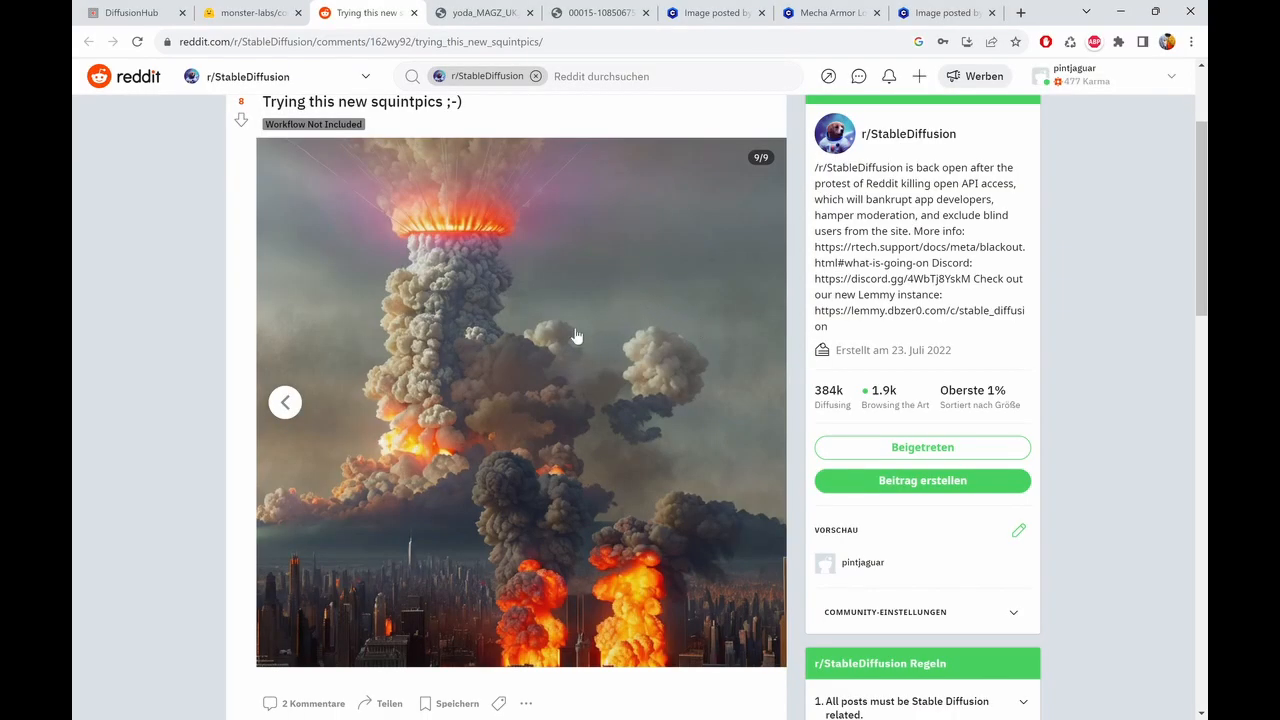
{"action": "mouse_move", "coordinate": [544, 420]}
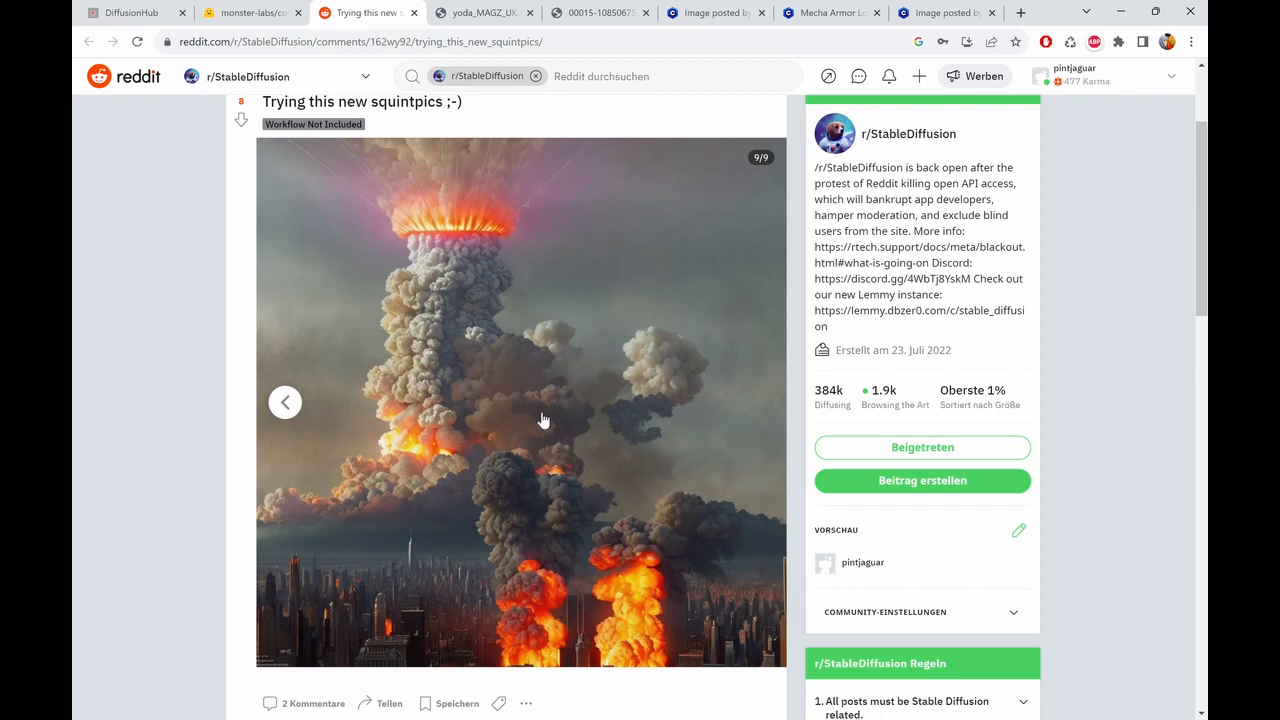
{"action": "mouse_move", "coordinate": [308, 402]}
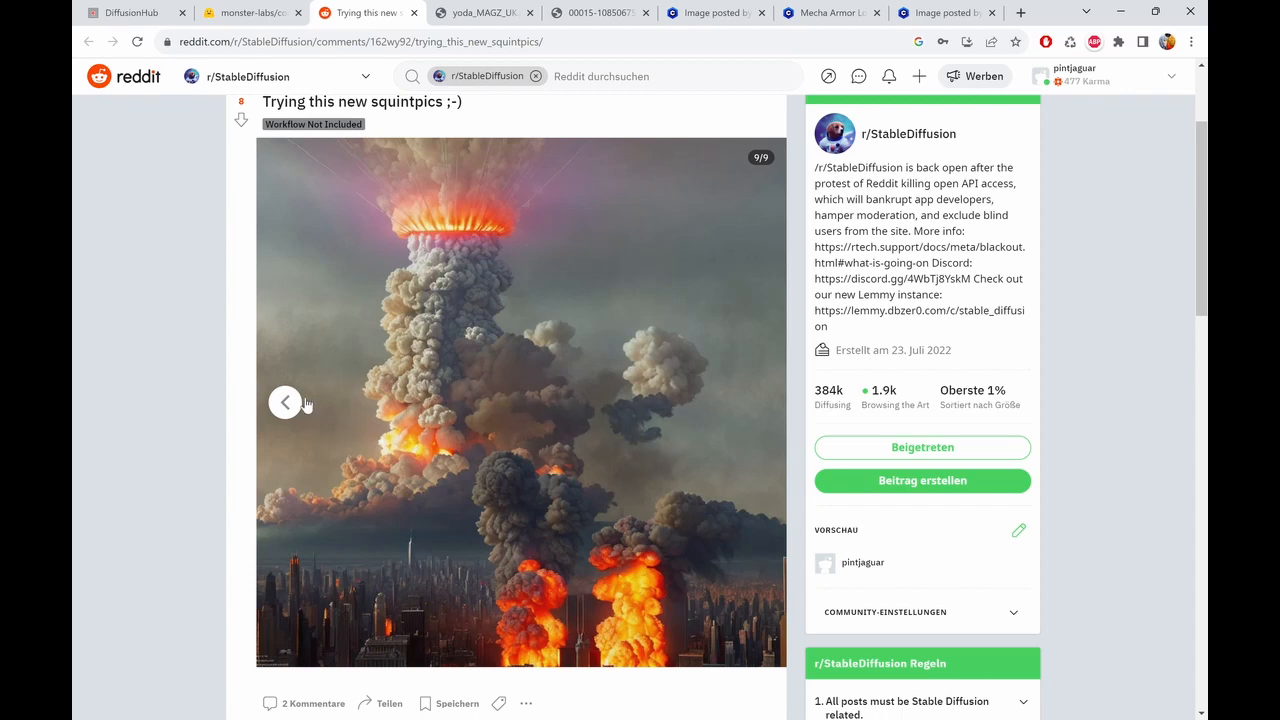
{"action": "left_click", "coordinate": [284, 402]}
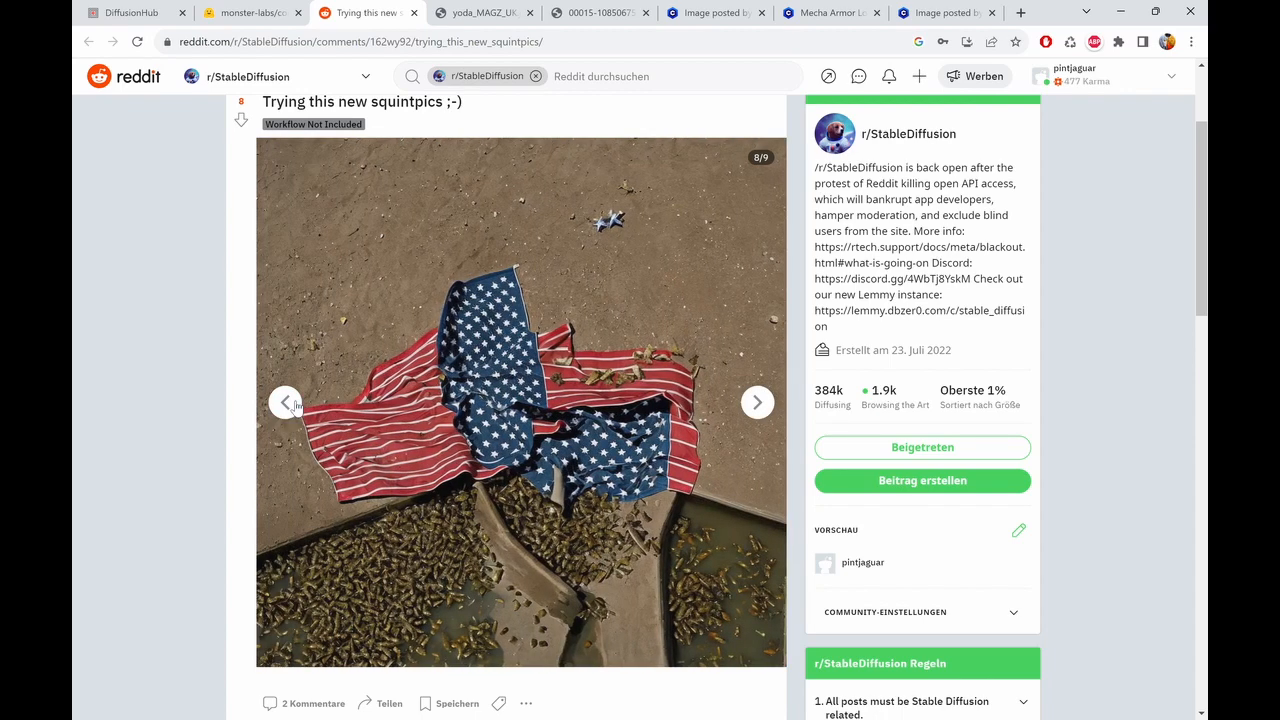
{"action": "left_click", "coordinate": [286, 400]}
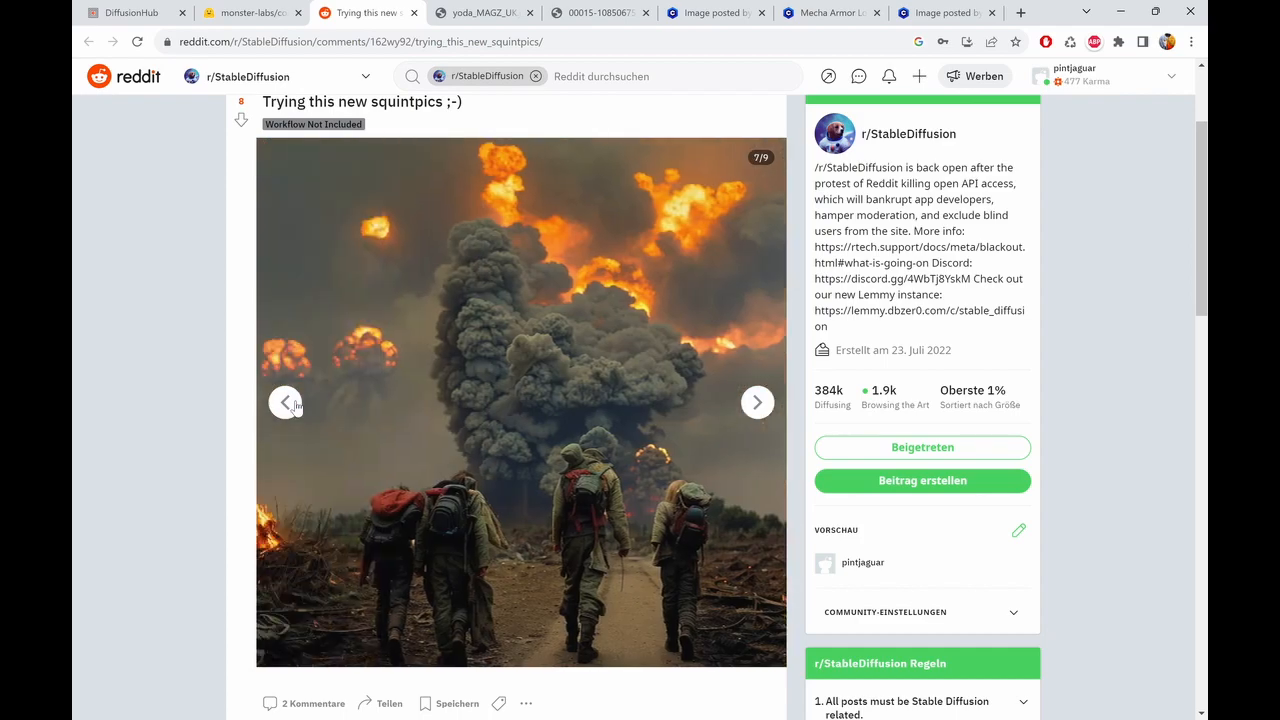
{"action": "left_click", "coordinate": [284, 402]}
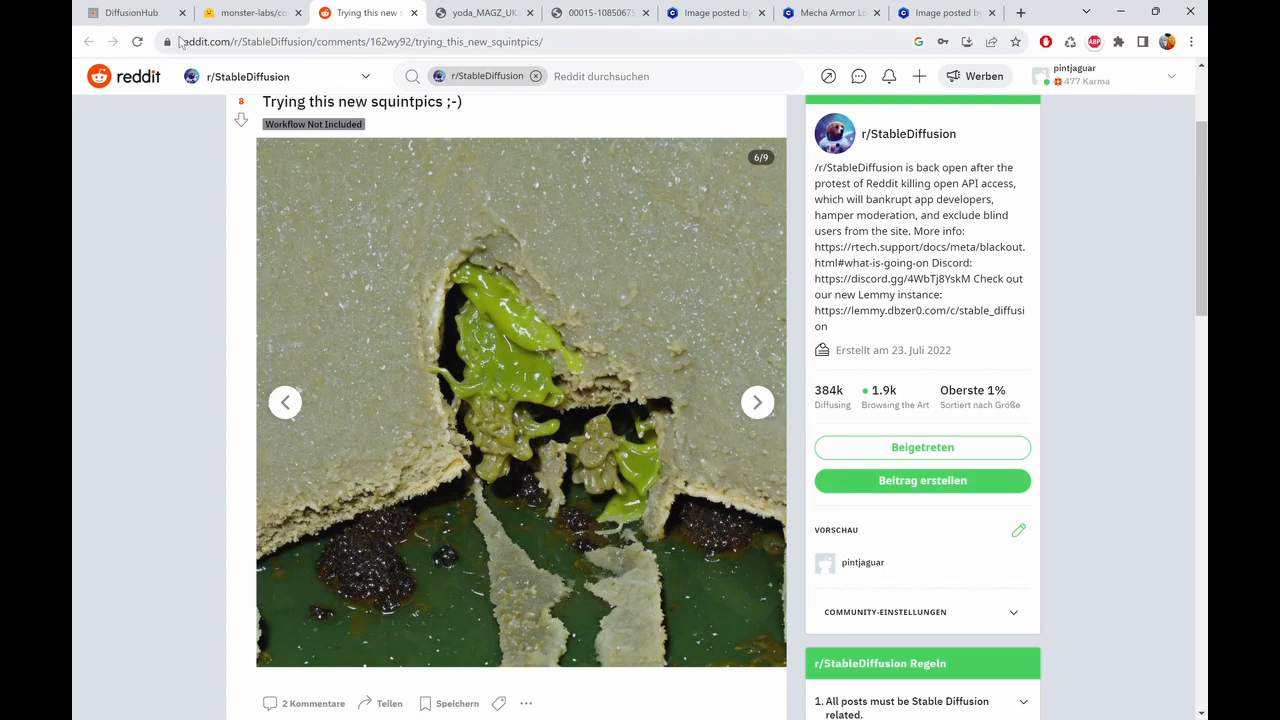
{"action": "mouse_move", "coordinate": [130, 12]}
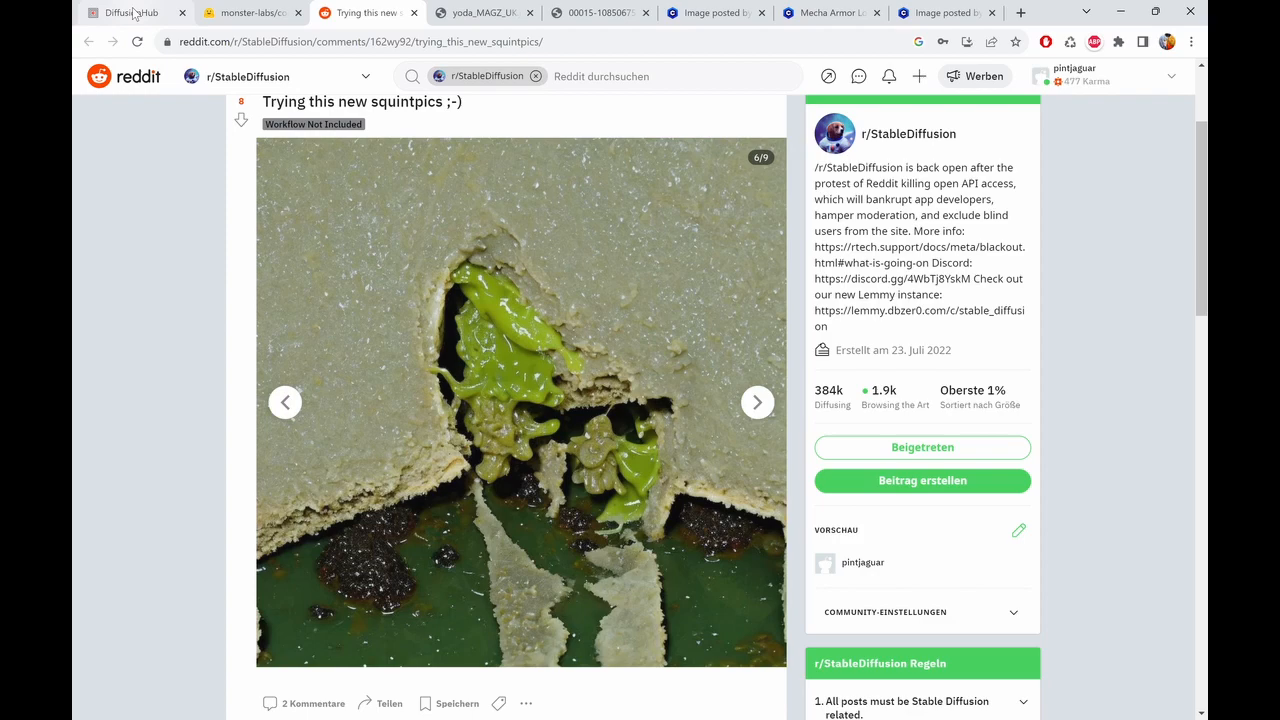
{"action": "left_click", "coordinate": [120, 12]}
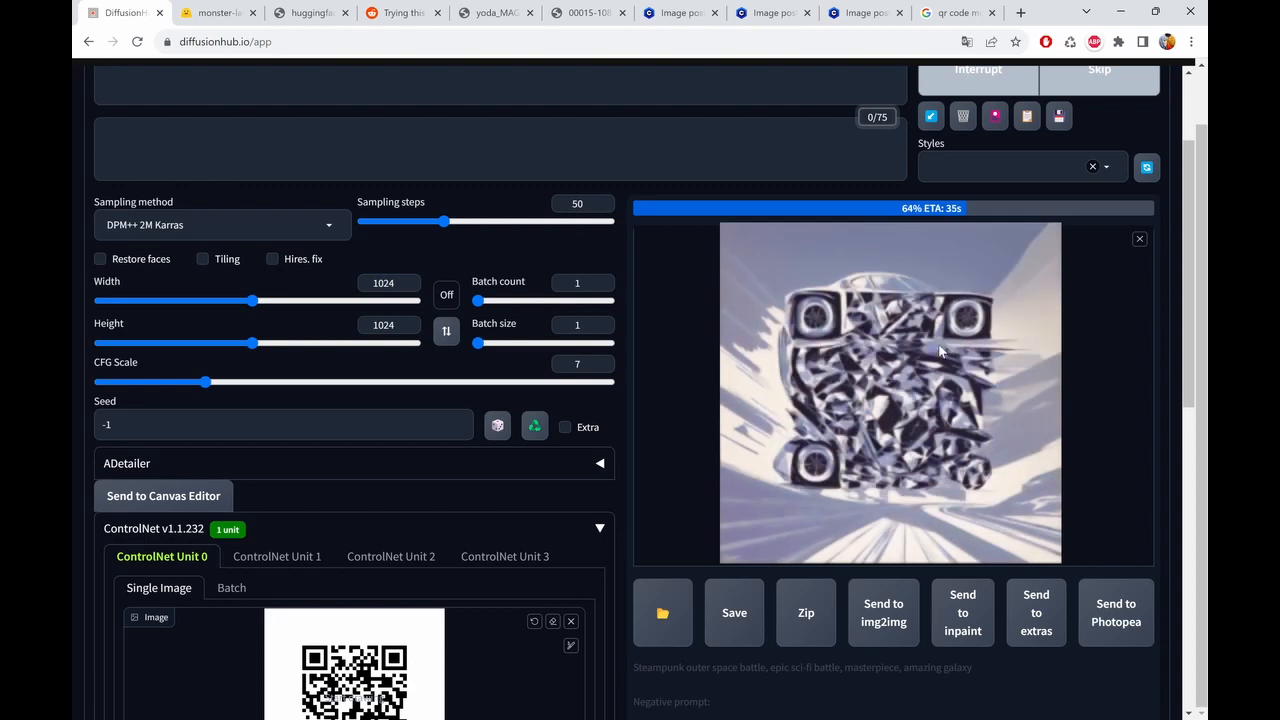
- Render the 50-step snowy-road white sports car painting with the QR code woven in
{"action": "scroll", "scroll_direction": "up", "scroll_amount": 3}
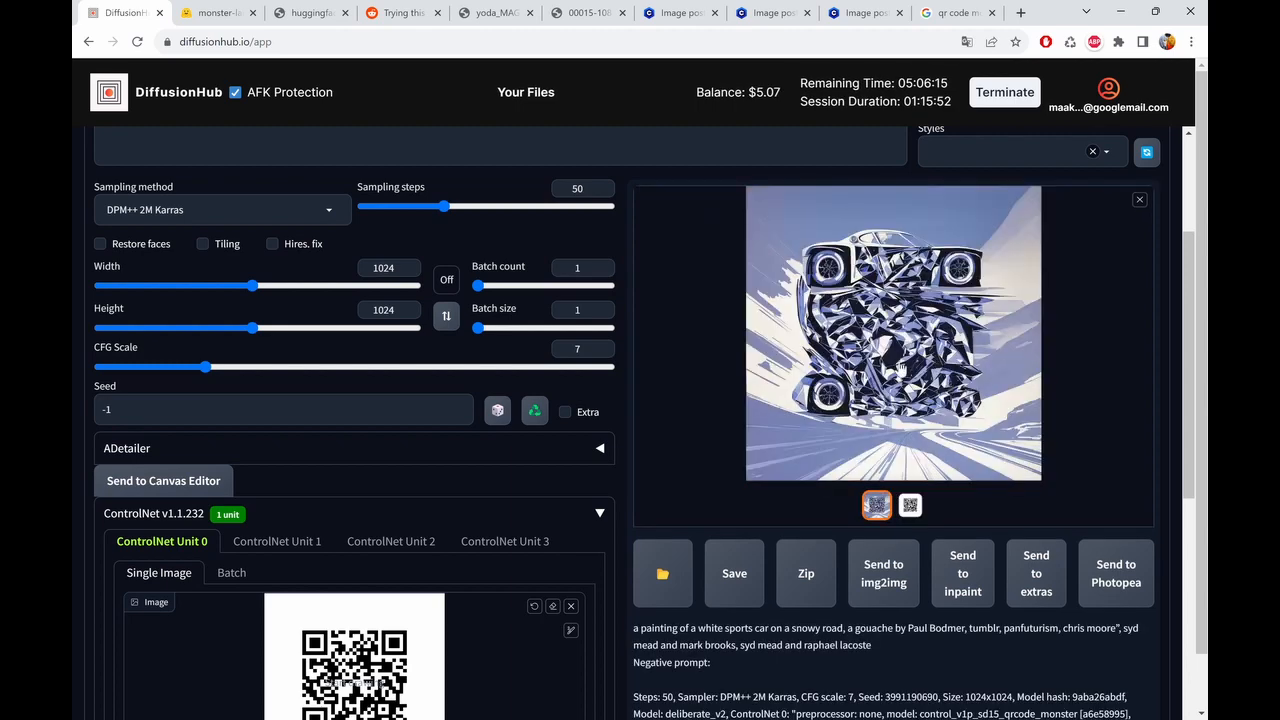
- Enlarge the finished sports car painting in the lightbox to see the hidden QR pattern
{"action": "left_click", "coordinate": [892, 332]}
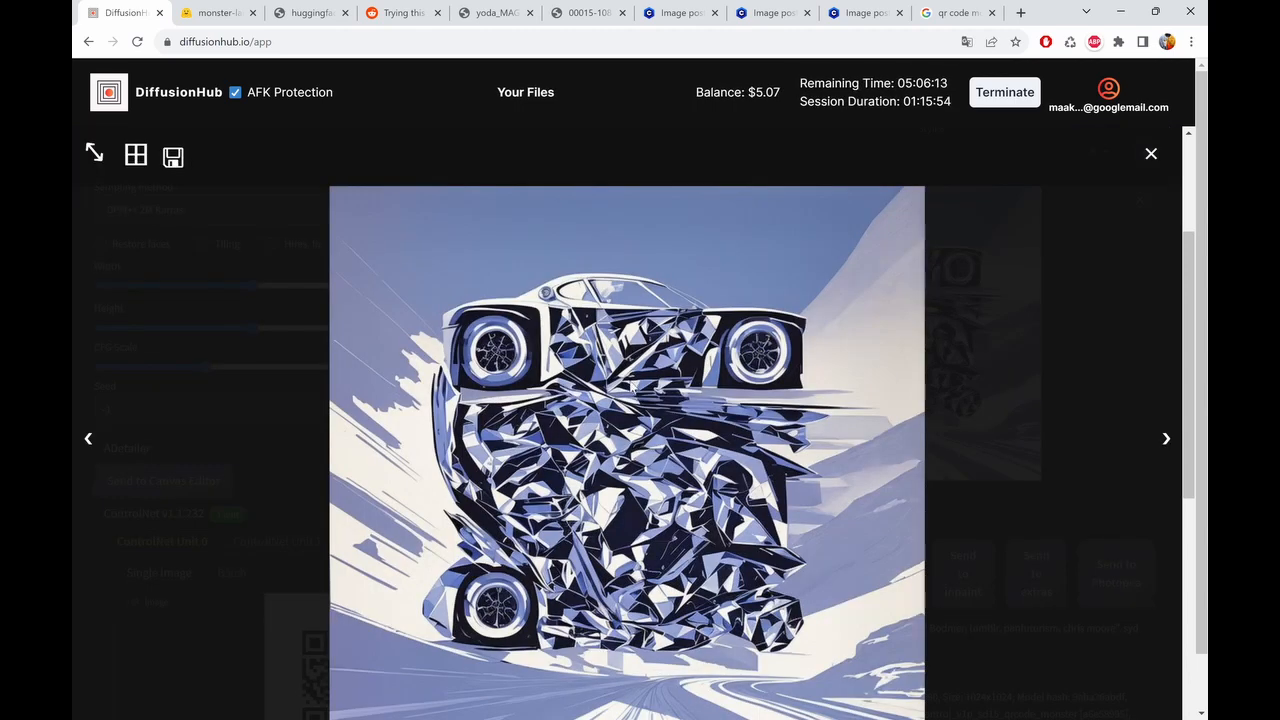
{"action": "mouse_move", "coordinate": [892, 370]}
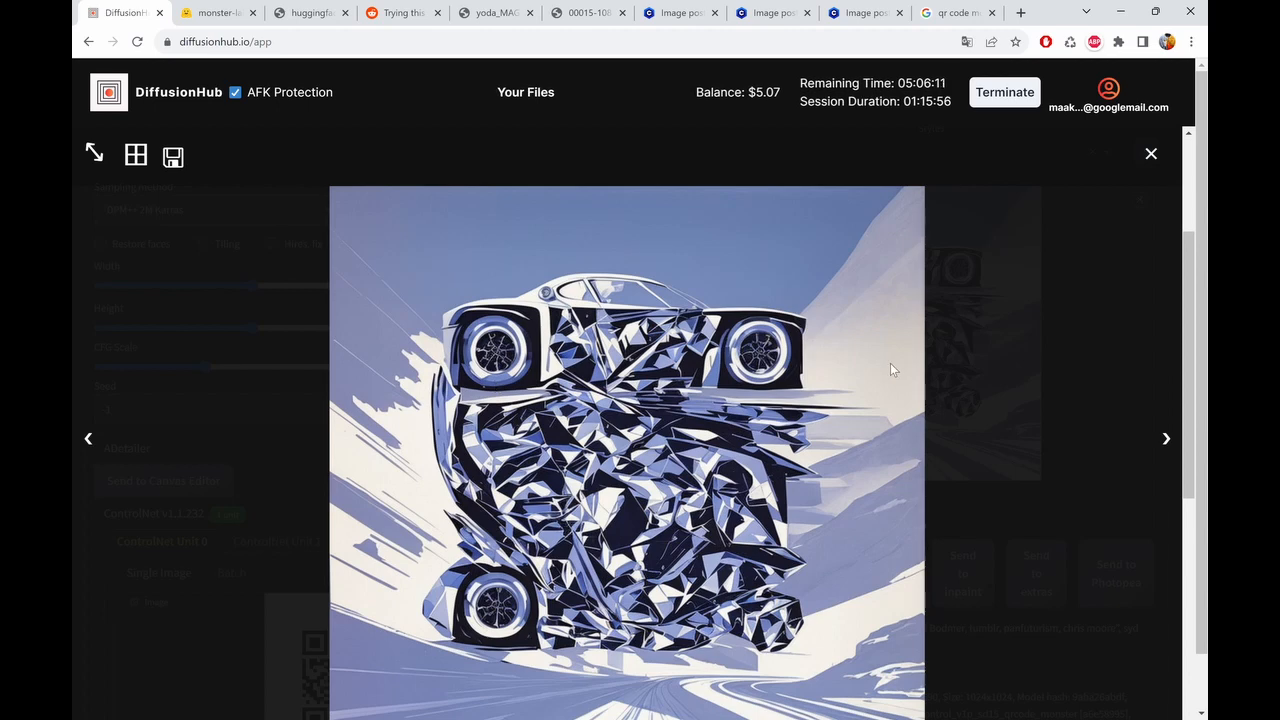
{"action": "mouse_move", "coordinate": [1030, 450]}
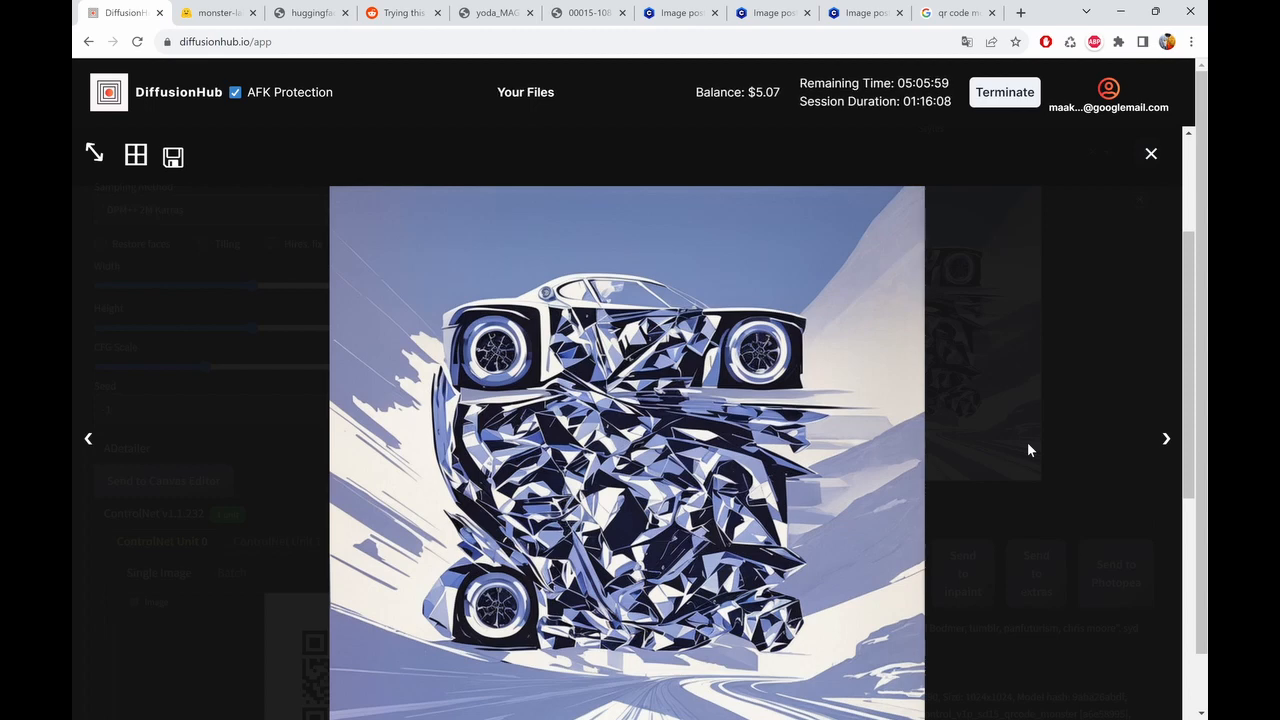
{"action": "mouse_move", "coordinate": [1136, 202]}
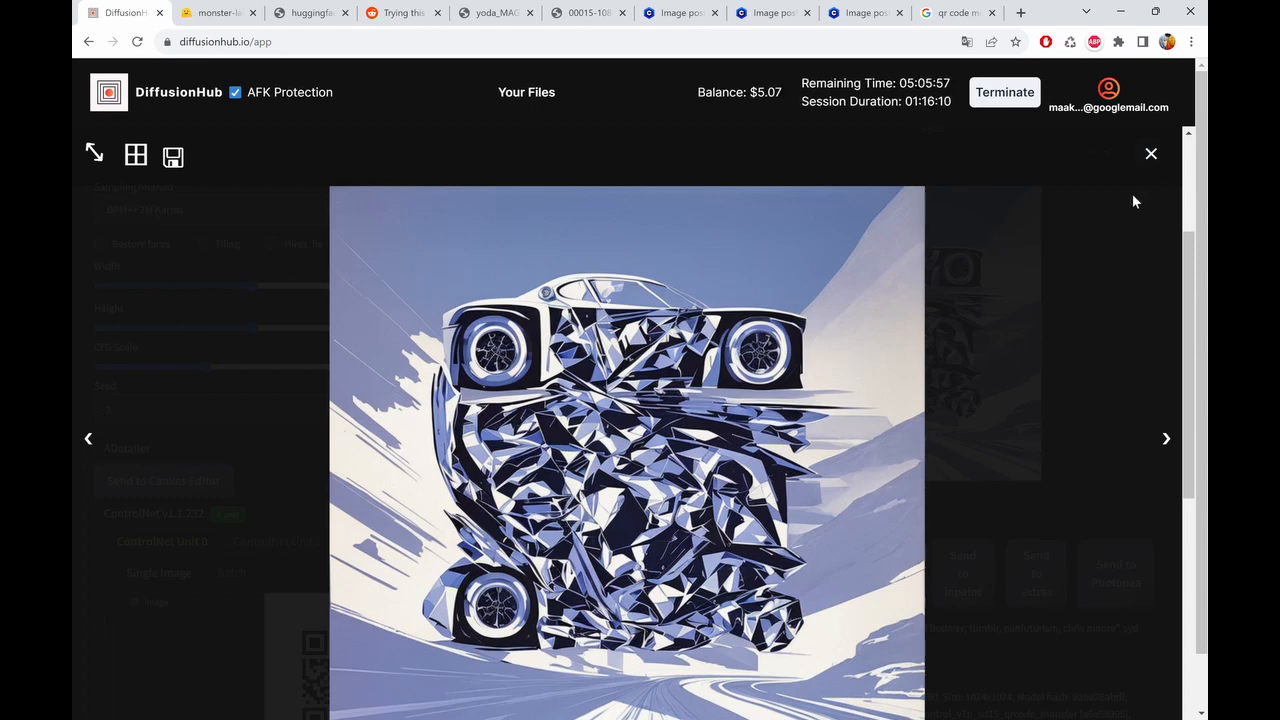
{"action": "mouse_move", "coordinate": [1152, 156]}
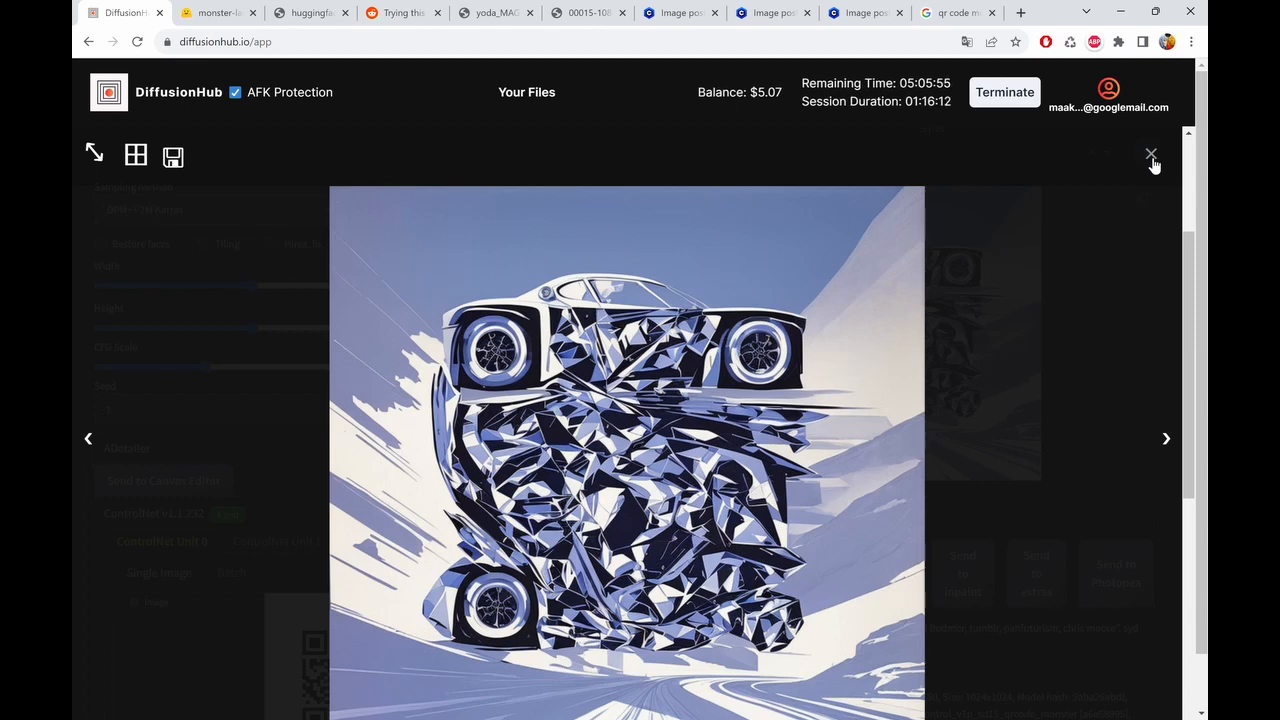